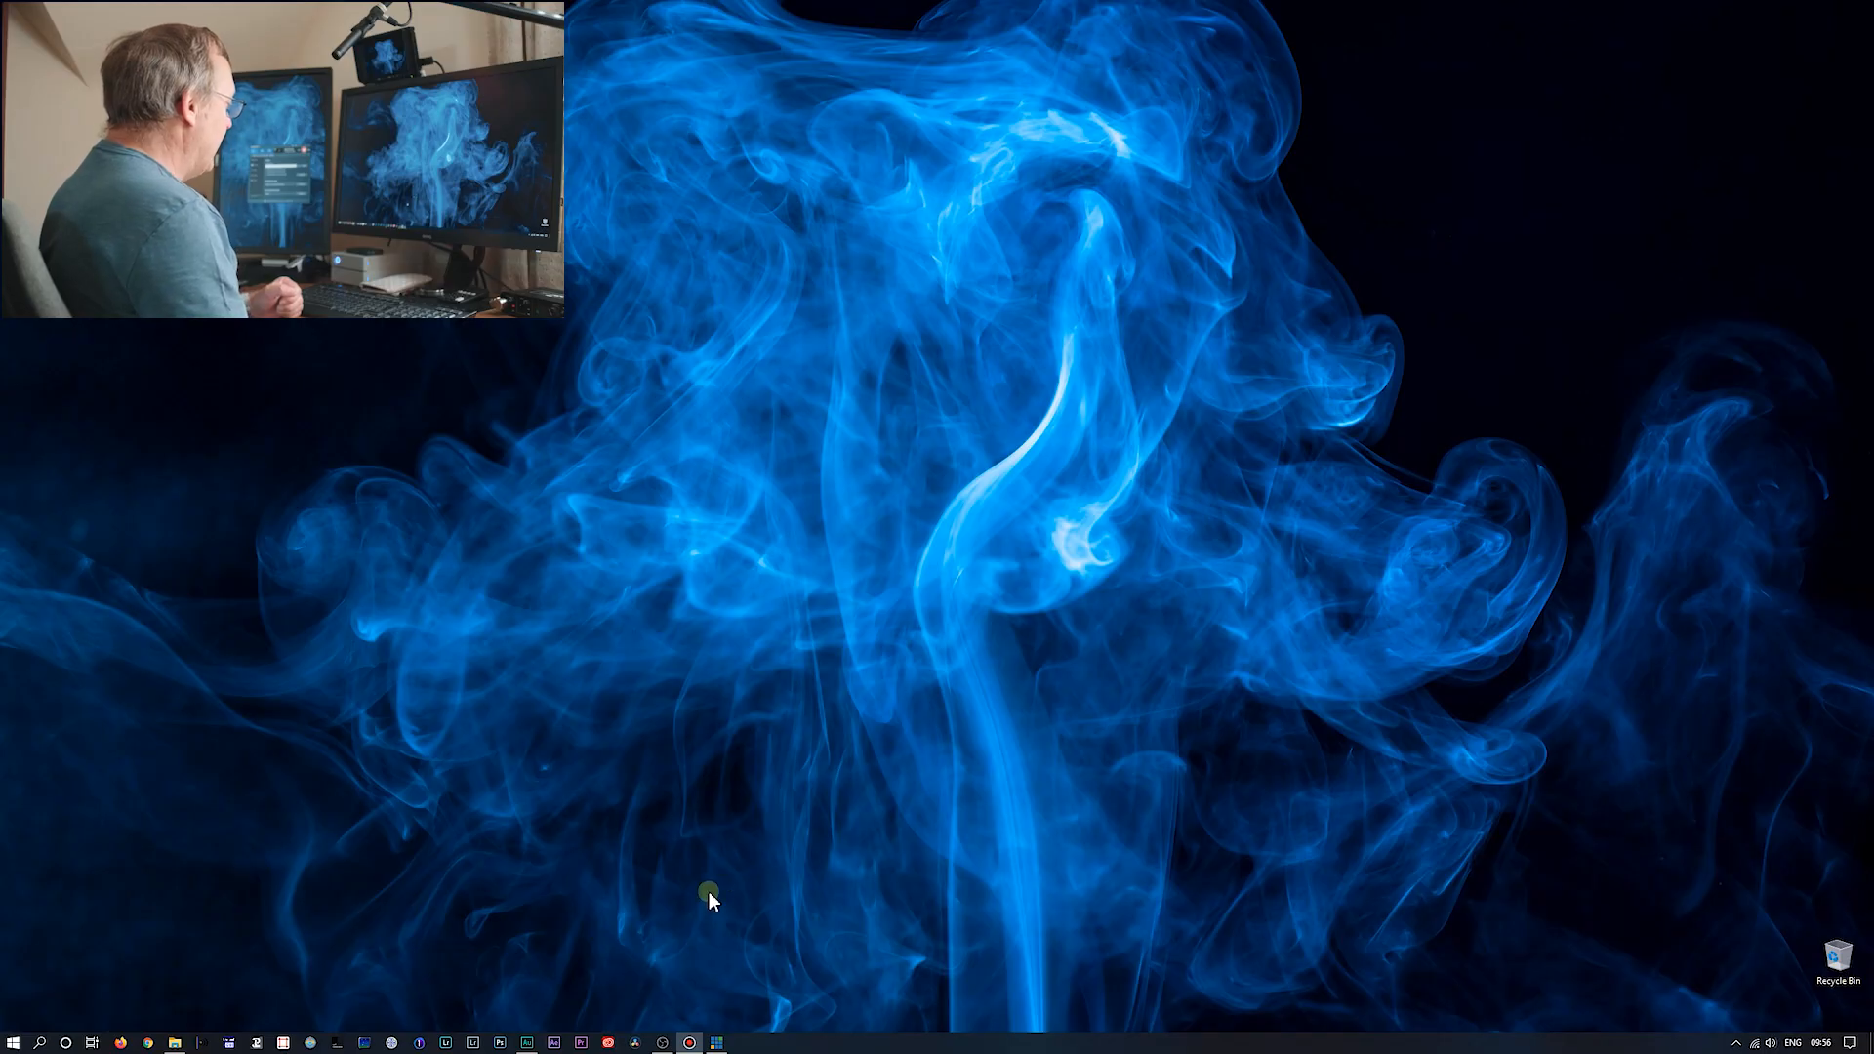
- Launch OBS Studio from the taskbar with the Camera scene active and no sources
left_click(716, 1042)
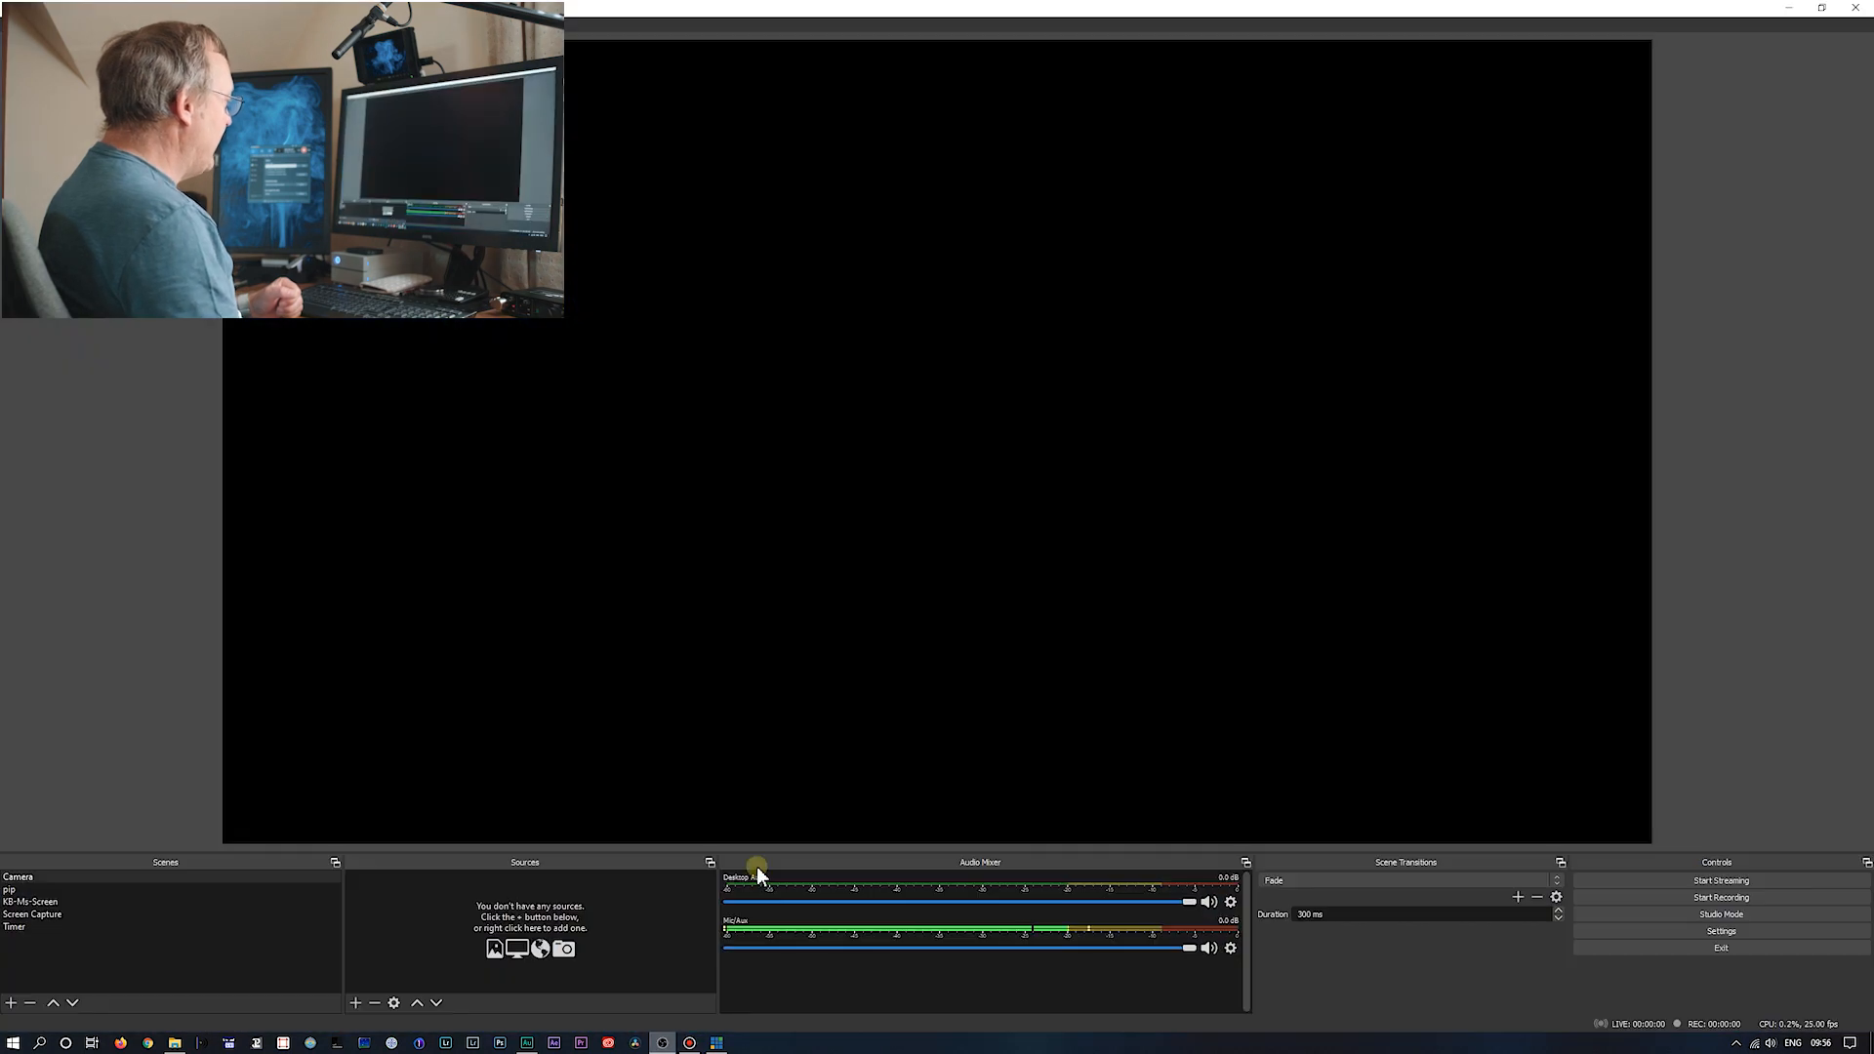
mouse_move(793, 625)
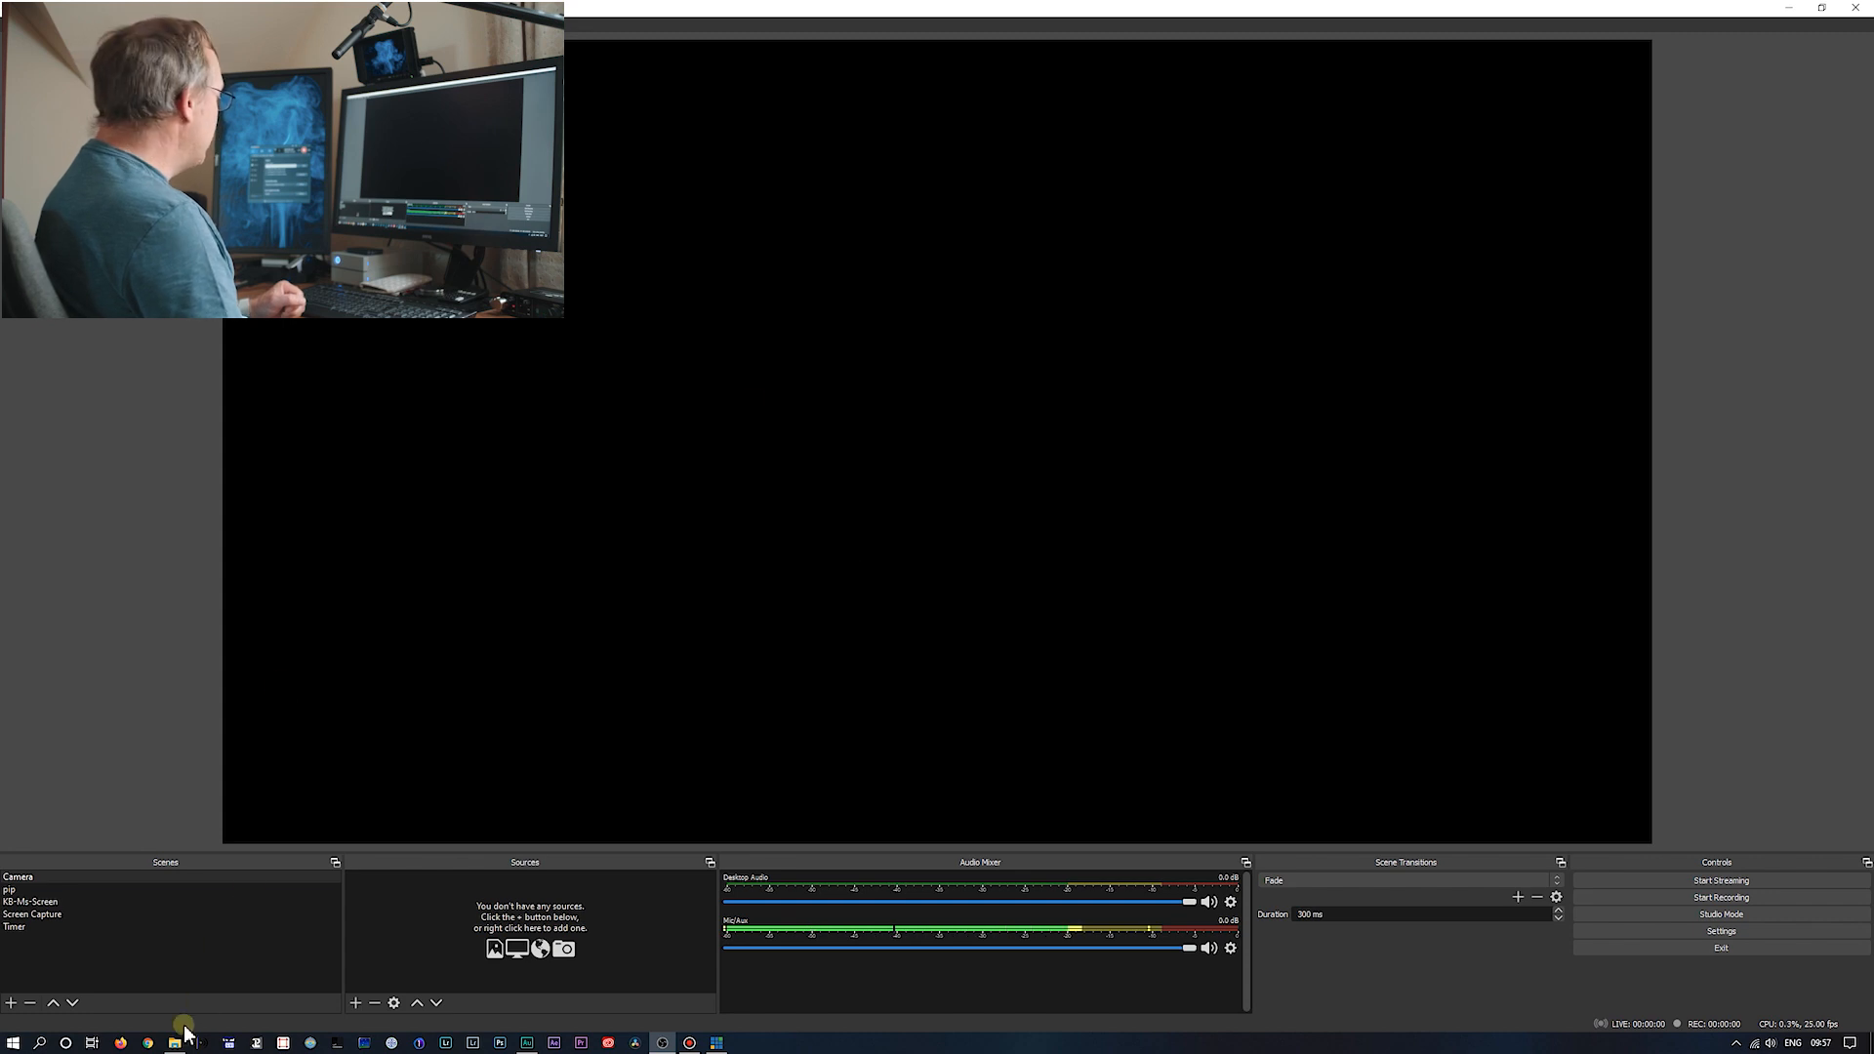
left_click(174, 1042)
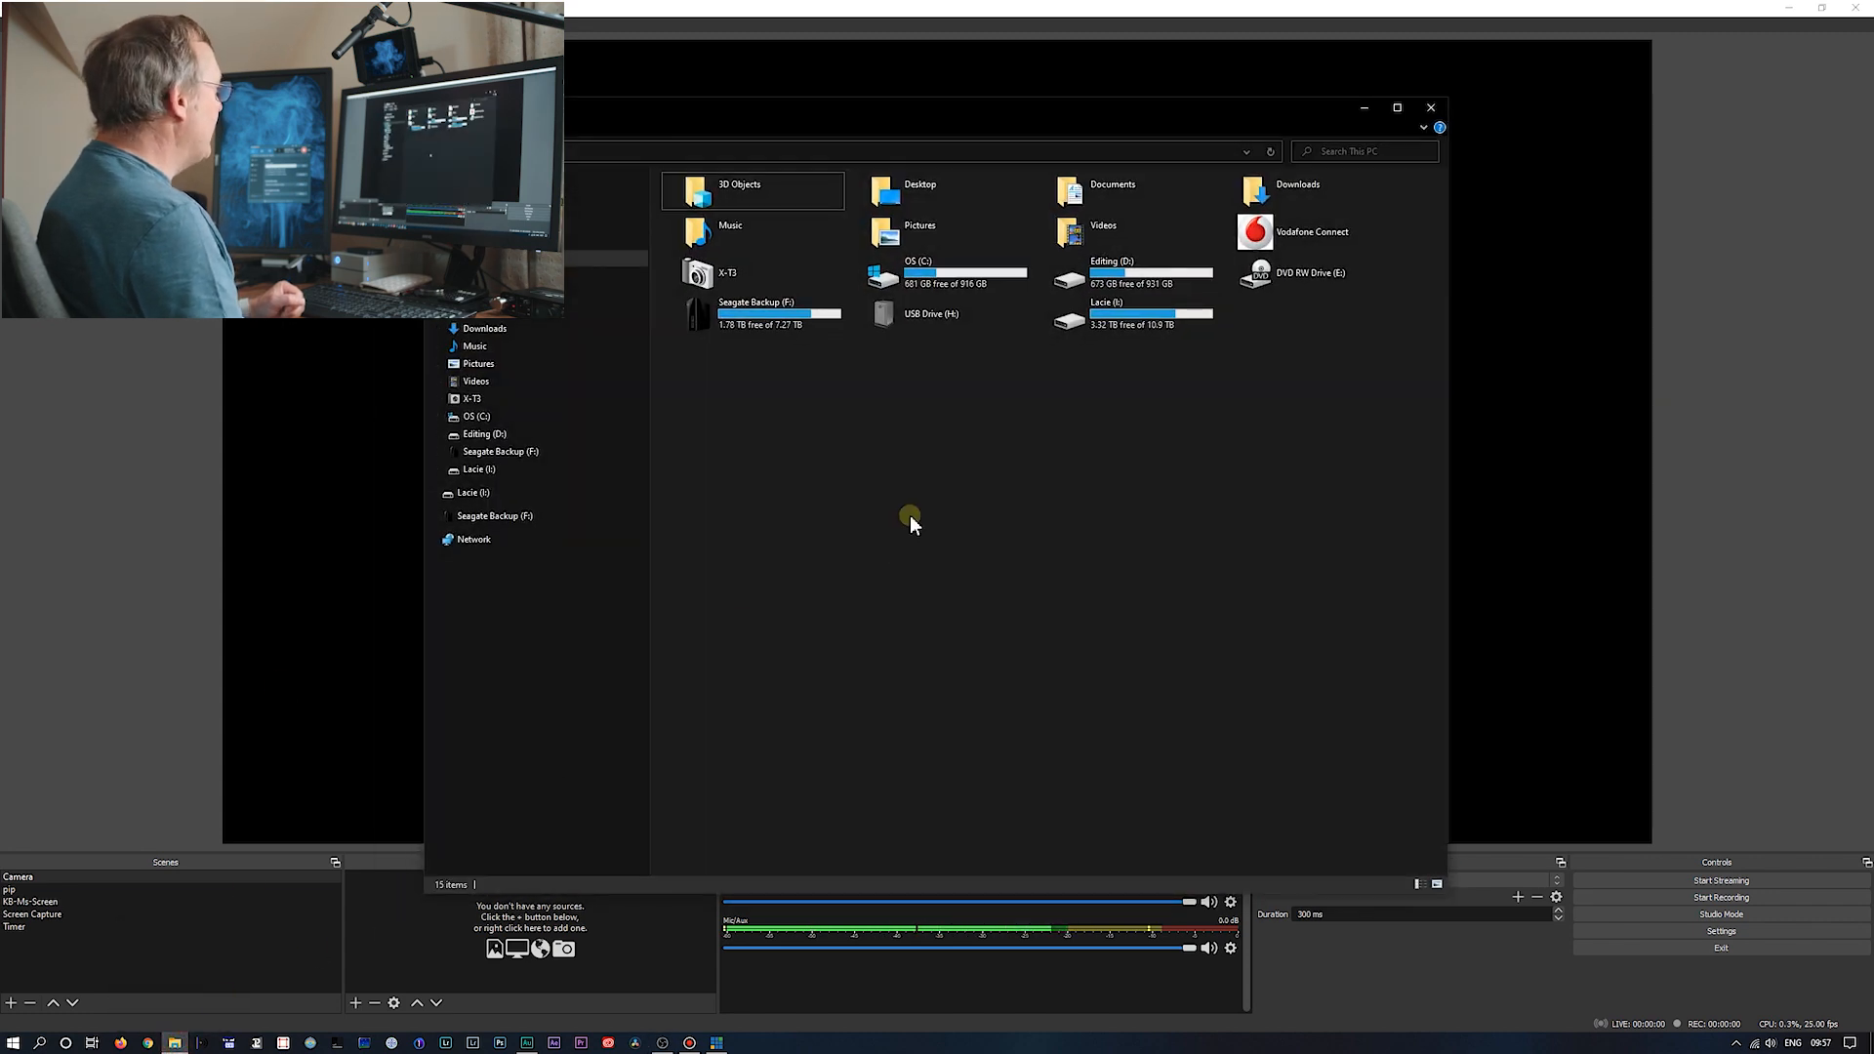
mouse_move(919, 539)
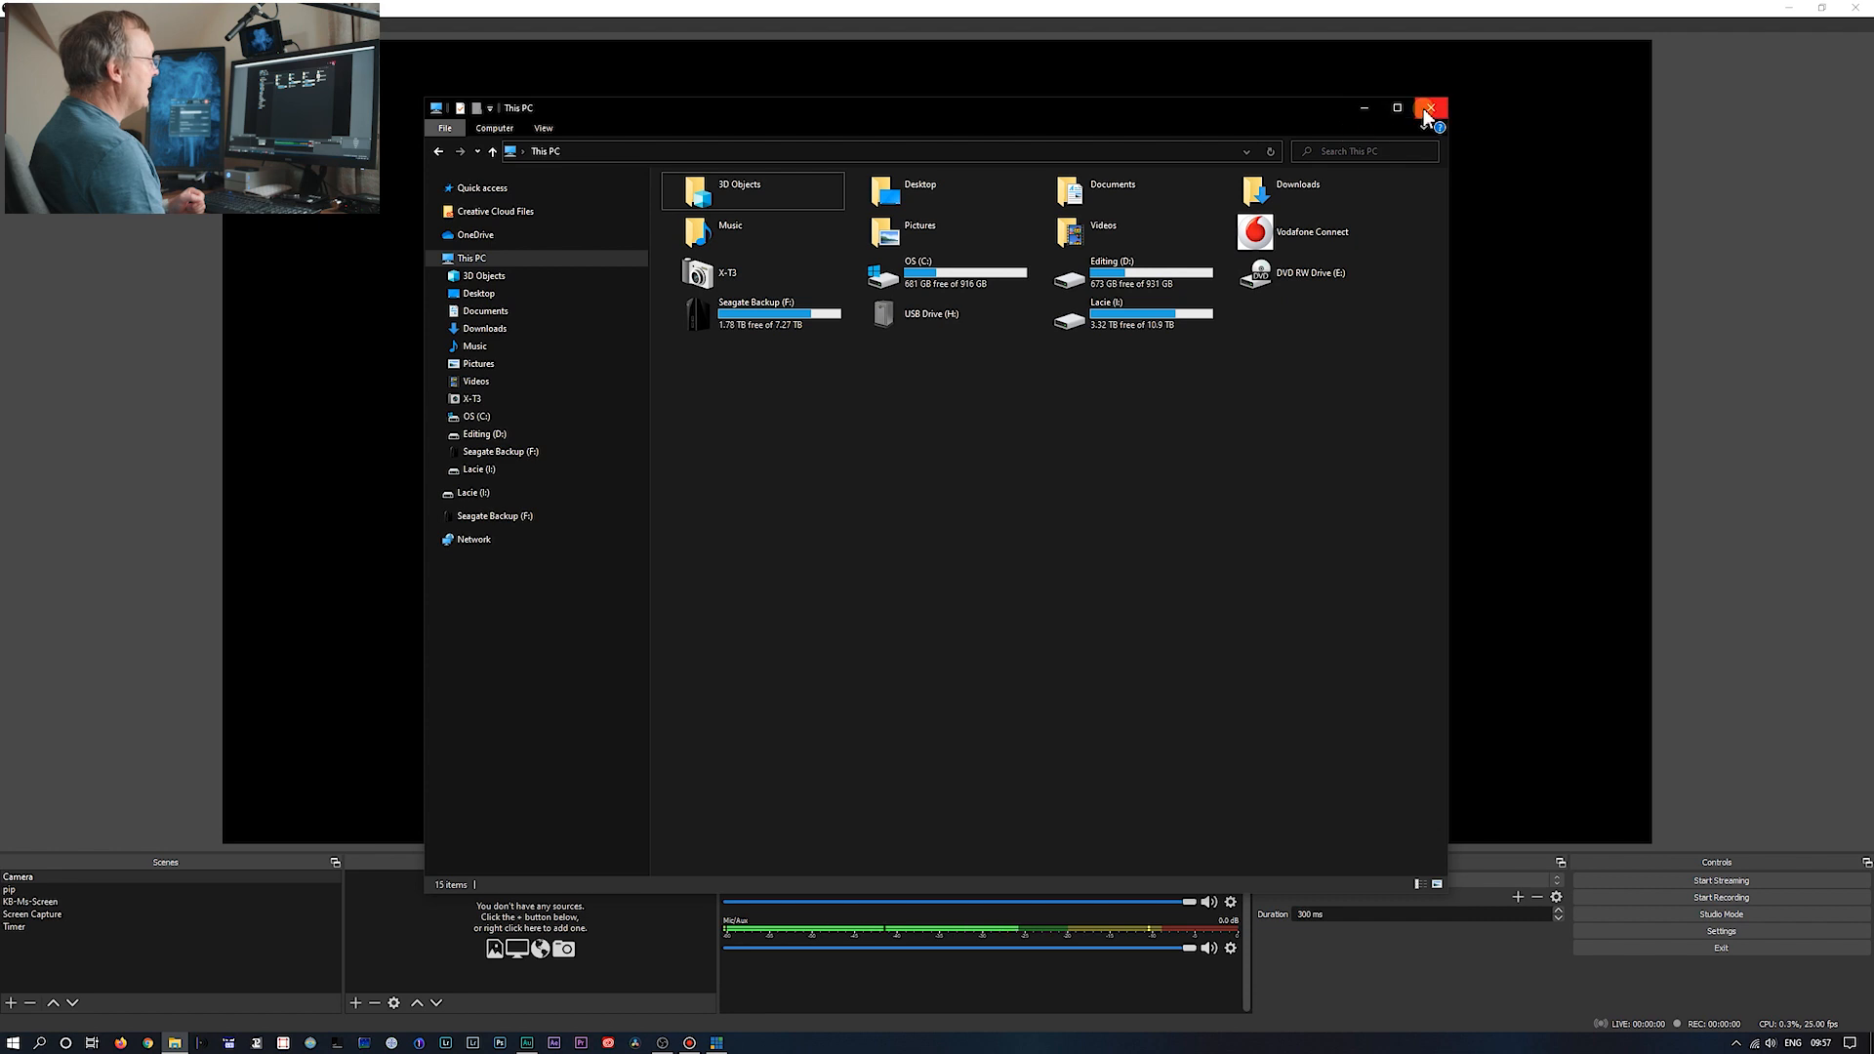
left_click(1429, 108)
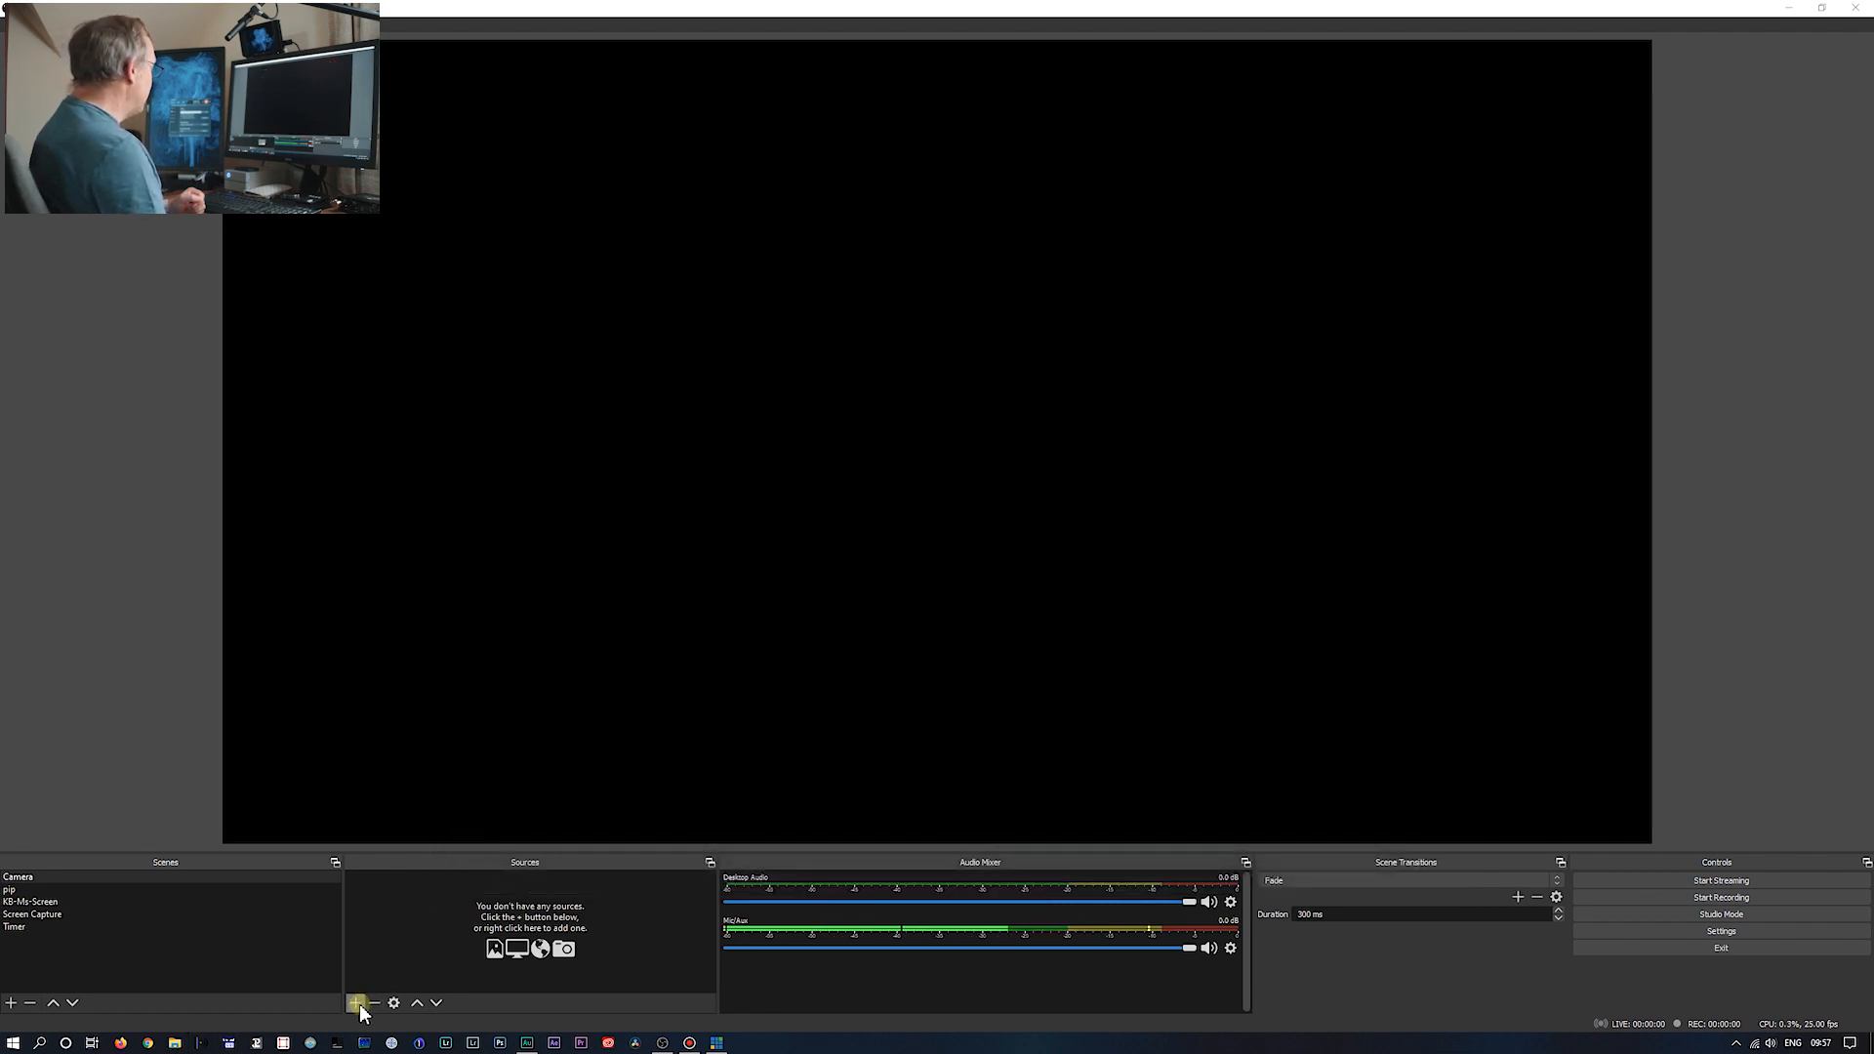
- Create a Video Capture Device source named Fuji using the FUJIFILM X Webcam
left_click(355, 1004)
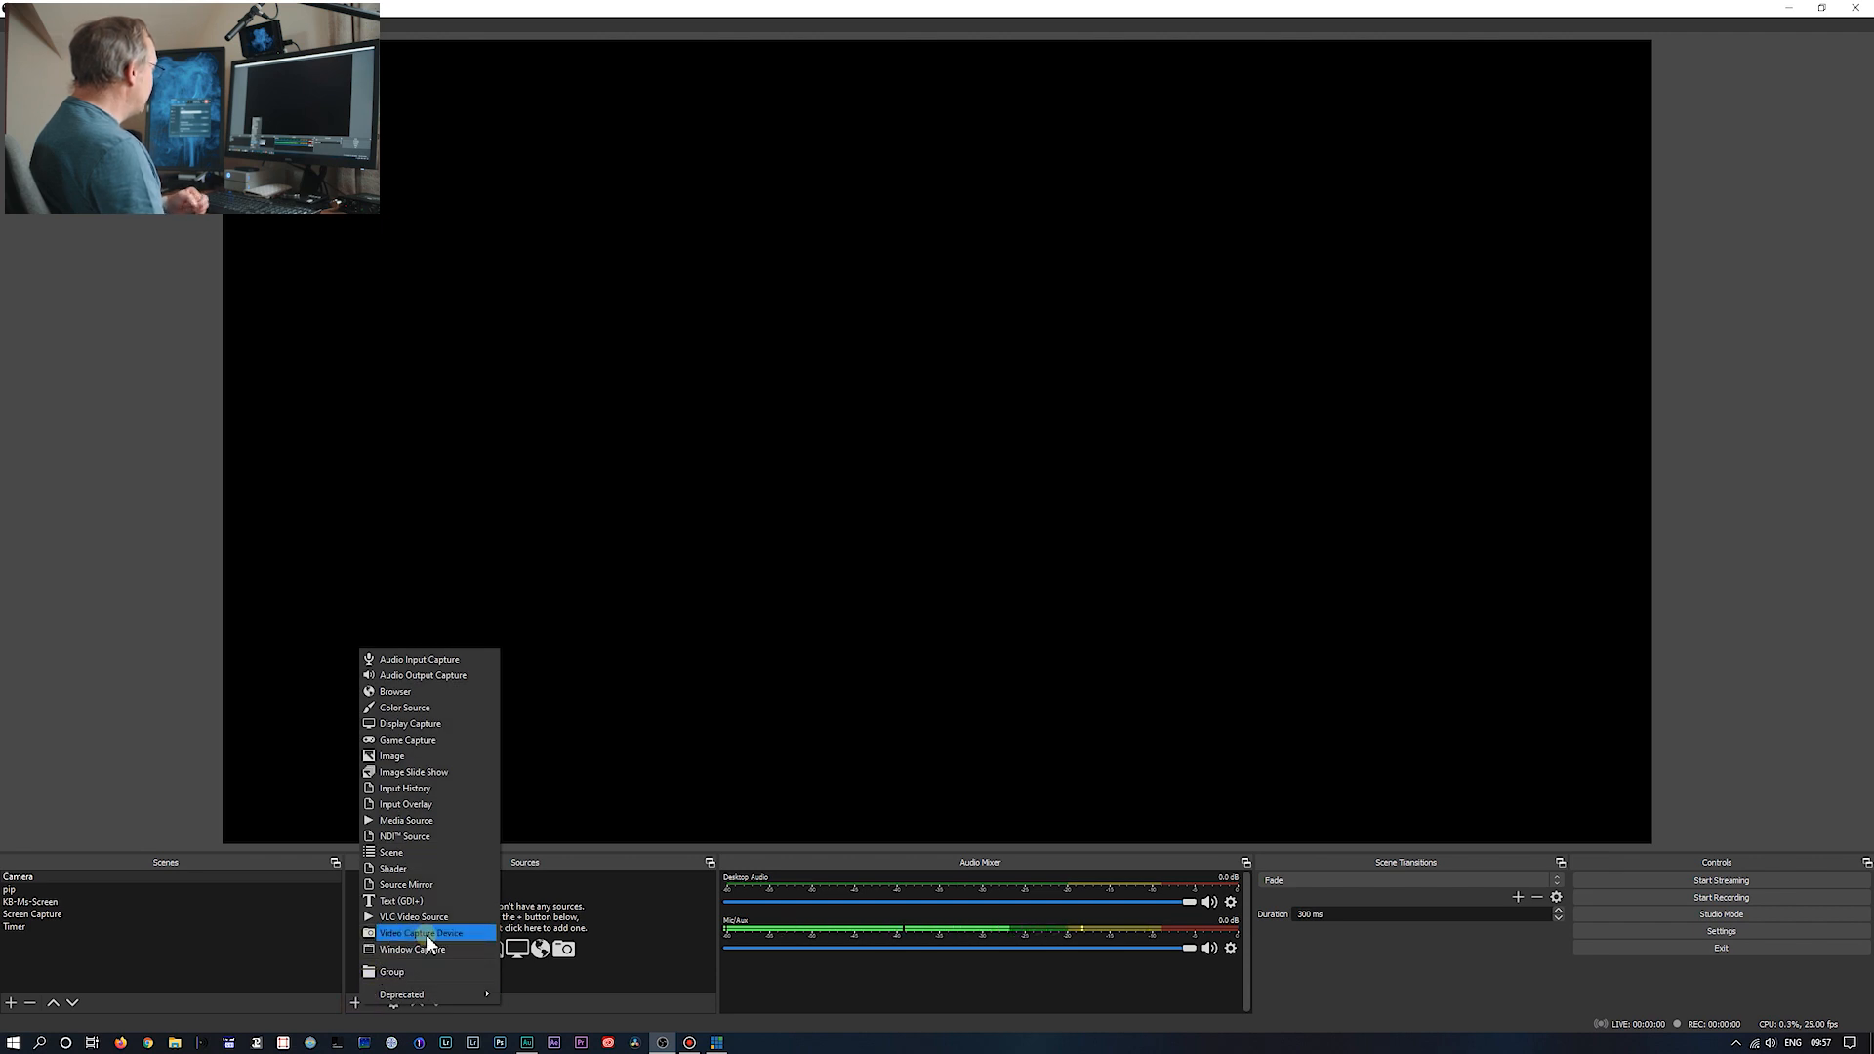
left_click(421, 933)
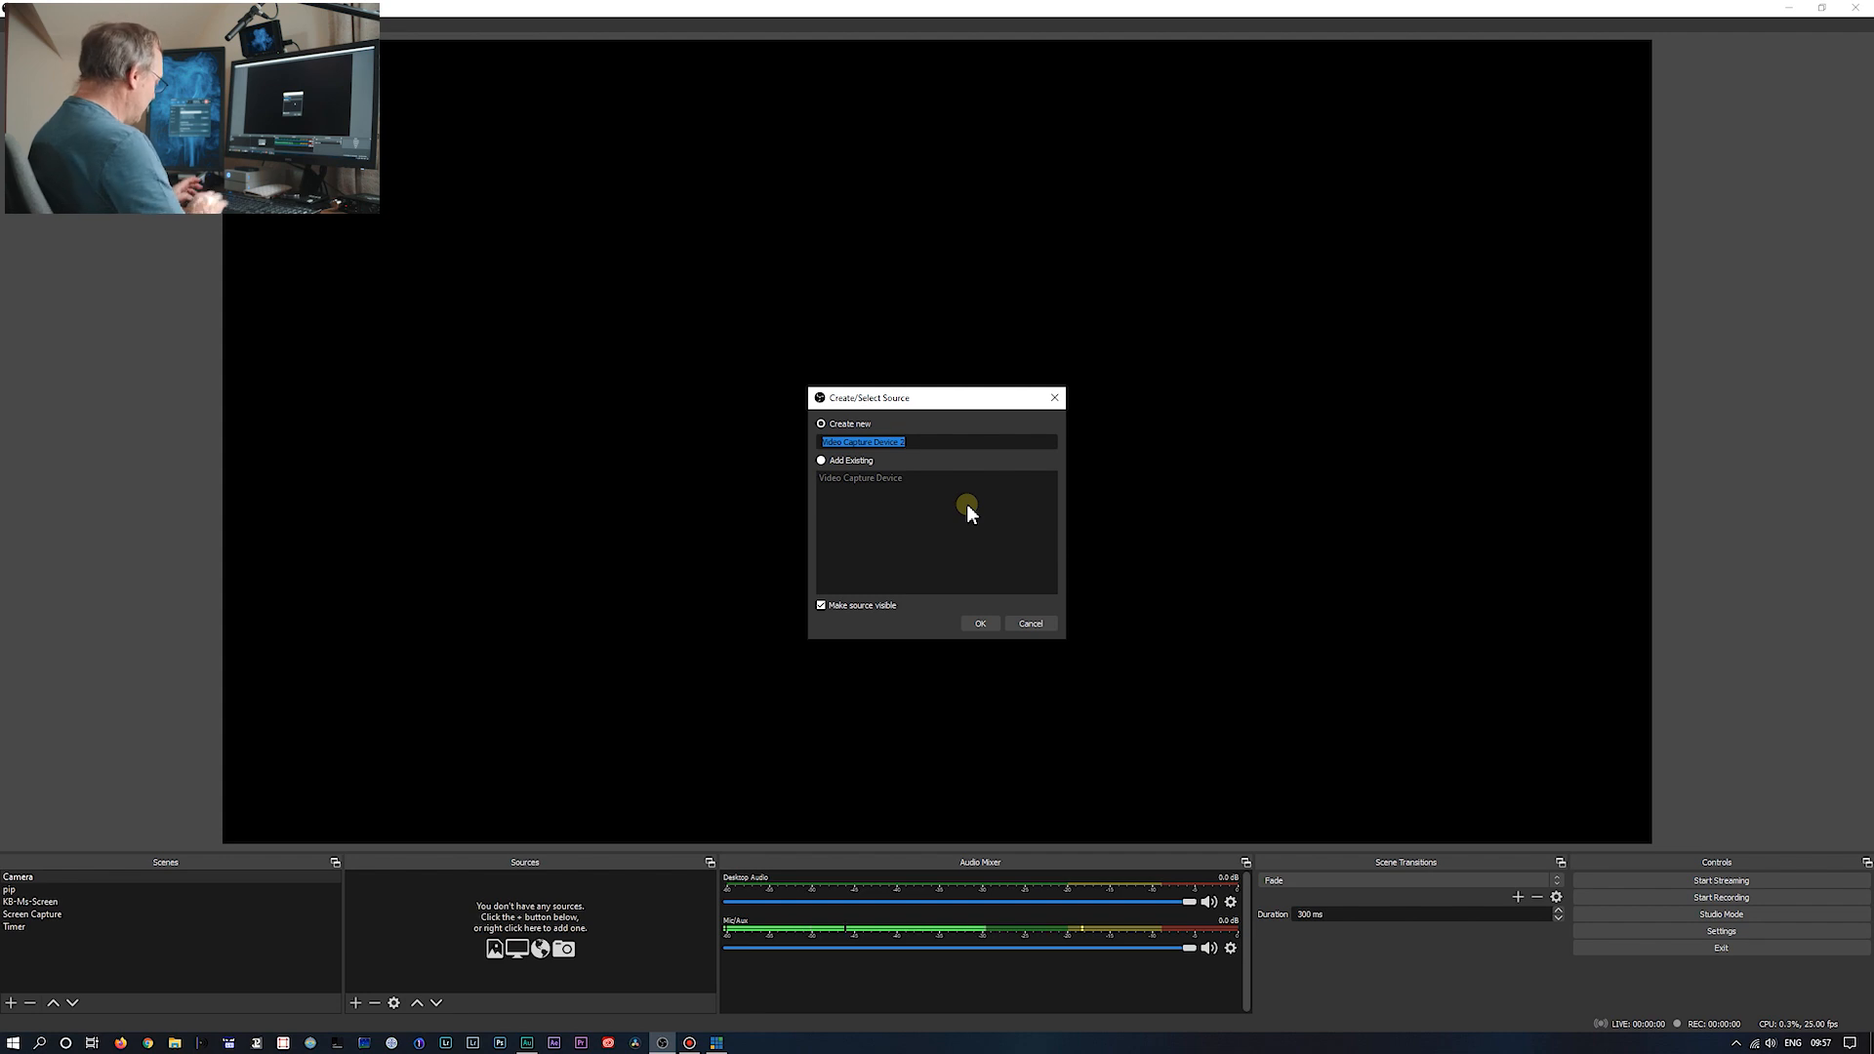
type("Fuji")
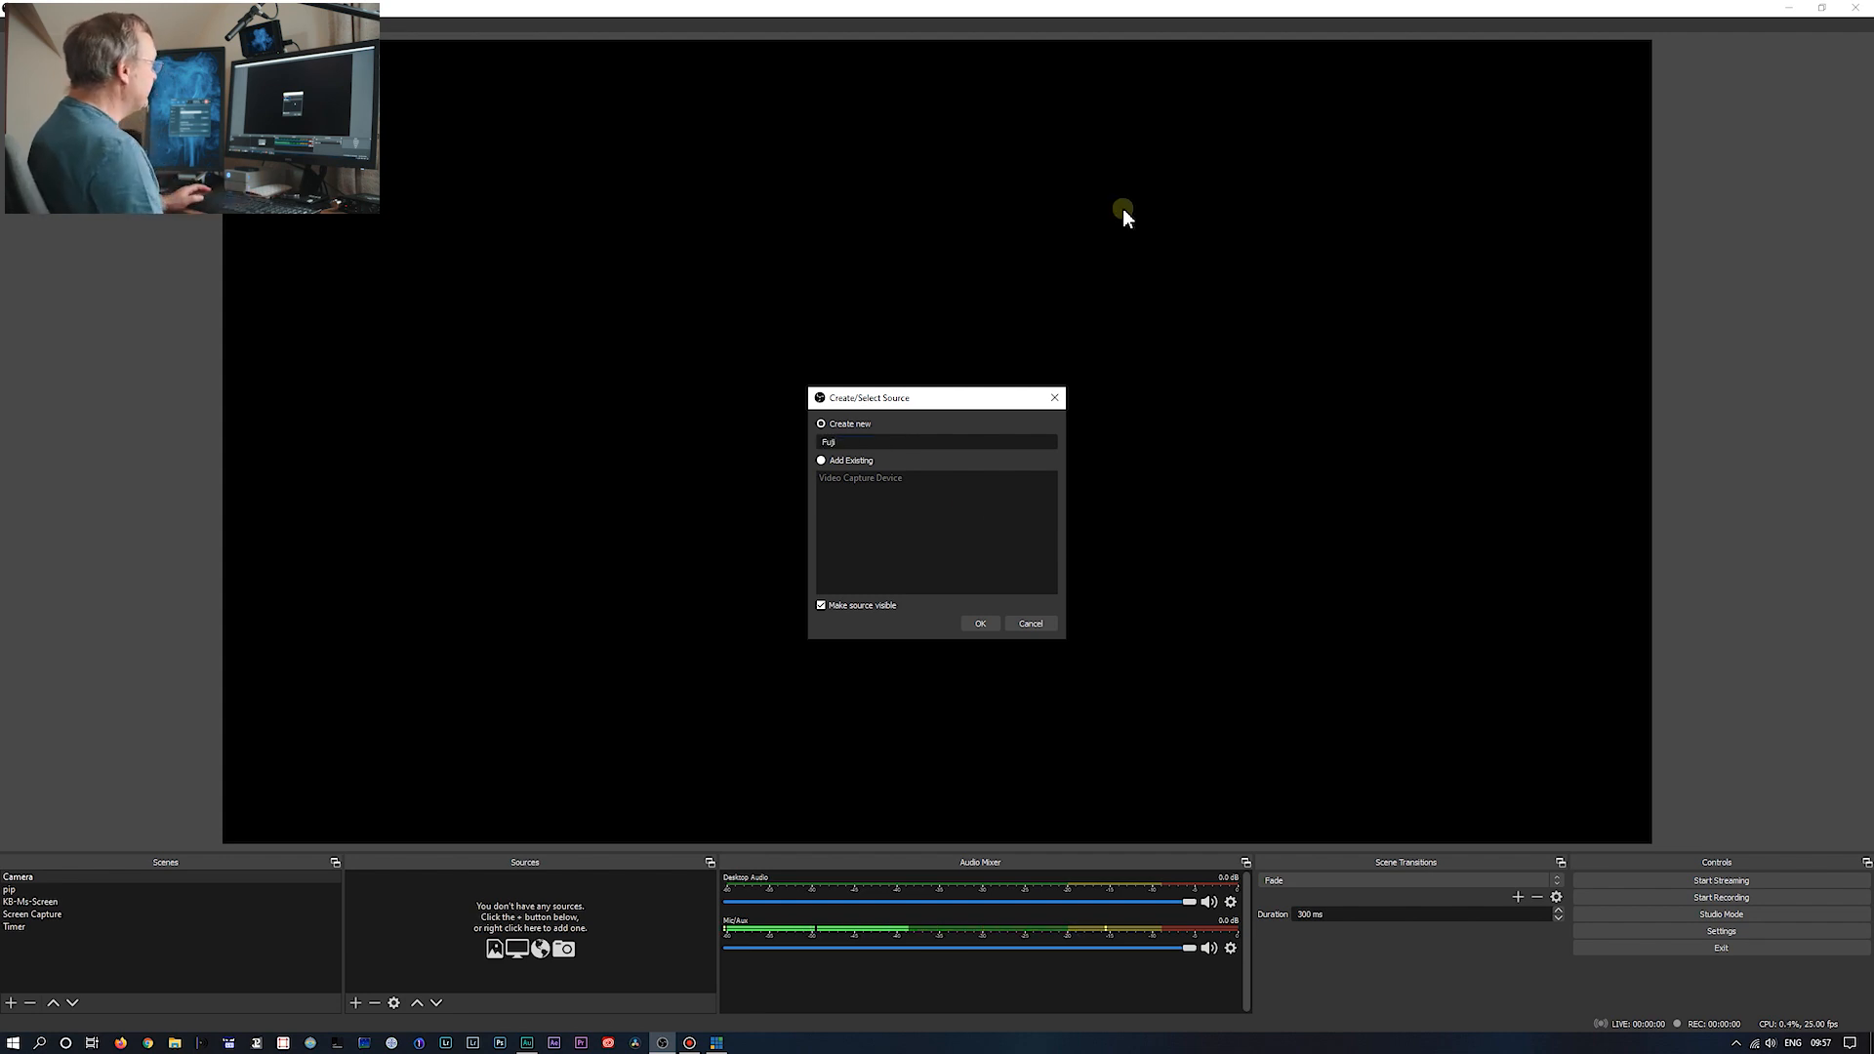
left_click(977, 623)
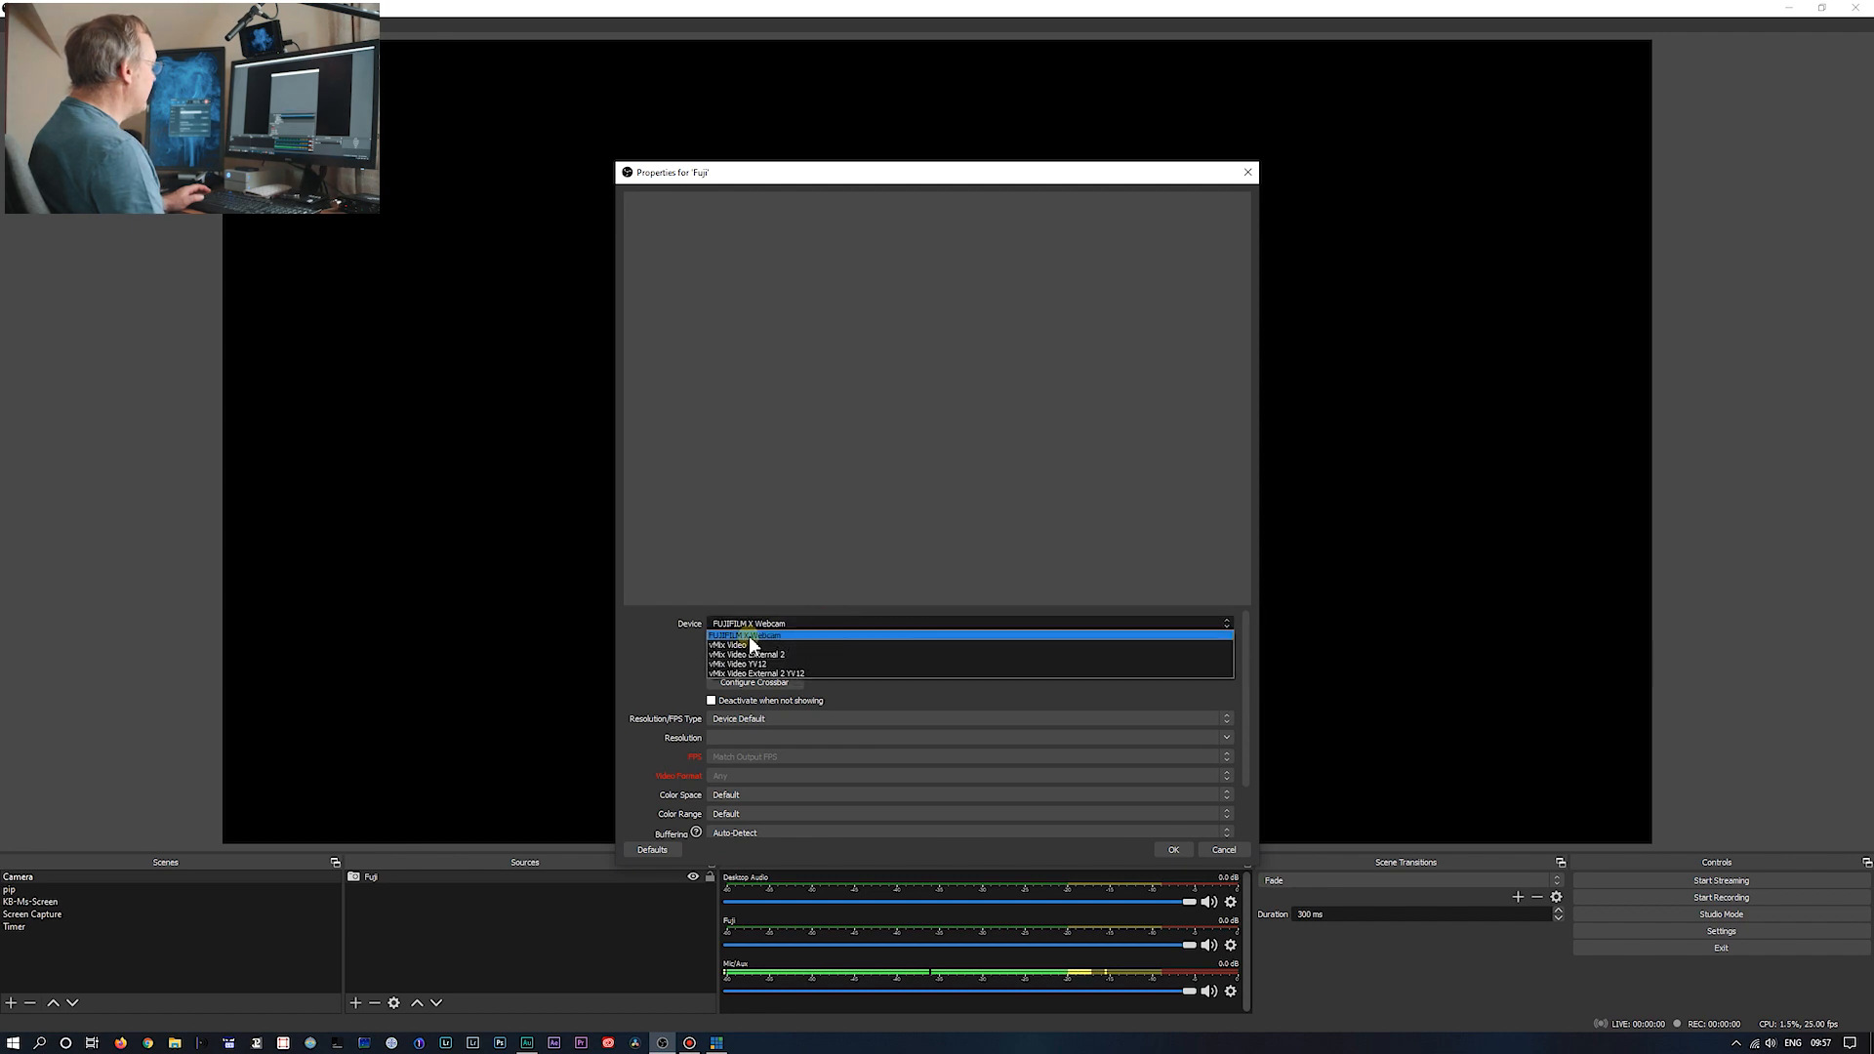
left_click(744, 632)
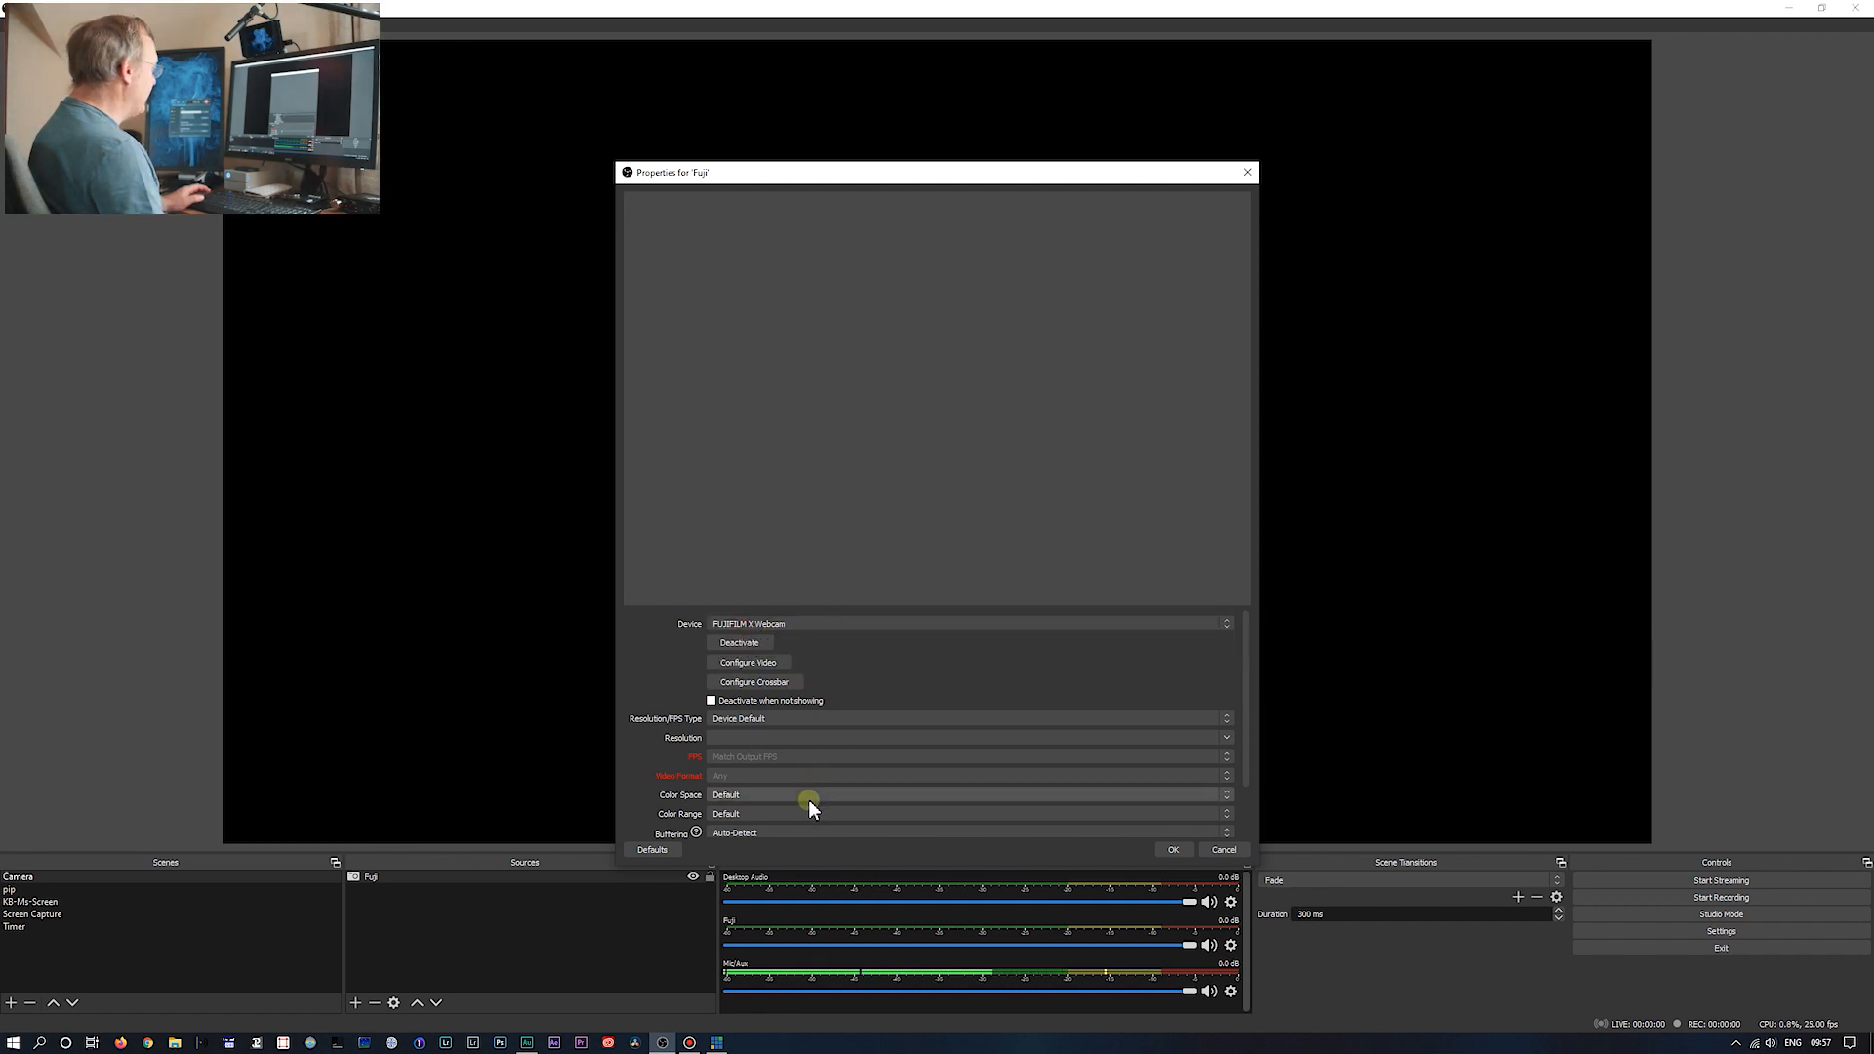
mouse_move(830, 726)
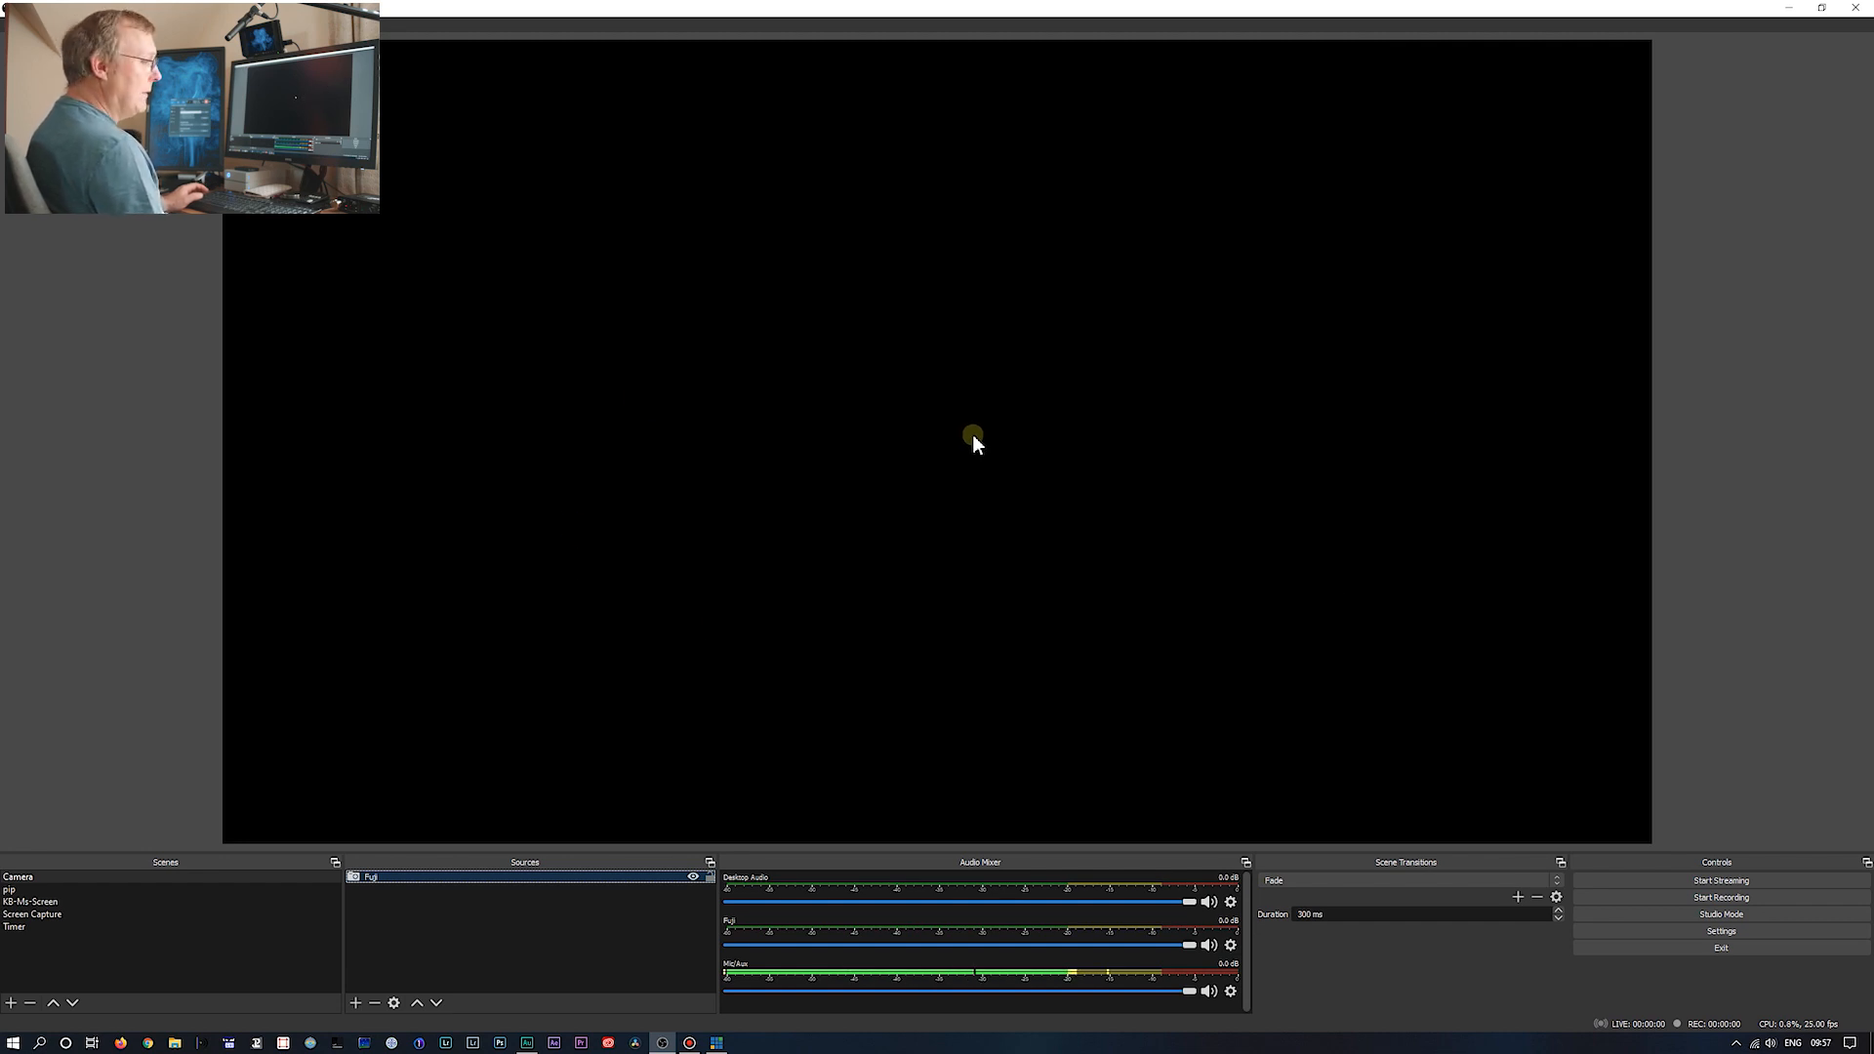
mouse_move(818, 728)
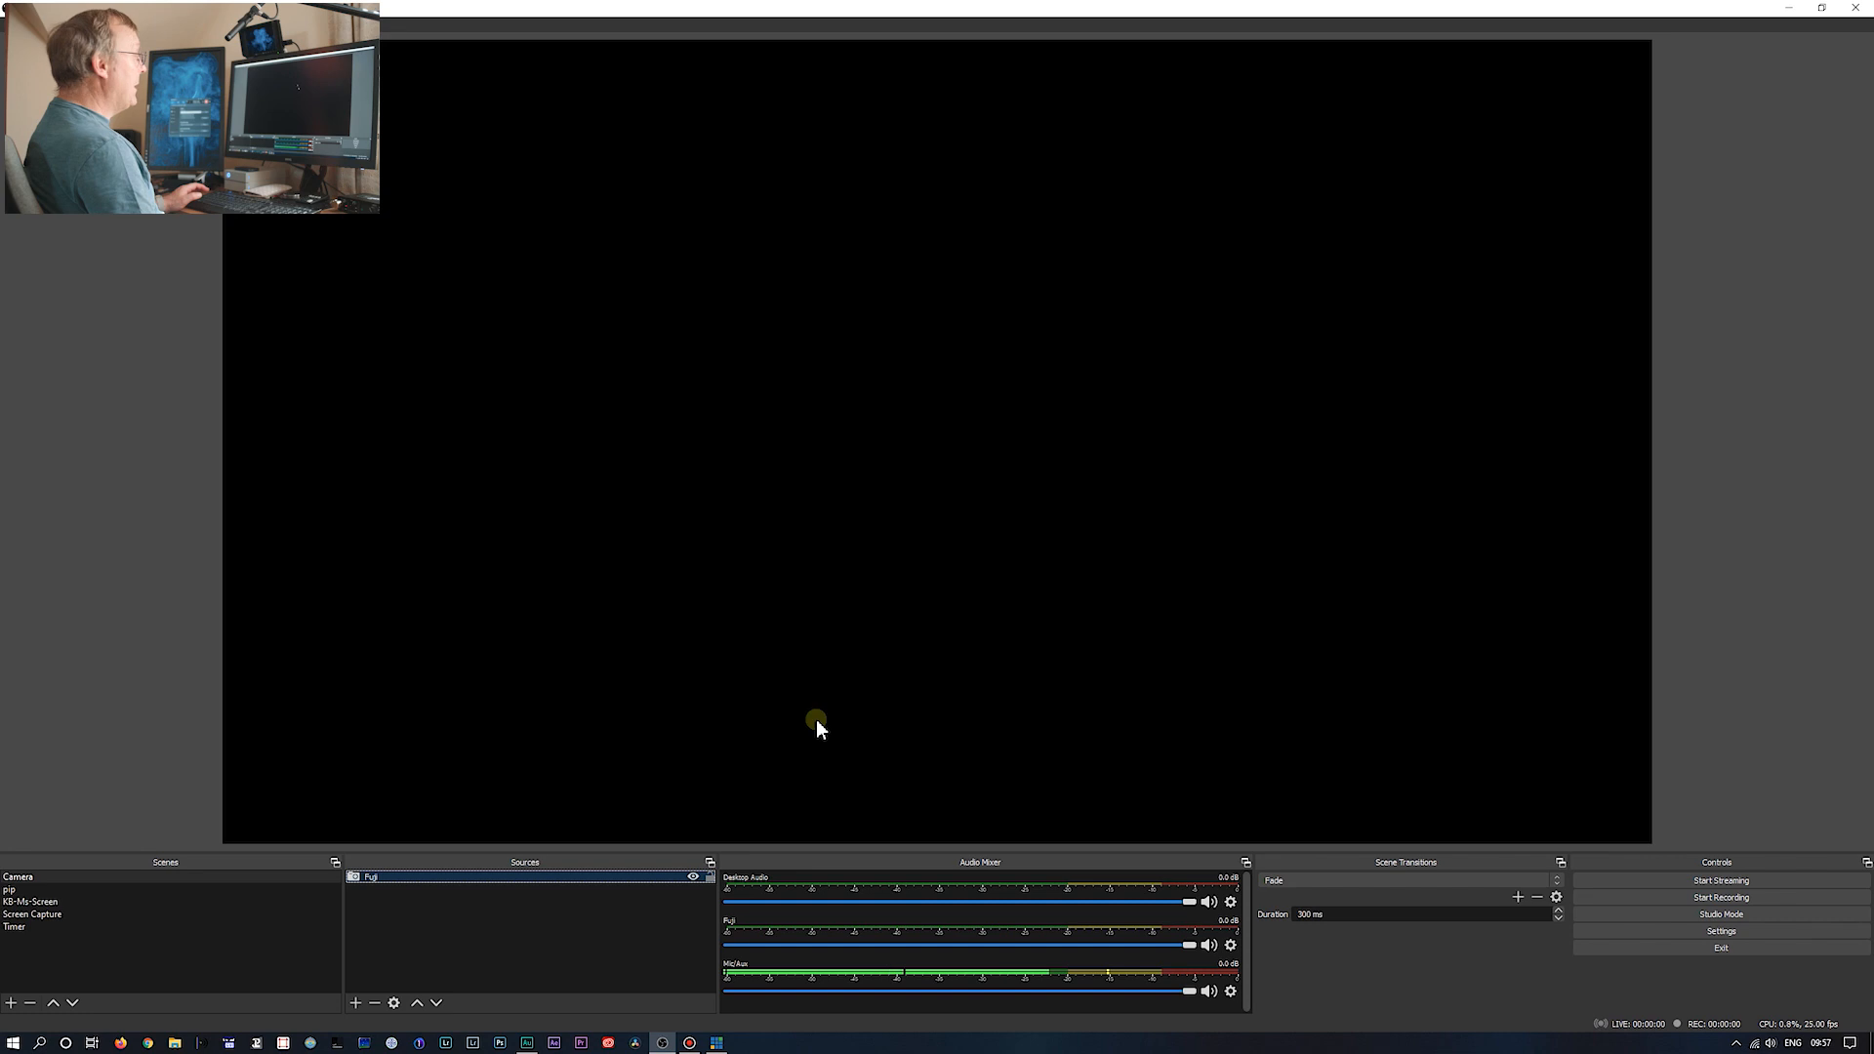
mouse_move(571, 320)
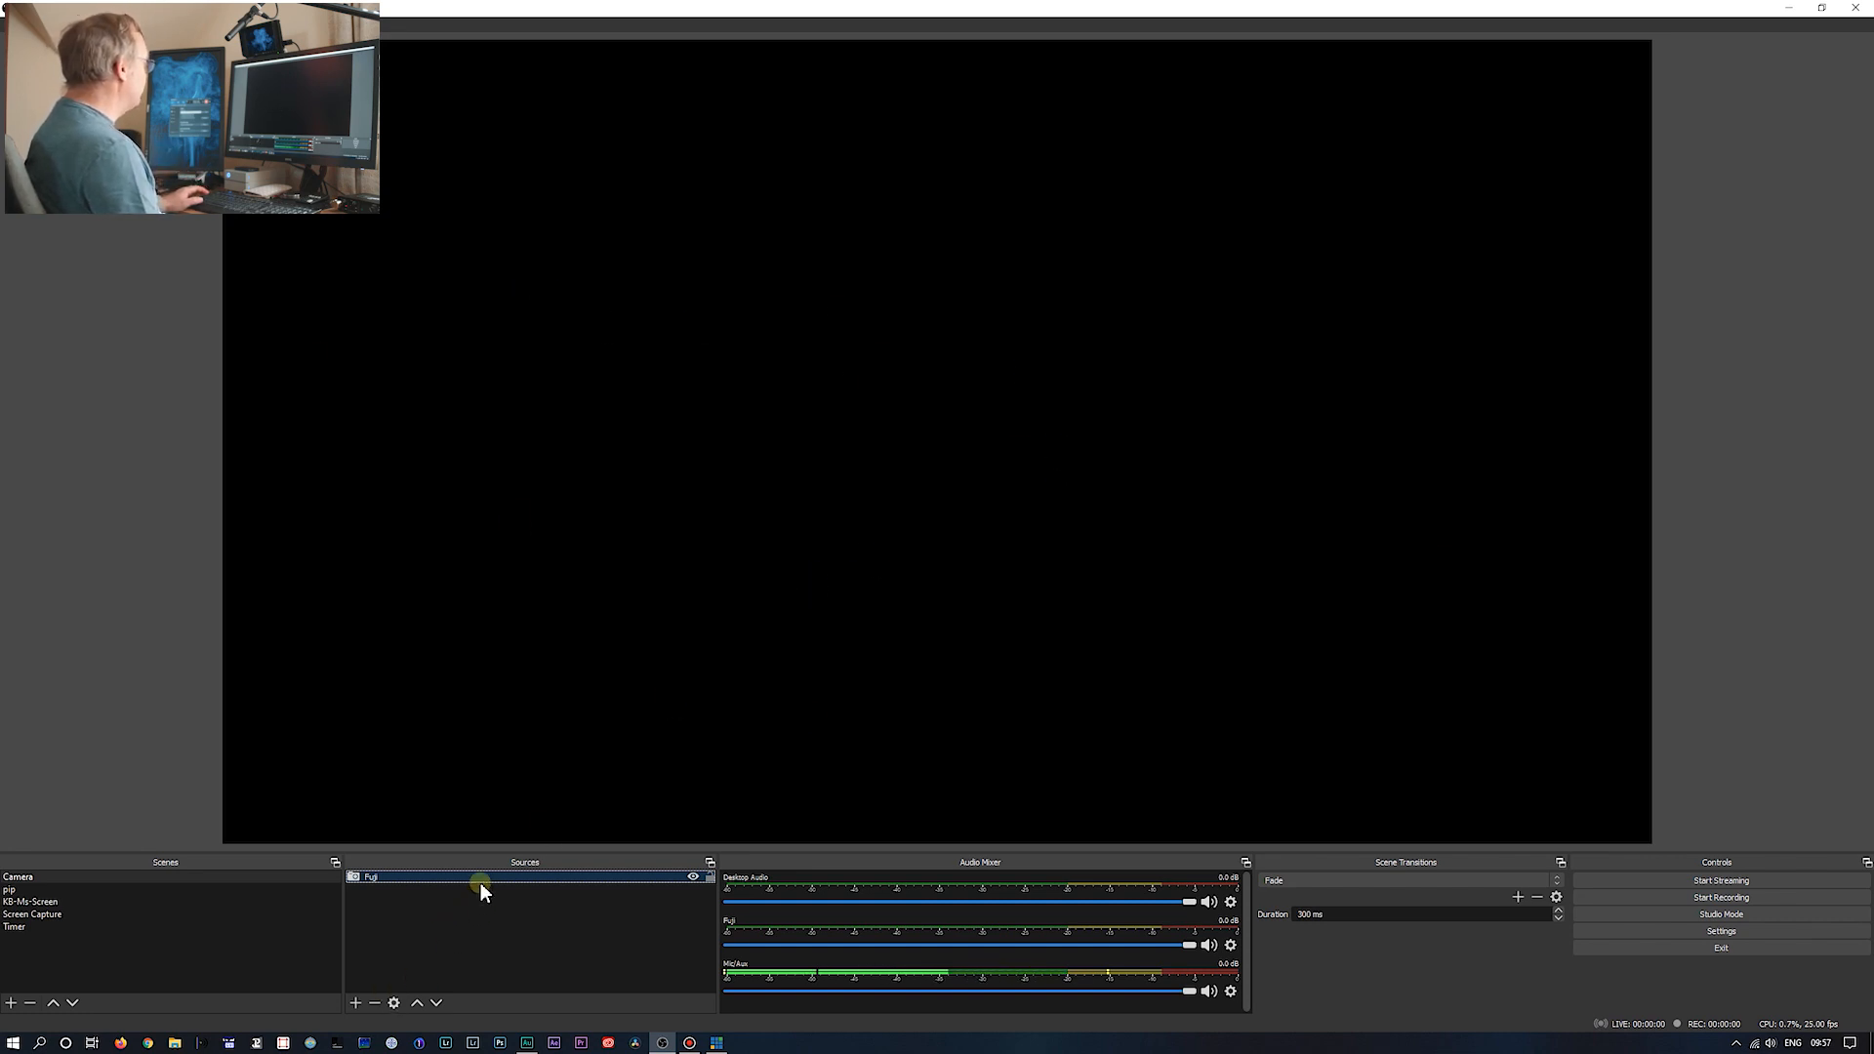
mouse_move(395, 965)
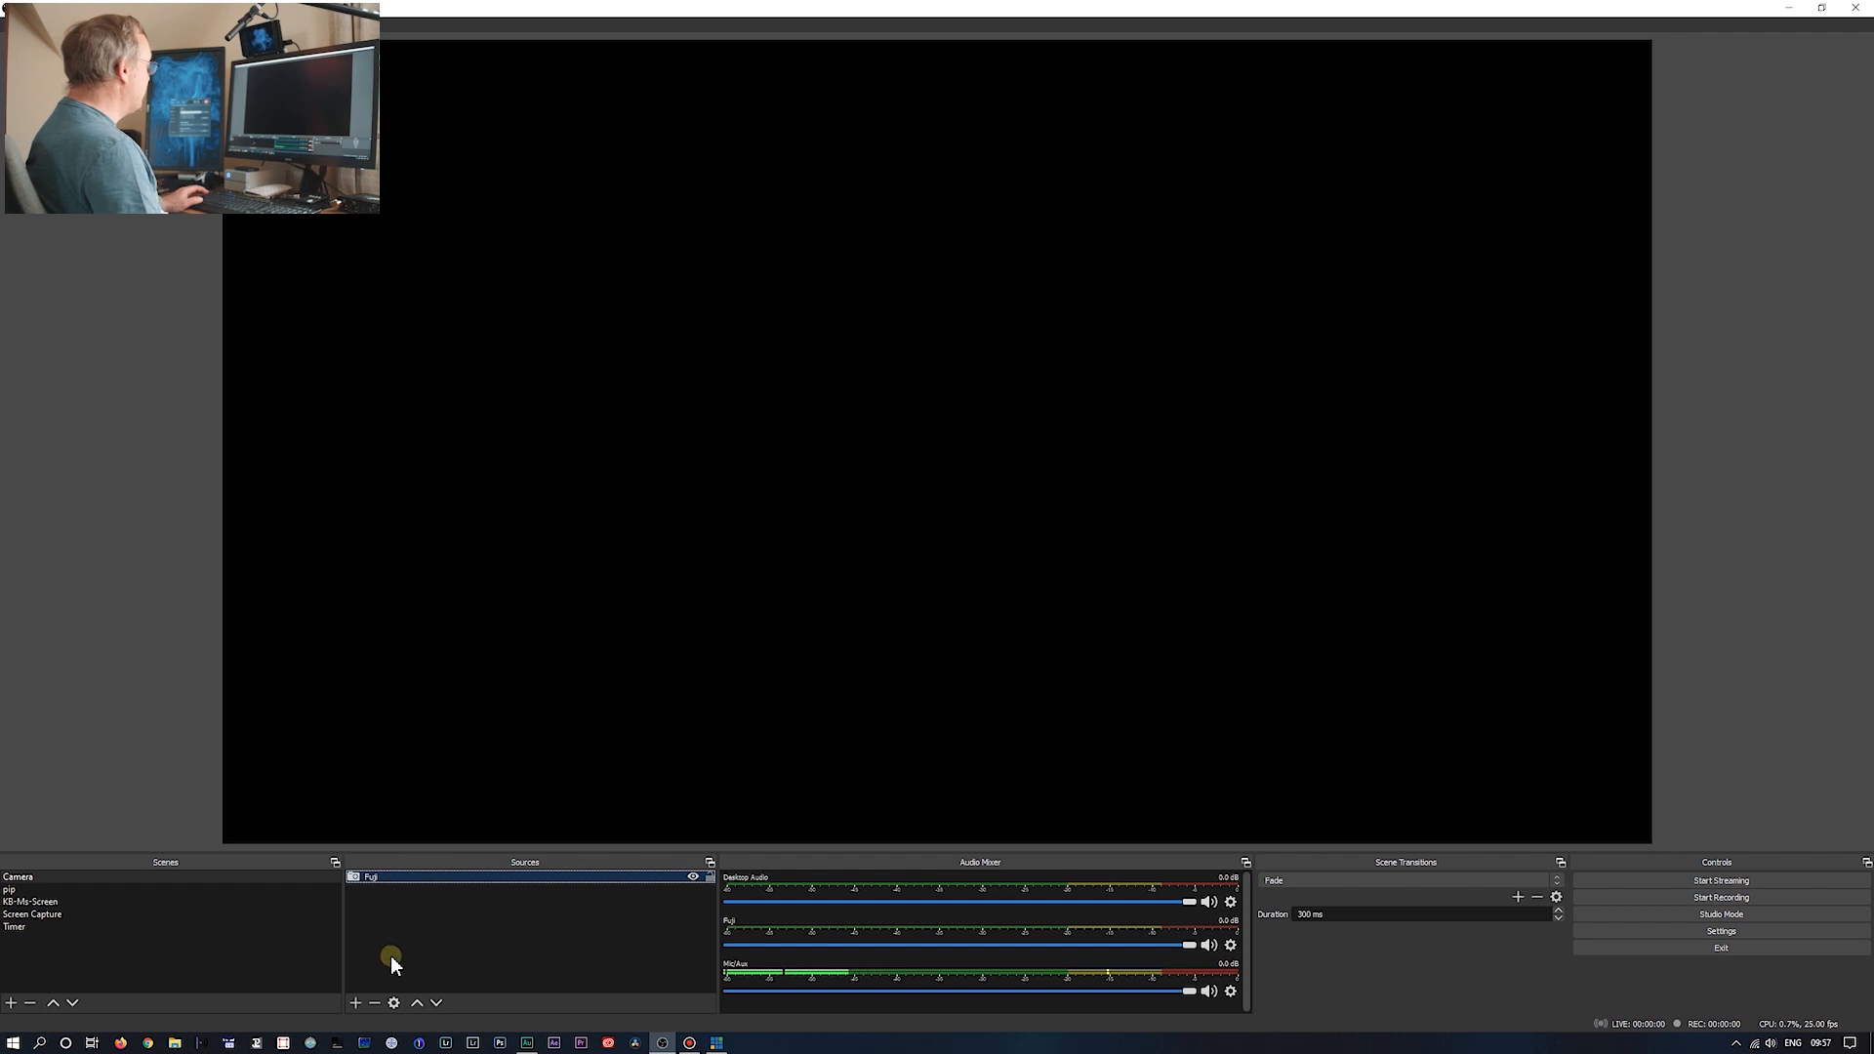
- Delete the Fuji source and confirm its removal from the Camera scene
left_click(374, 1003)
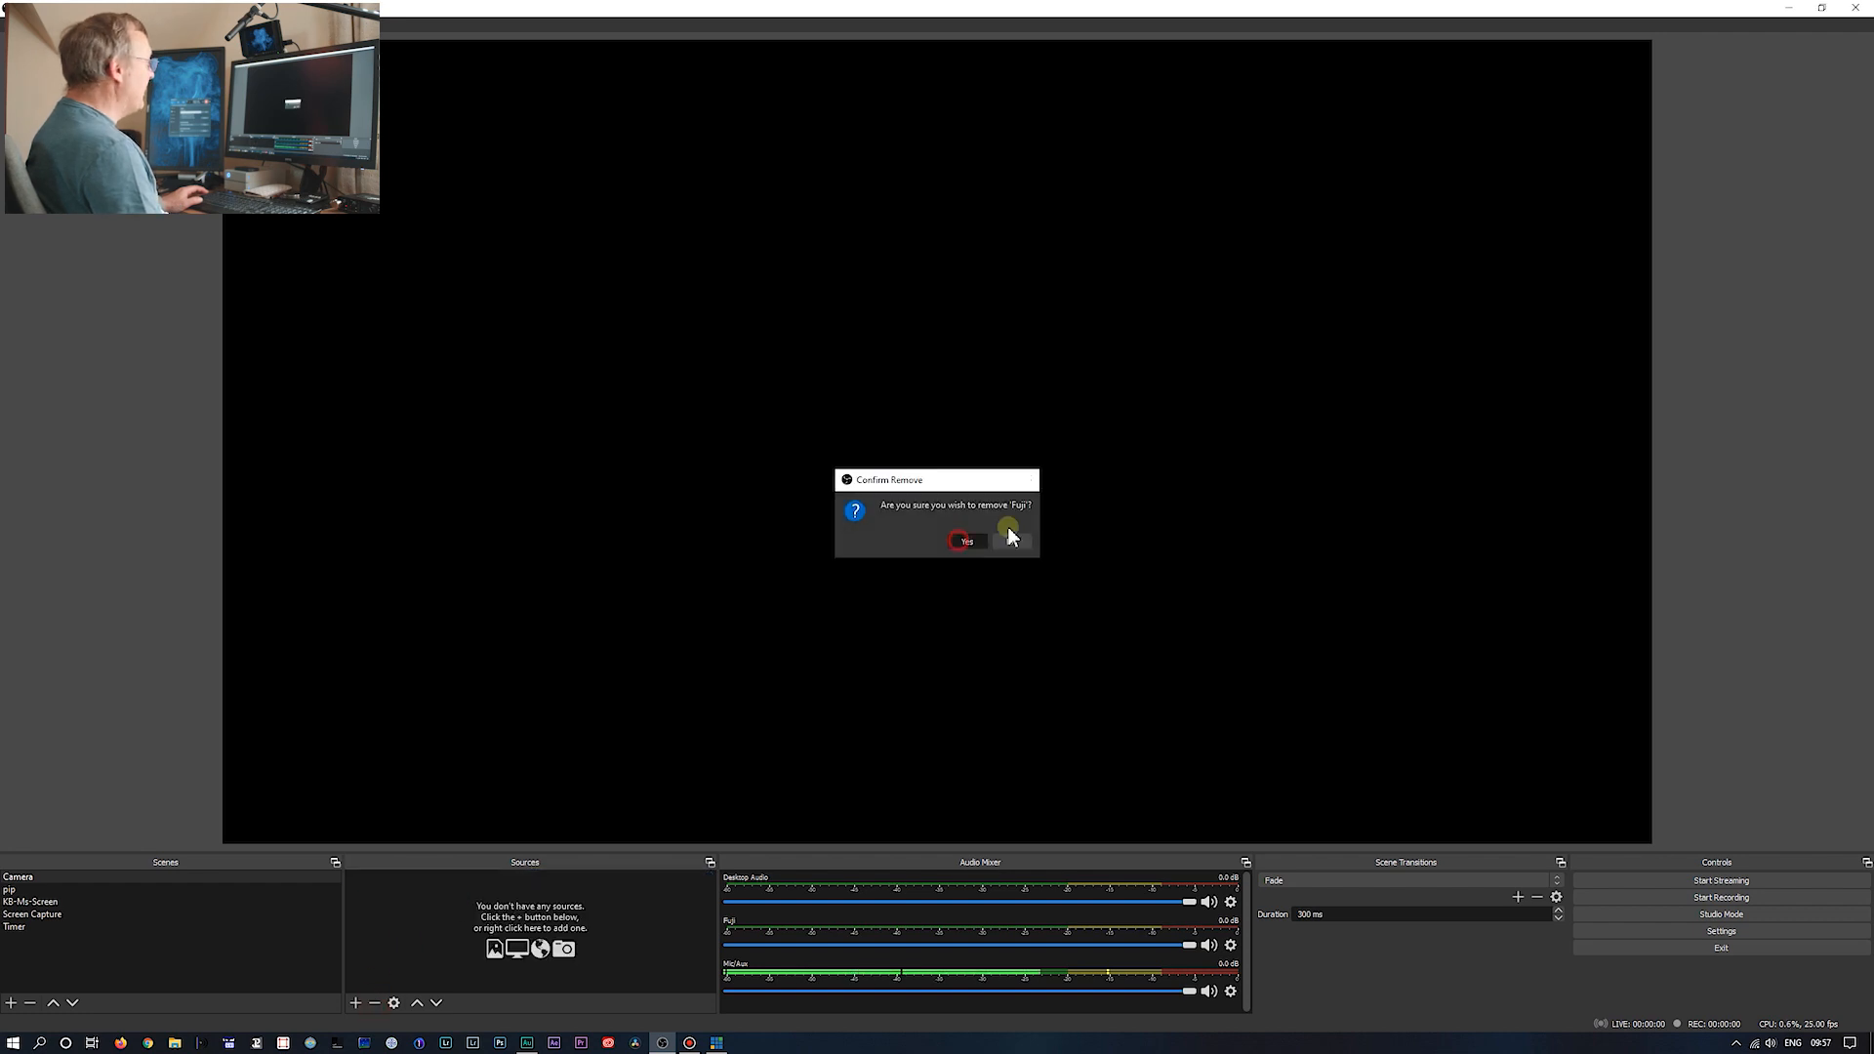
left_click(966, 541)
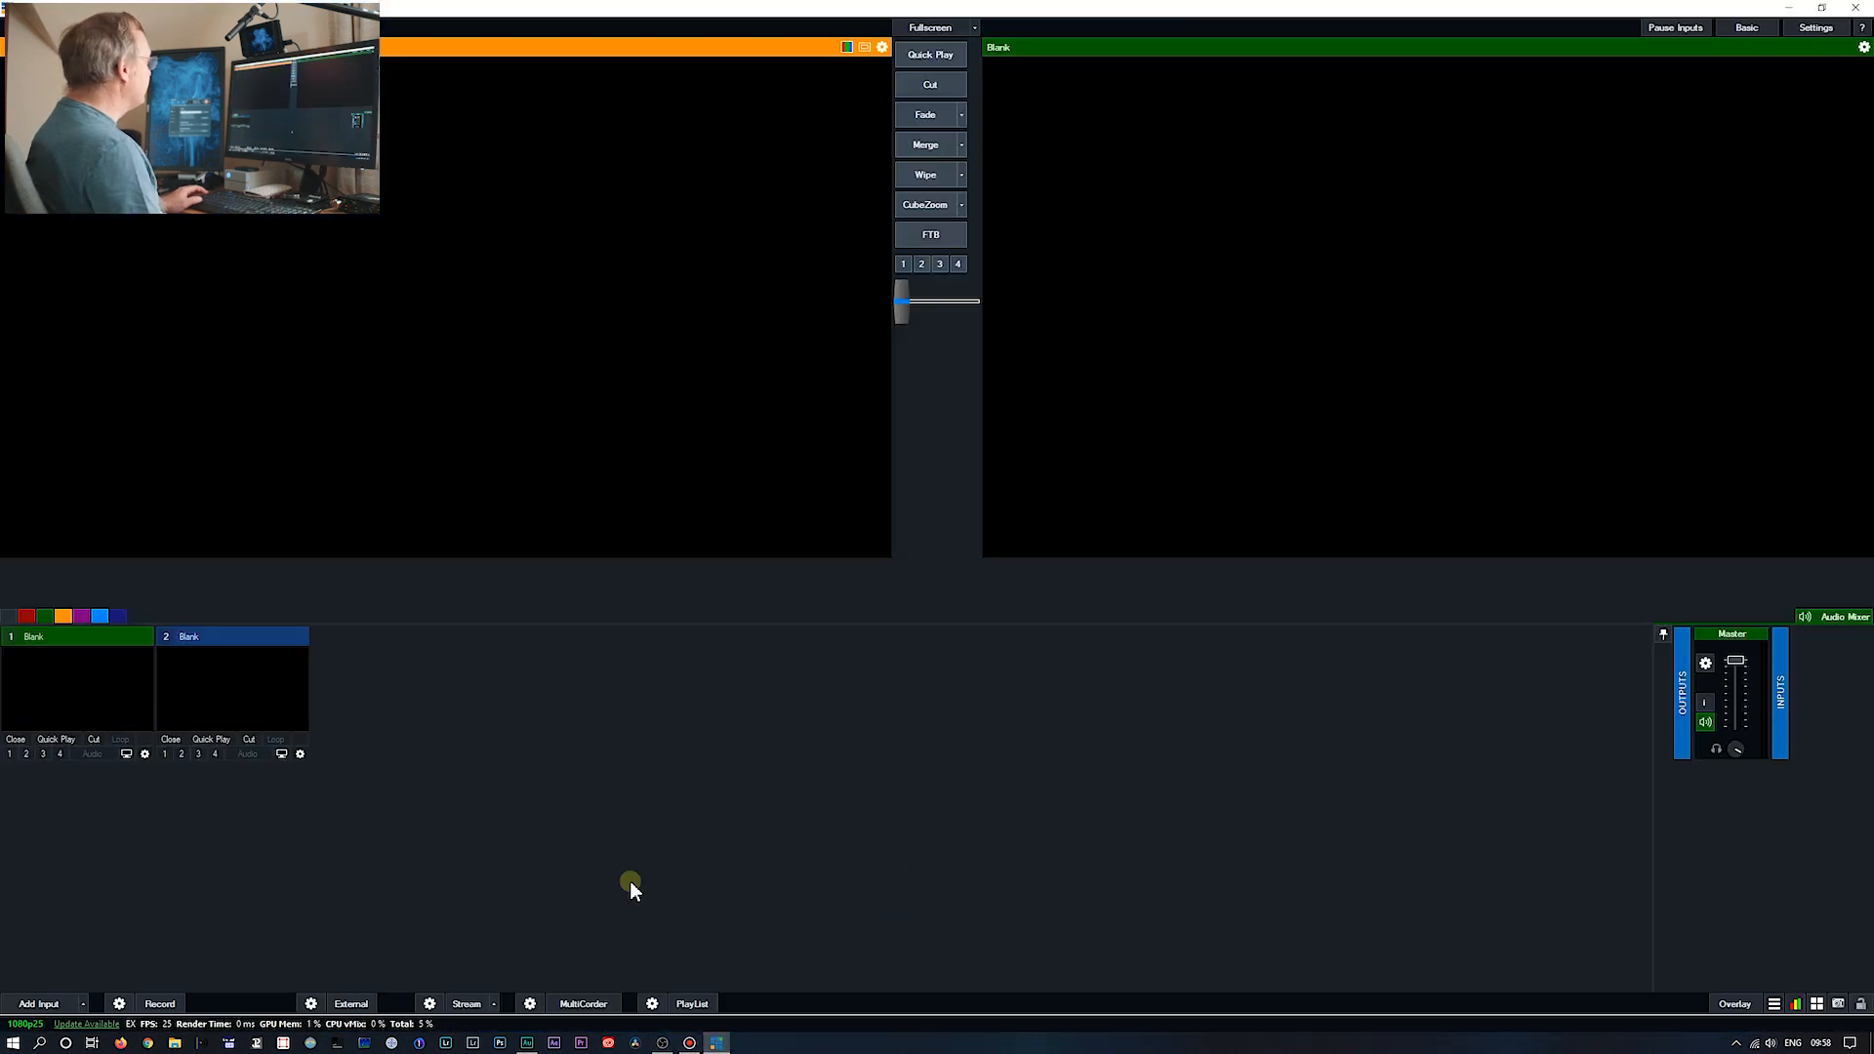
- Add a Camera input for the FUJIFILM X Webcam at PAL 25p frame rate
left_click(39, 1003)
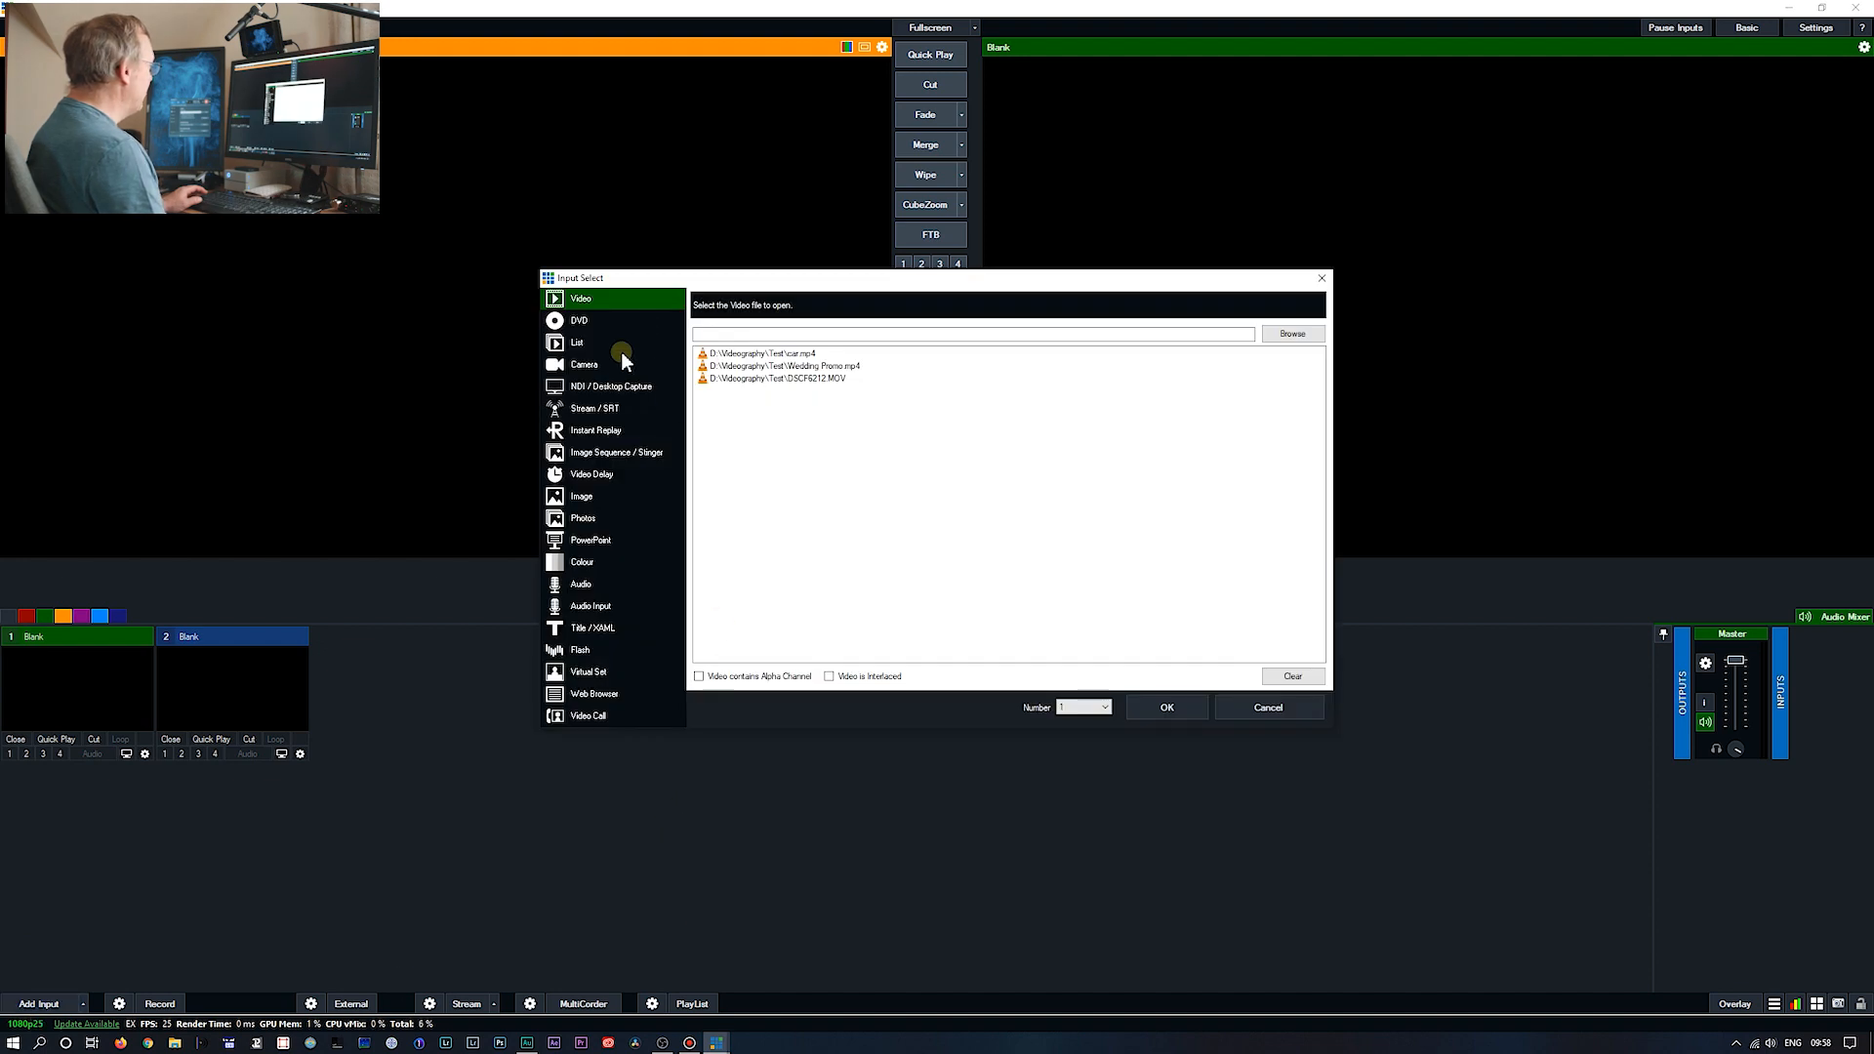
left_click(584, 363)
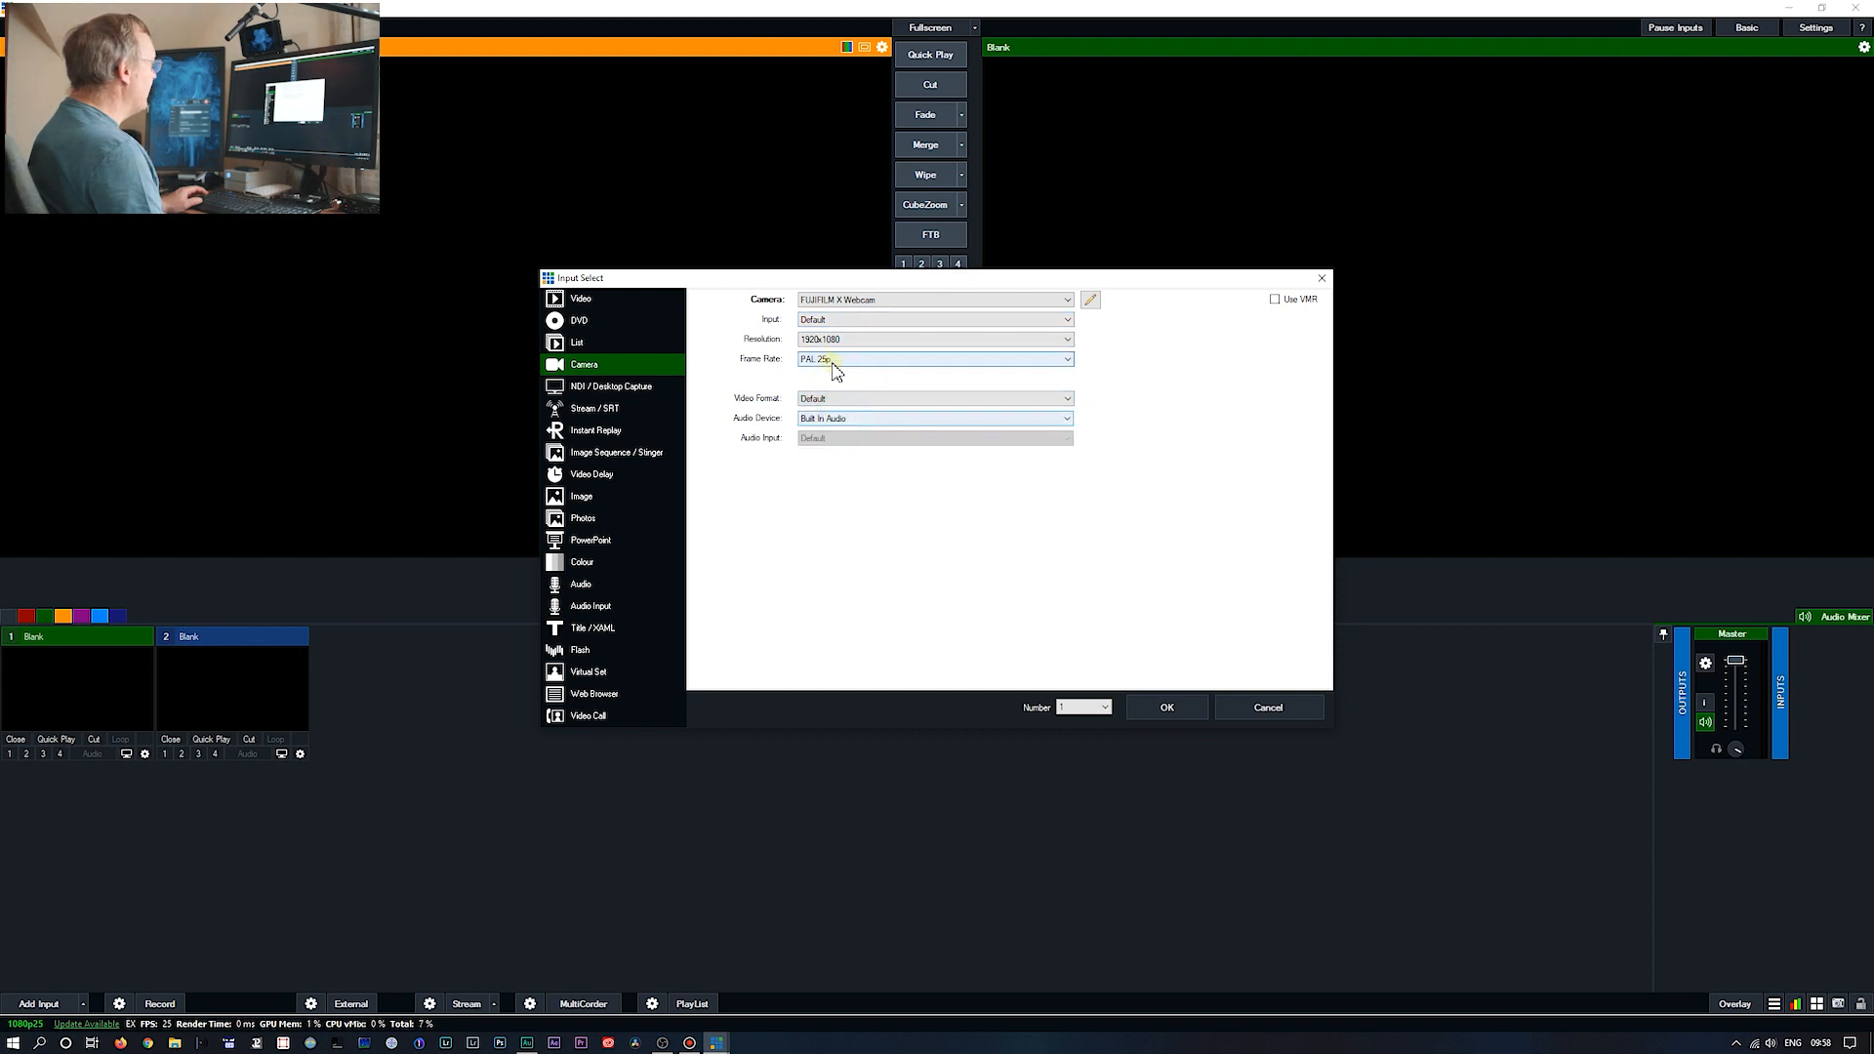
left_click(1167, 707)
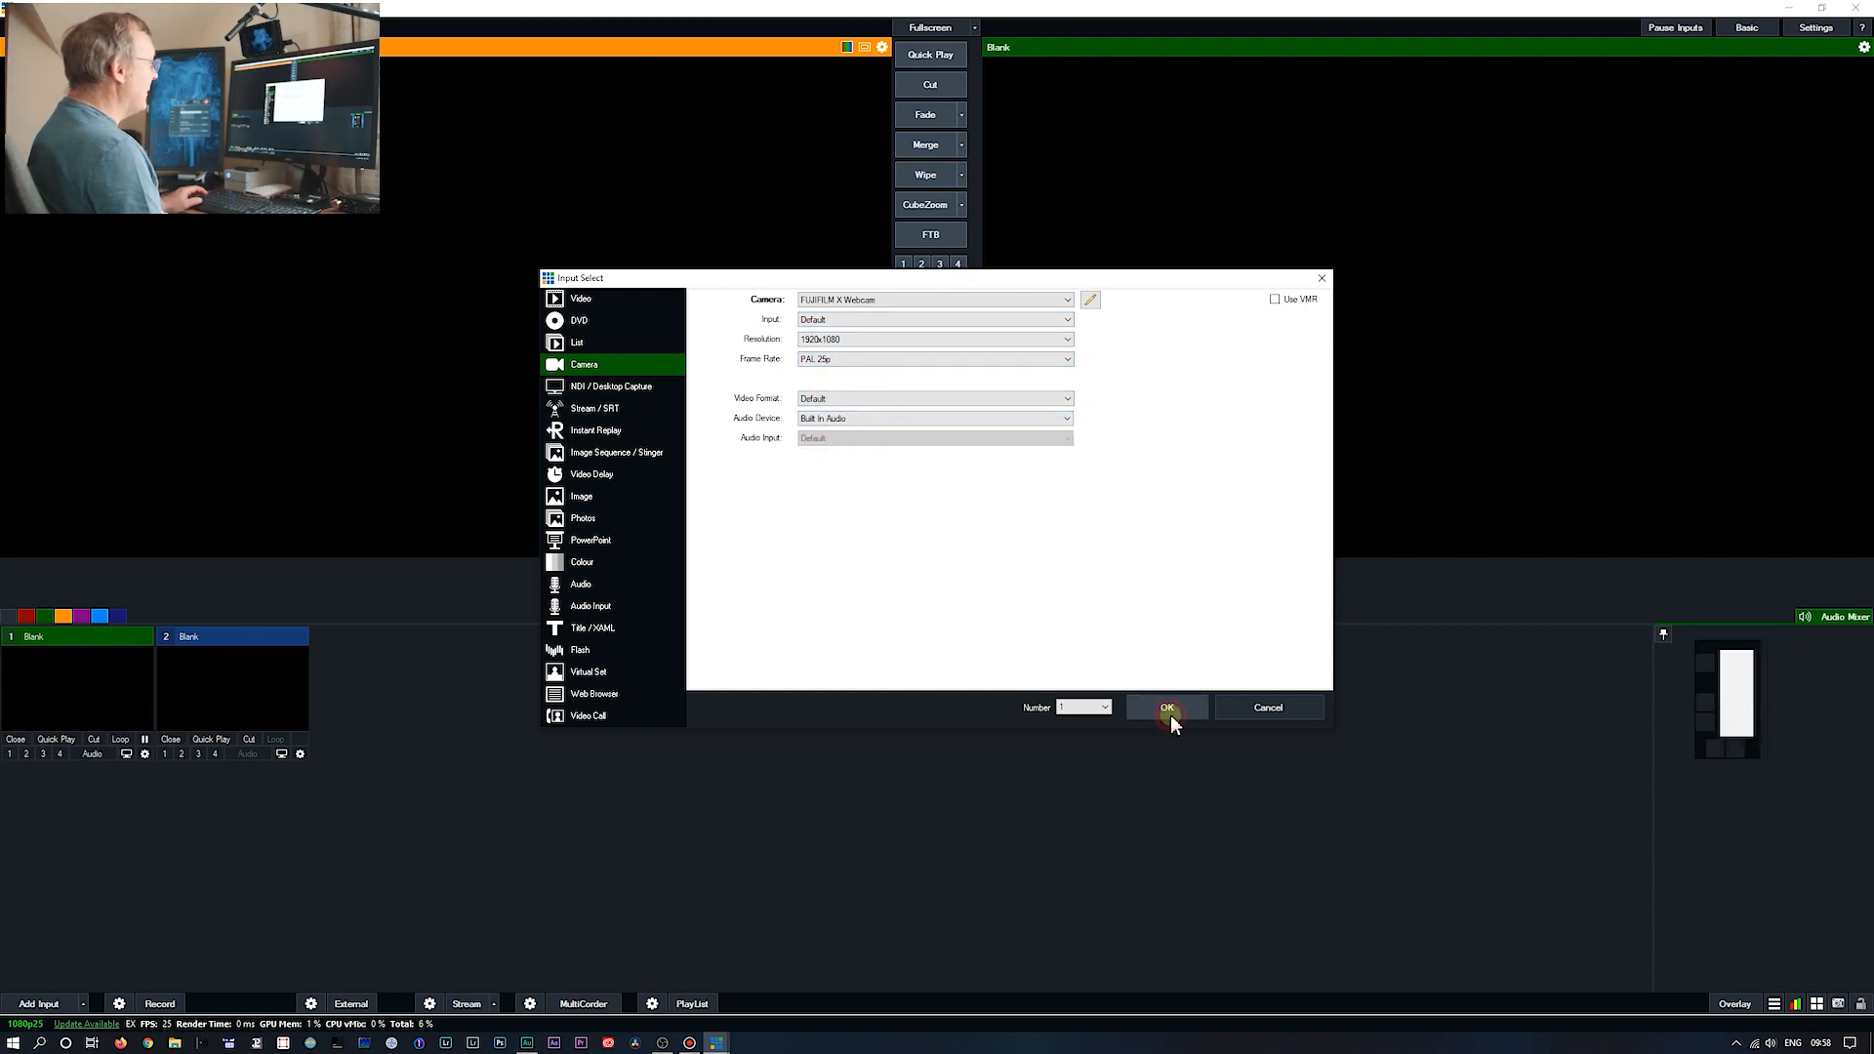
left_click(1167, 707)
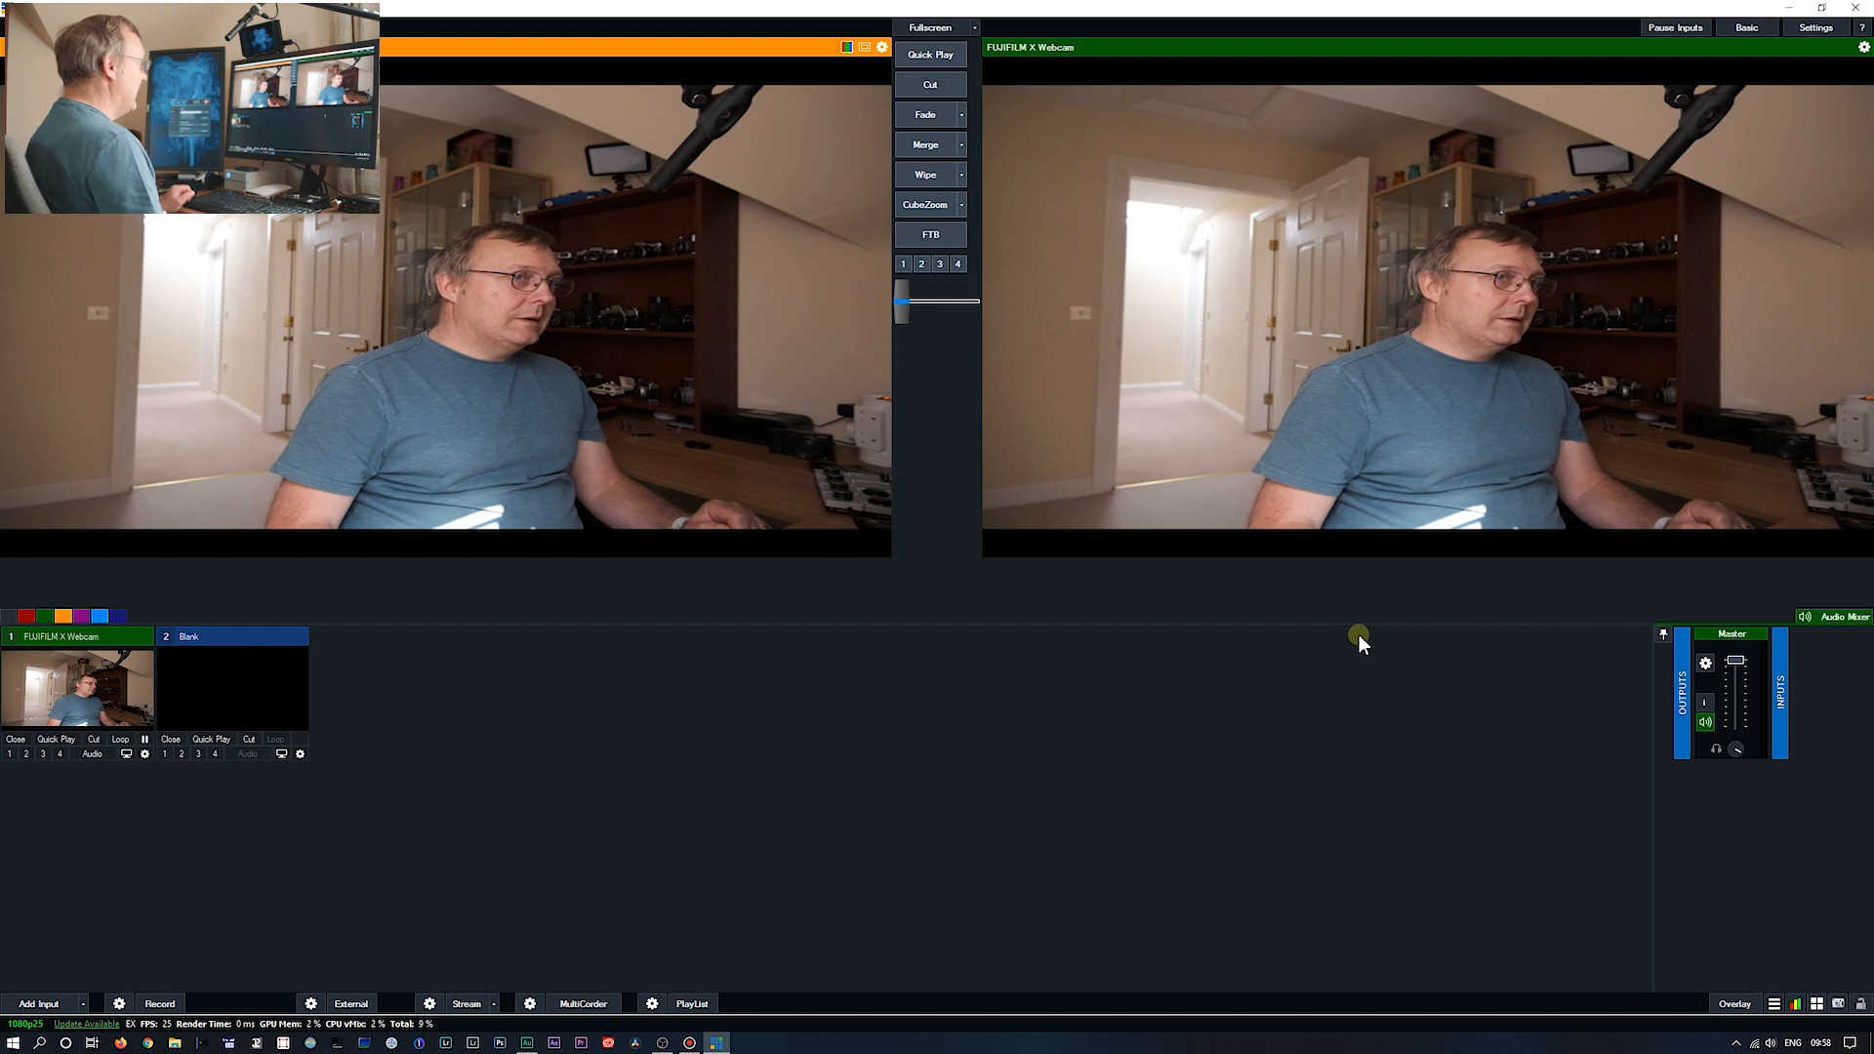
mouse_move(1349, 630)
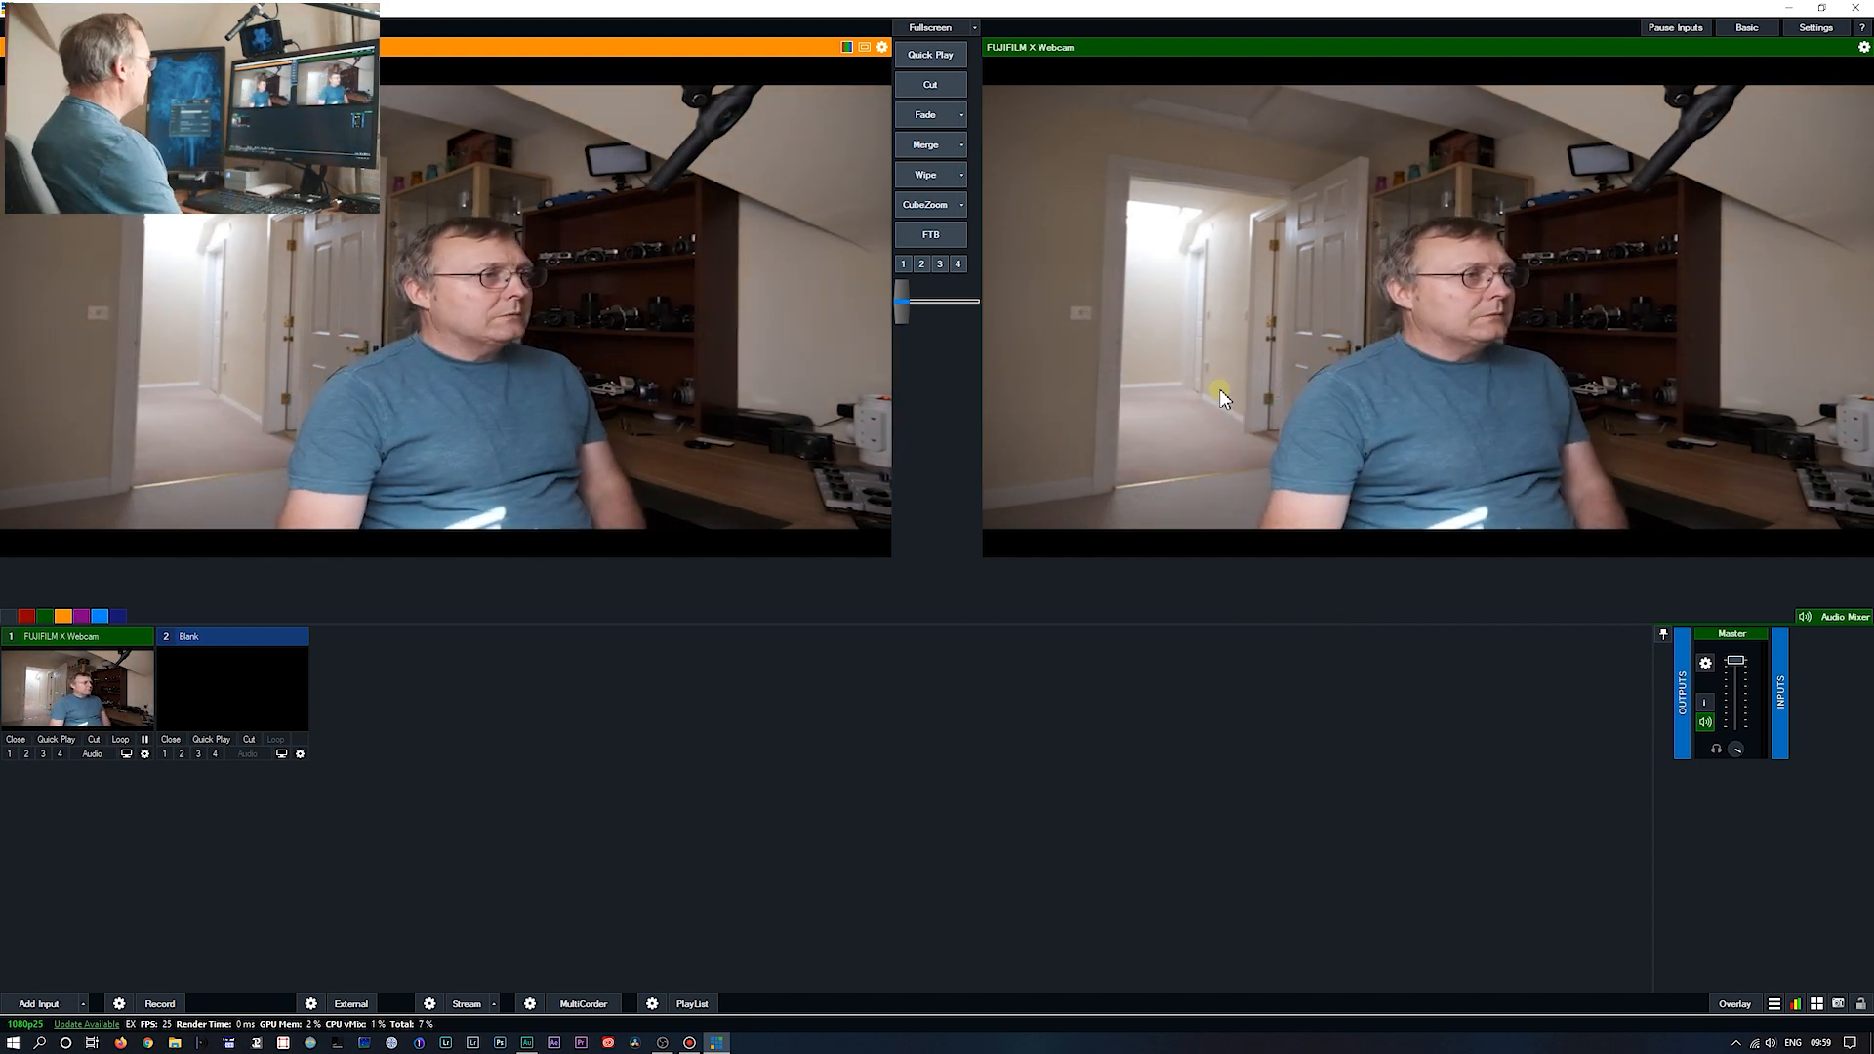
mouse_move(667, 726)
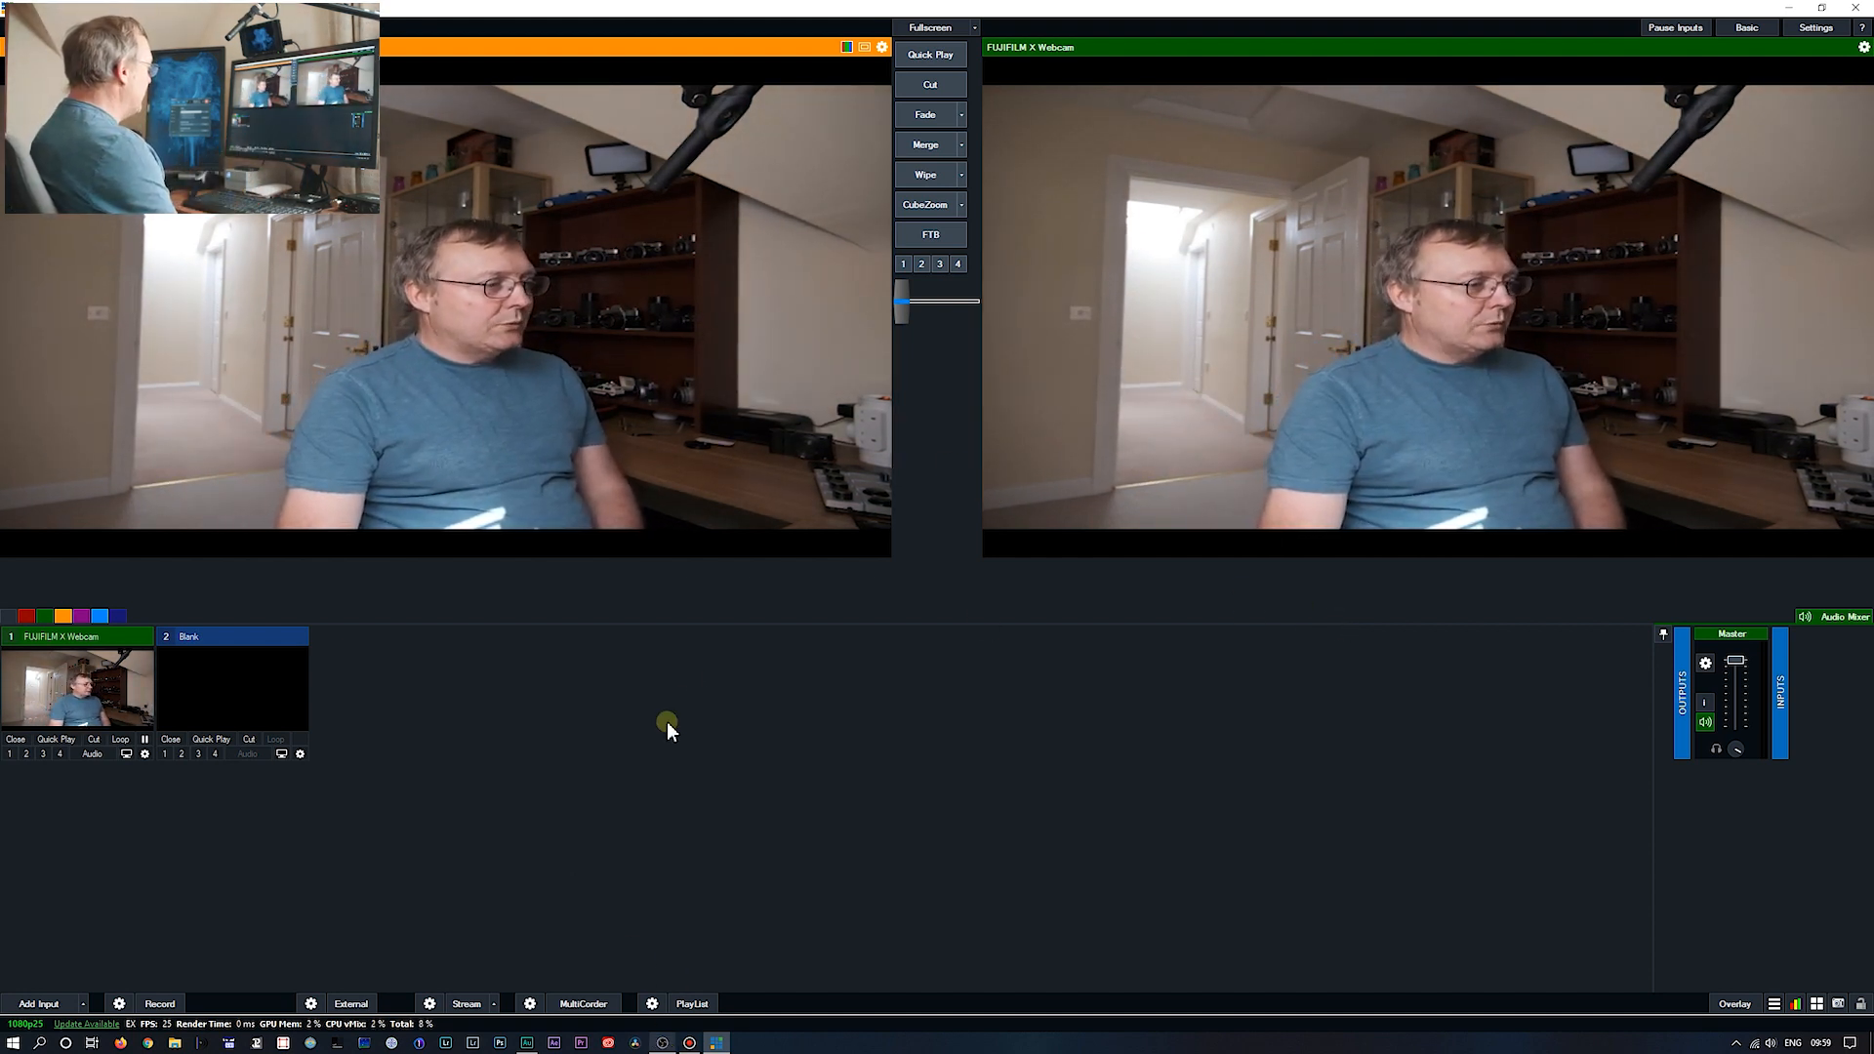
mouse_move(1087, 633)
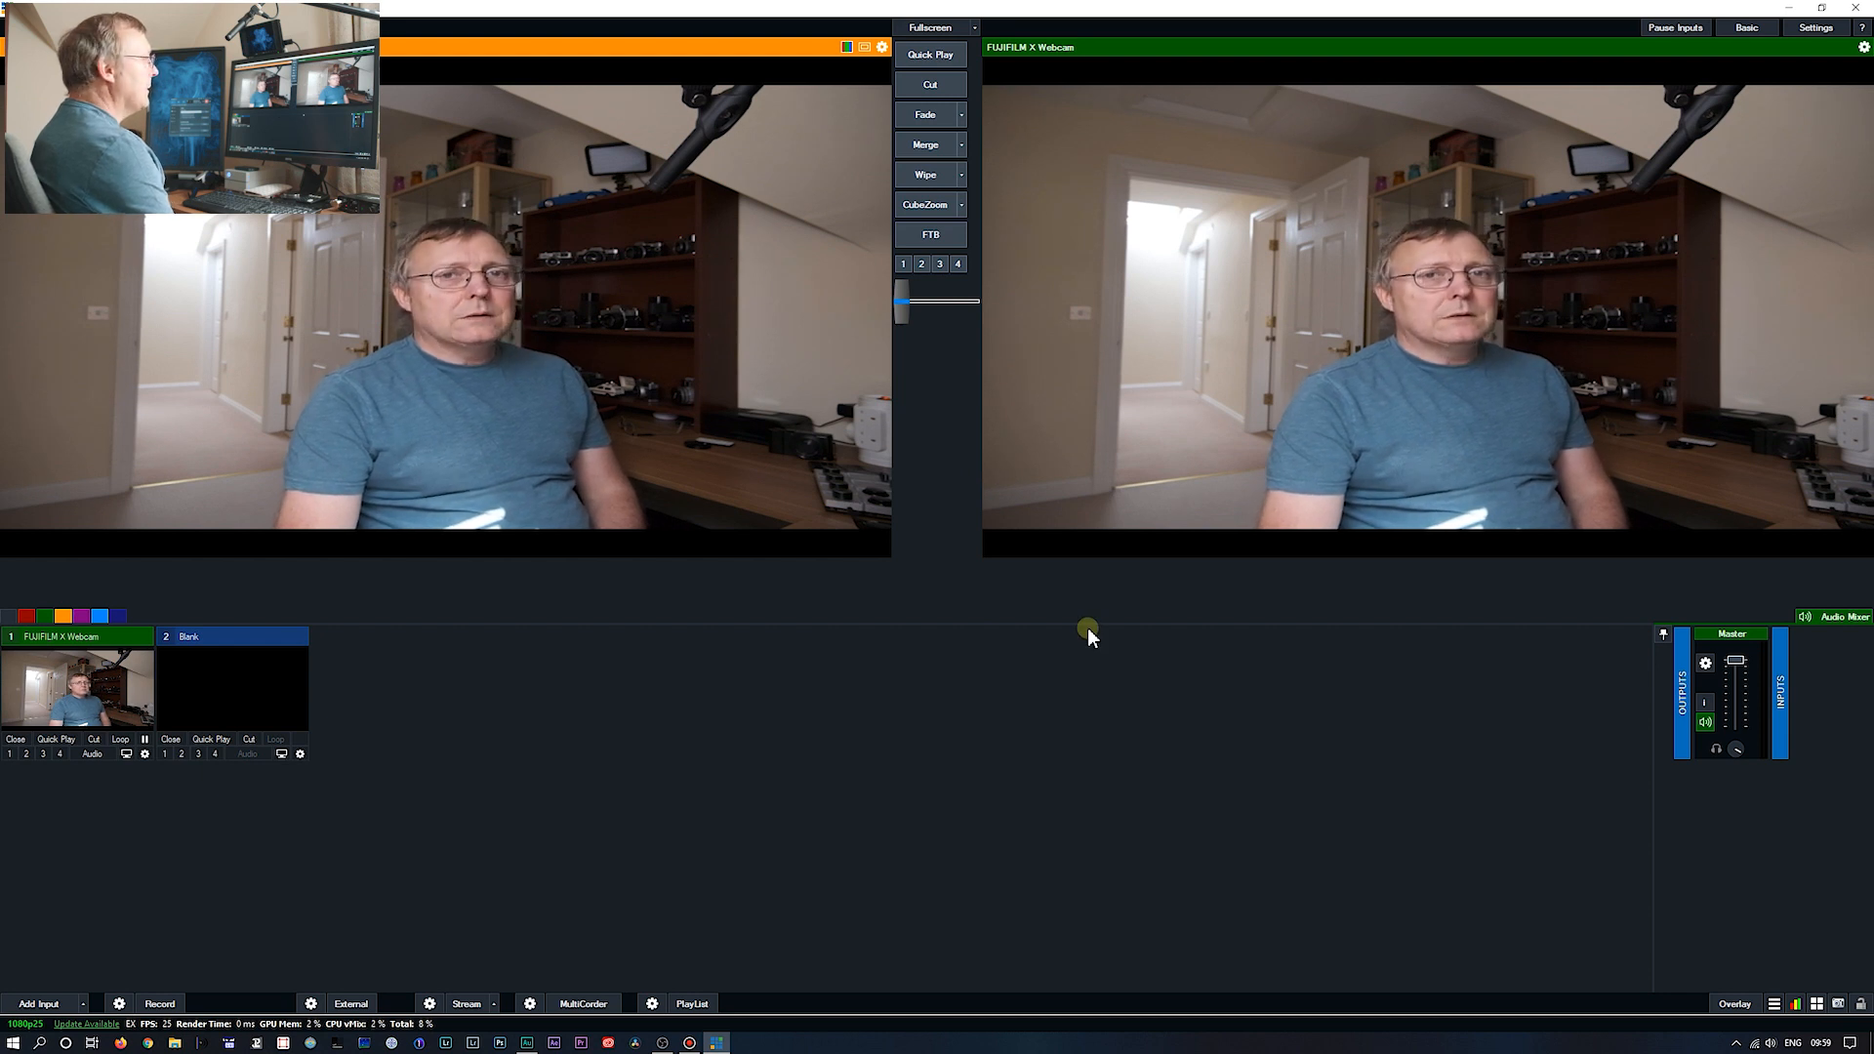
mouse_move(1077, 653)
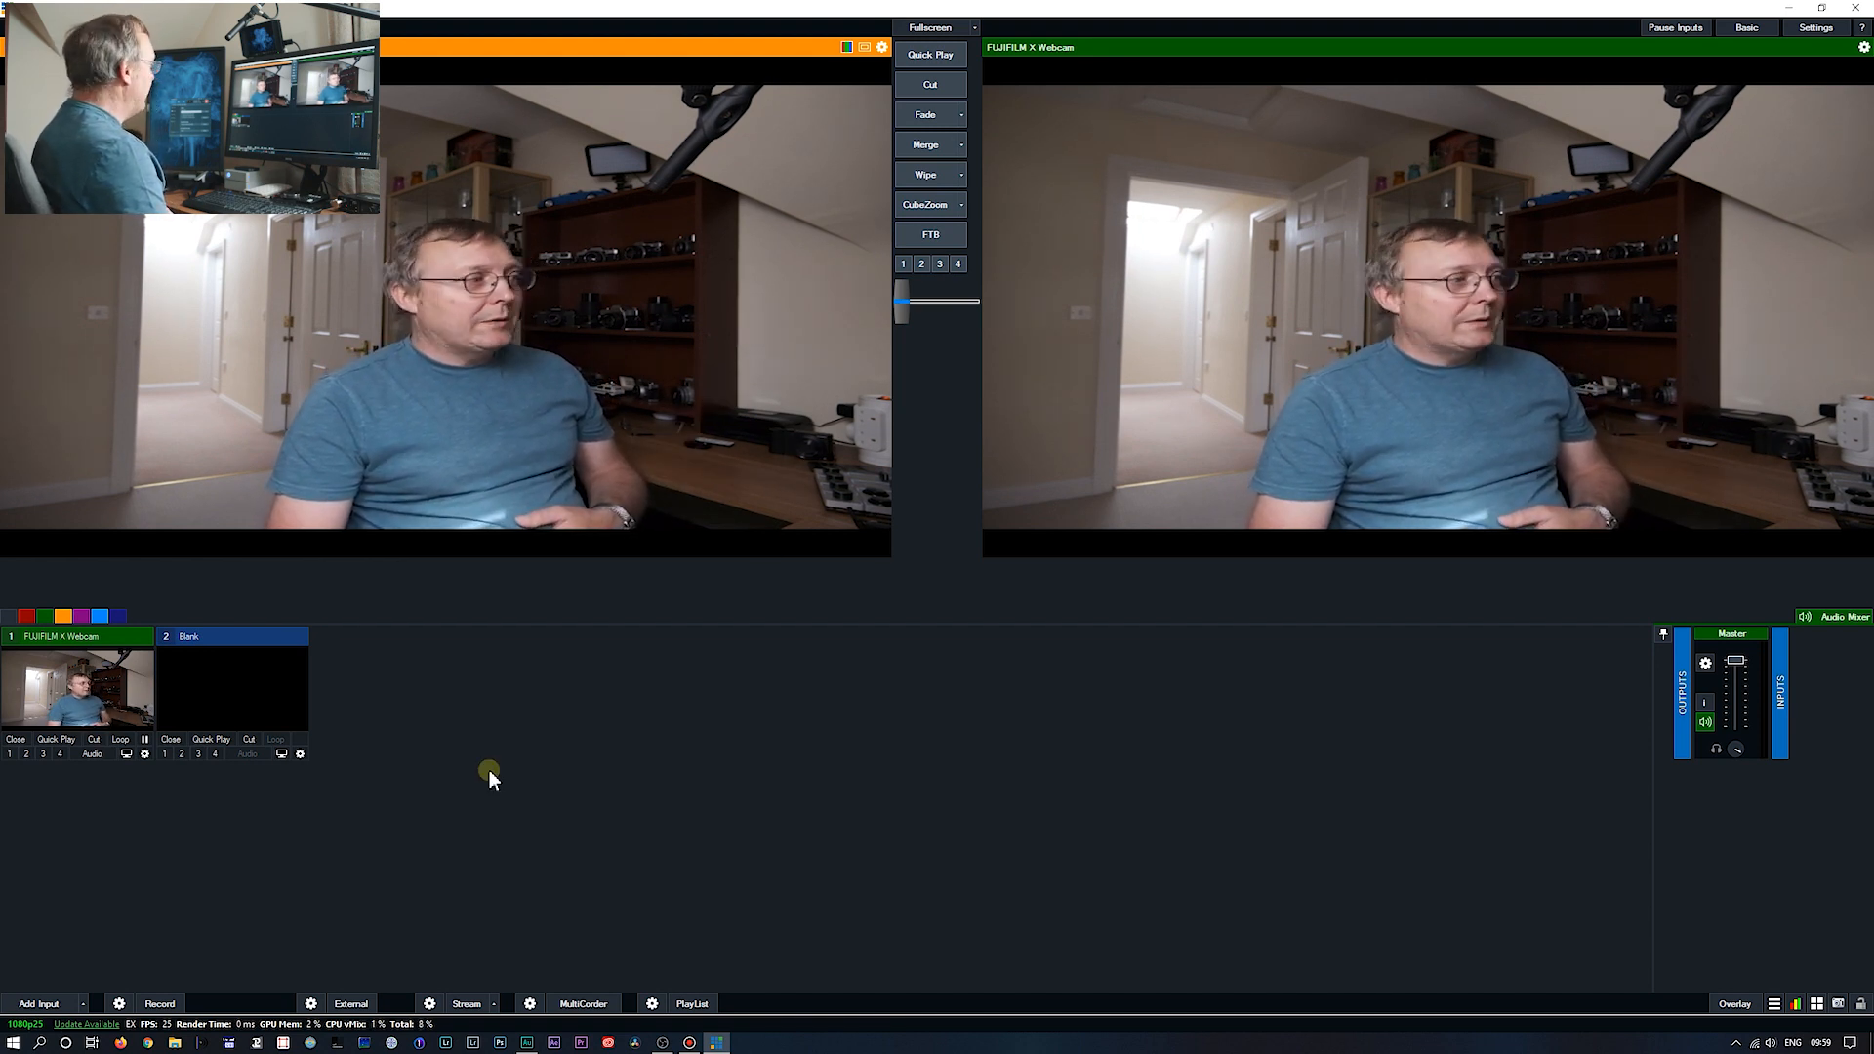
mouse_move(55, 919)
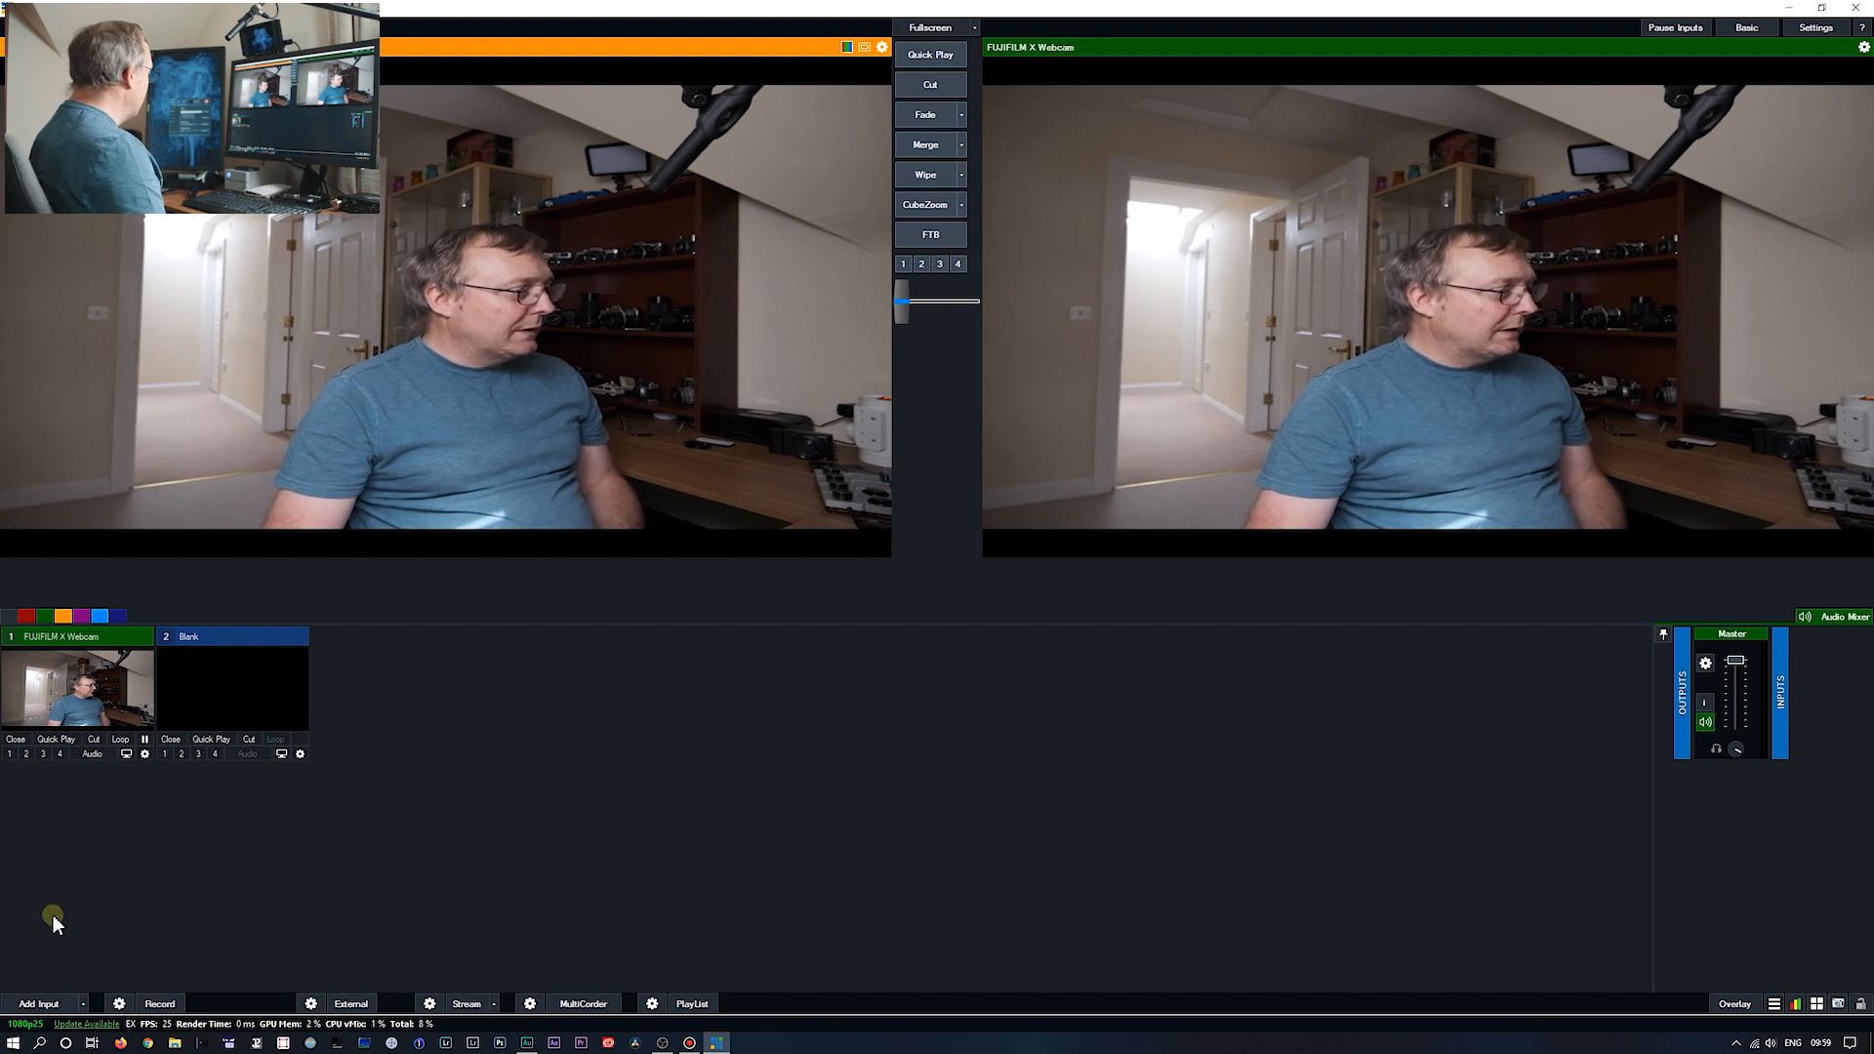
mouse_move(142, 753)
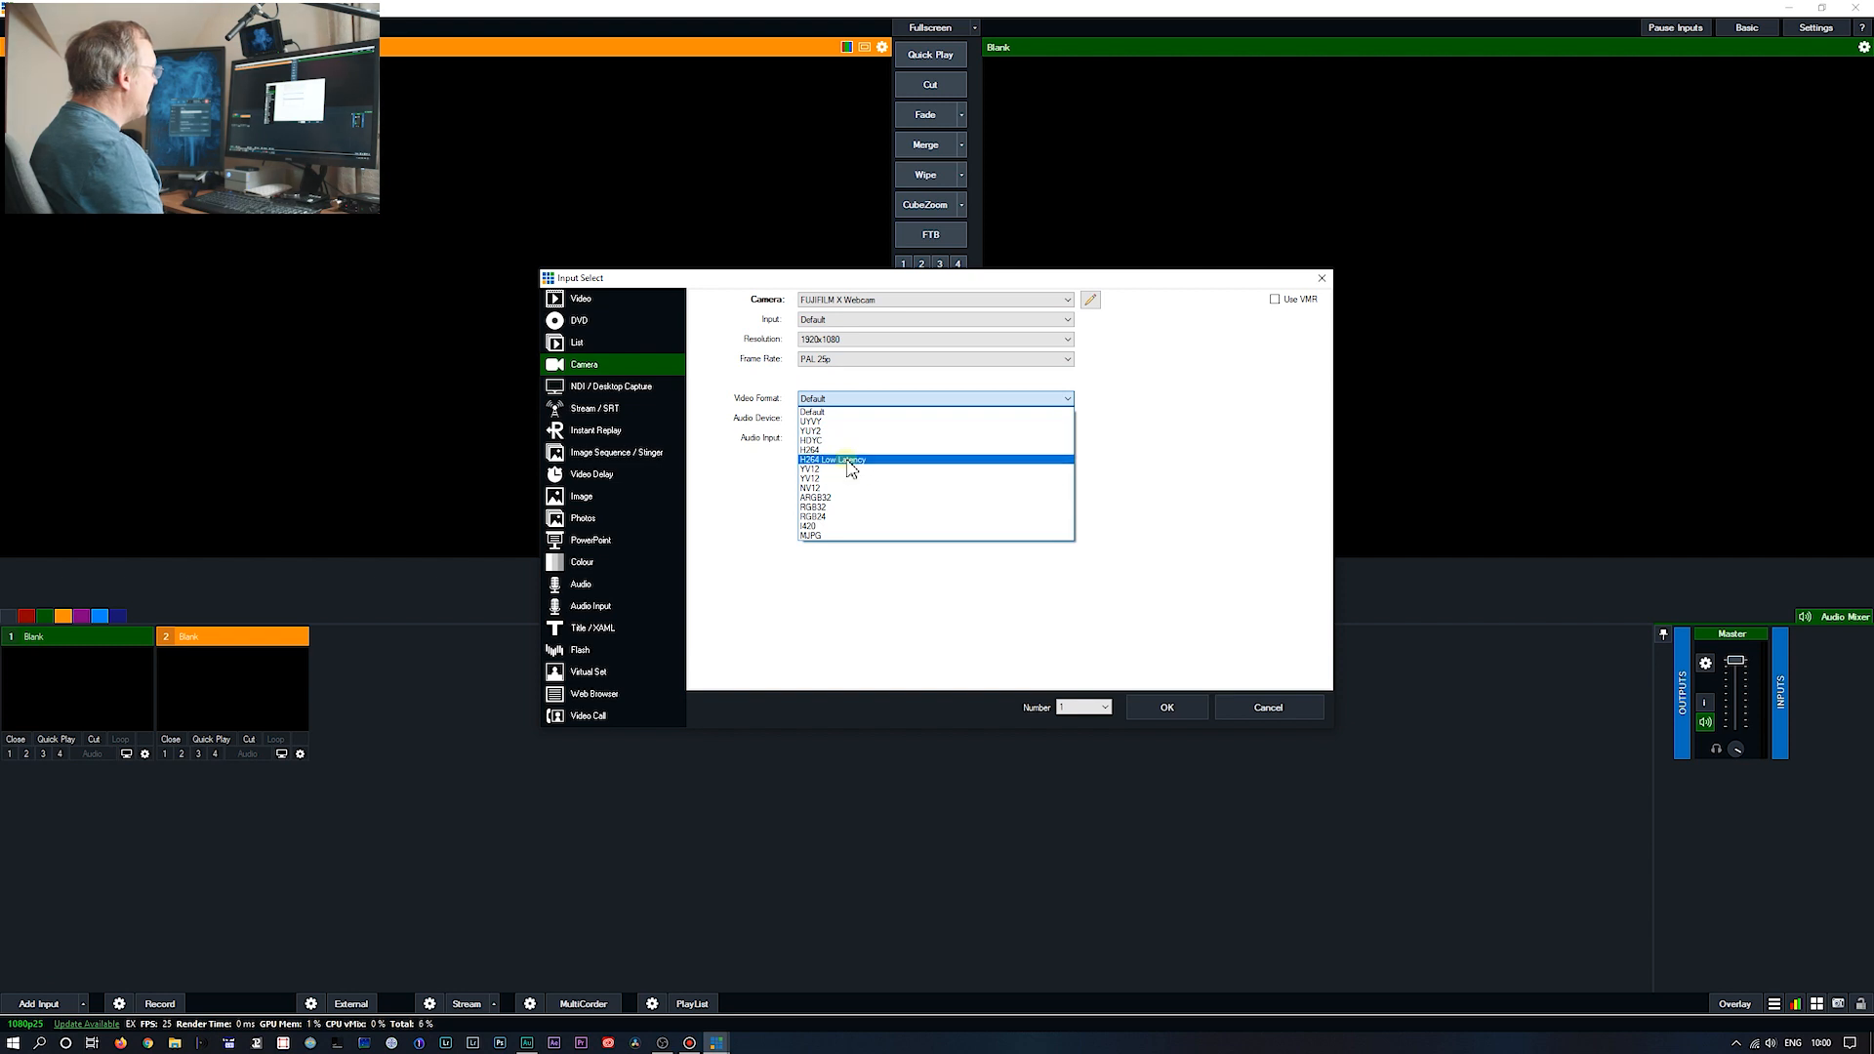
- Re-add the FUJIFILM X Webcam camera input using the H264 Low Latency video format
left_click(833, 461)
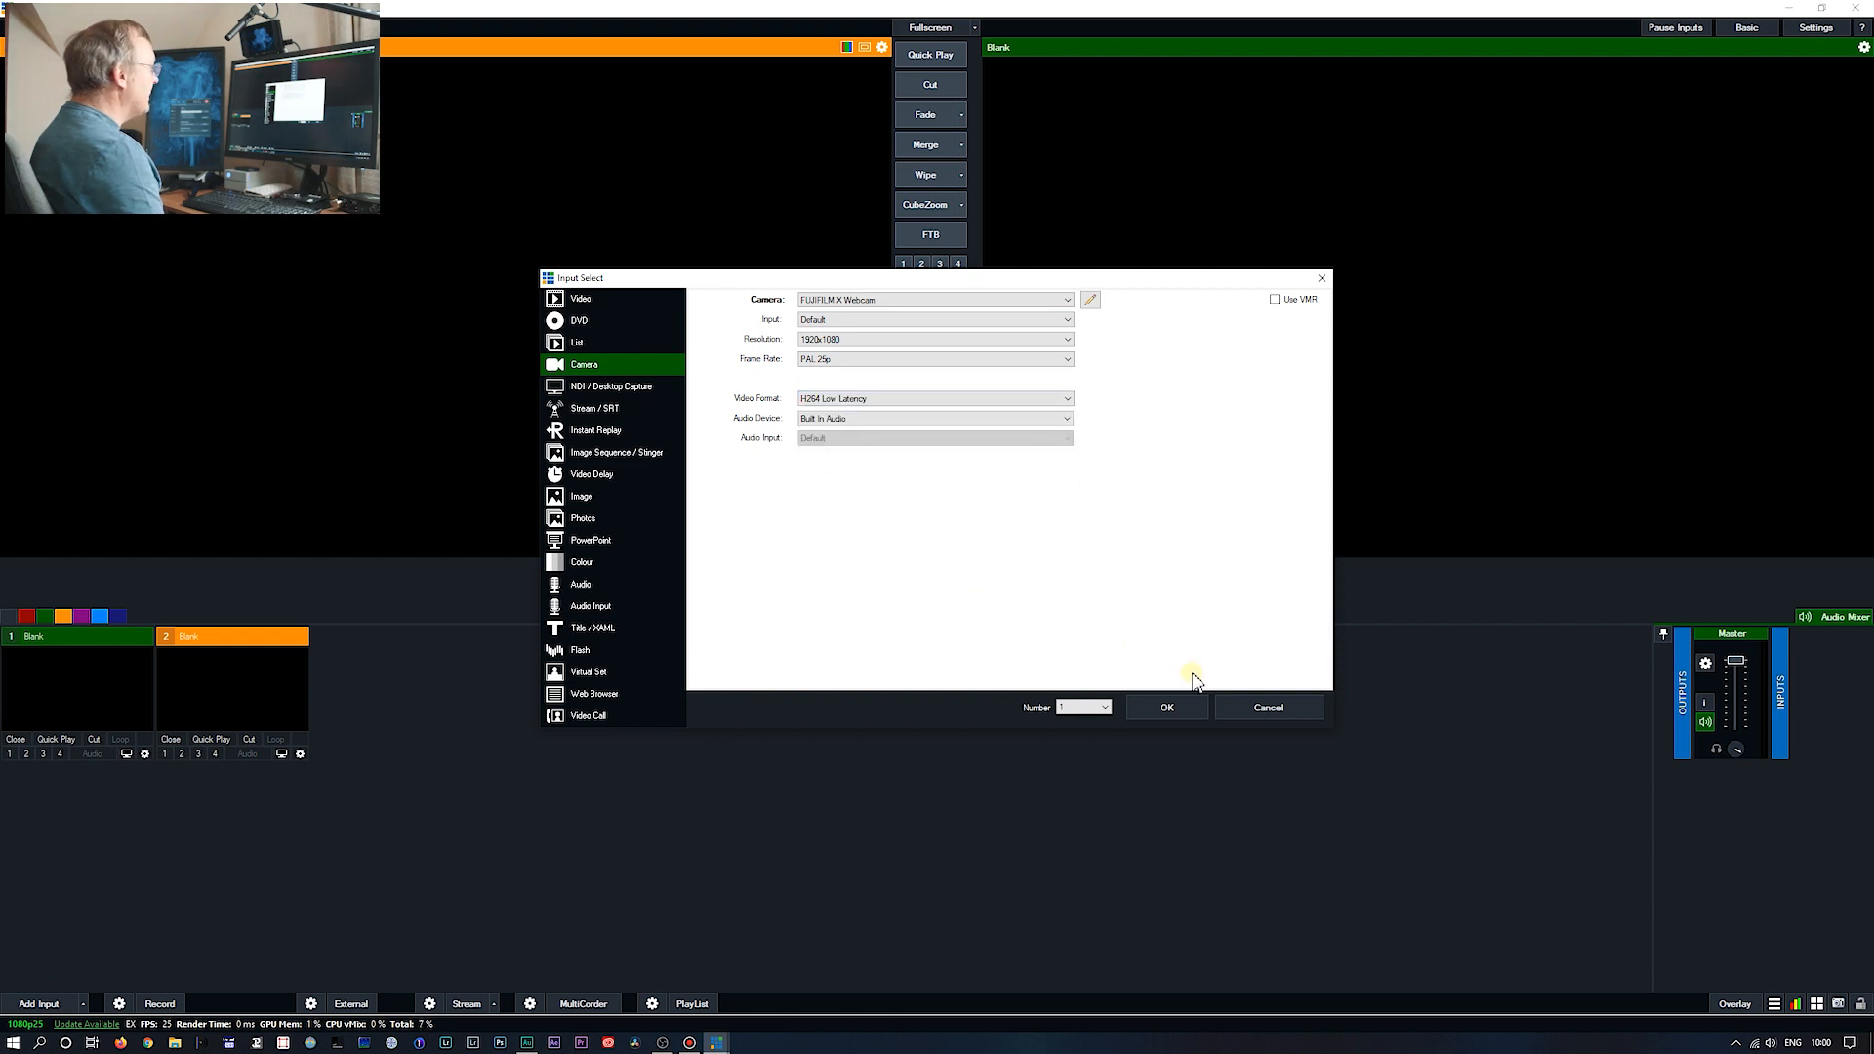
left_click(1167, 706)
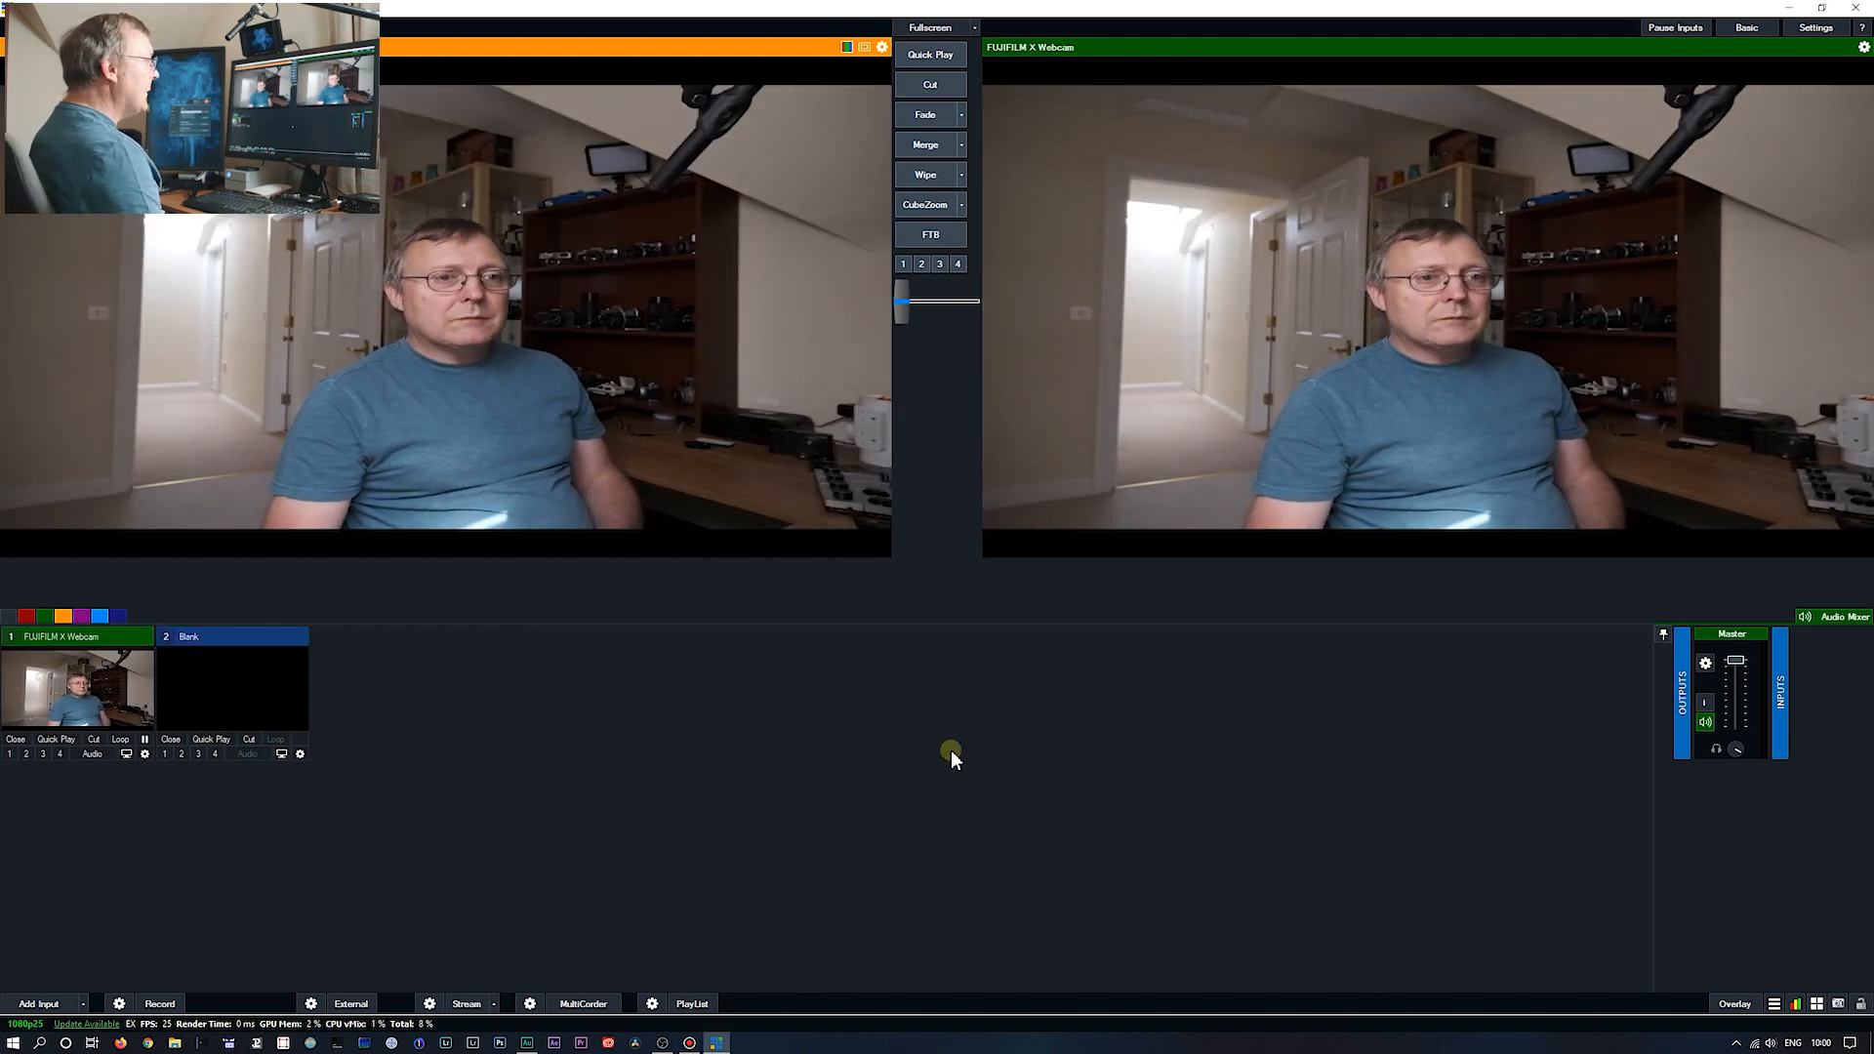
mouse_move(861, 757)
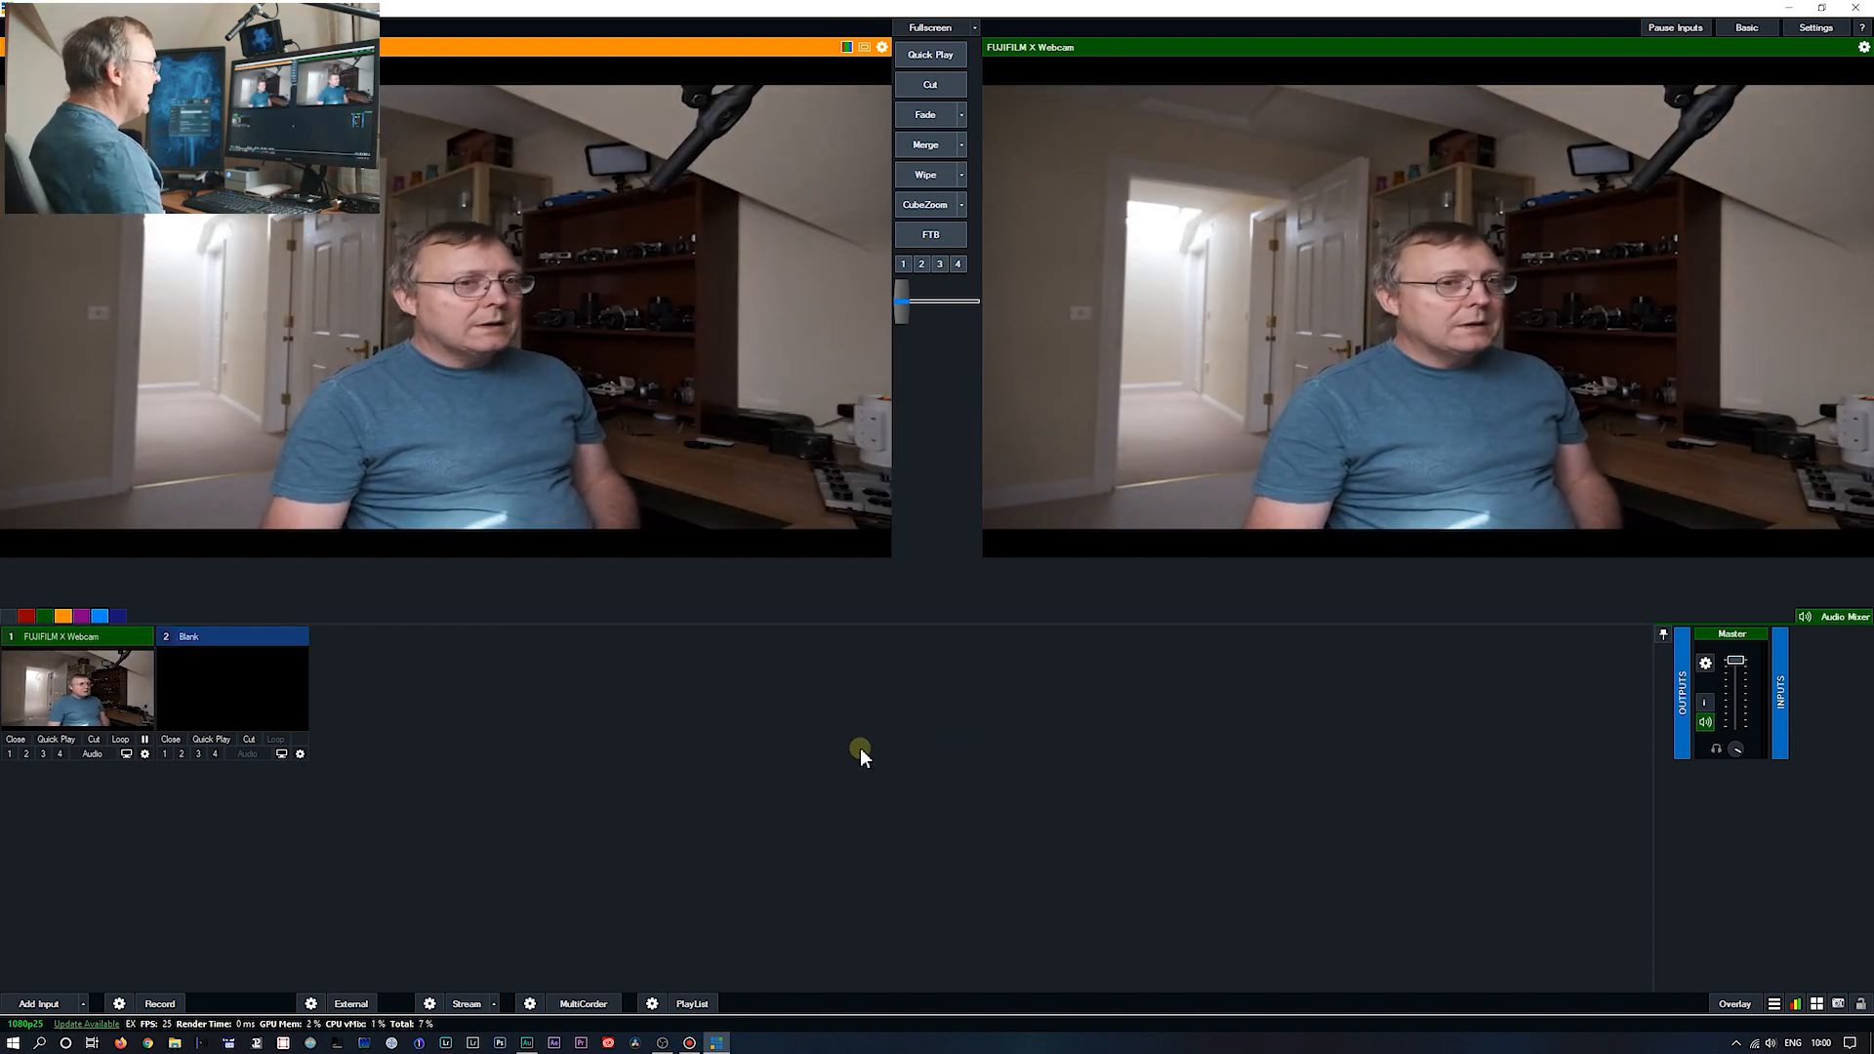
left_click(35, 1003)
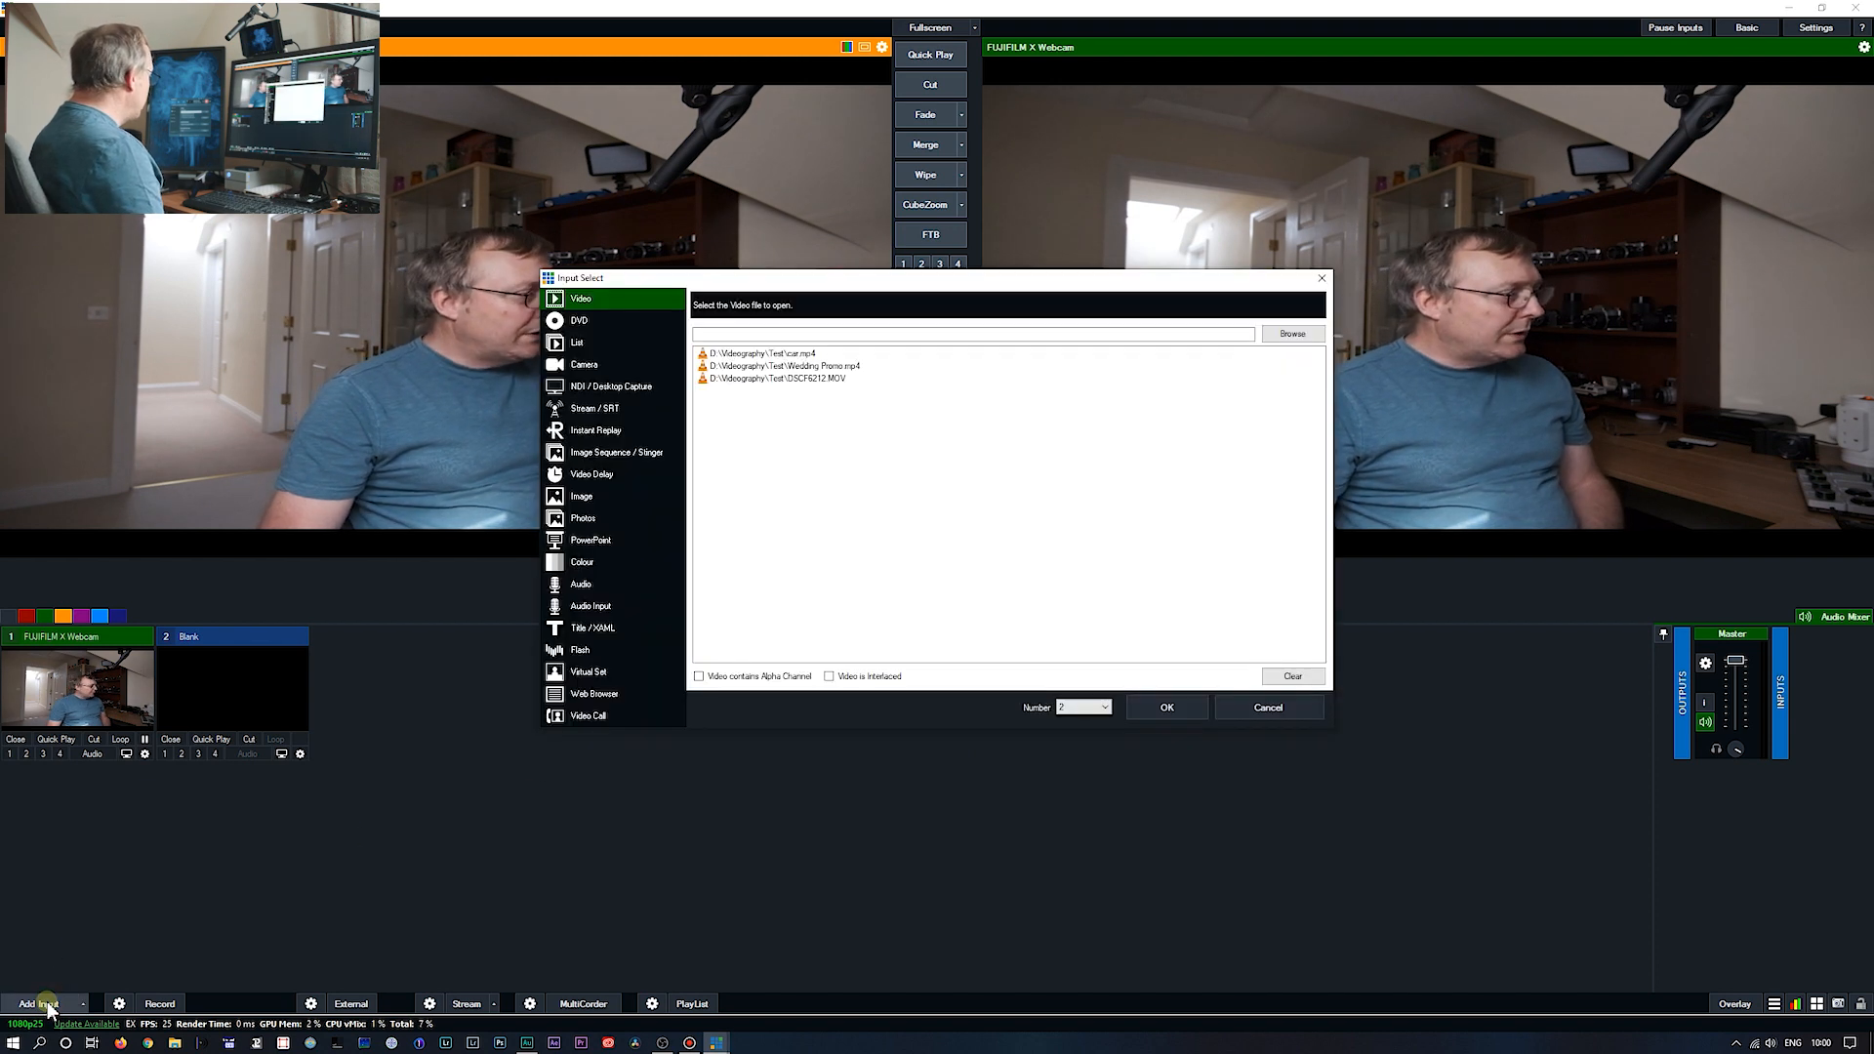
left_click(590, 605)
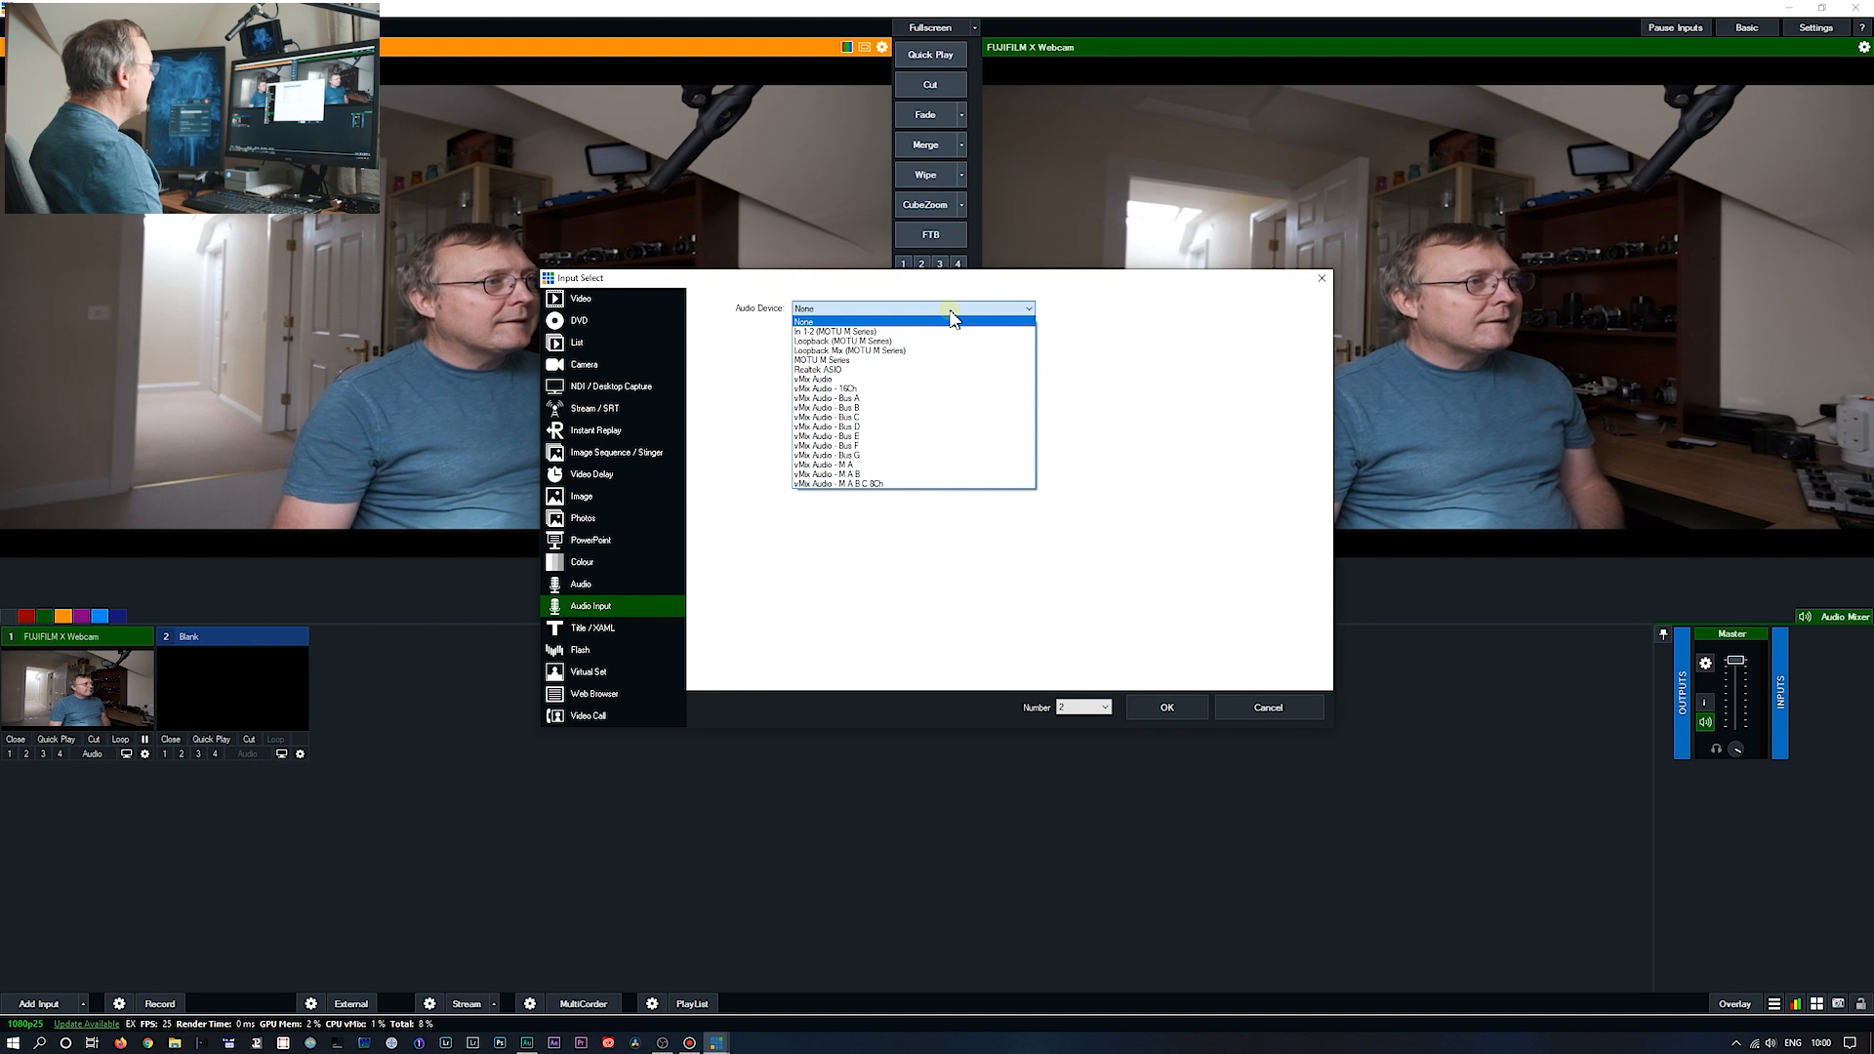
left_click(1266, 706)
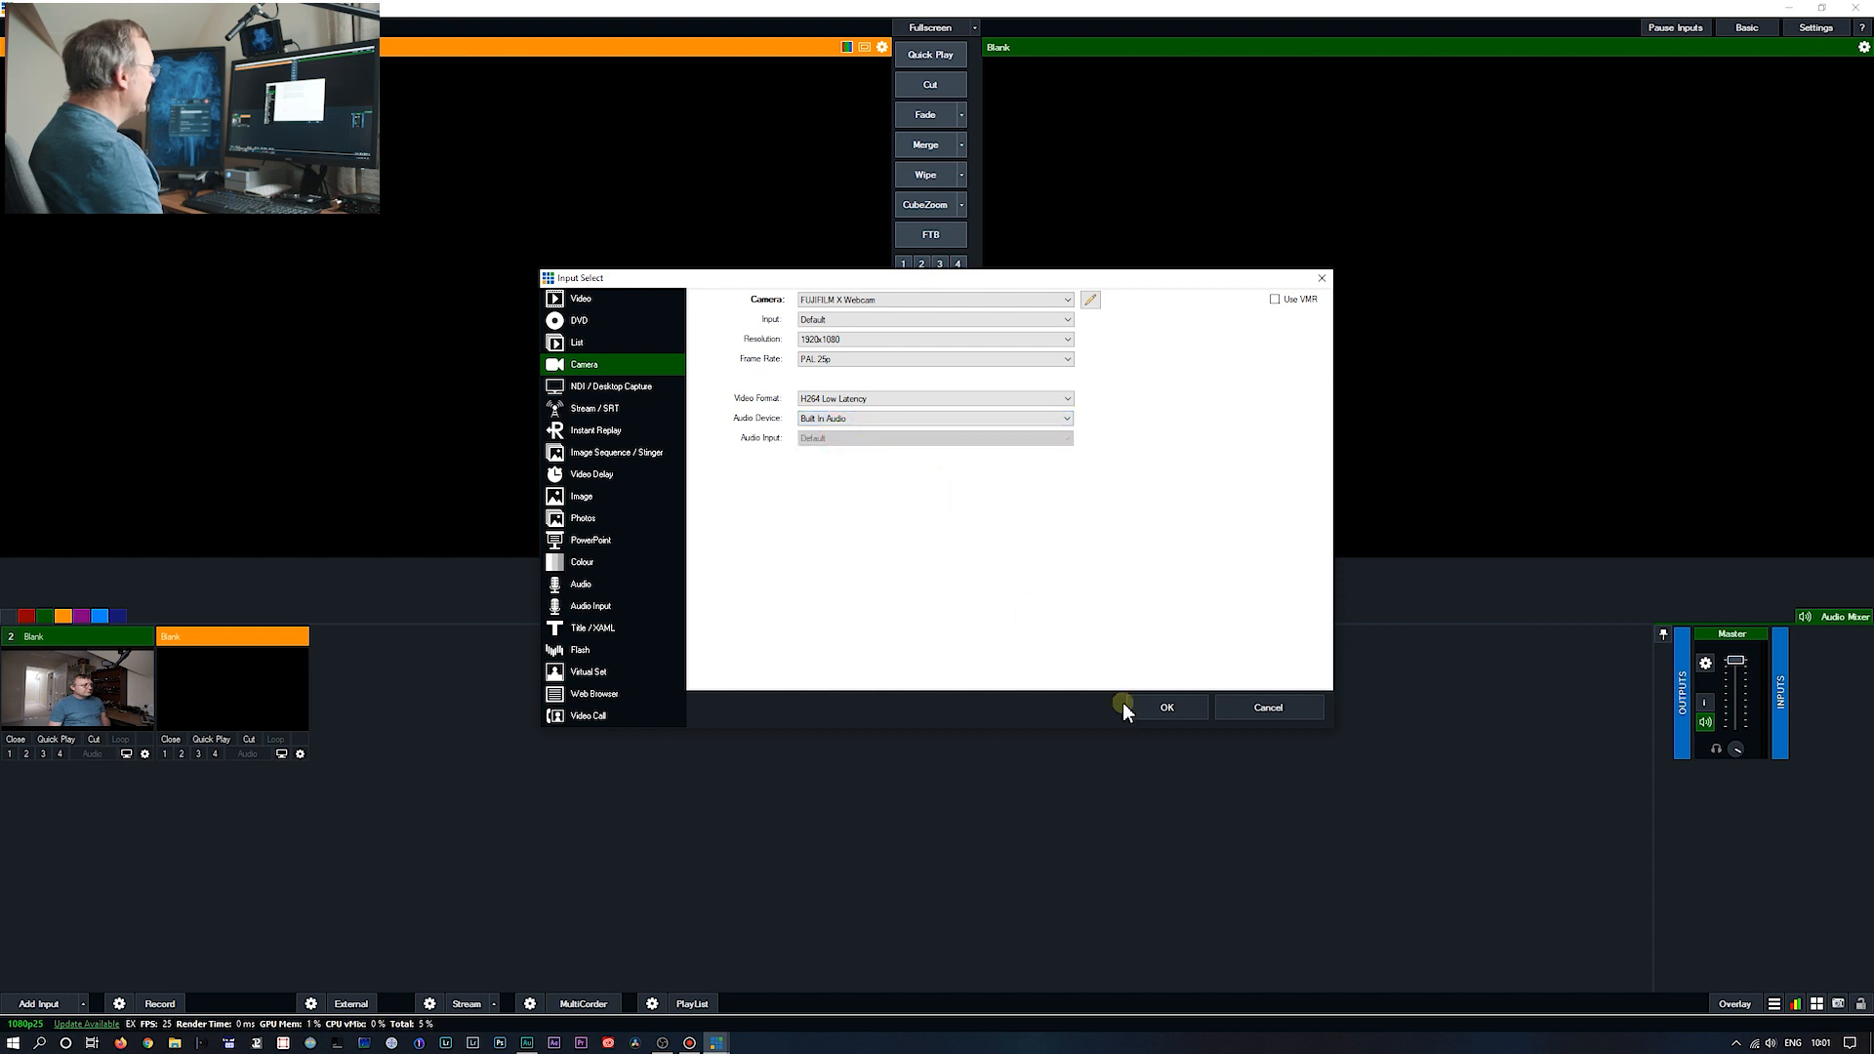
left_click(1167, 707)
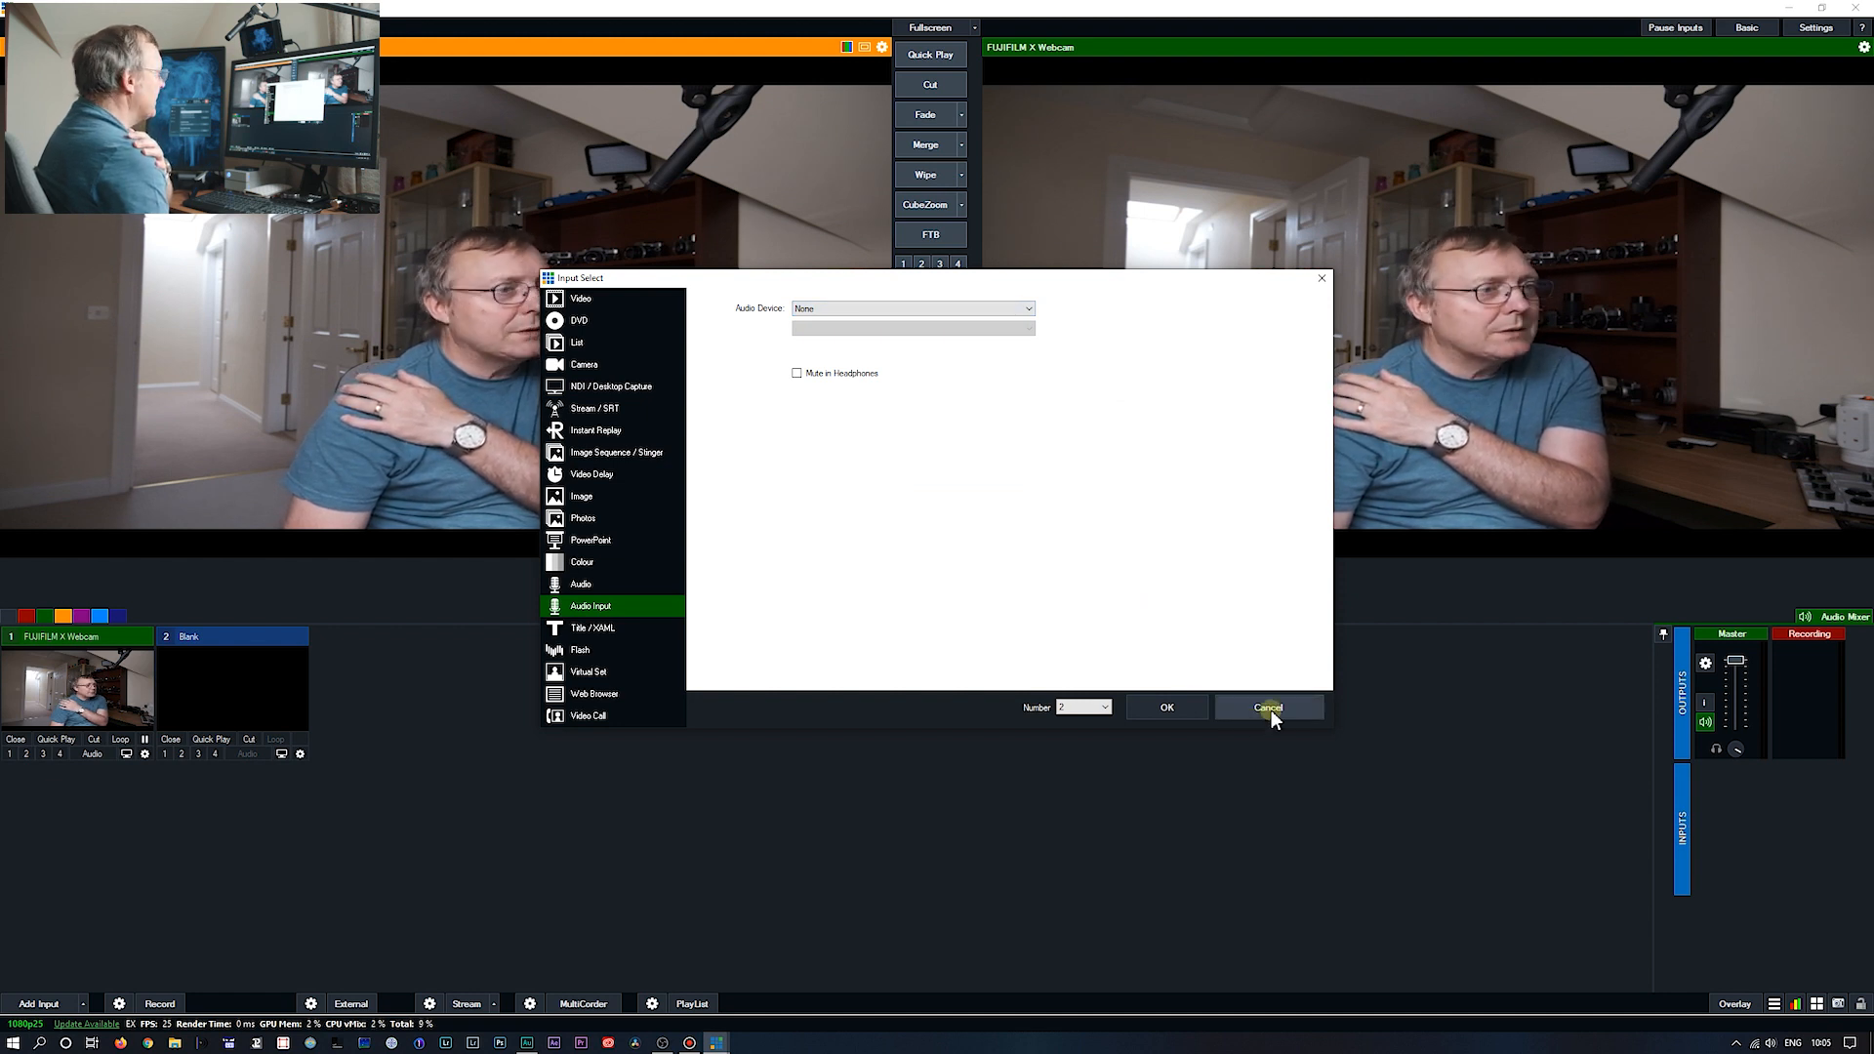
left_click(1269, 706)
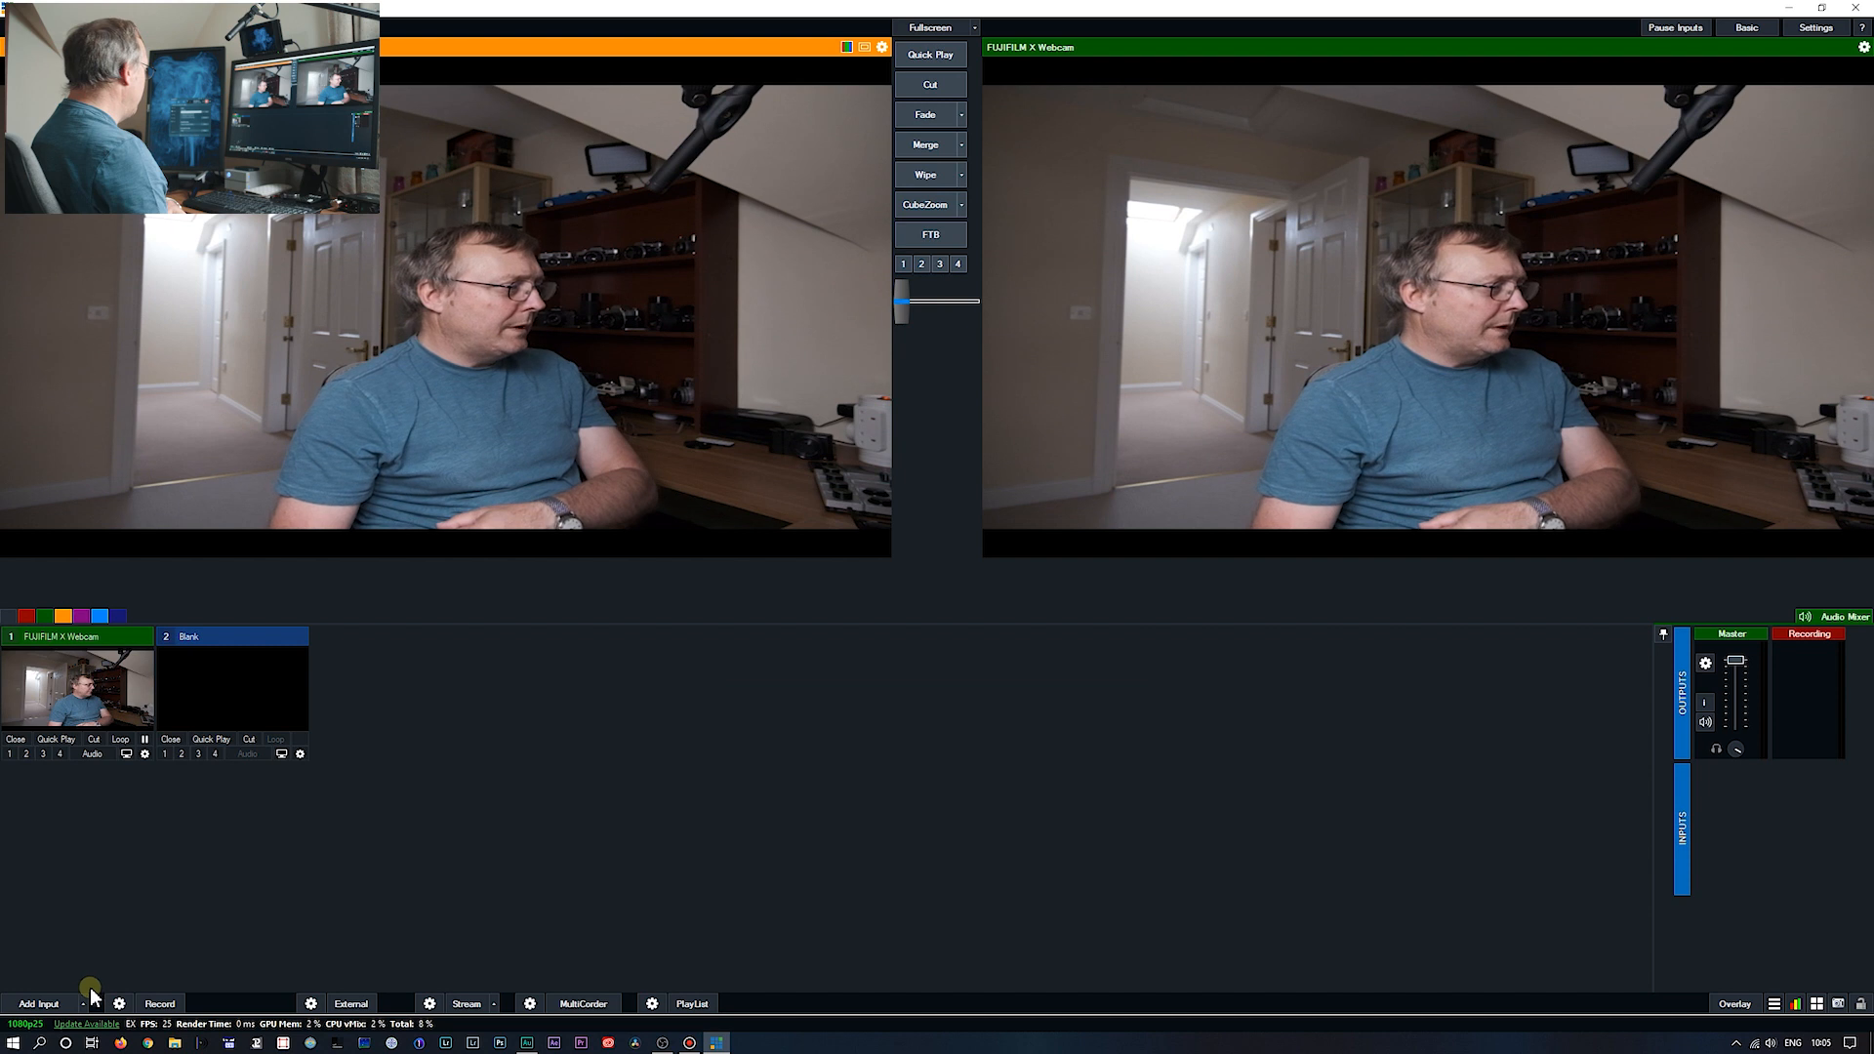
- Add an Audio Input from In 1-2 (MOTU M Series), then return to the Camera sources
left_click(39, 1004)
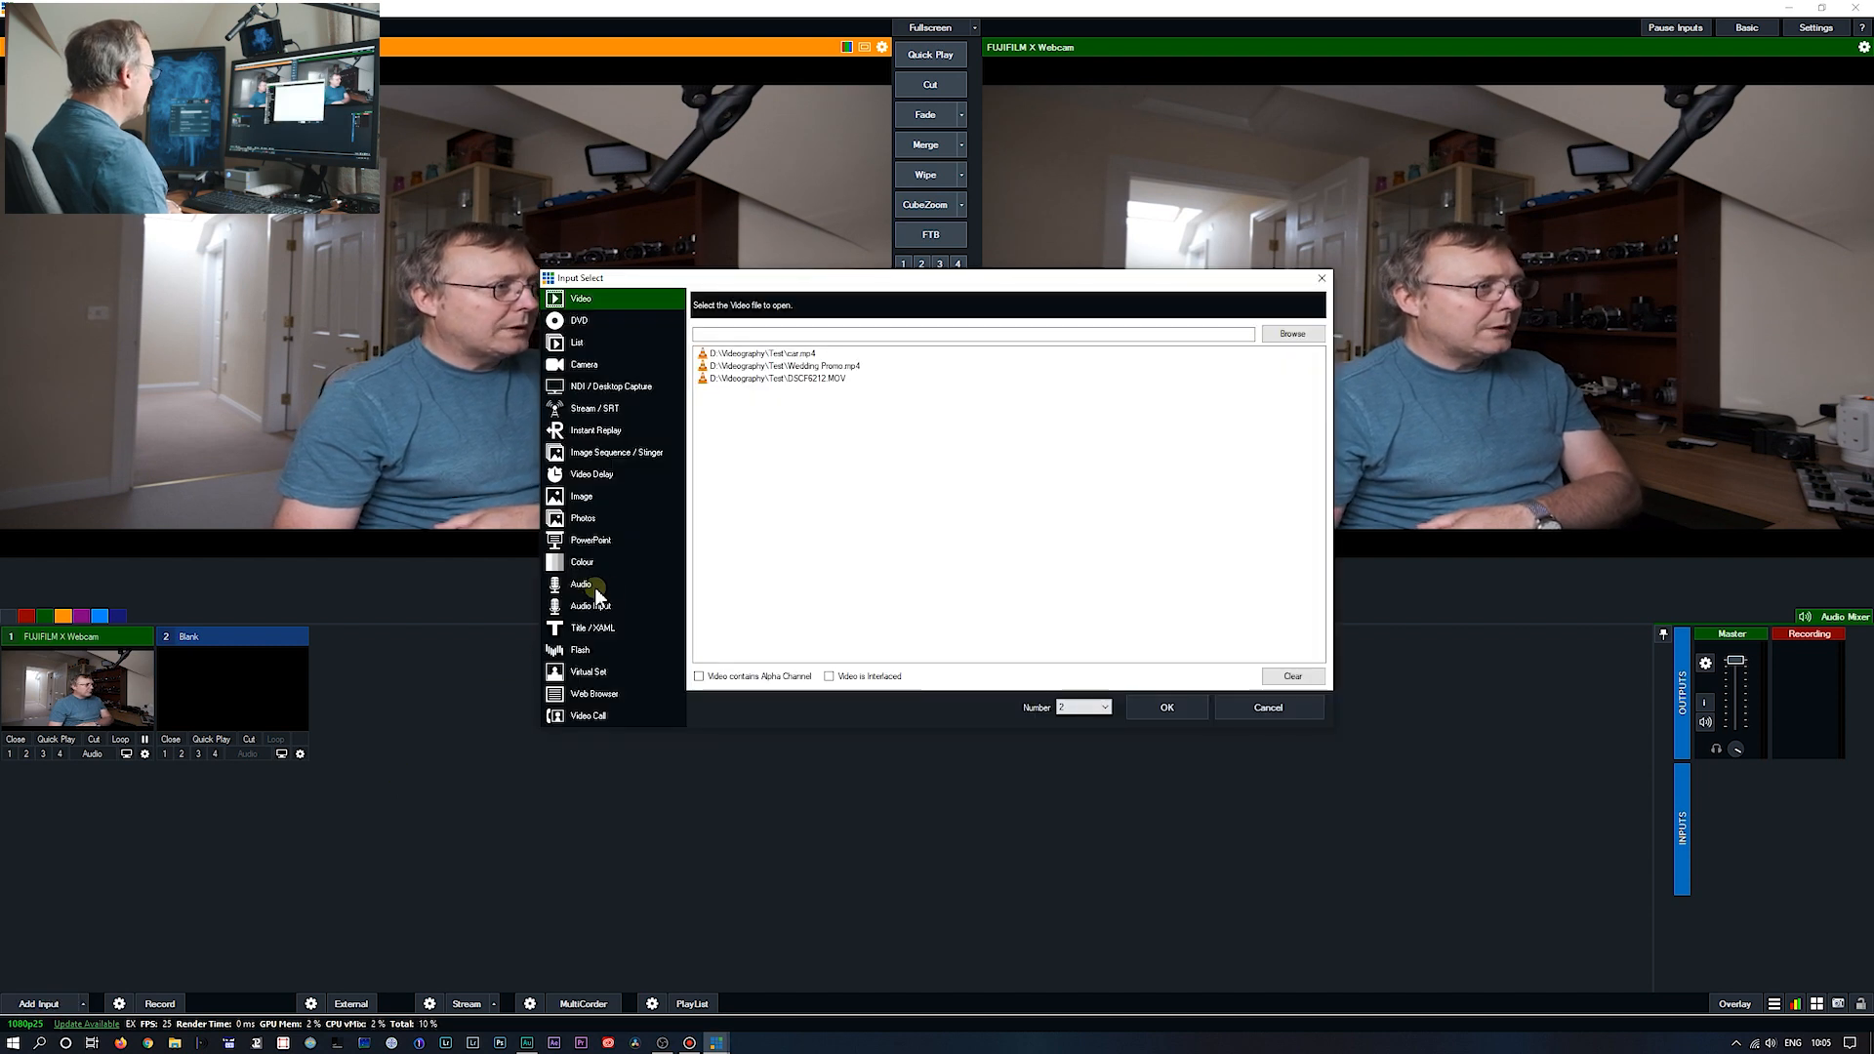
left_click(589, 605)
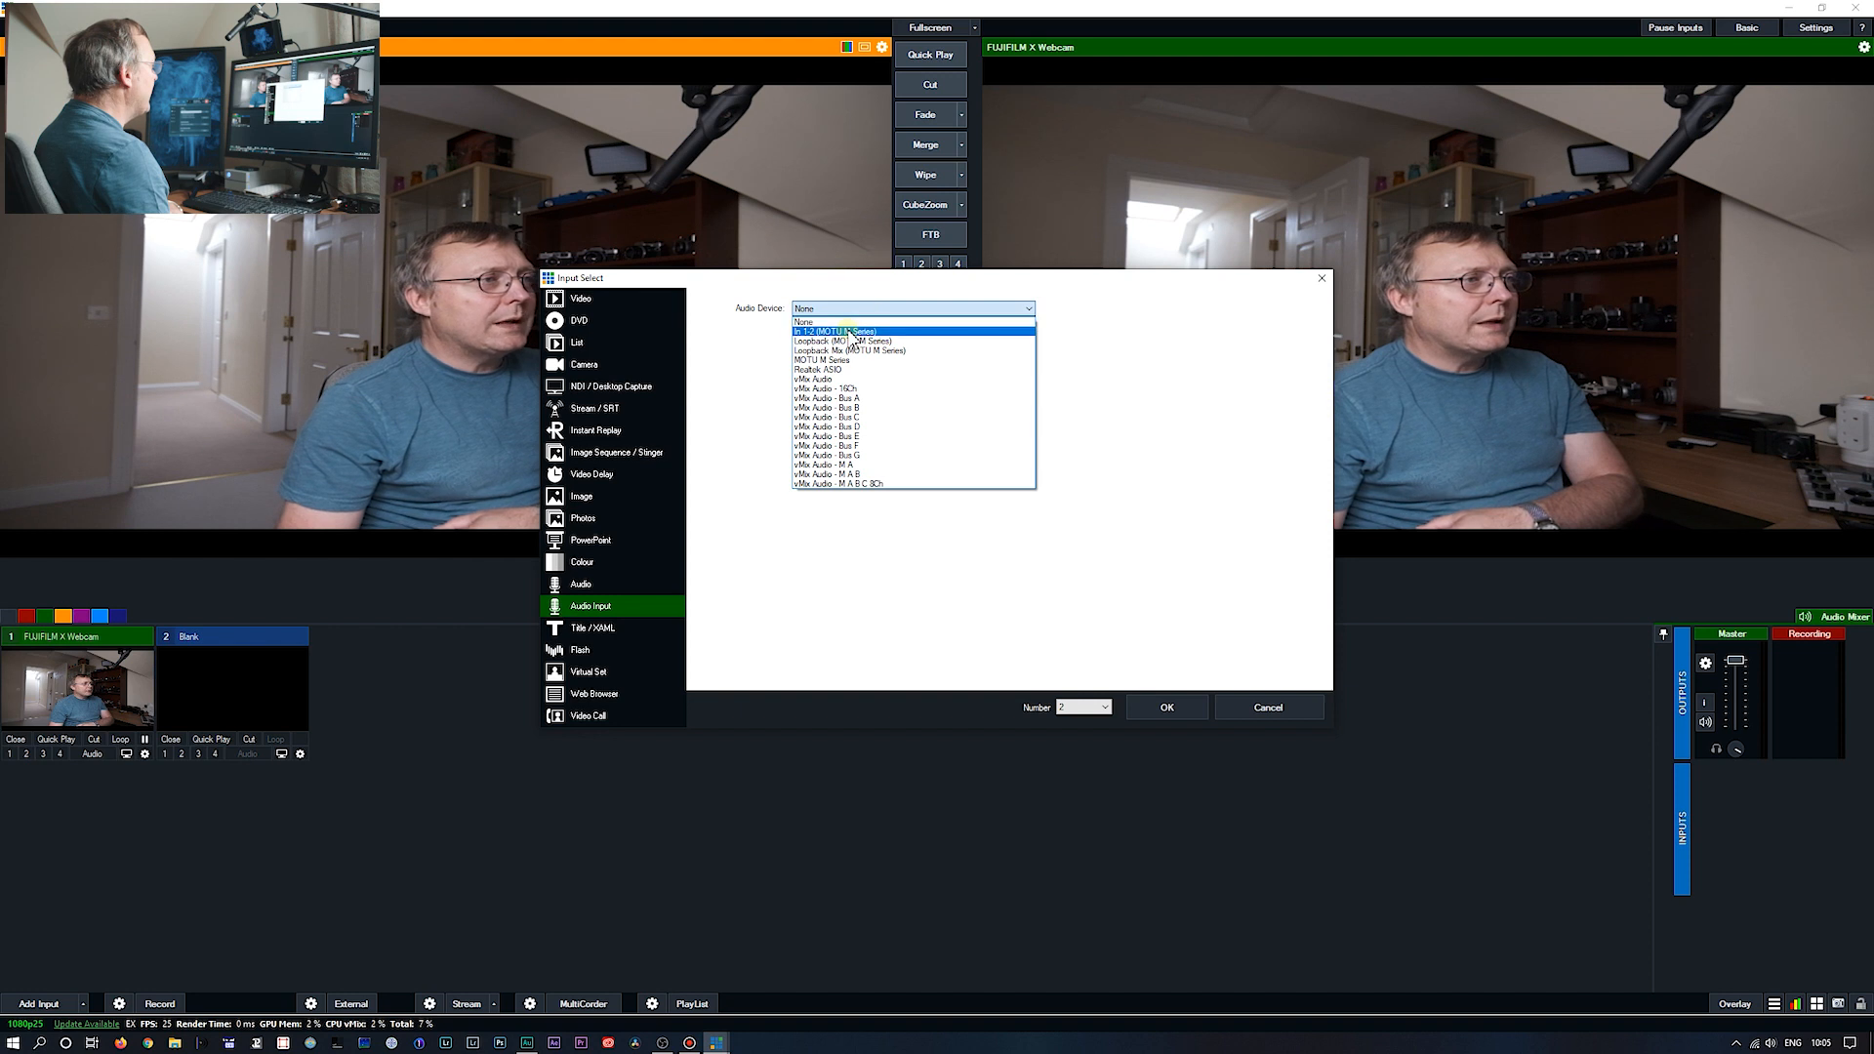
left_click(848, 332)
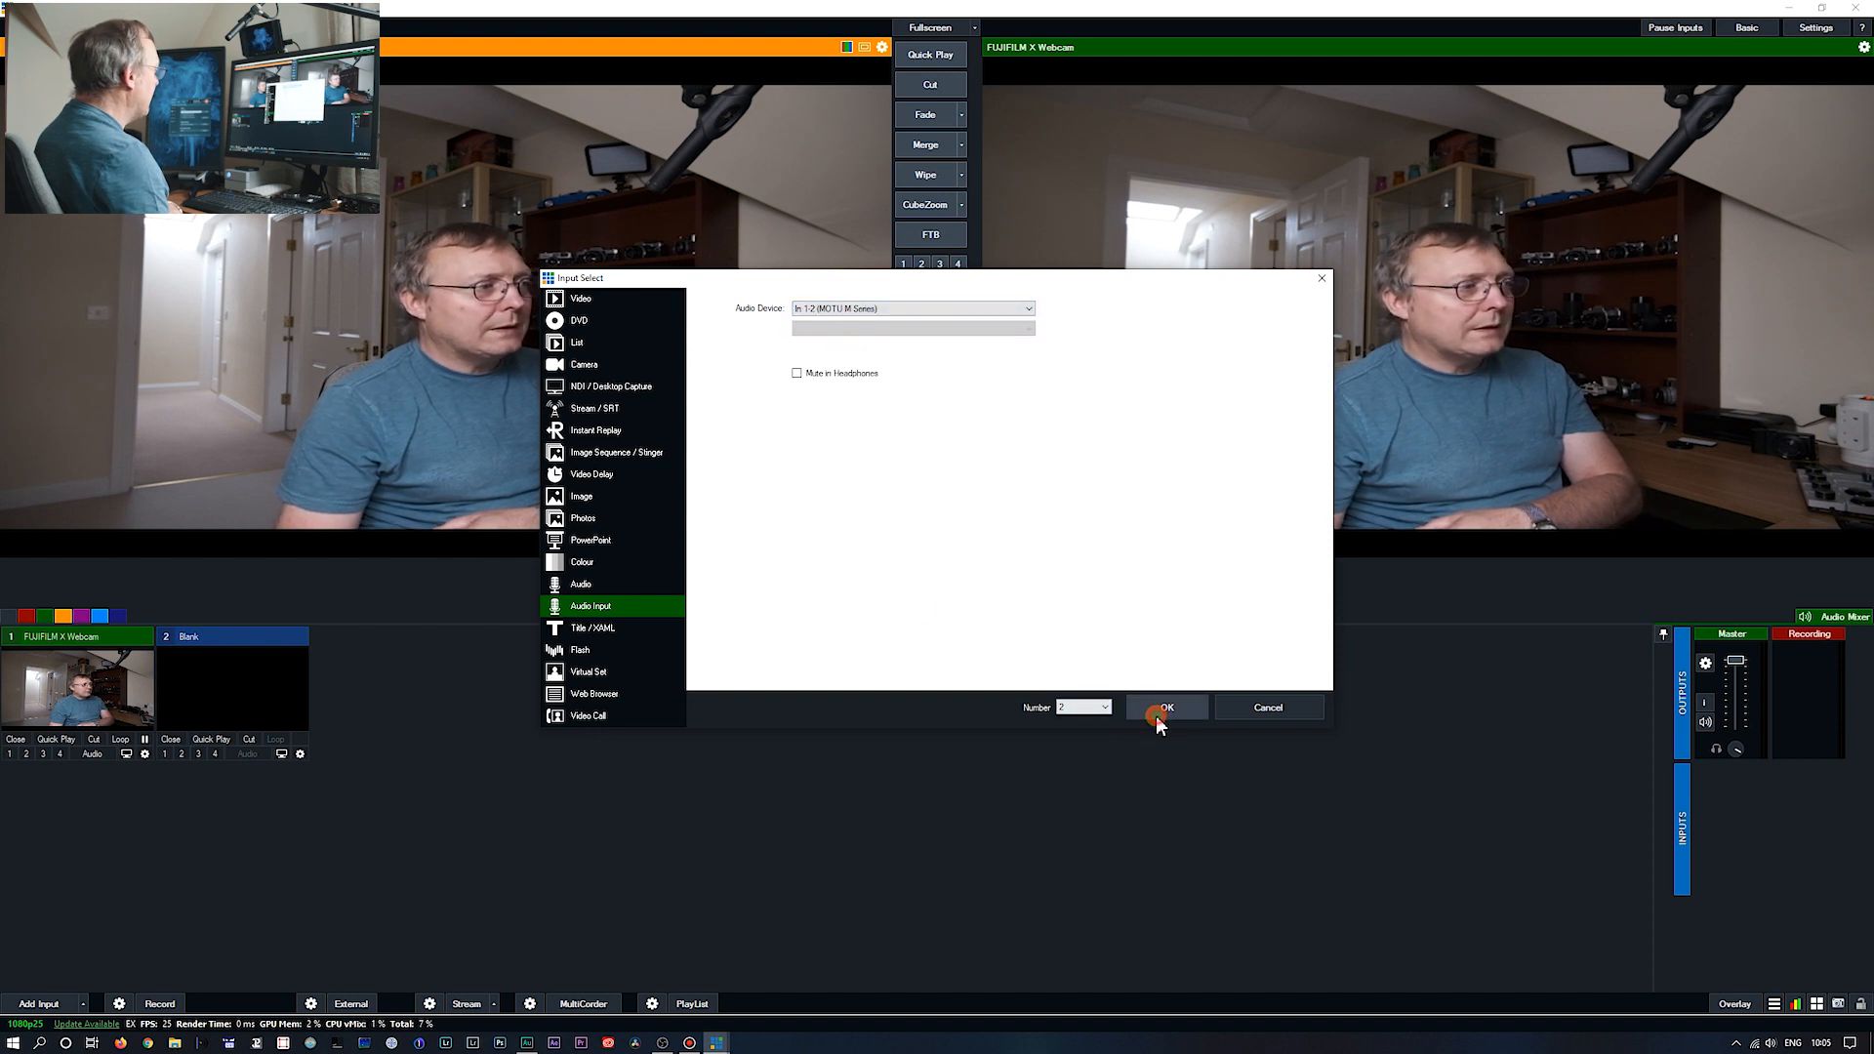
left_click(1165, 707)
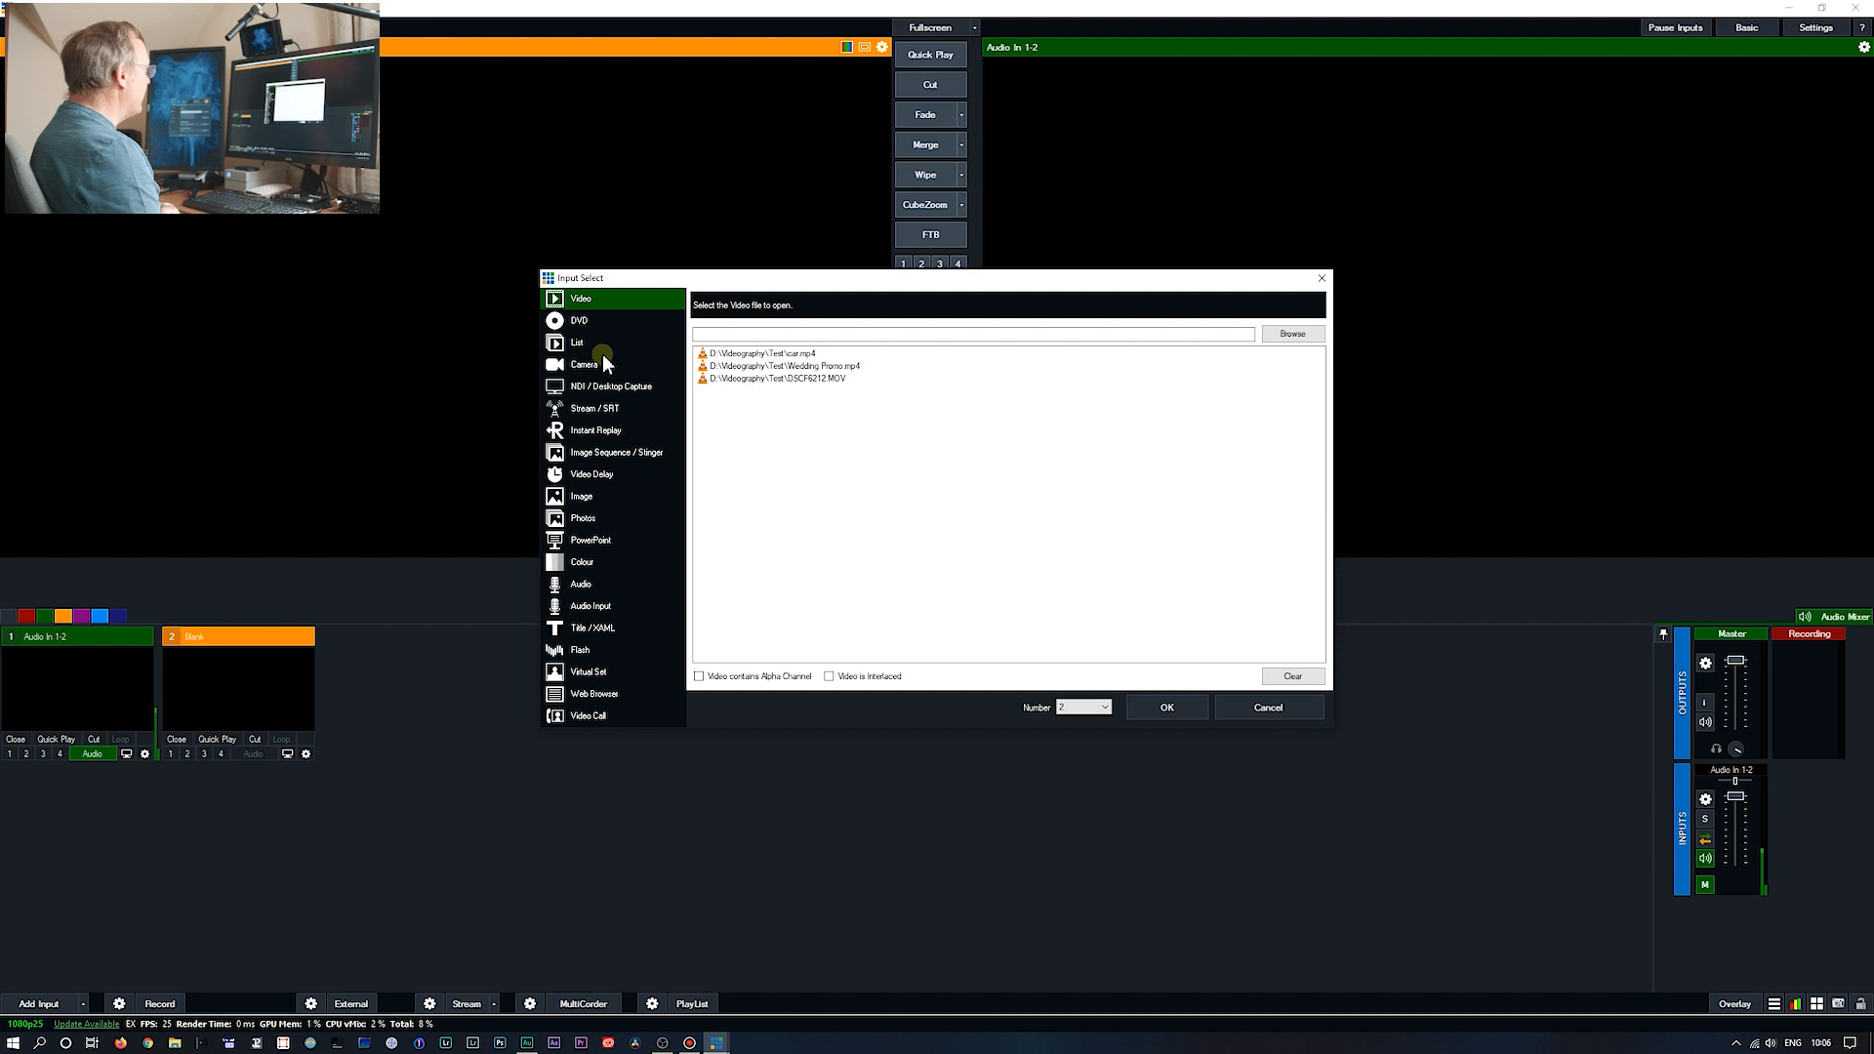
left_click(584, 365)
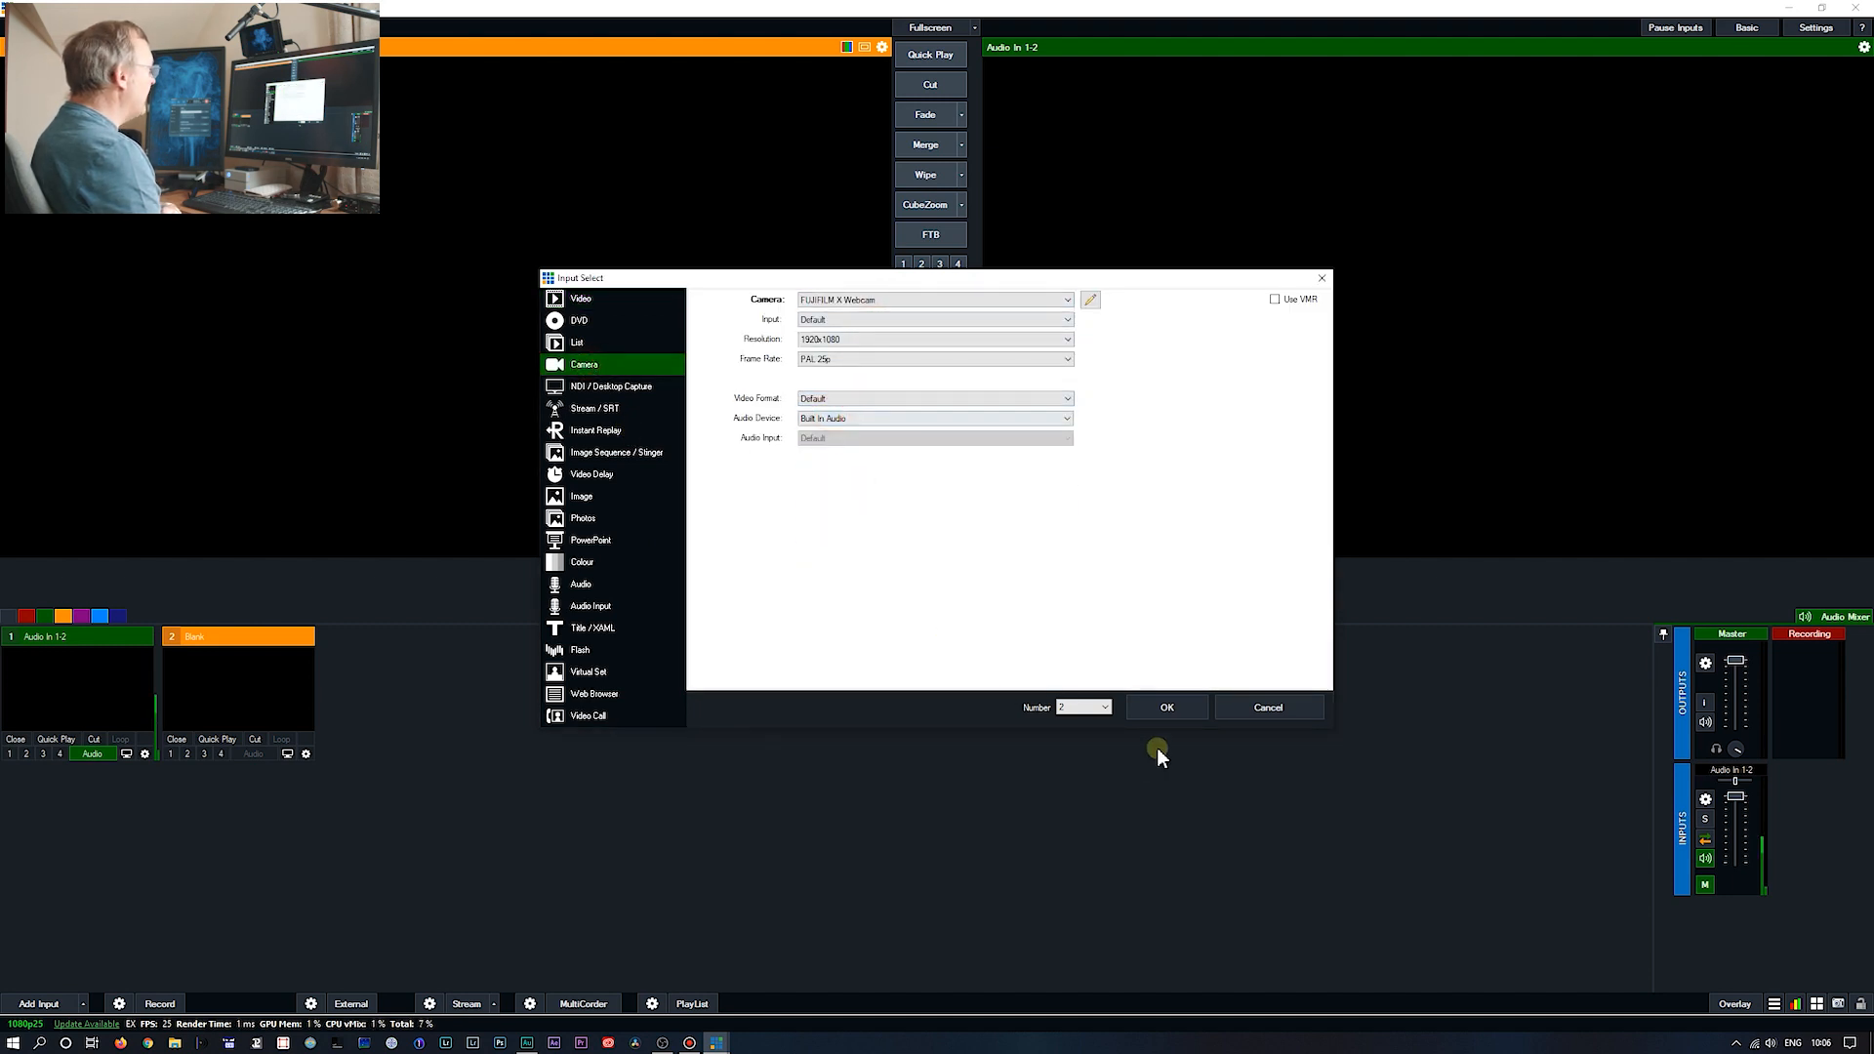
- Confirm the FUJIFILM X Webcam as vMix's second input beside Audio In 1-2
left_click(1165, 707)
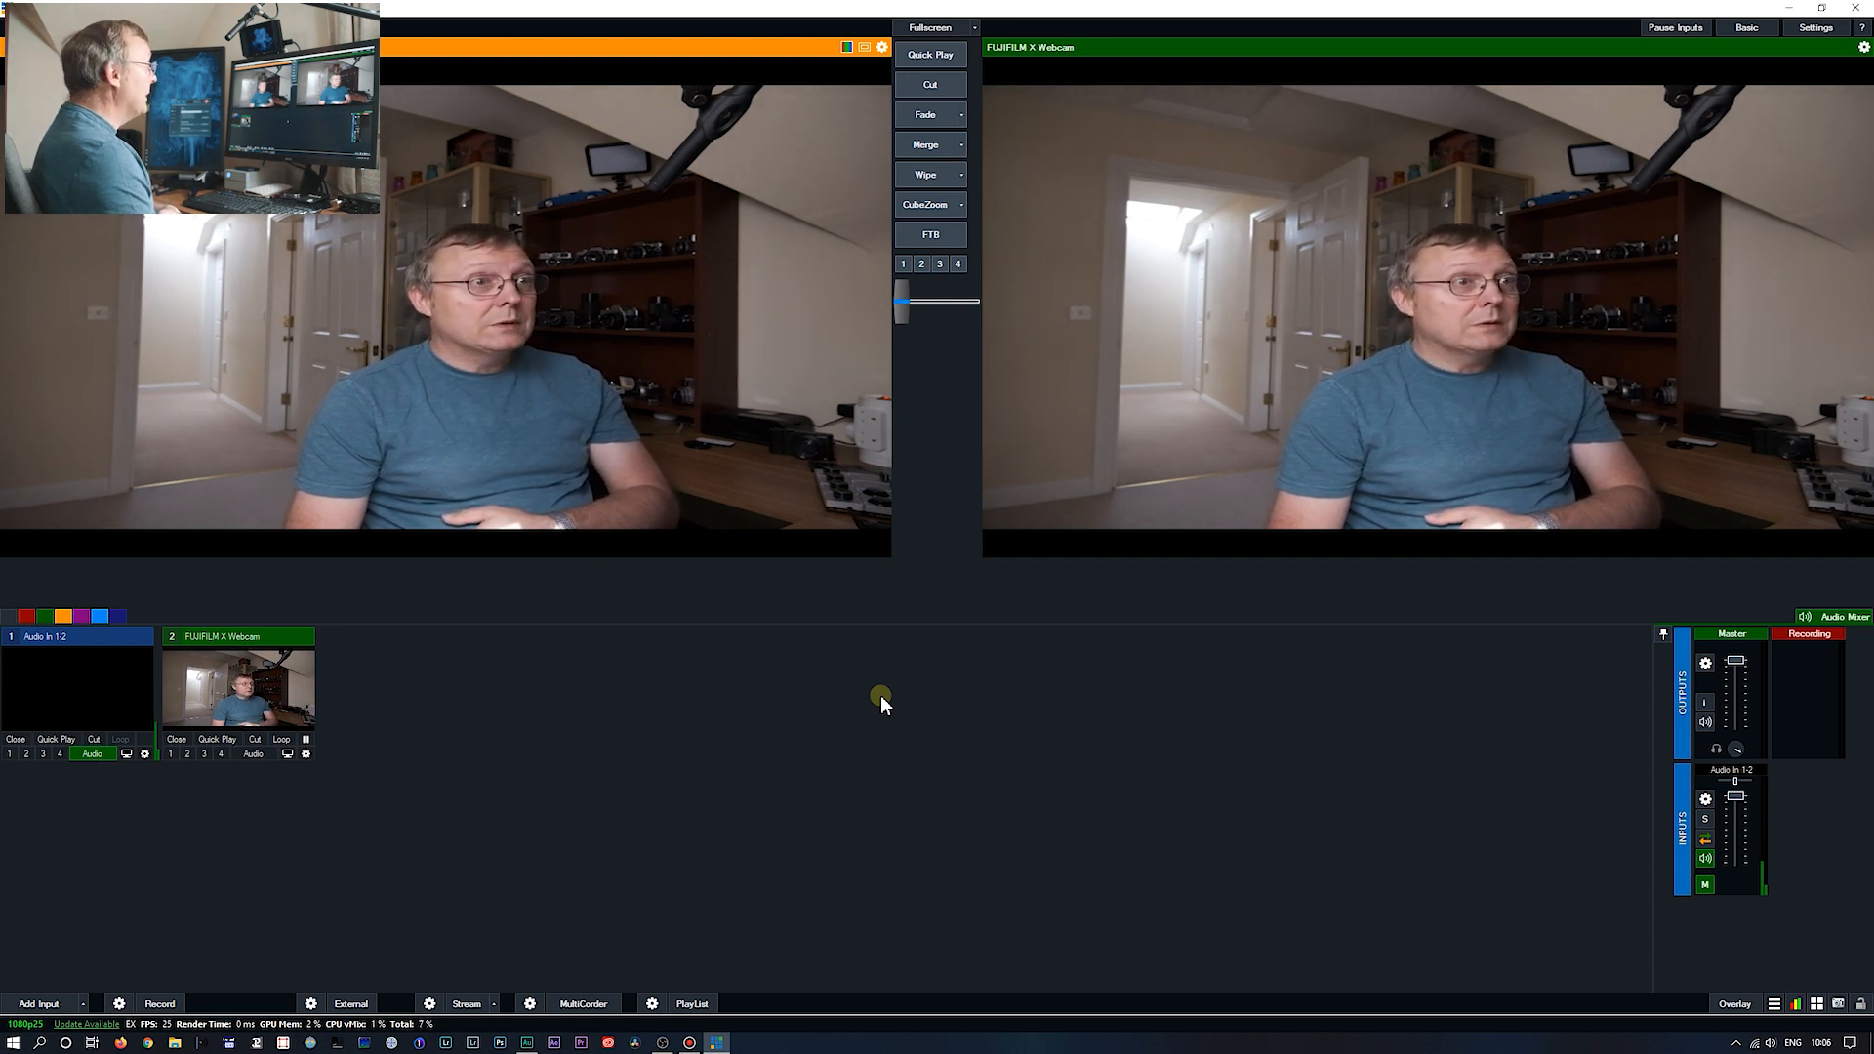
mouse_move(365, 821)
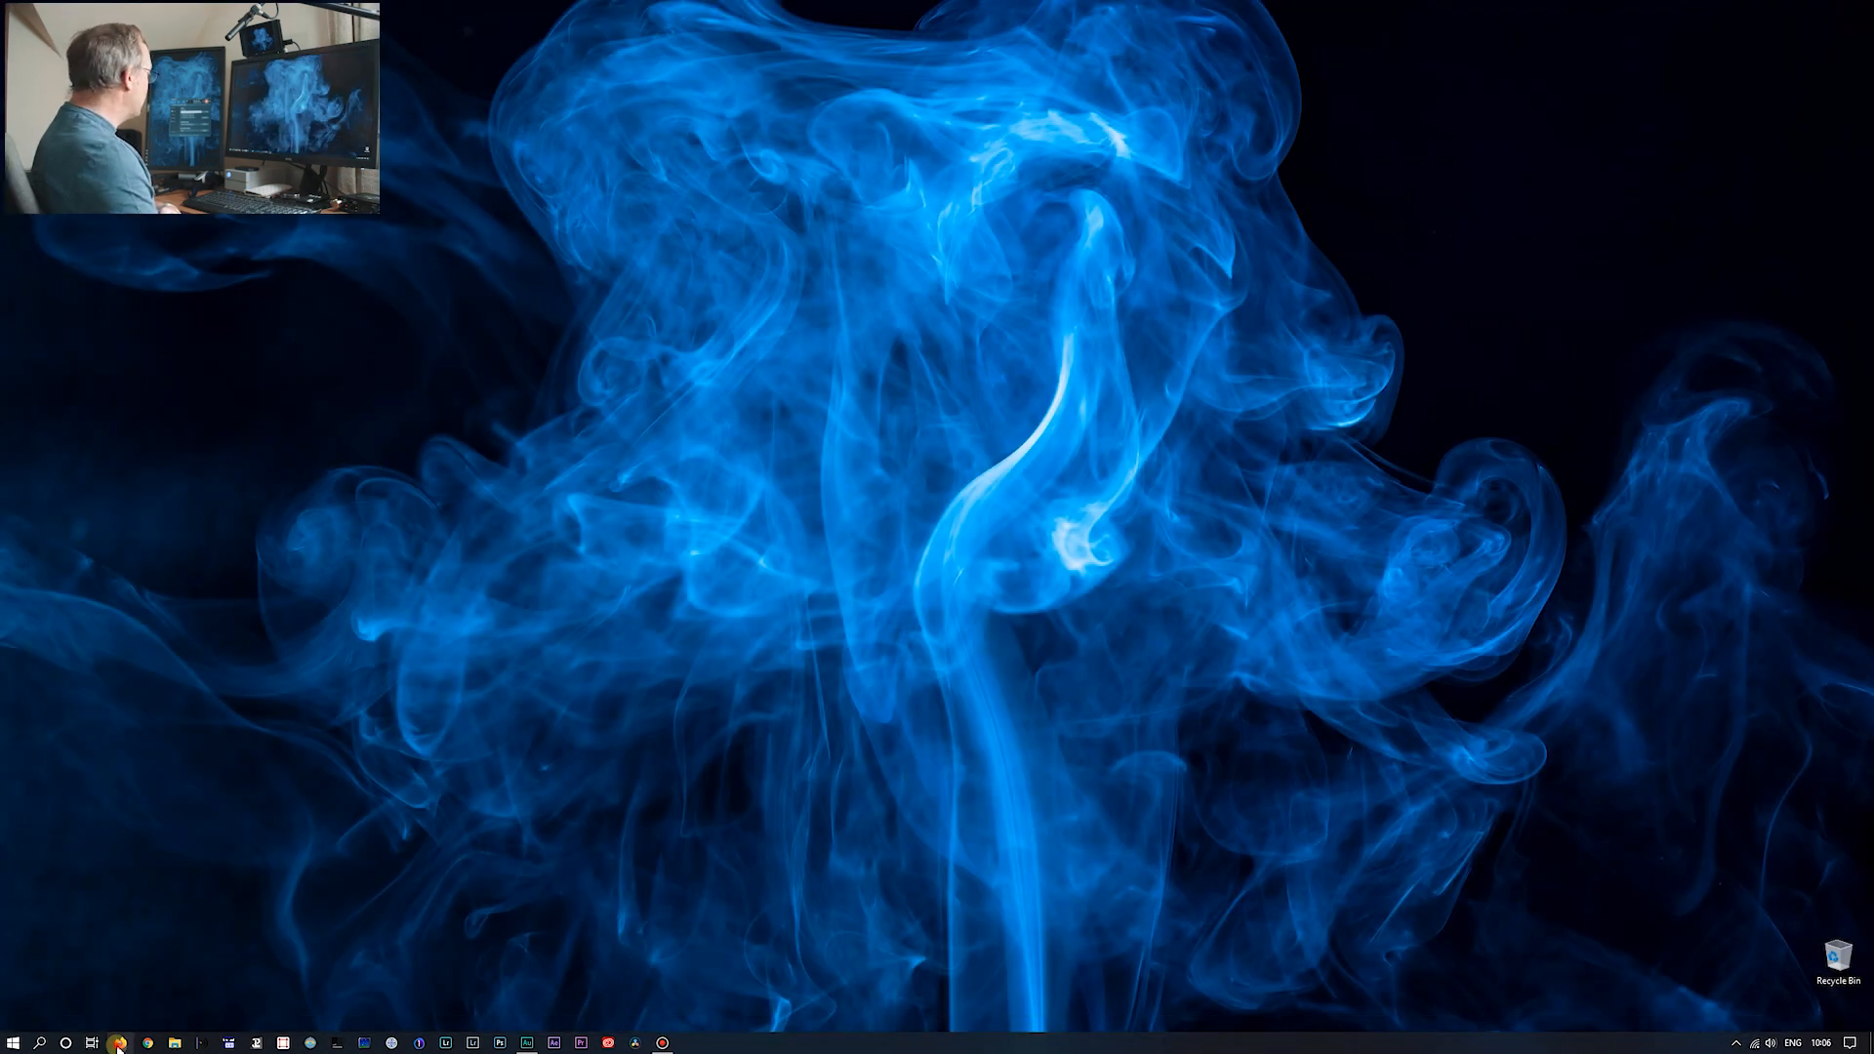
- In Firefox, go to Facebook Live Producer and inspect the Camera to share list, which offers only vMix Video YV12
left_click(119, 1042)
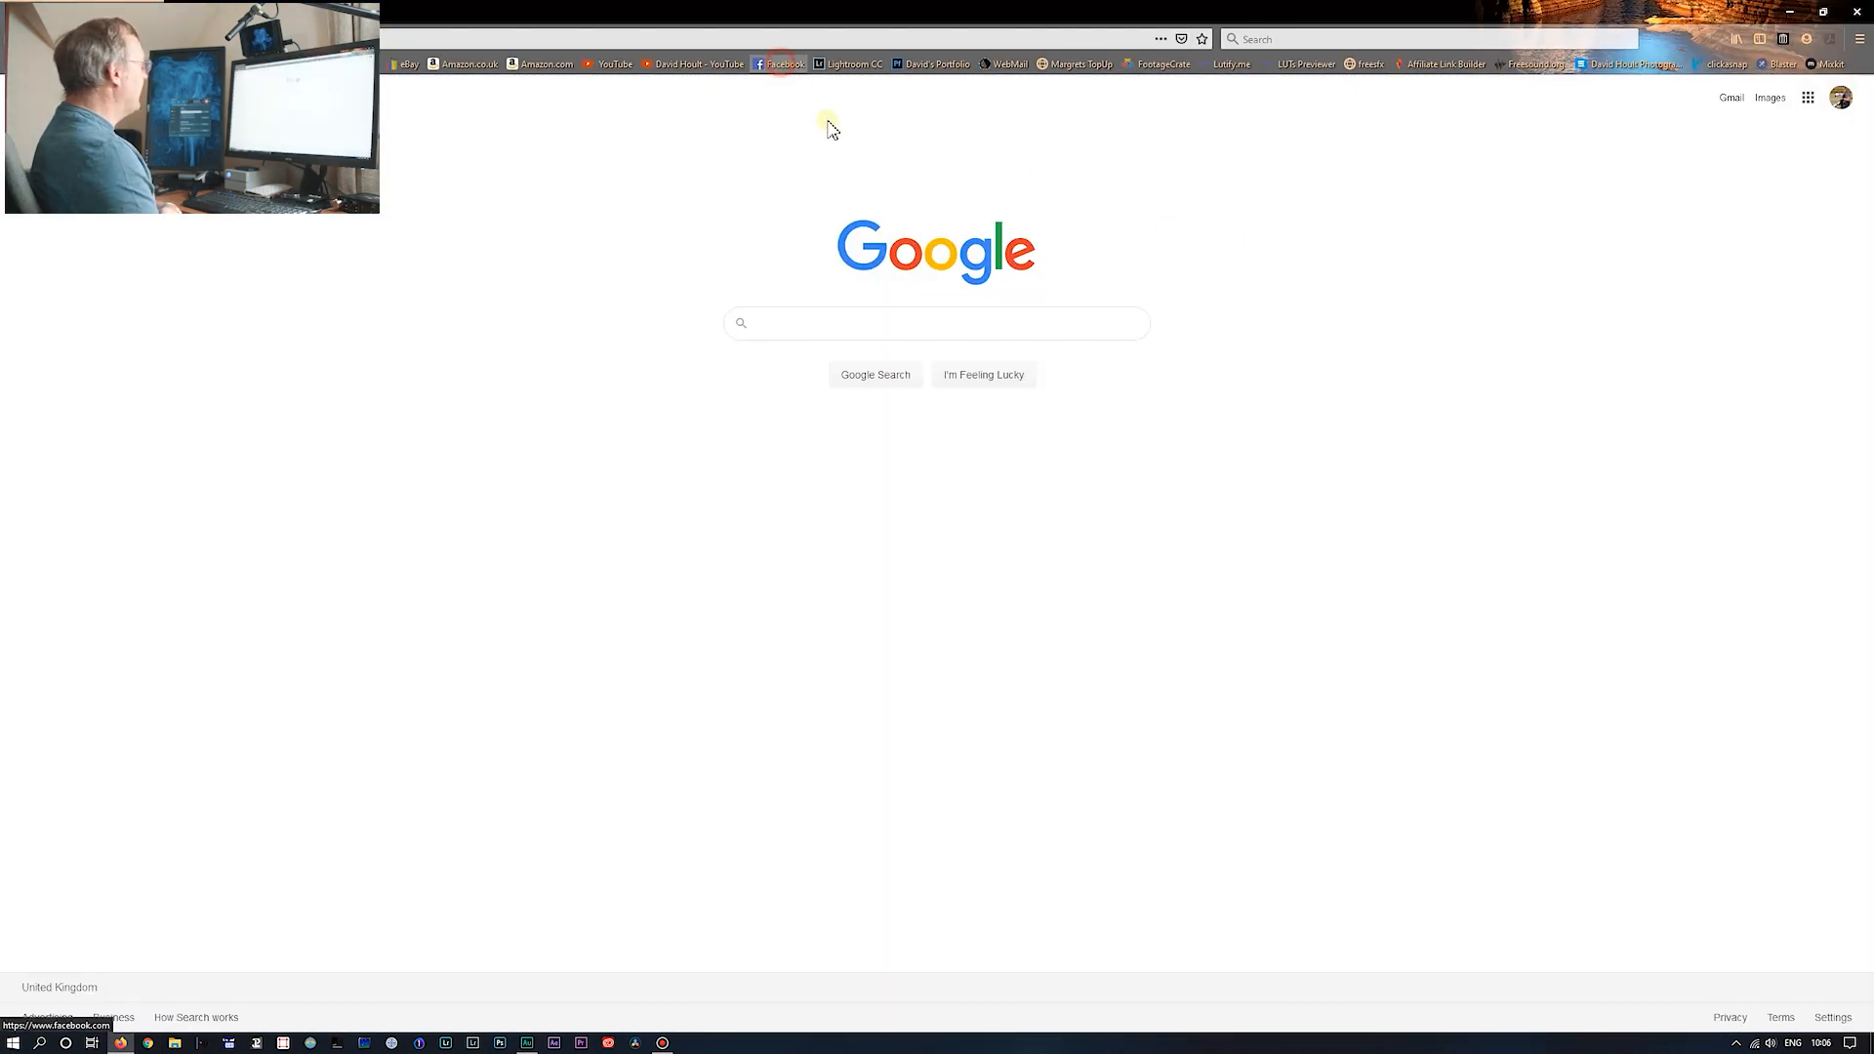
left_click(778, 62)
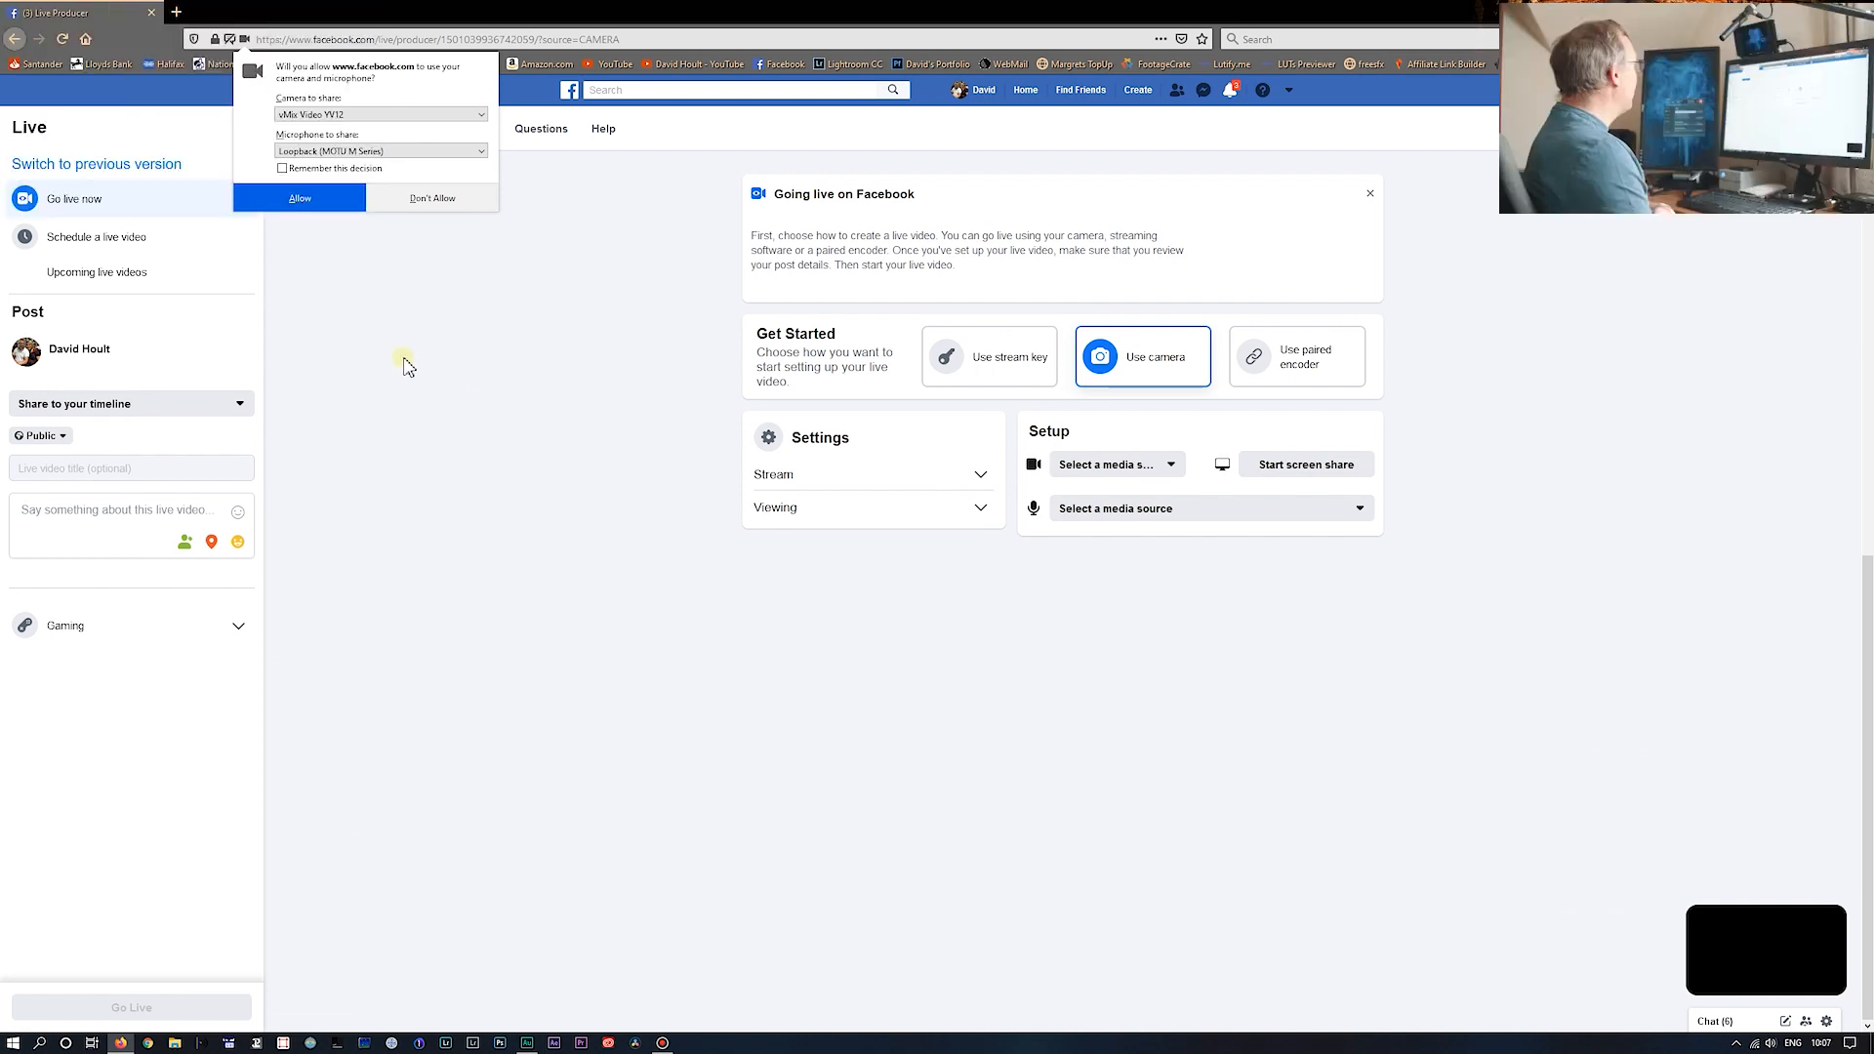
left_click(382, 113)
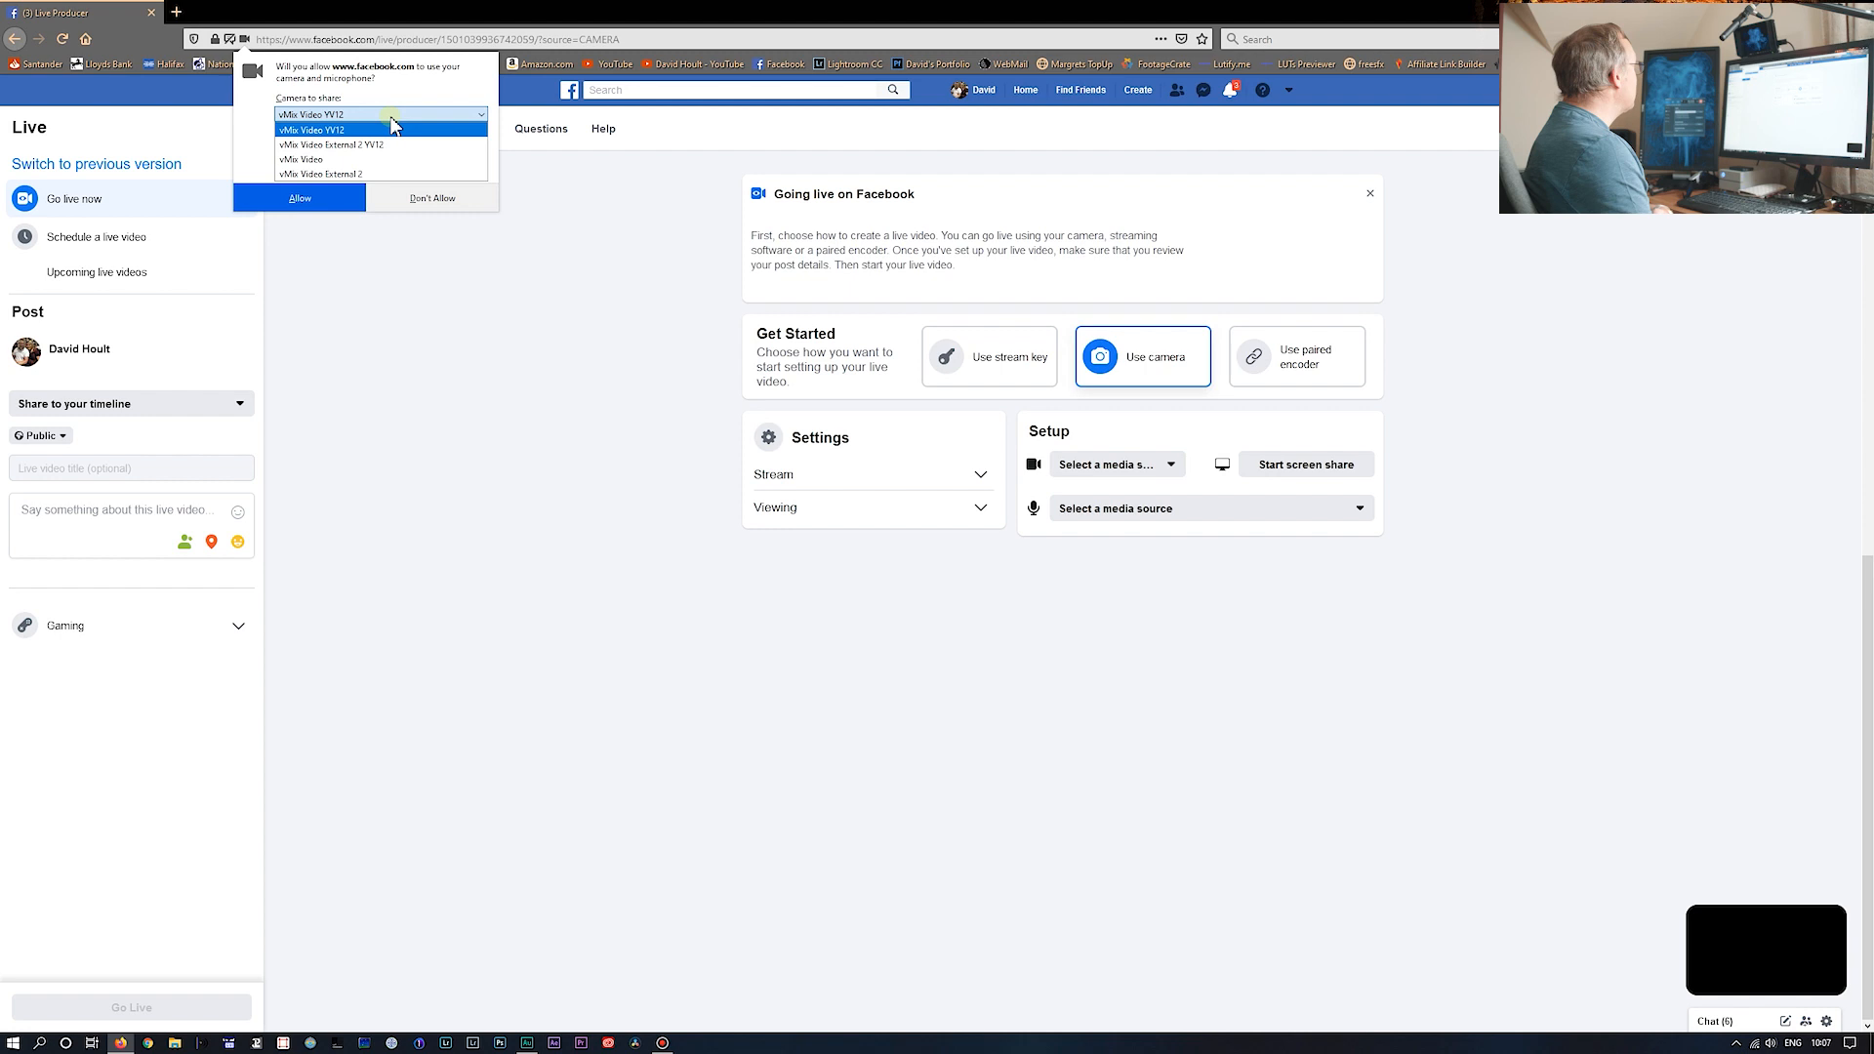
left_click(310, 129)
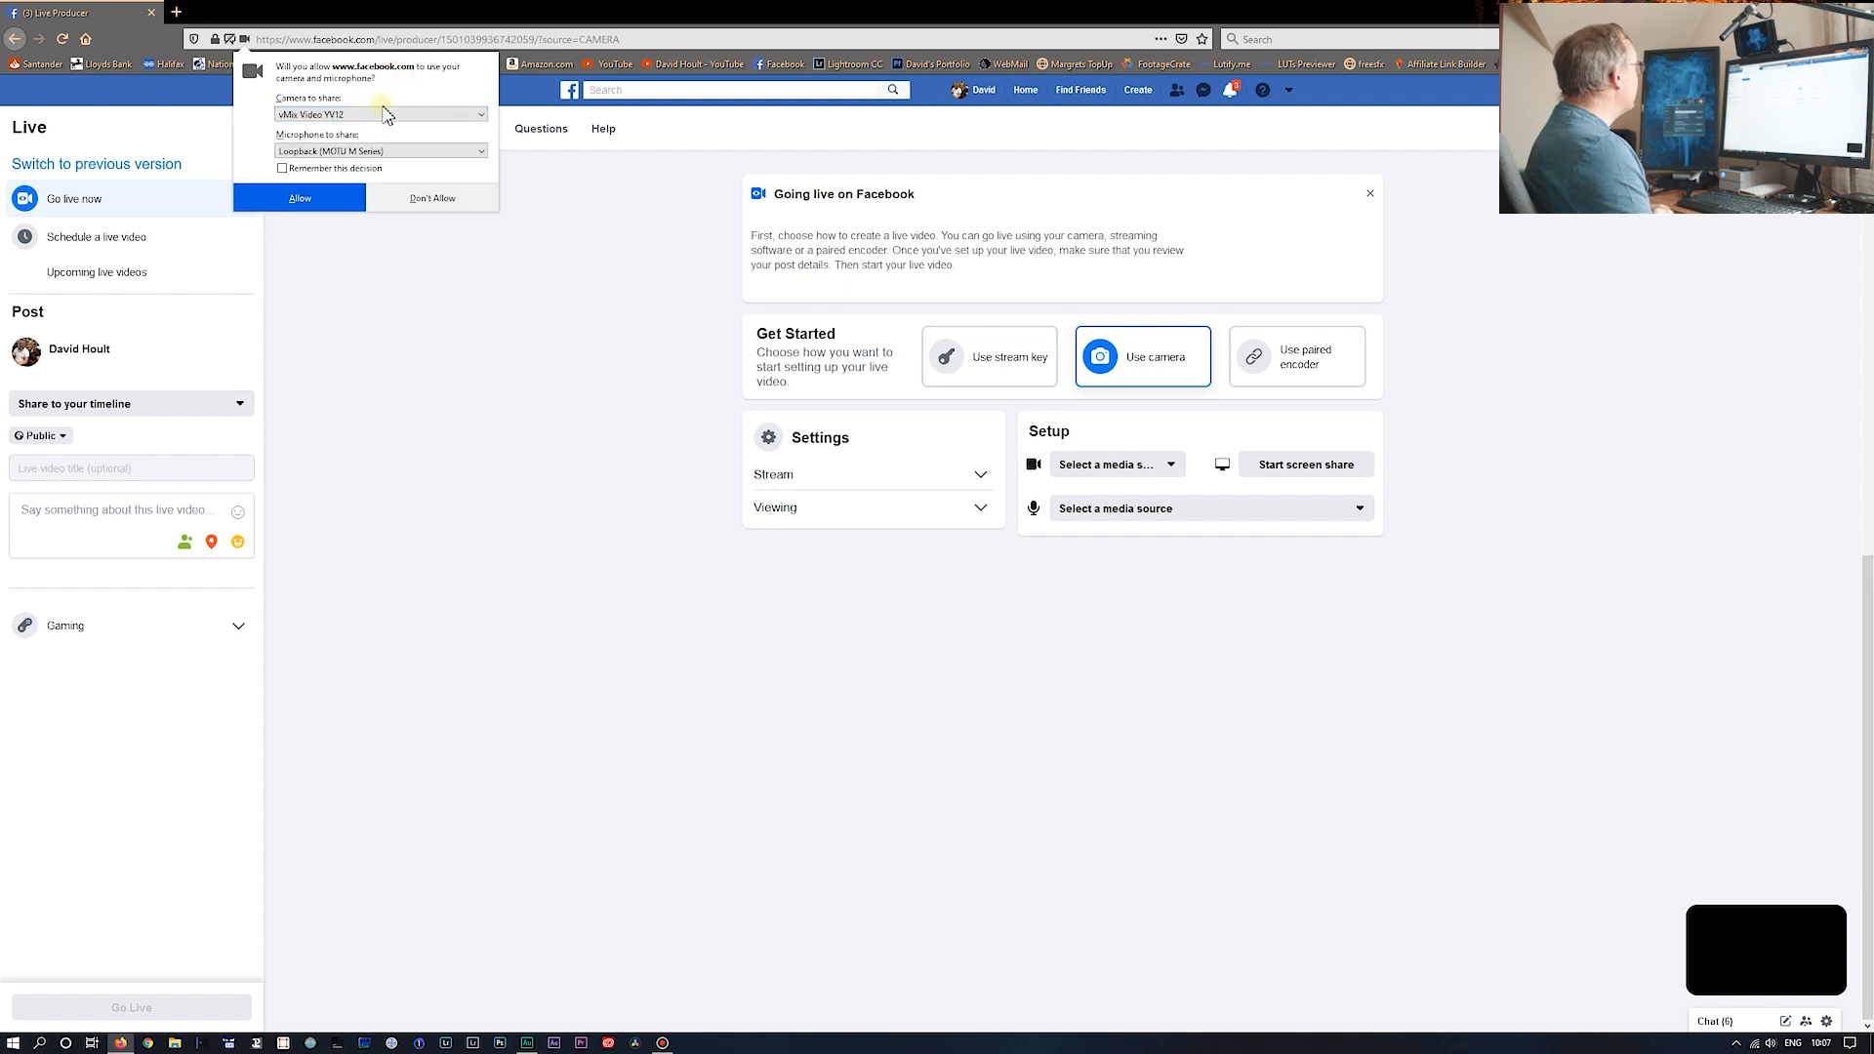
left_click(380, 113)
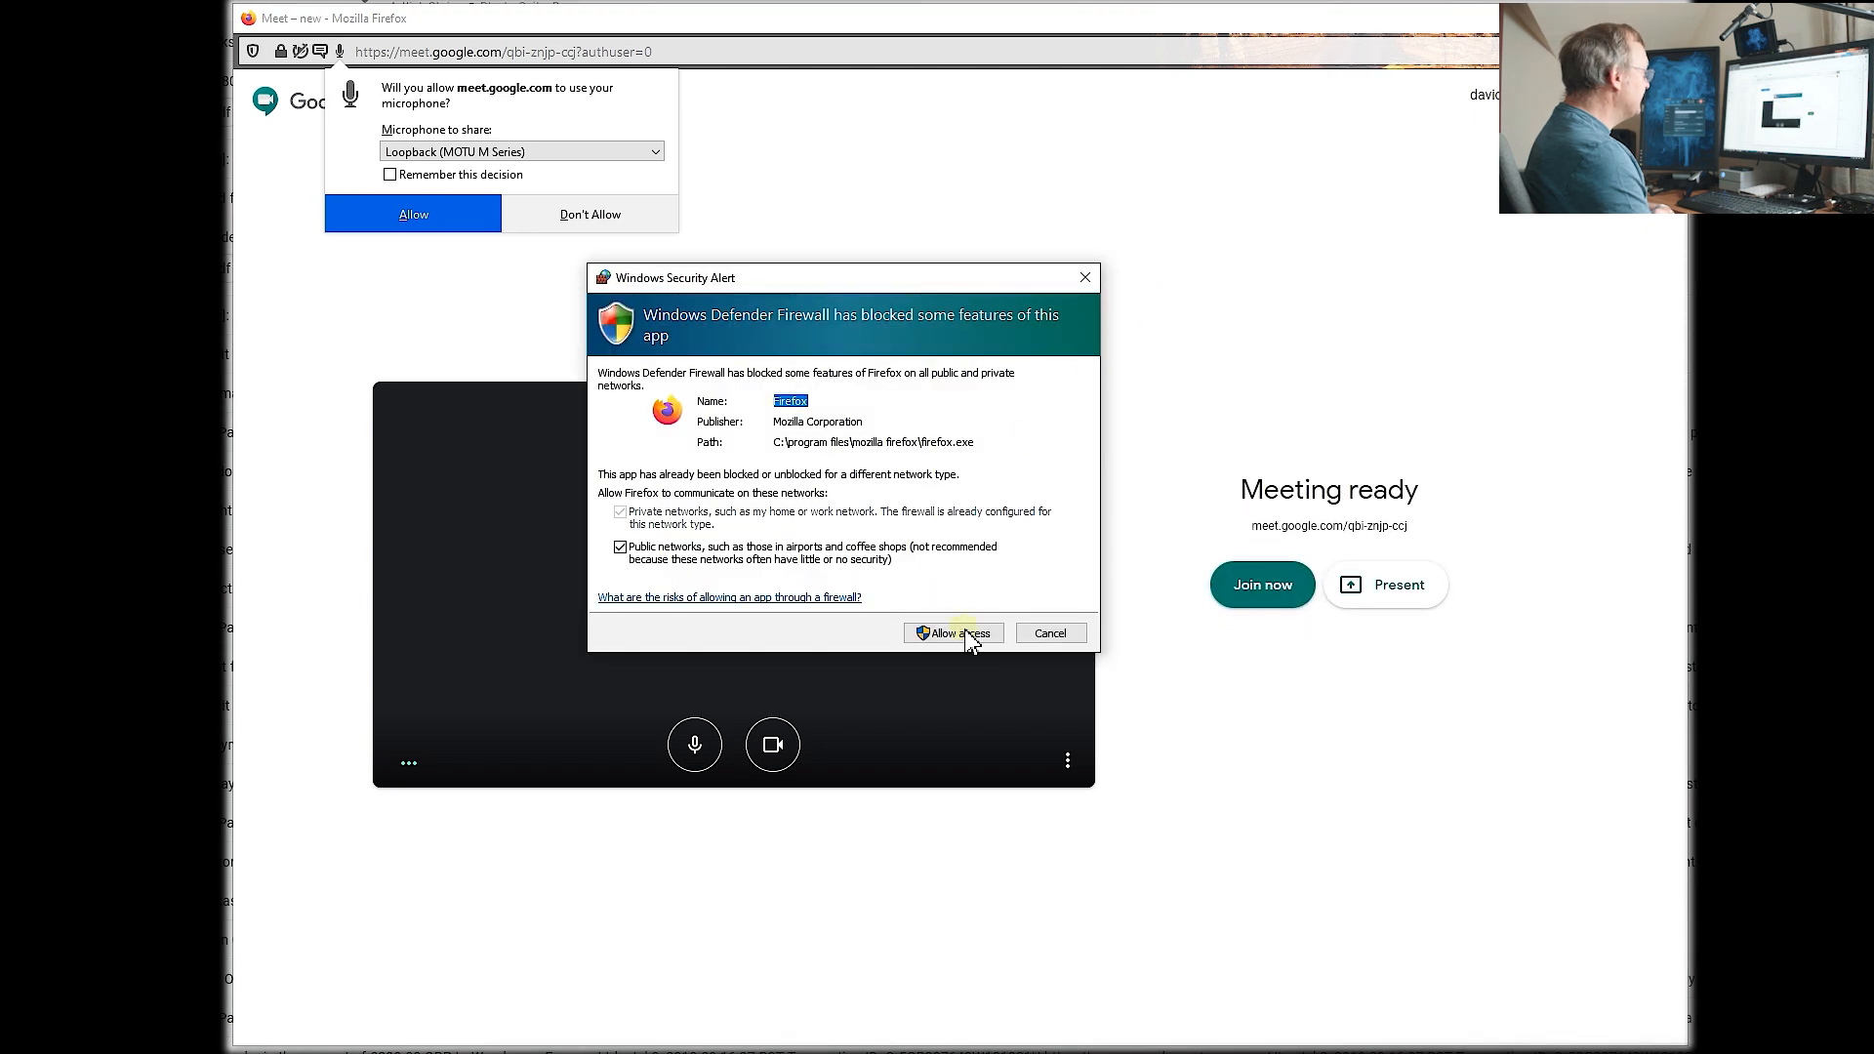
- Allow Google Meet the Loopback (MOTU M Series) microphone and FUJIFILM X Webcam, then reach the preview's more options
left_click(952, 632)
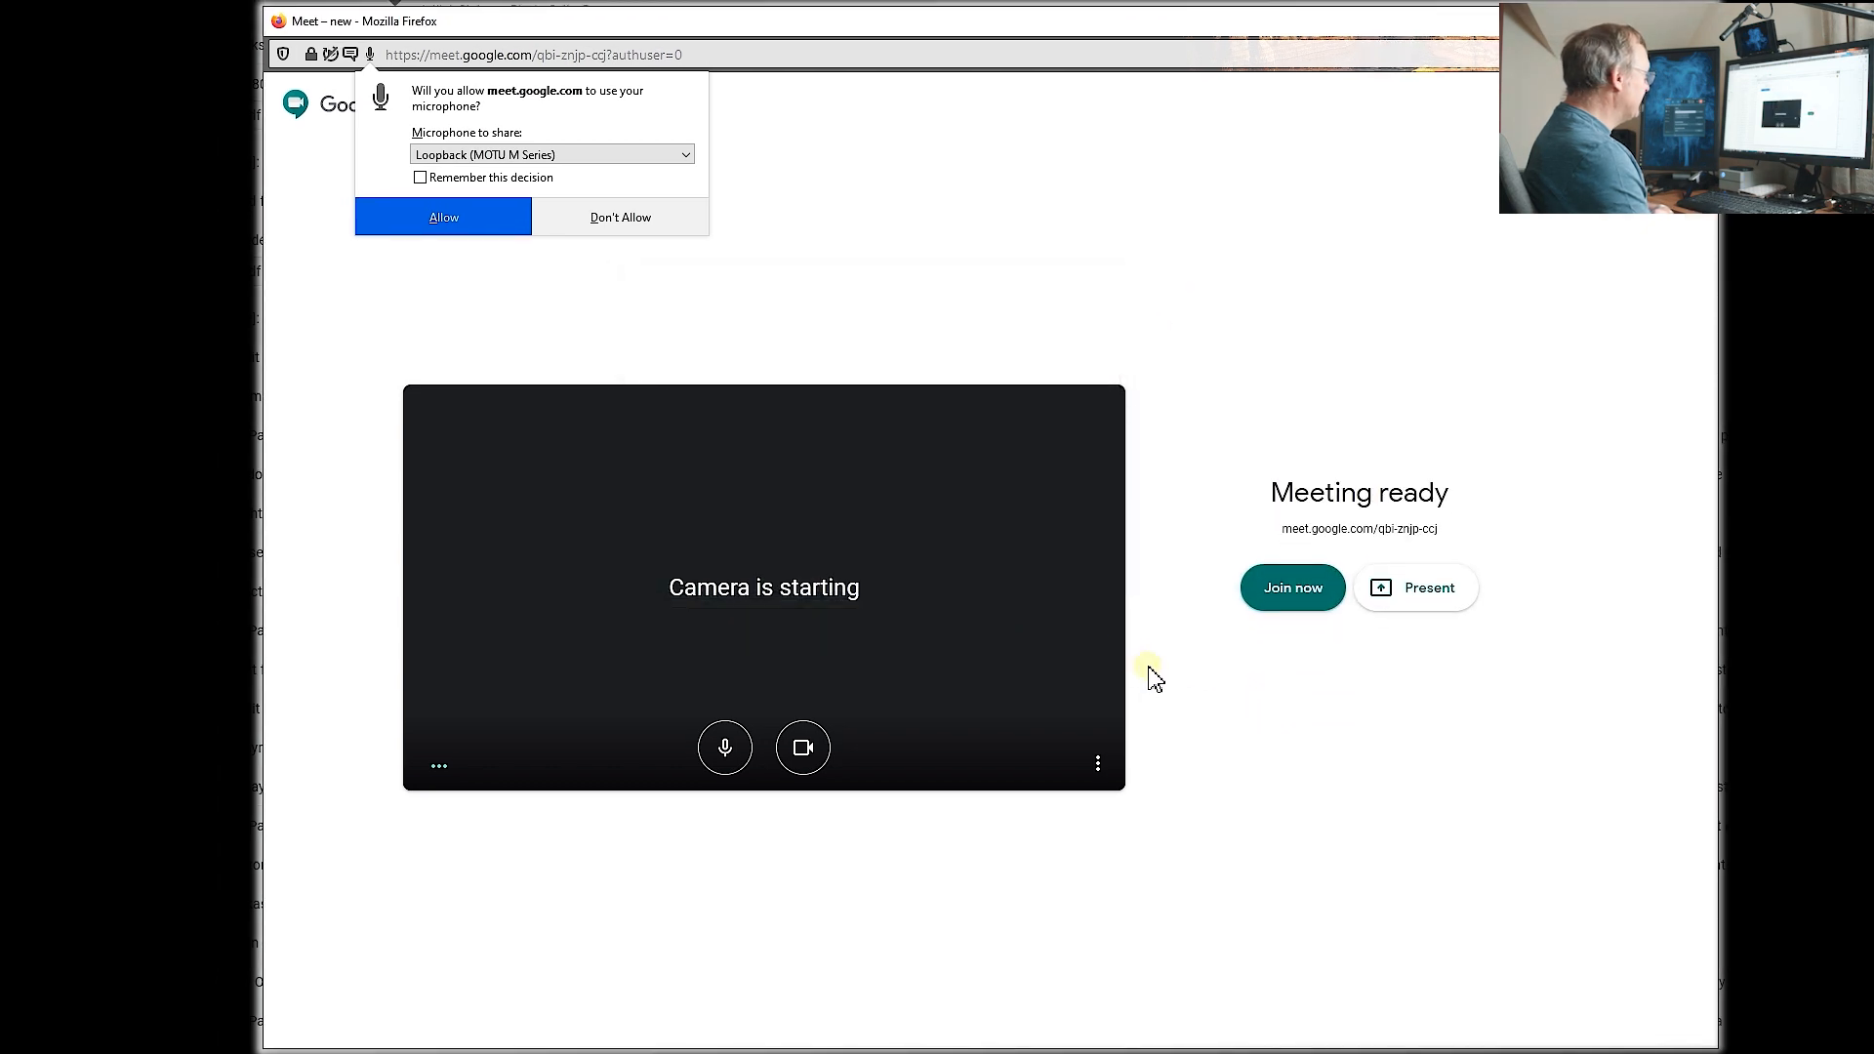
mouse_move(642, 168)
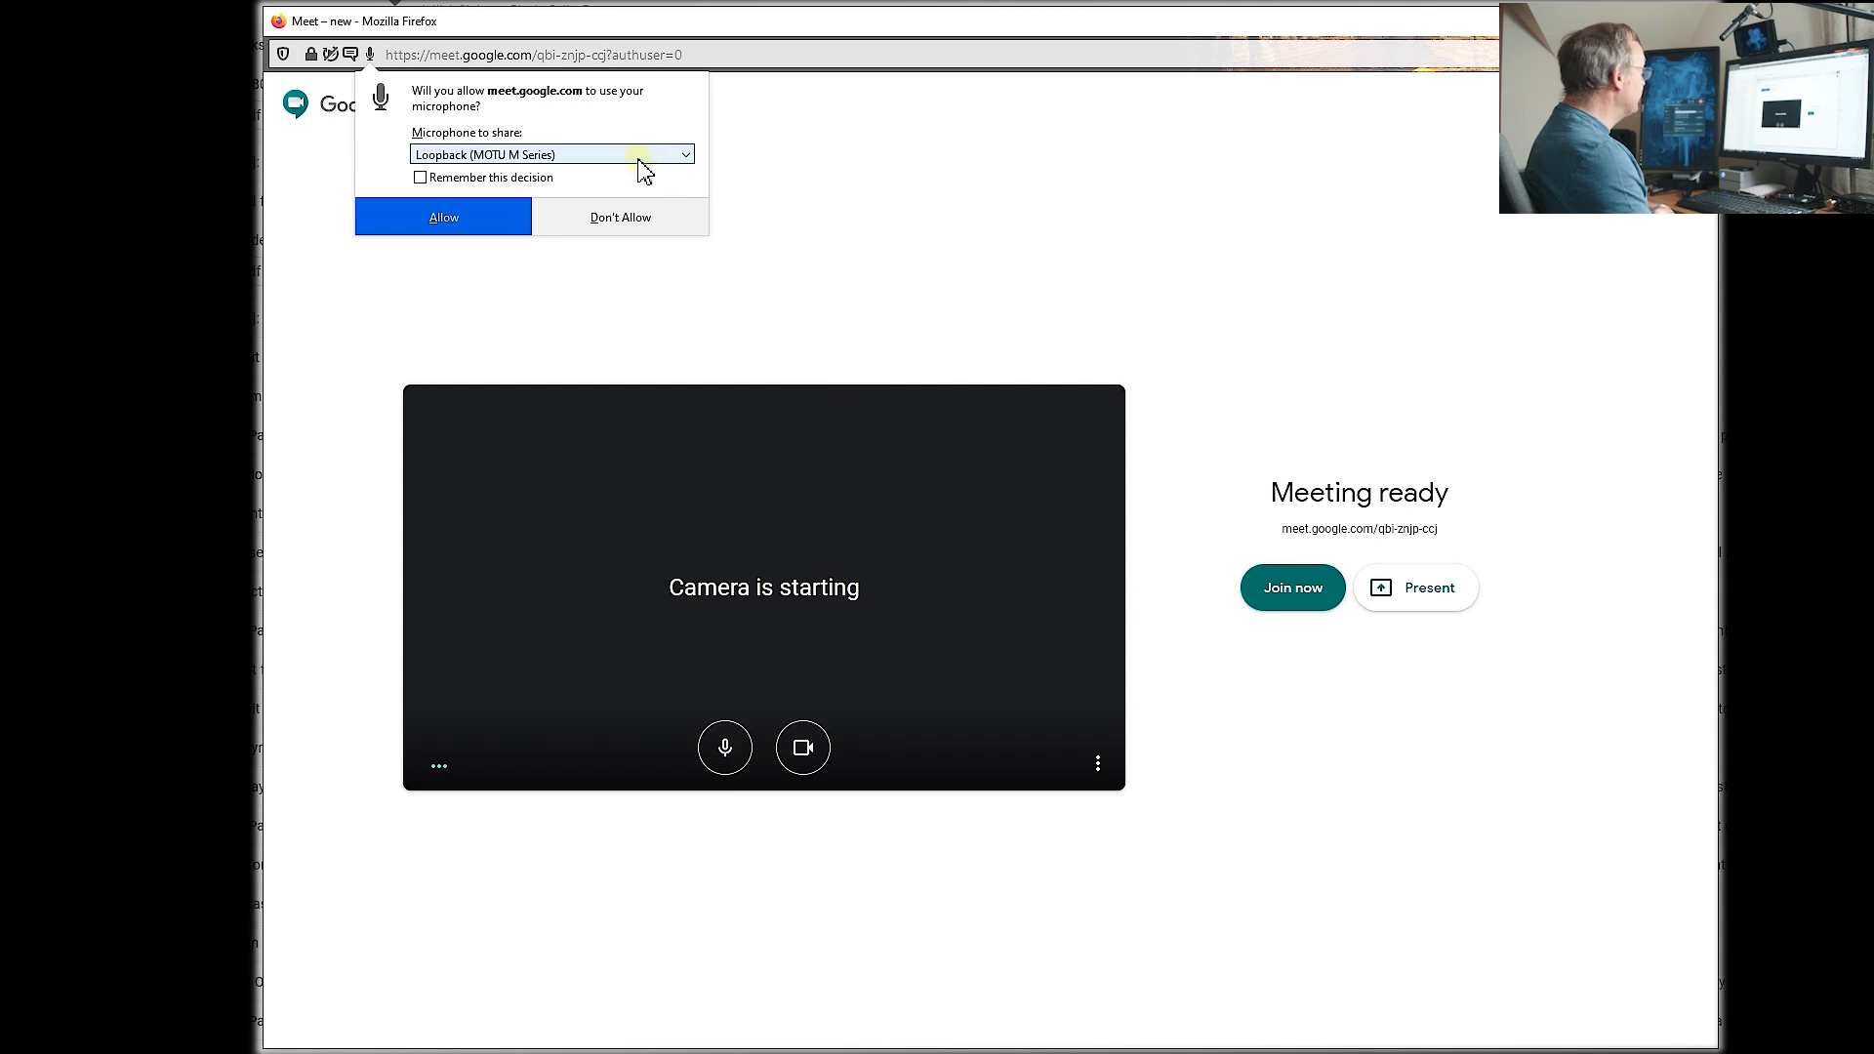
left_click(551, 152)
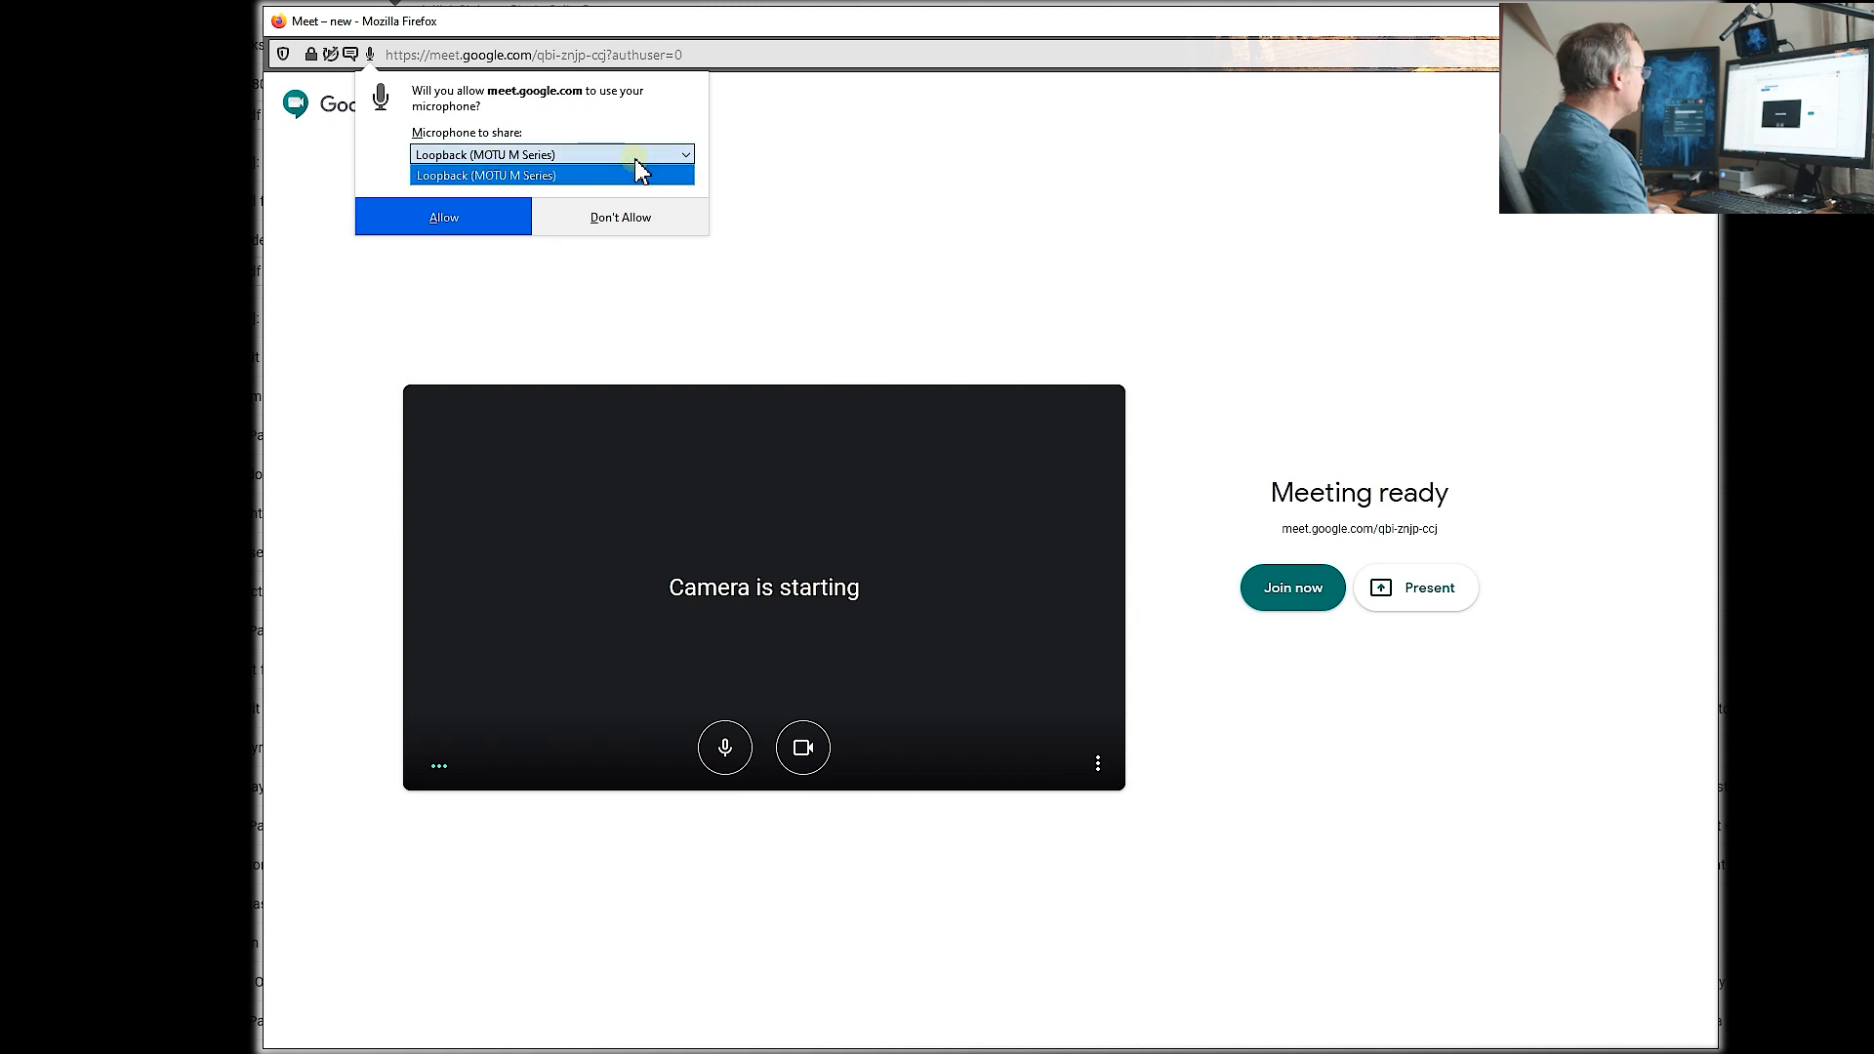
left_click(443, 217)
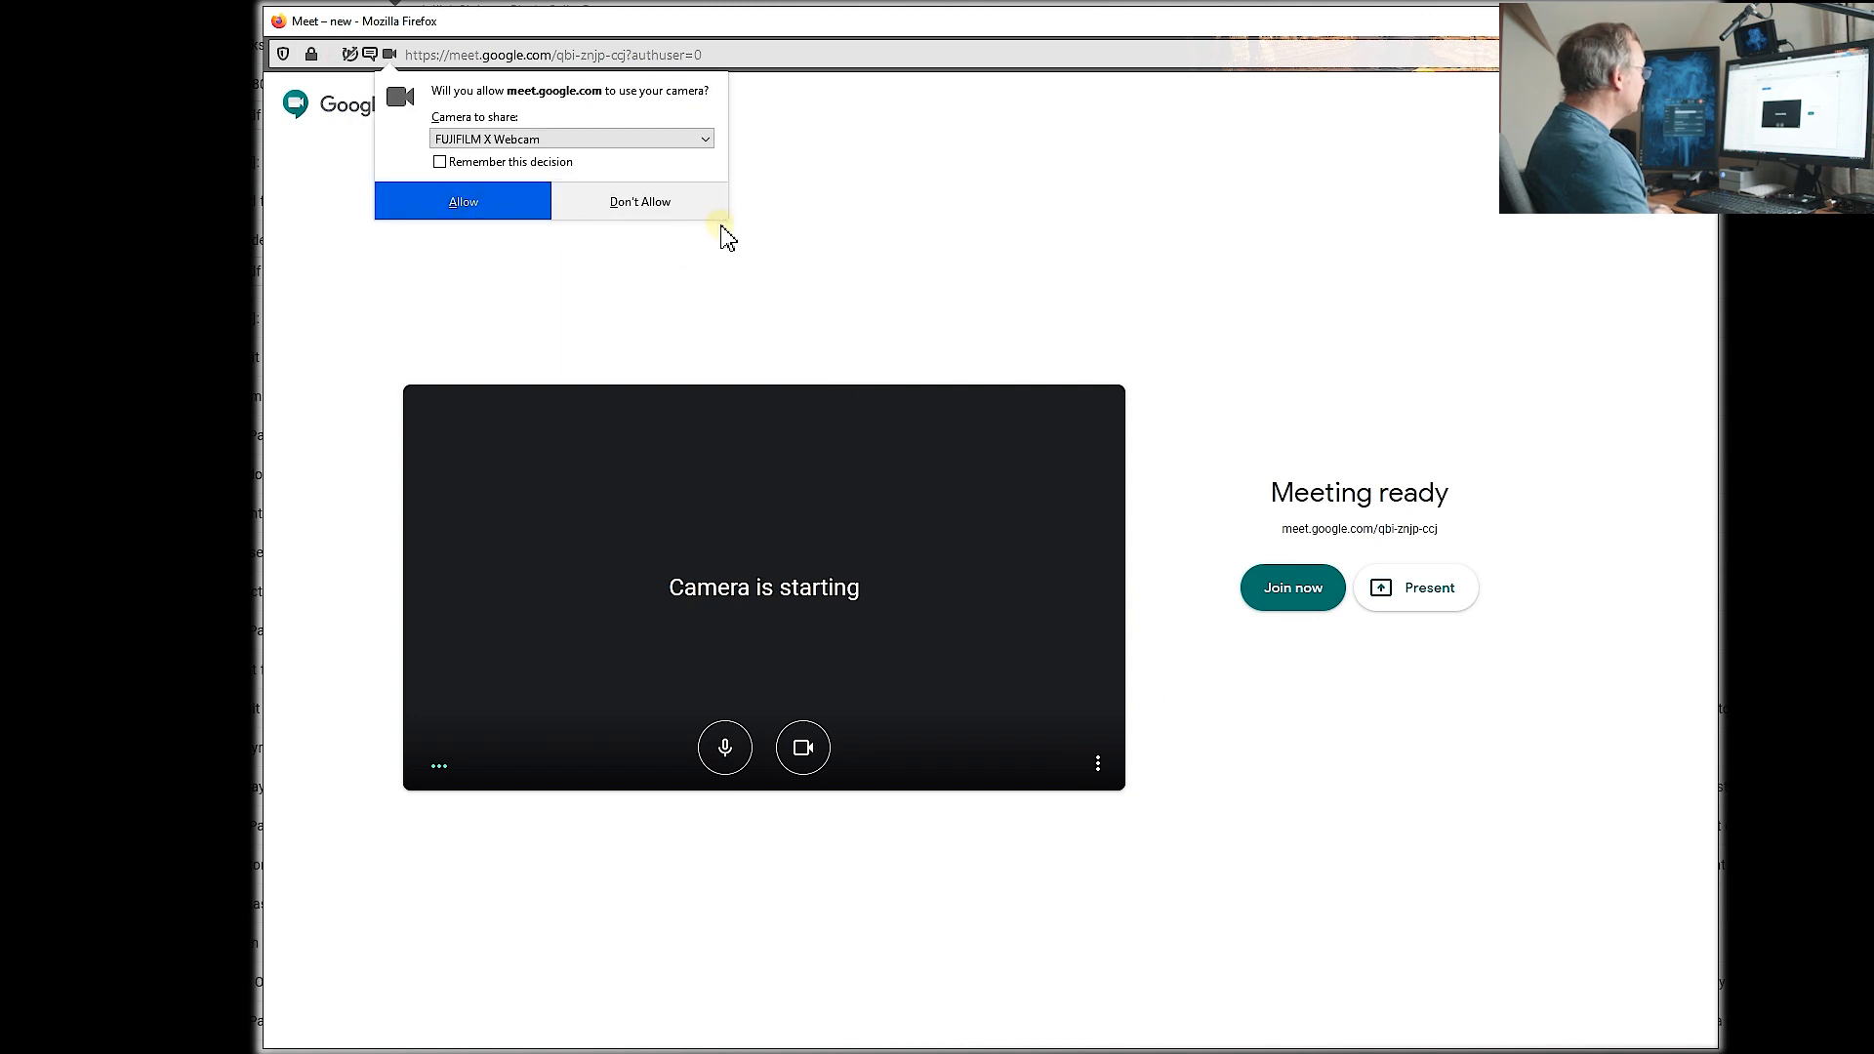
left_click(462, 201)
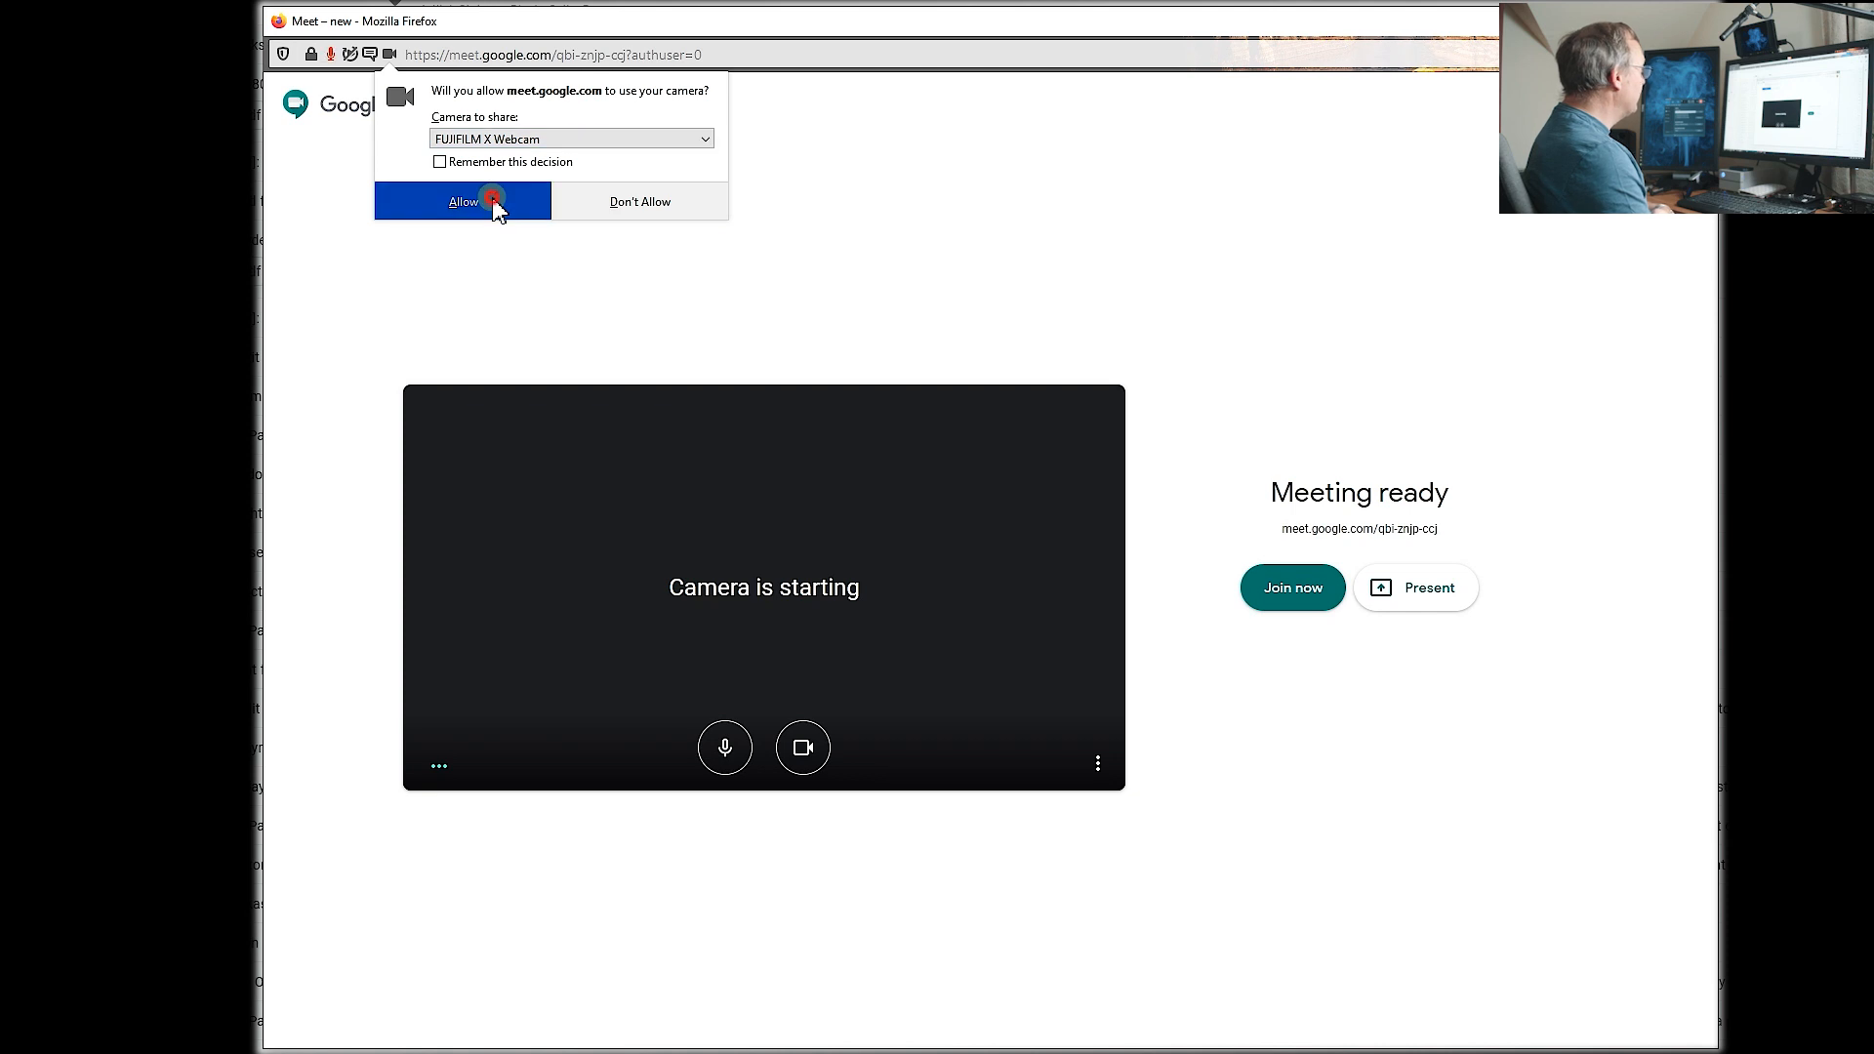
left_click(461, 201)
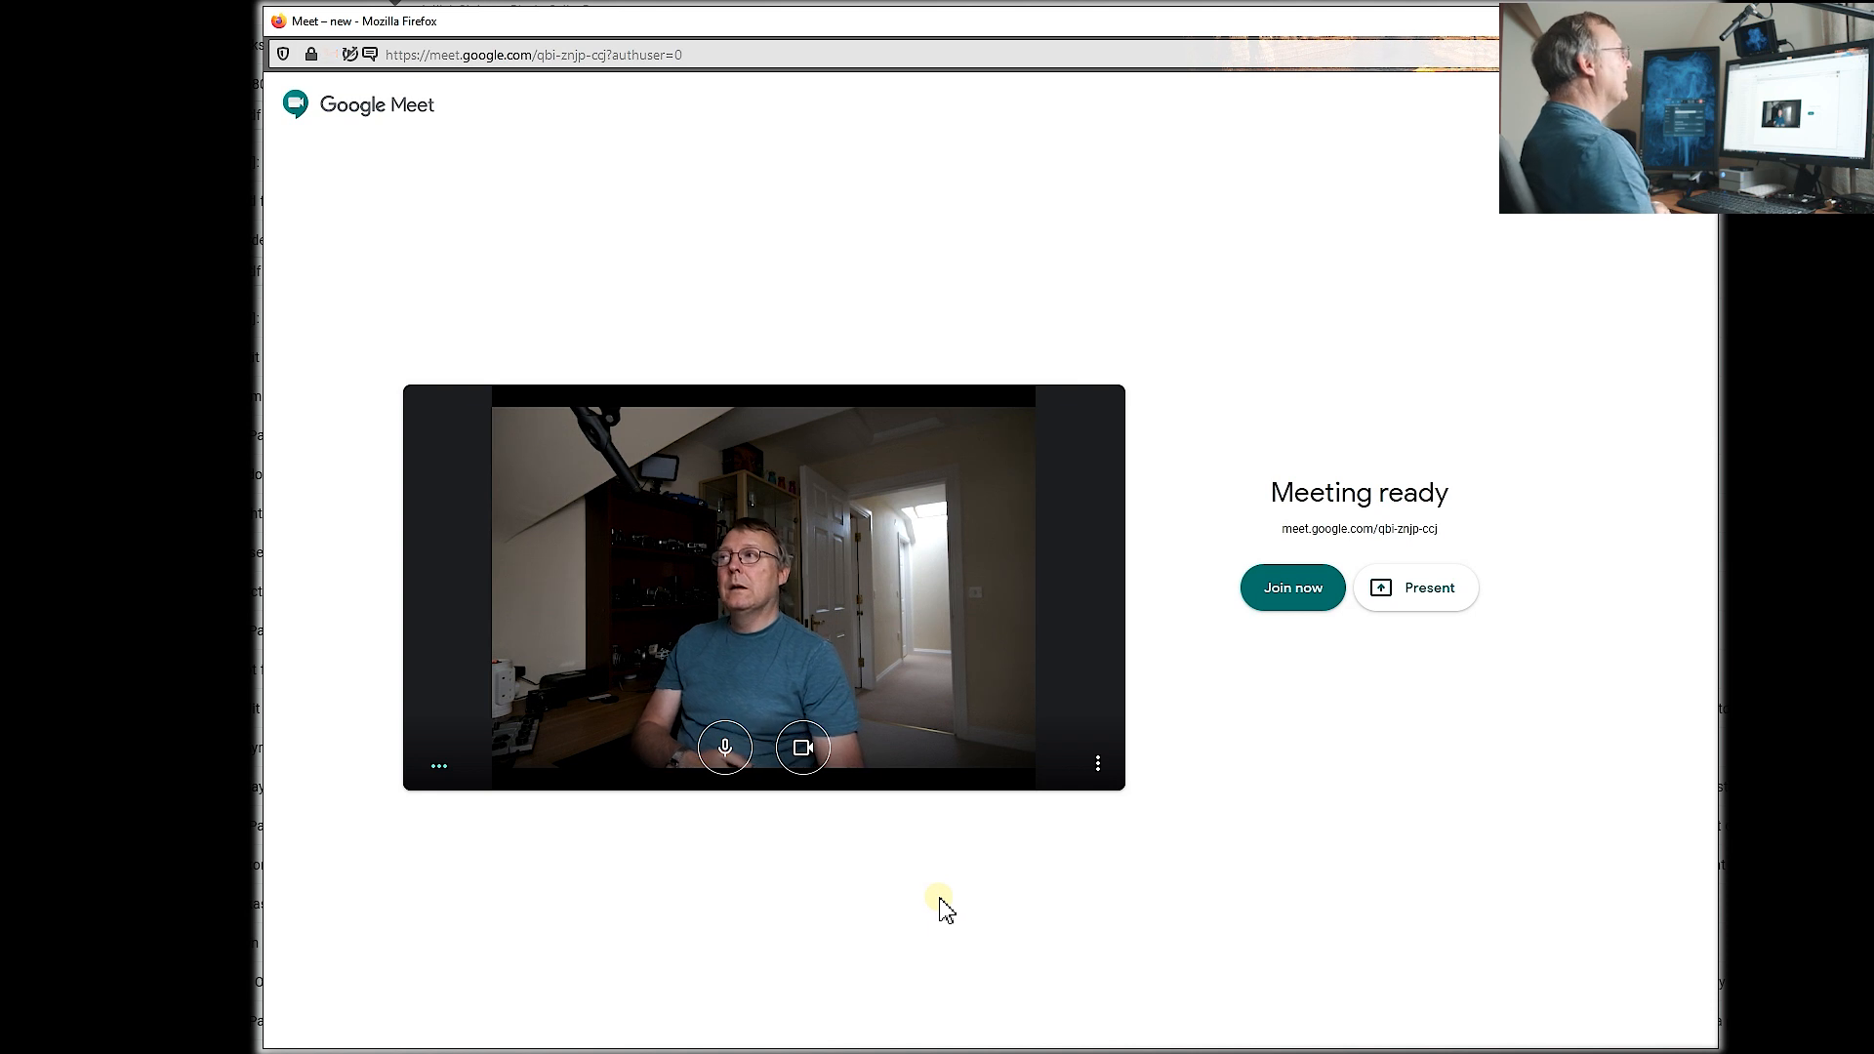
left_click(1095, 763)
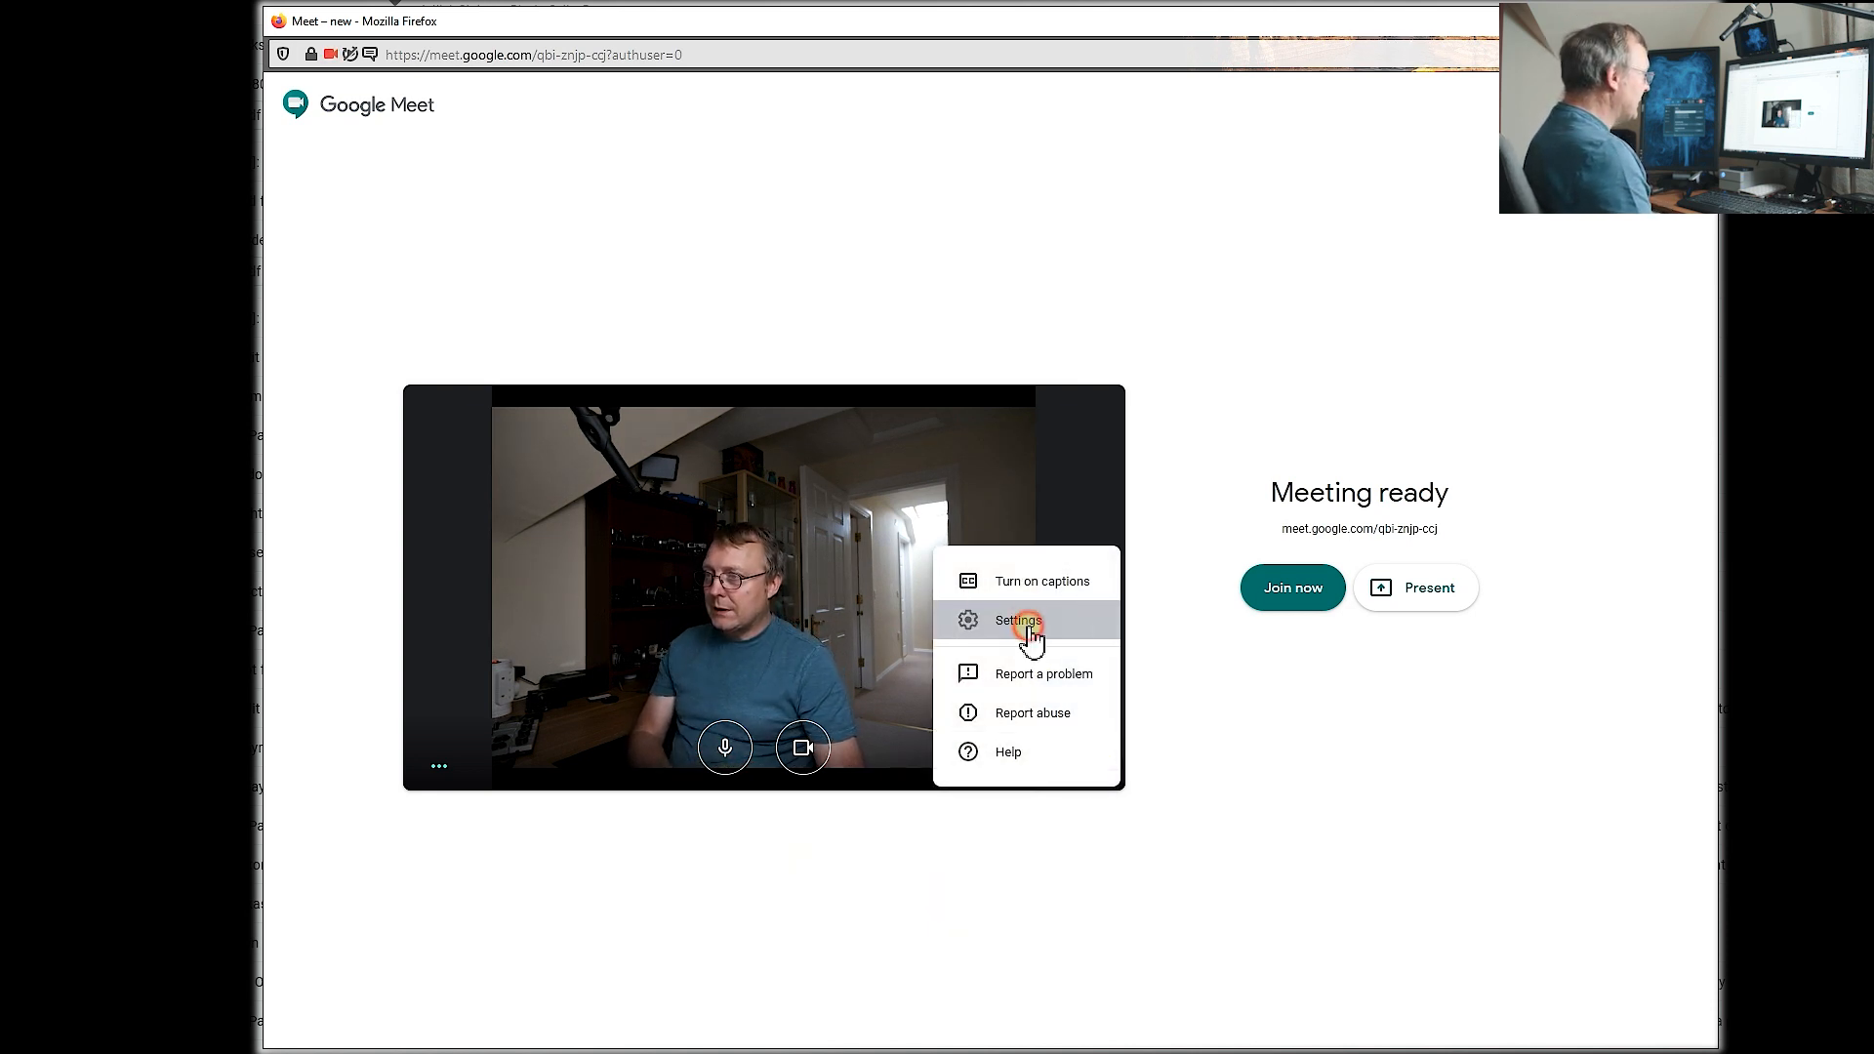
- In Meet settings, choose the In 1-2 (MOTU M Series) microphone and 720p send resolution, then finish
left_click(1017, 621)
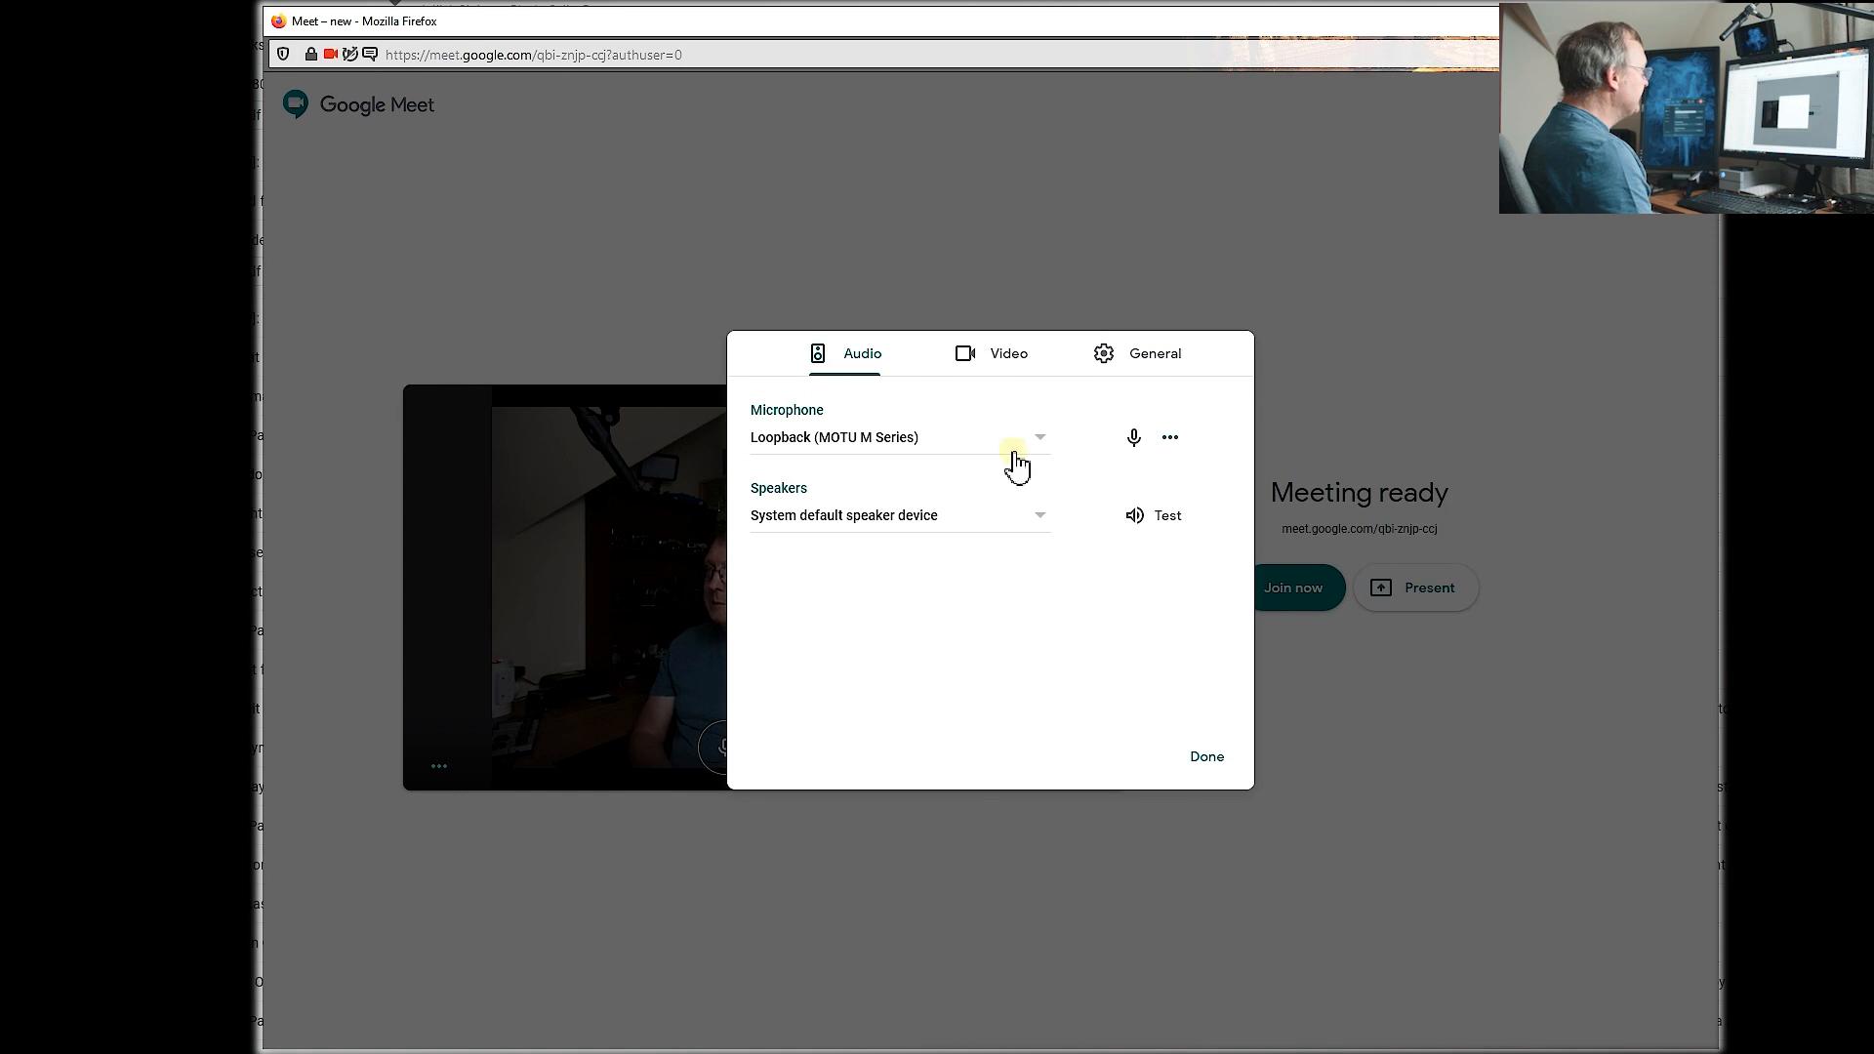
left_click(898, 436)
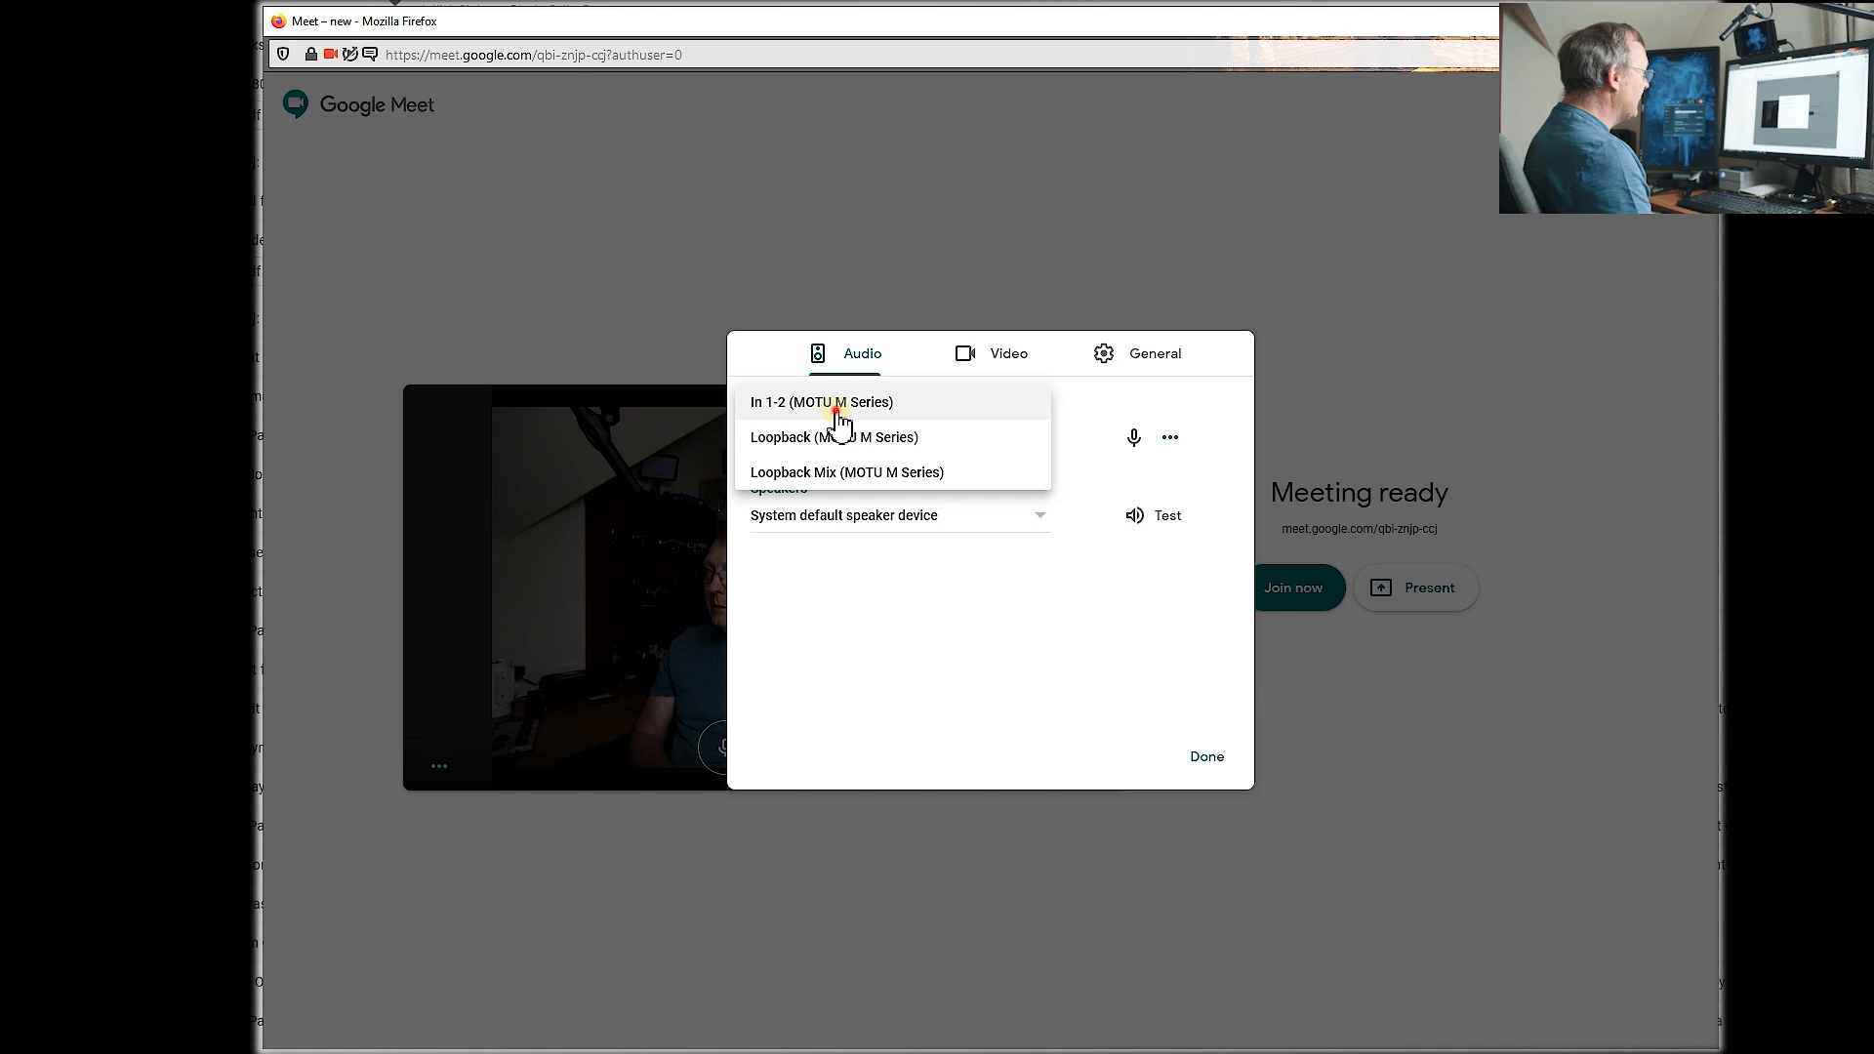
left_click(821, 400)
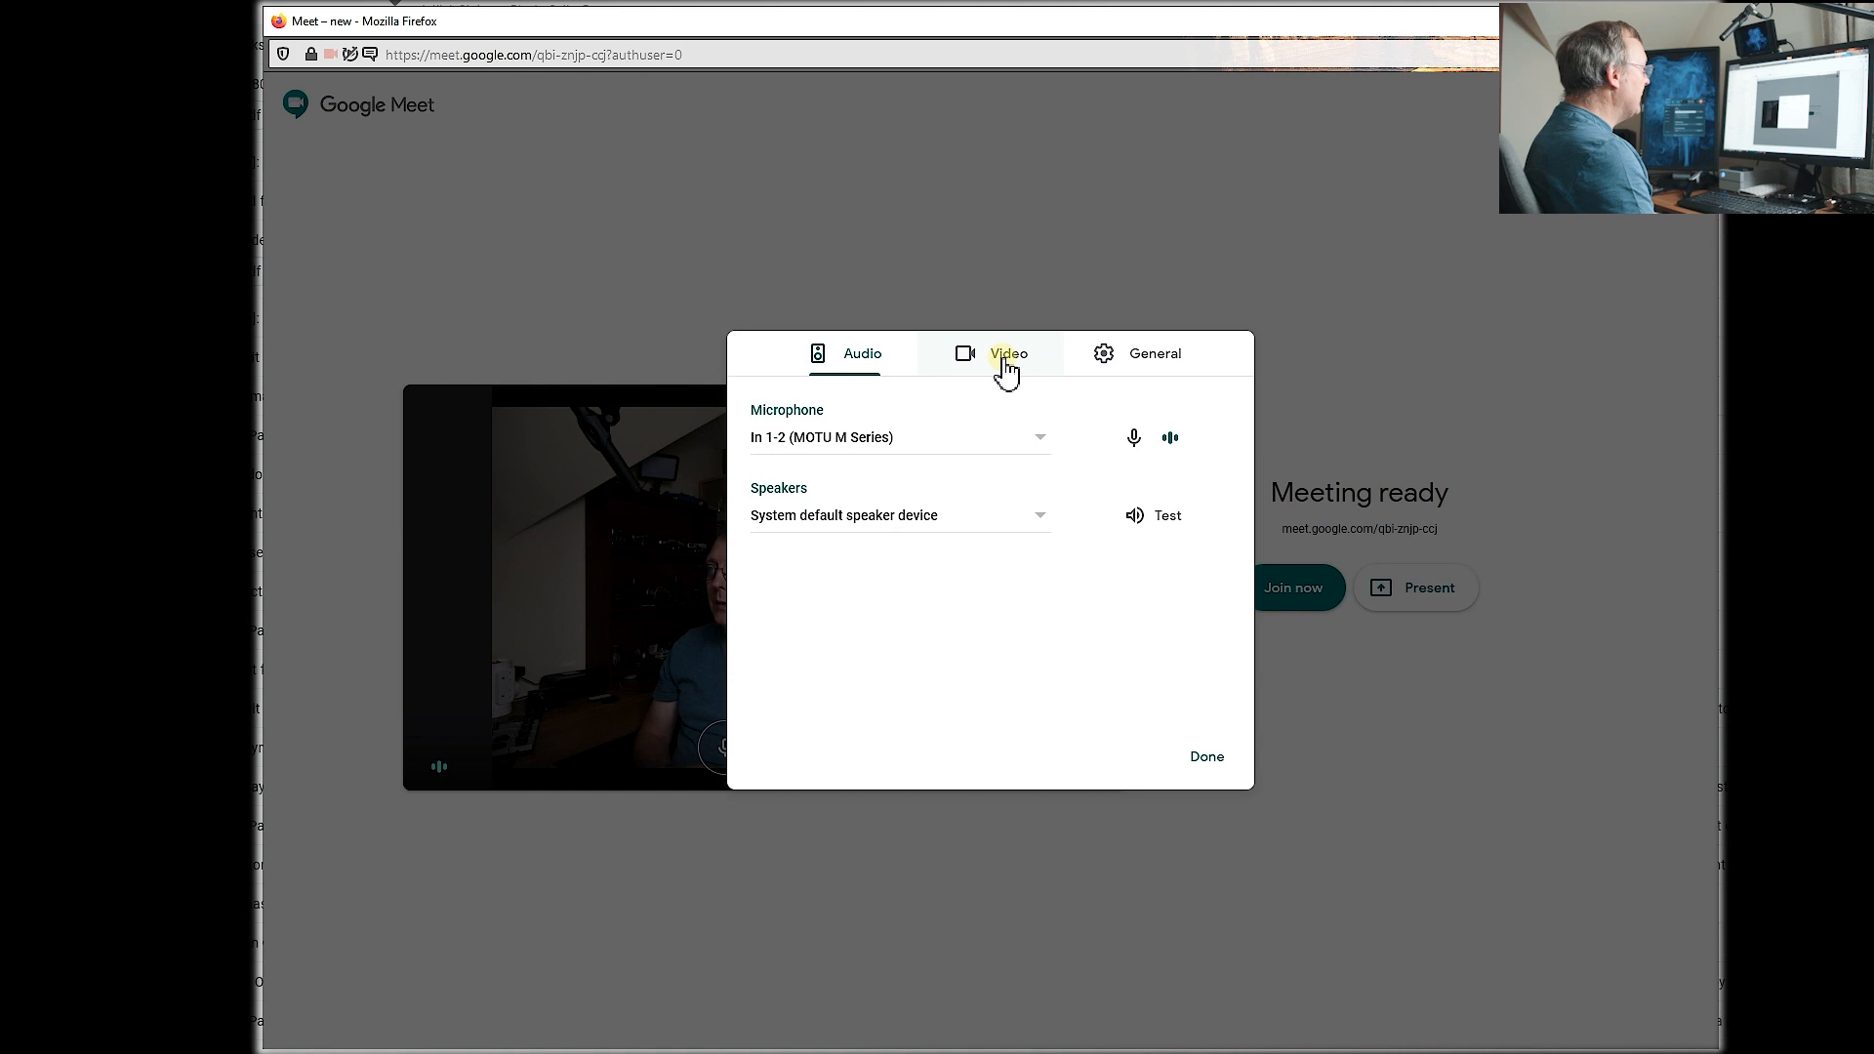
left_click(1007, 354)
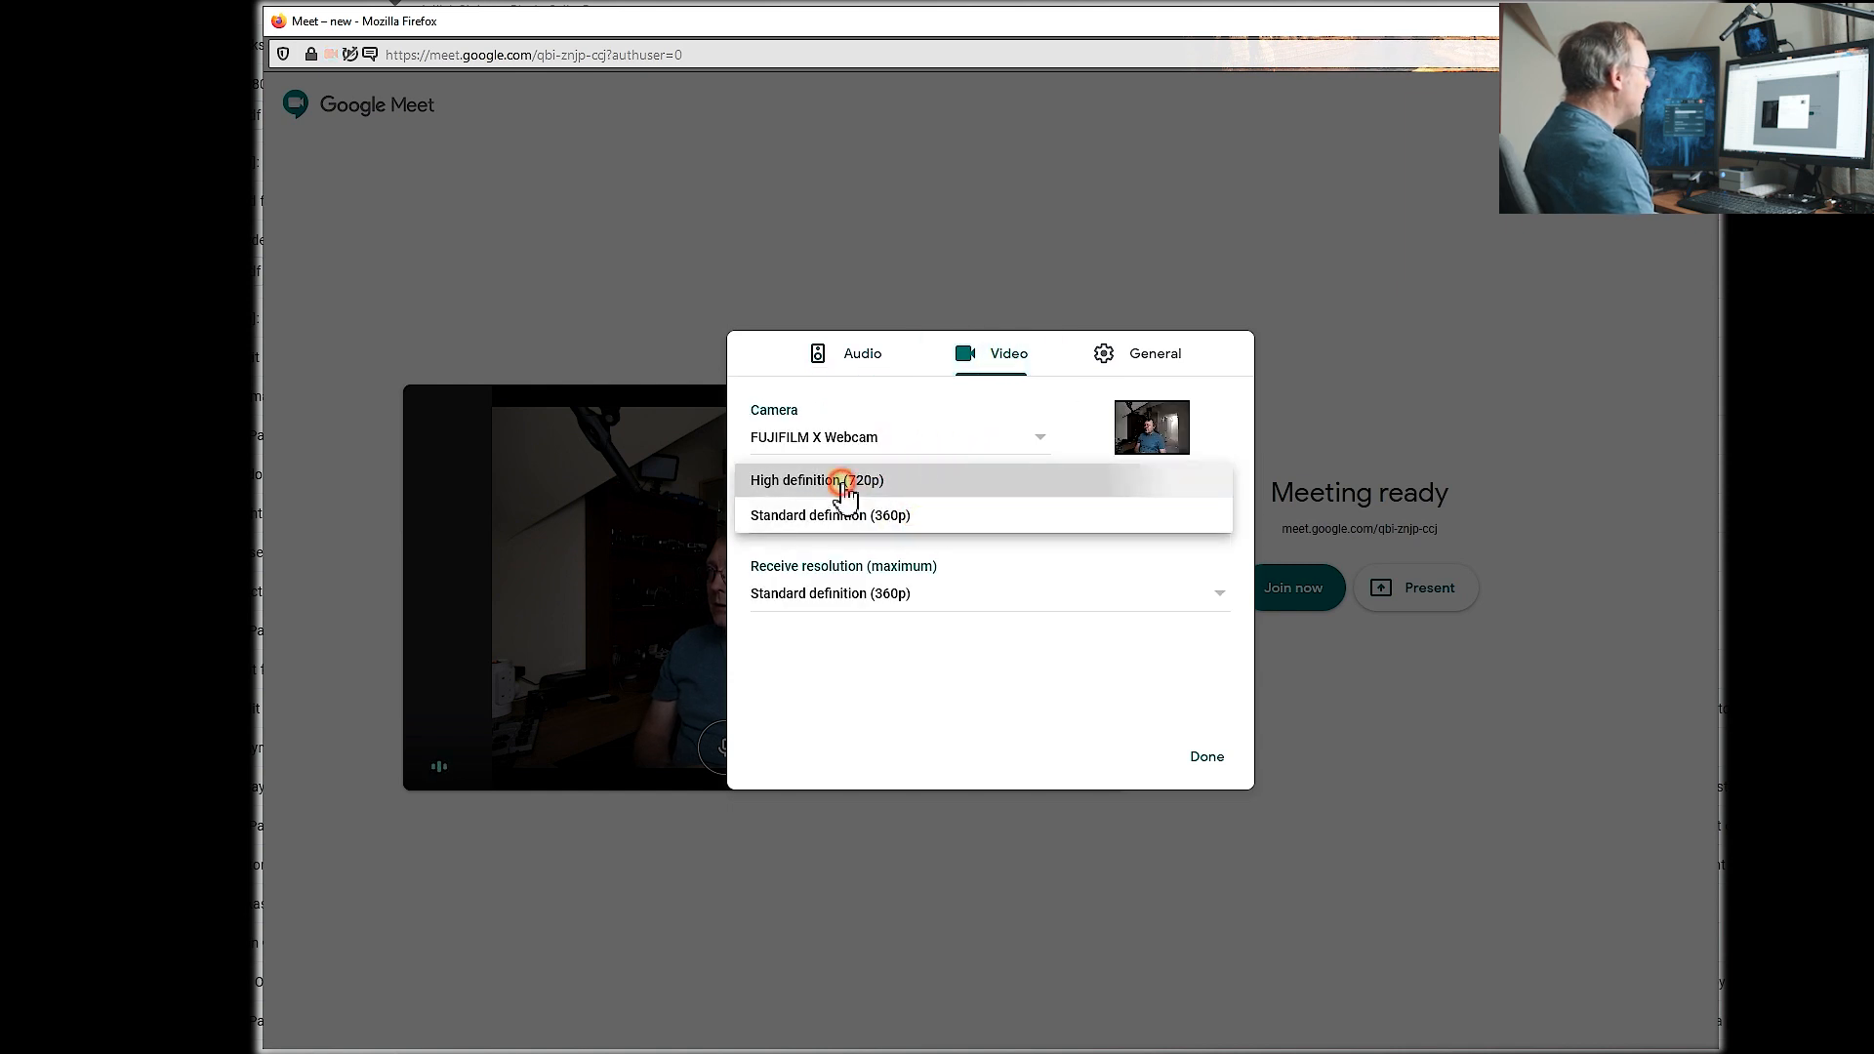
left_click(816, 480)
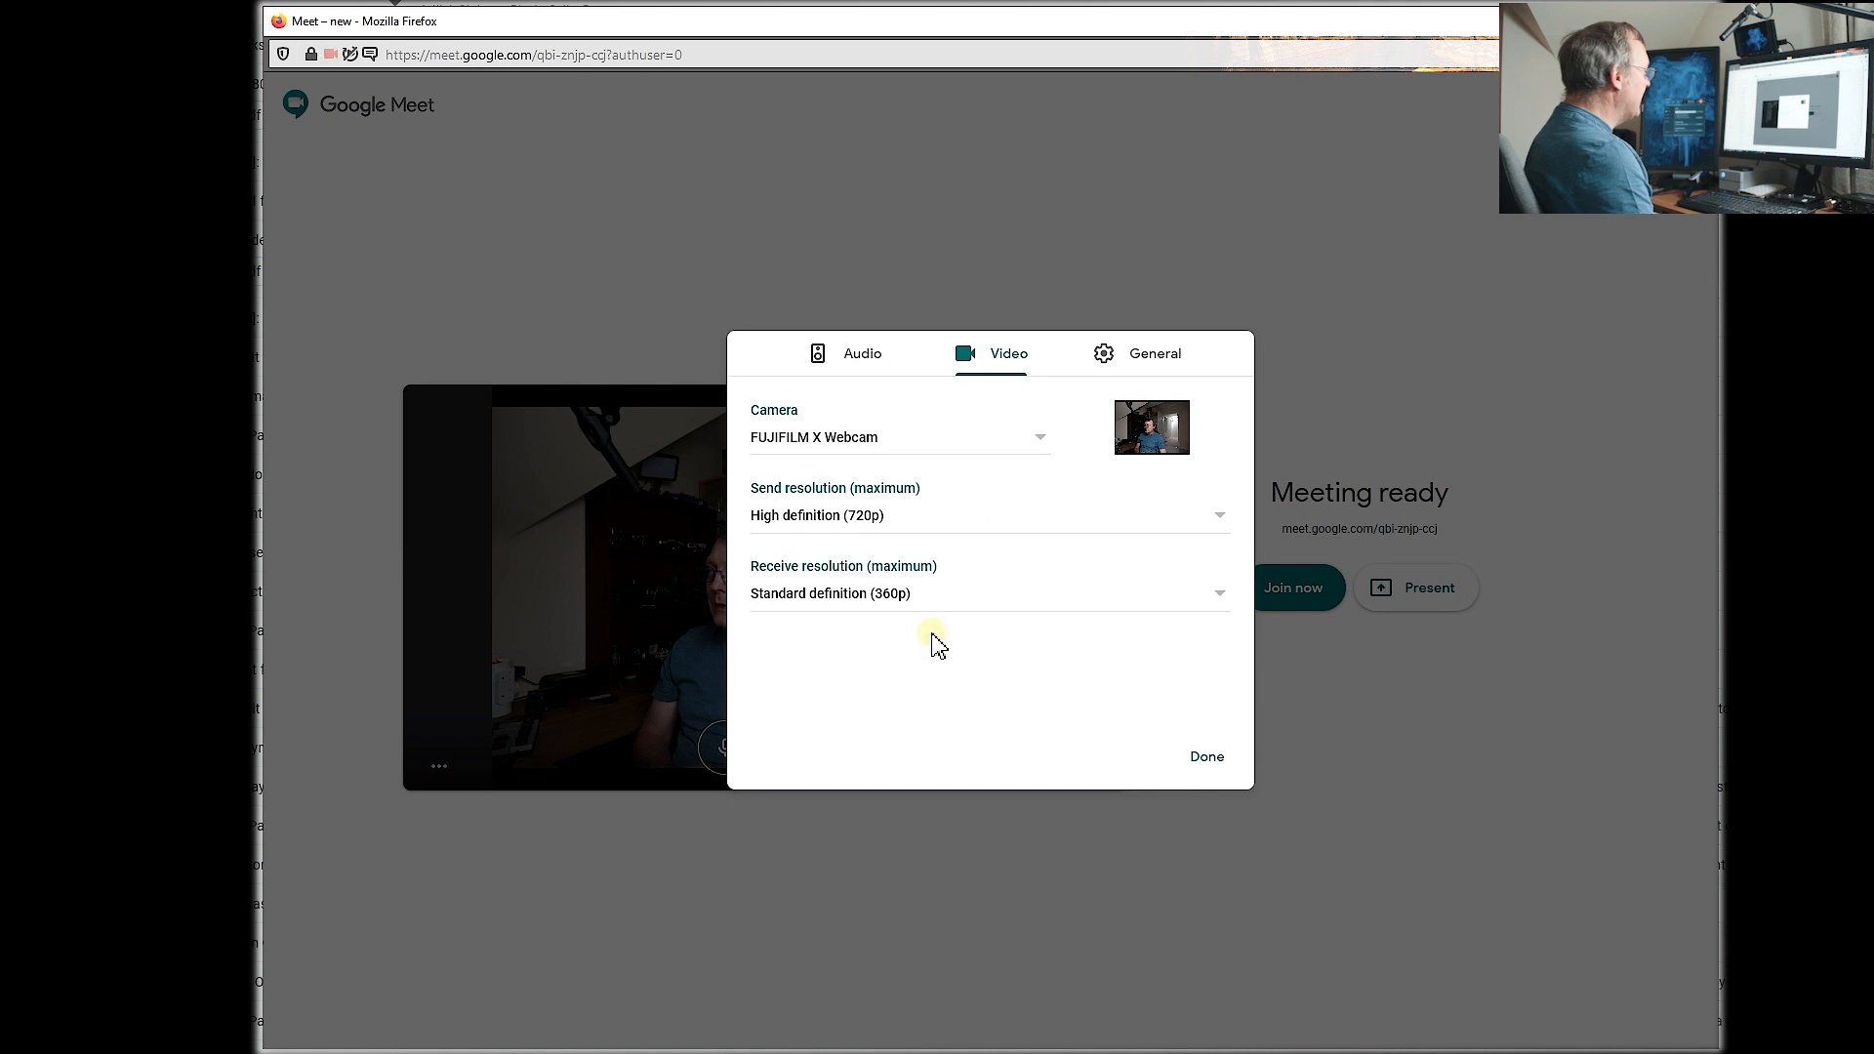
left_click(1151, 354)
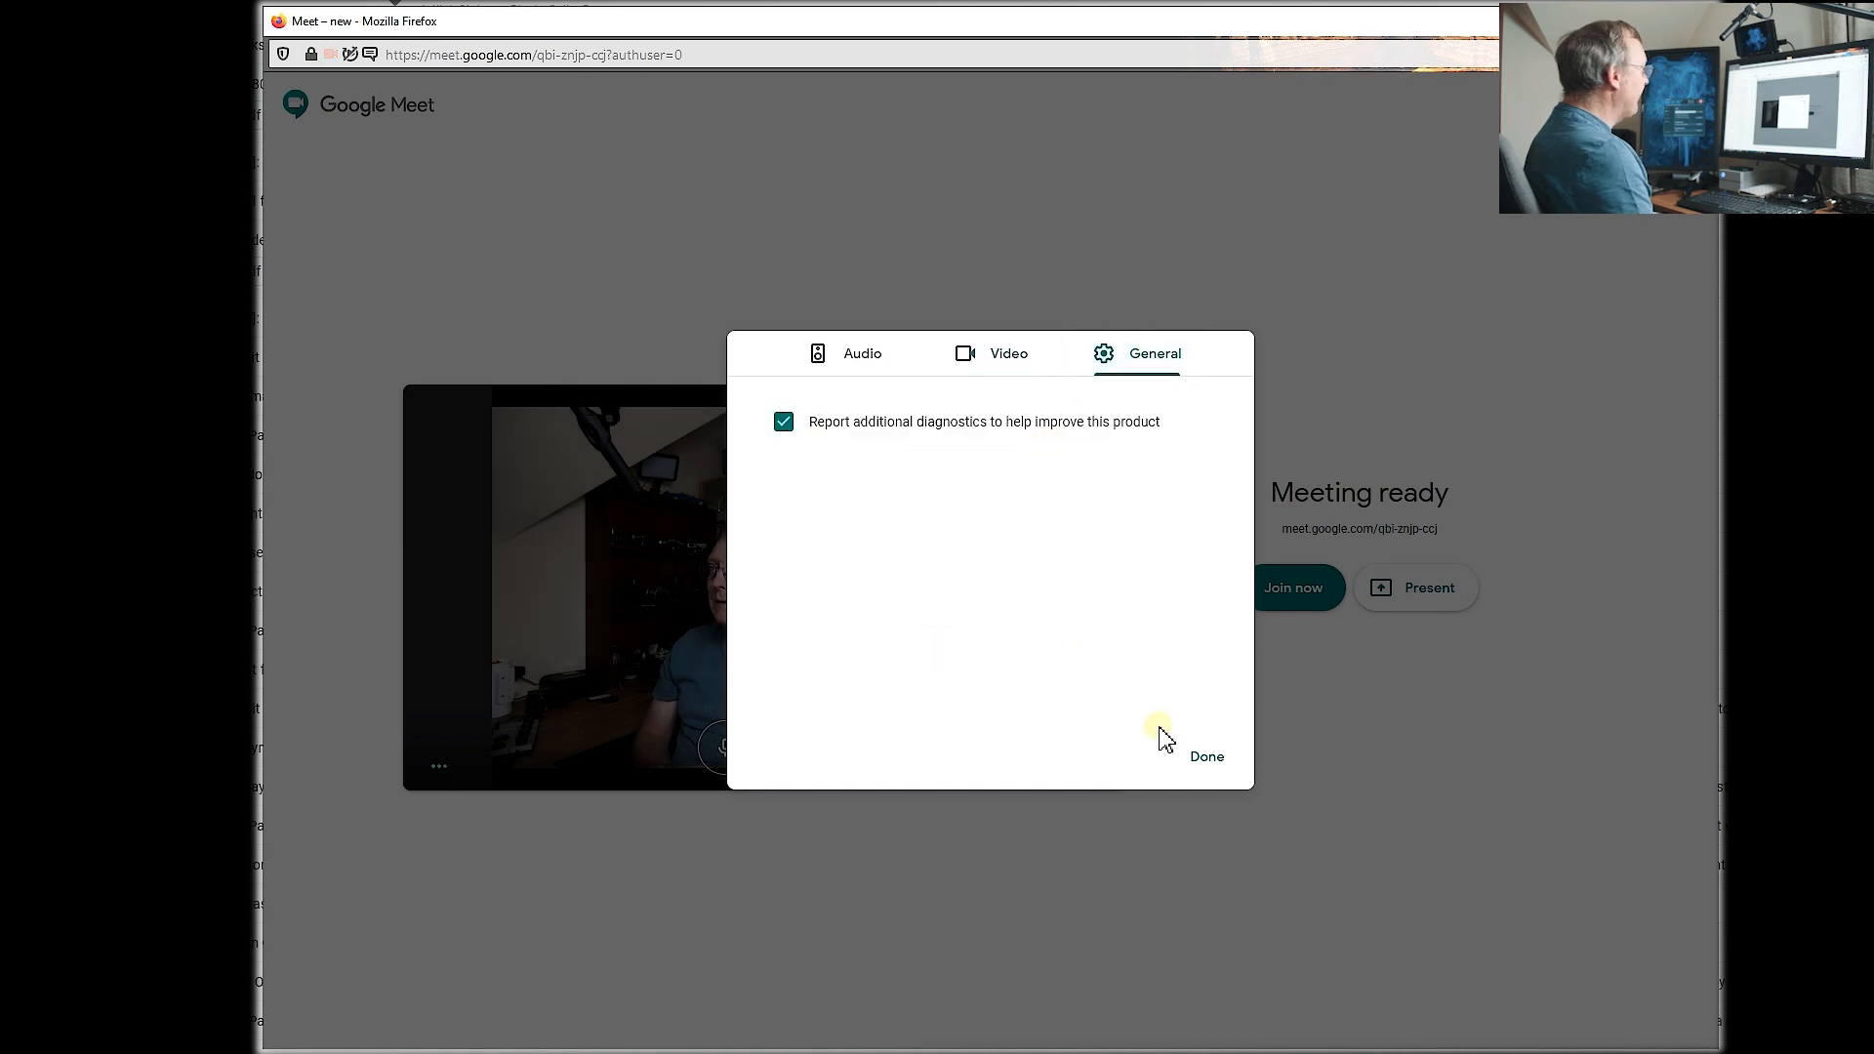
left_click(1204, 756)
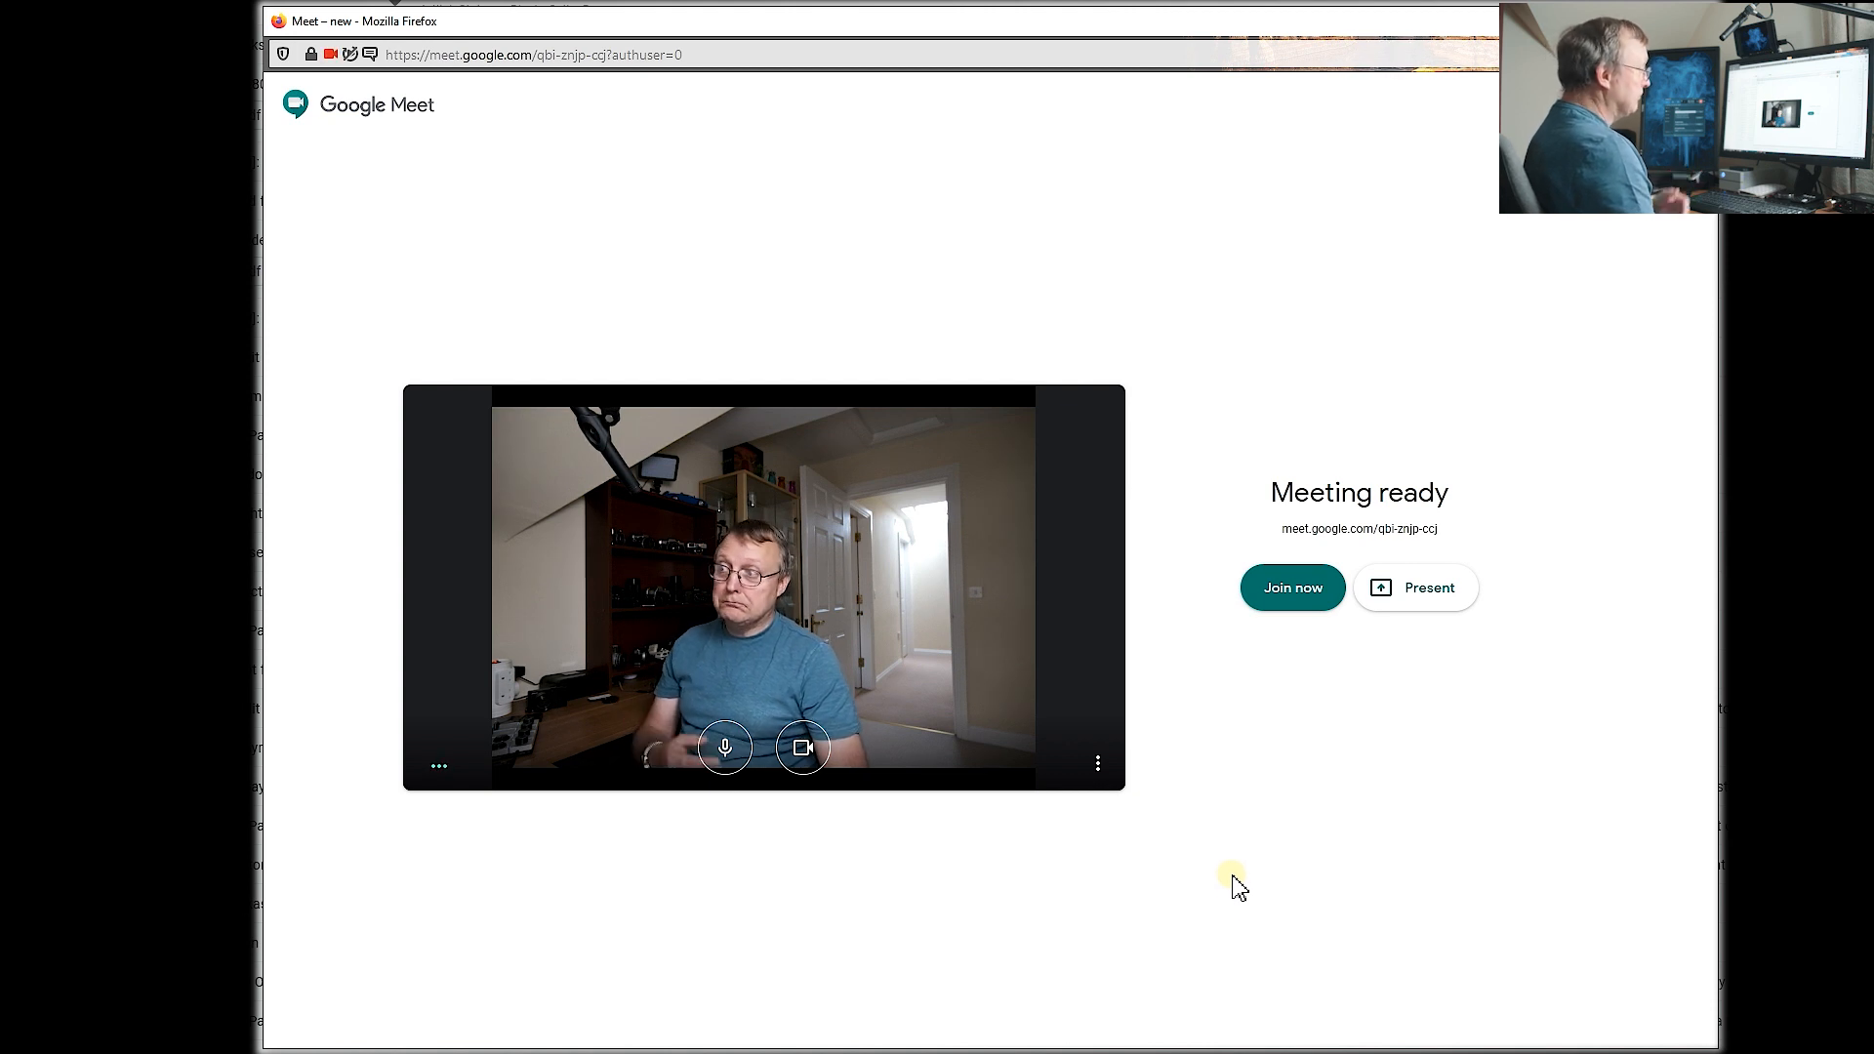
mouse_move(788, 285)
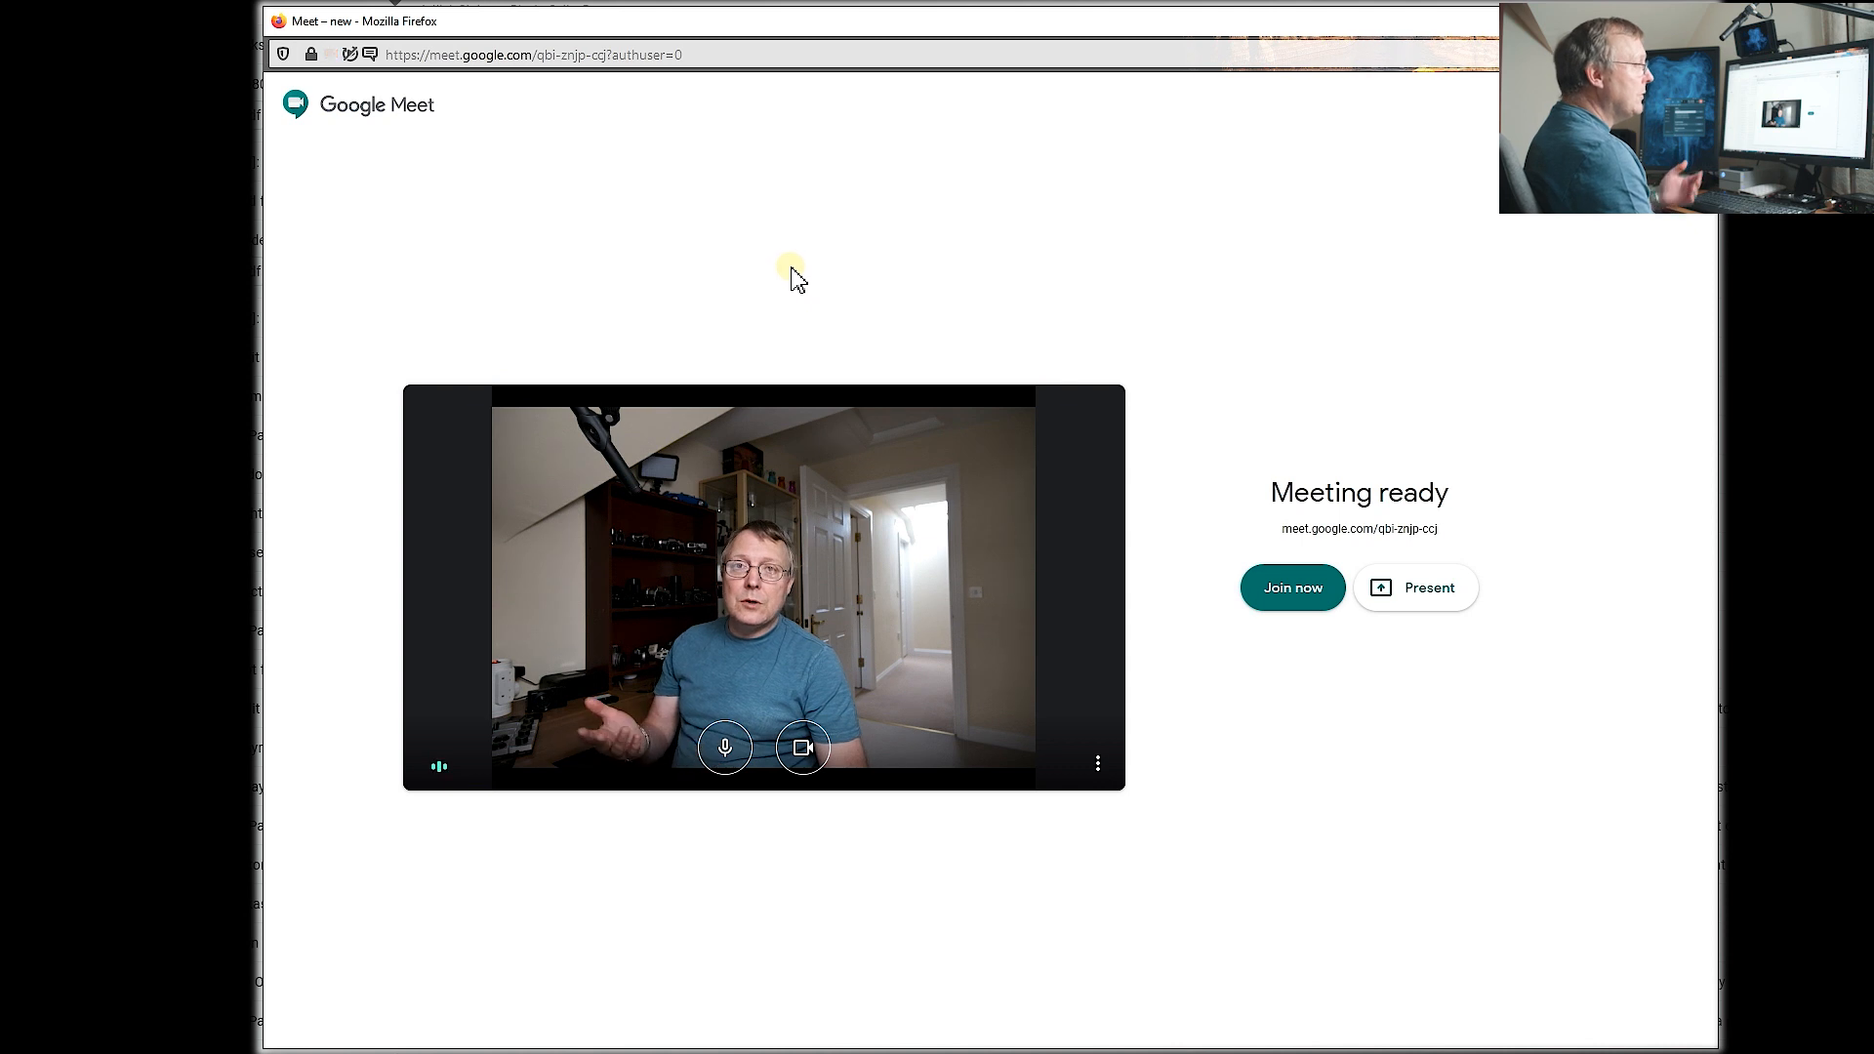
mouse_move(1138, 184)
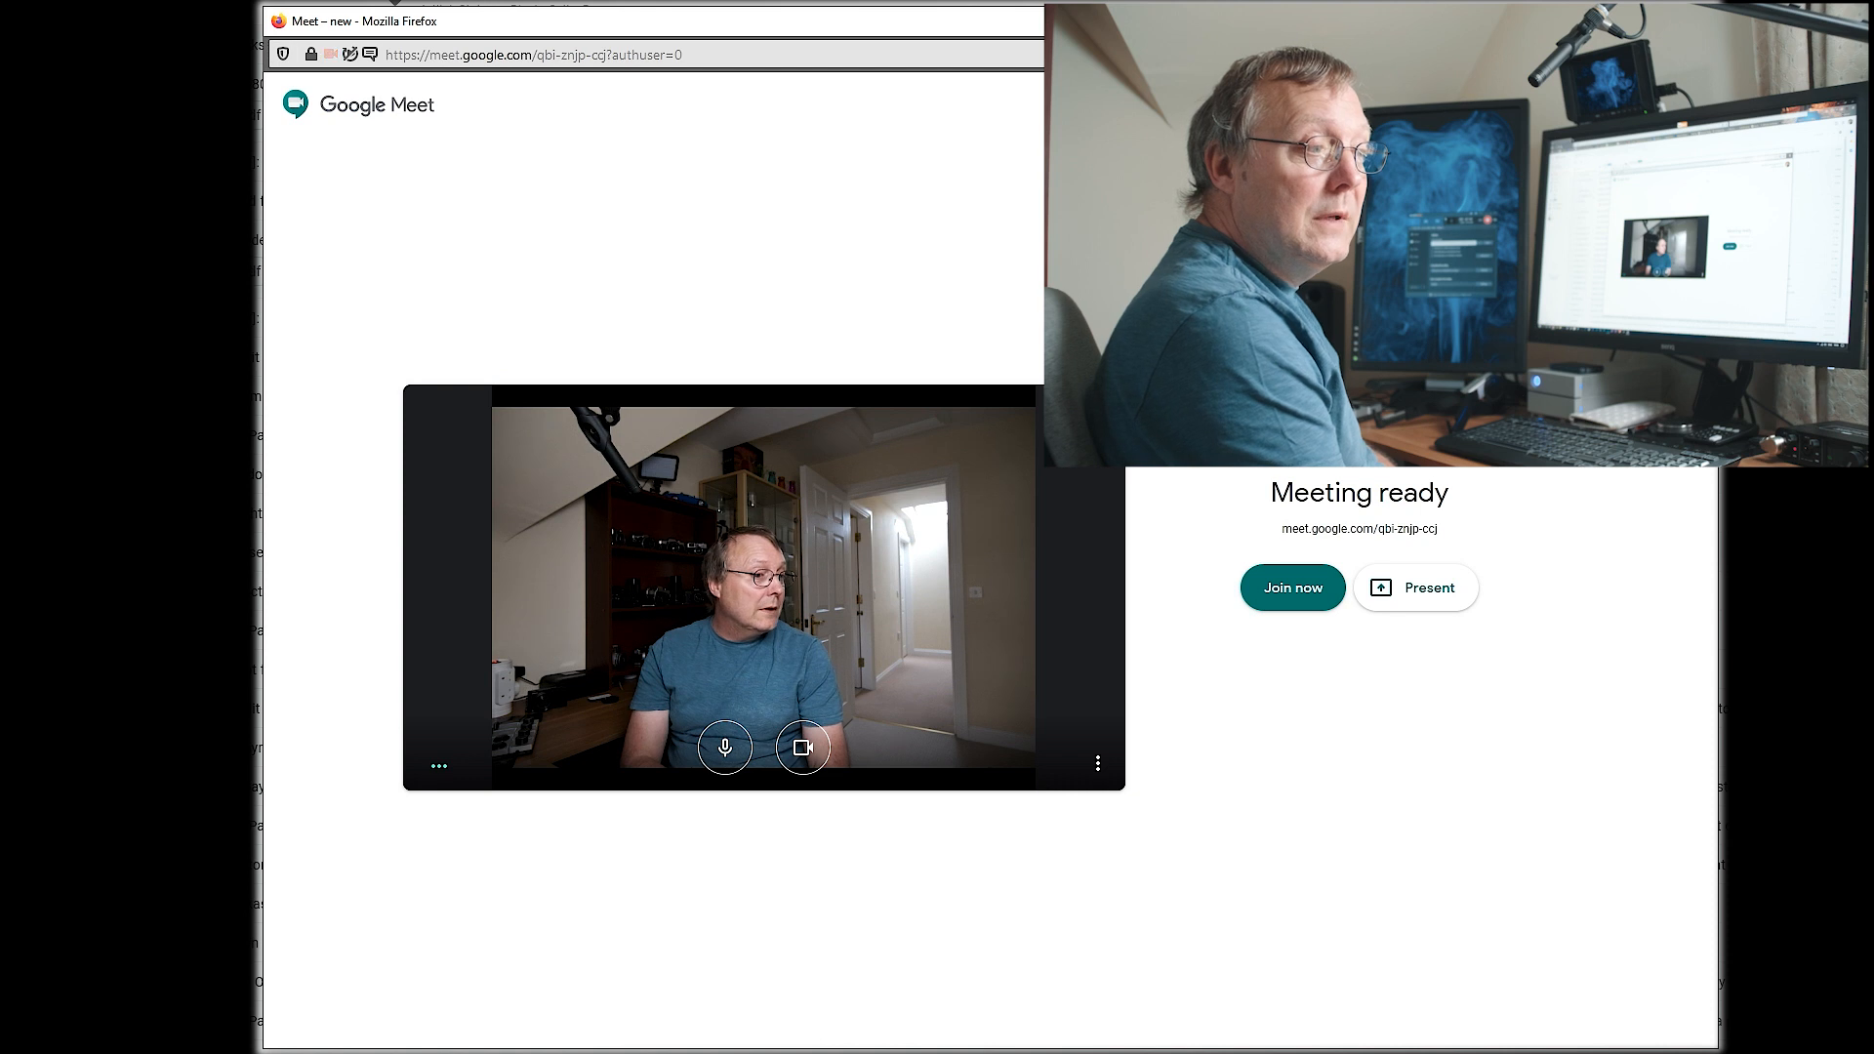
left_click(726, 748)
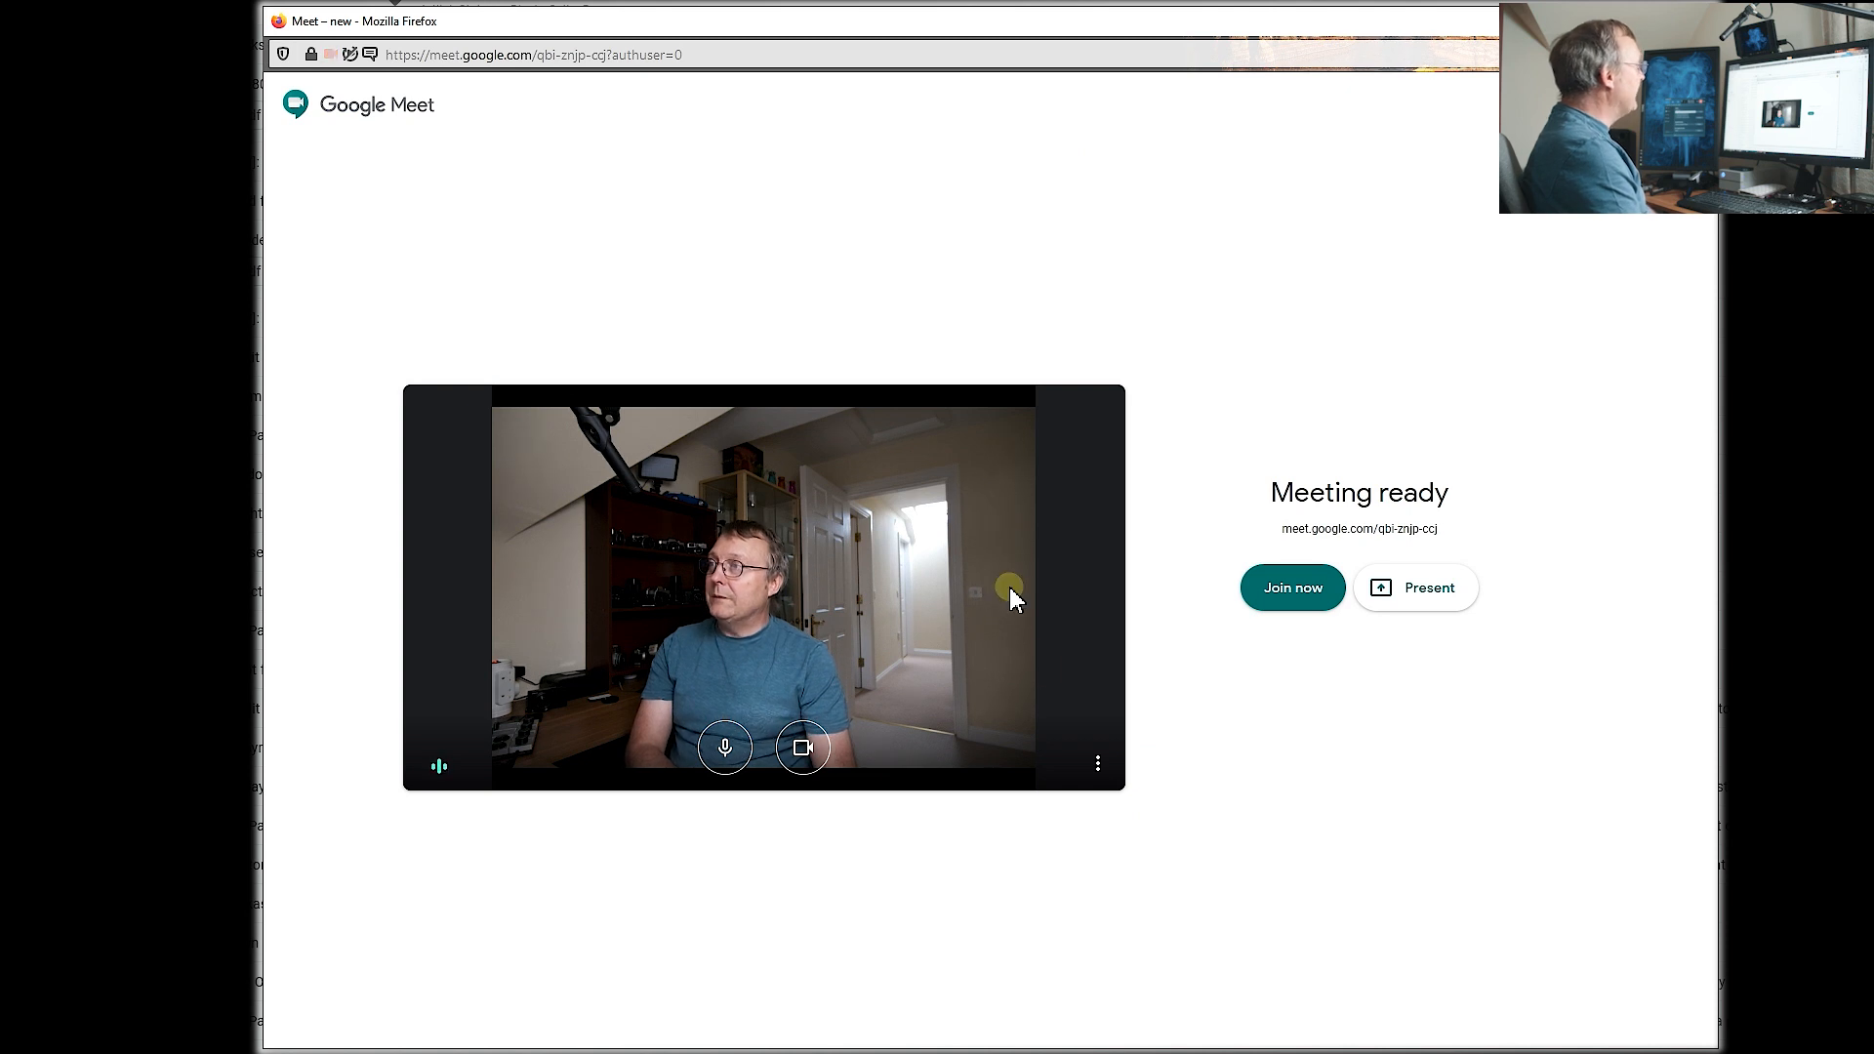
mouse_move(1096, 763)
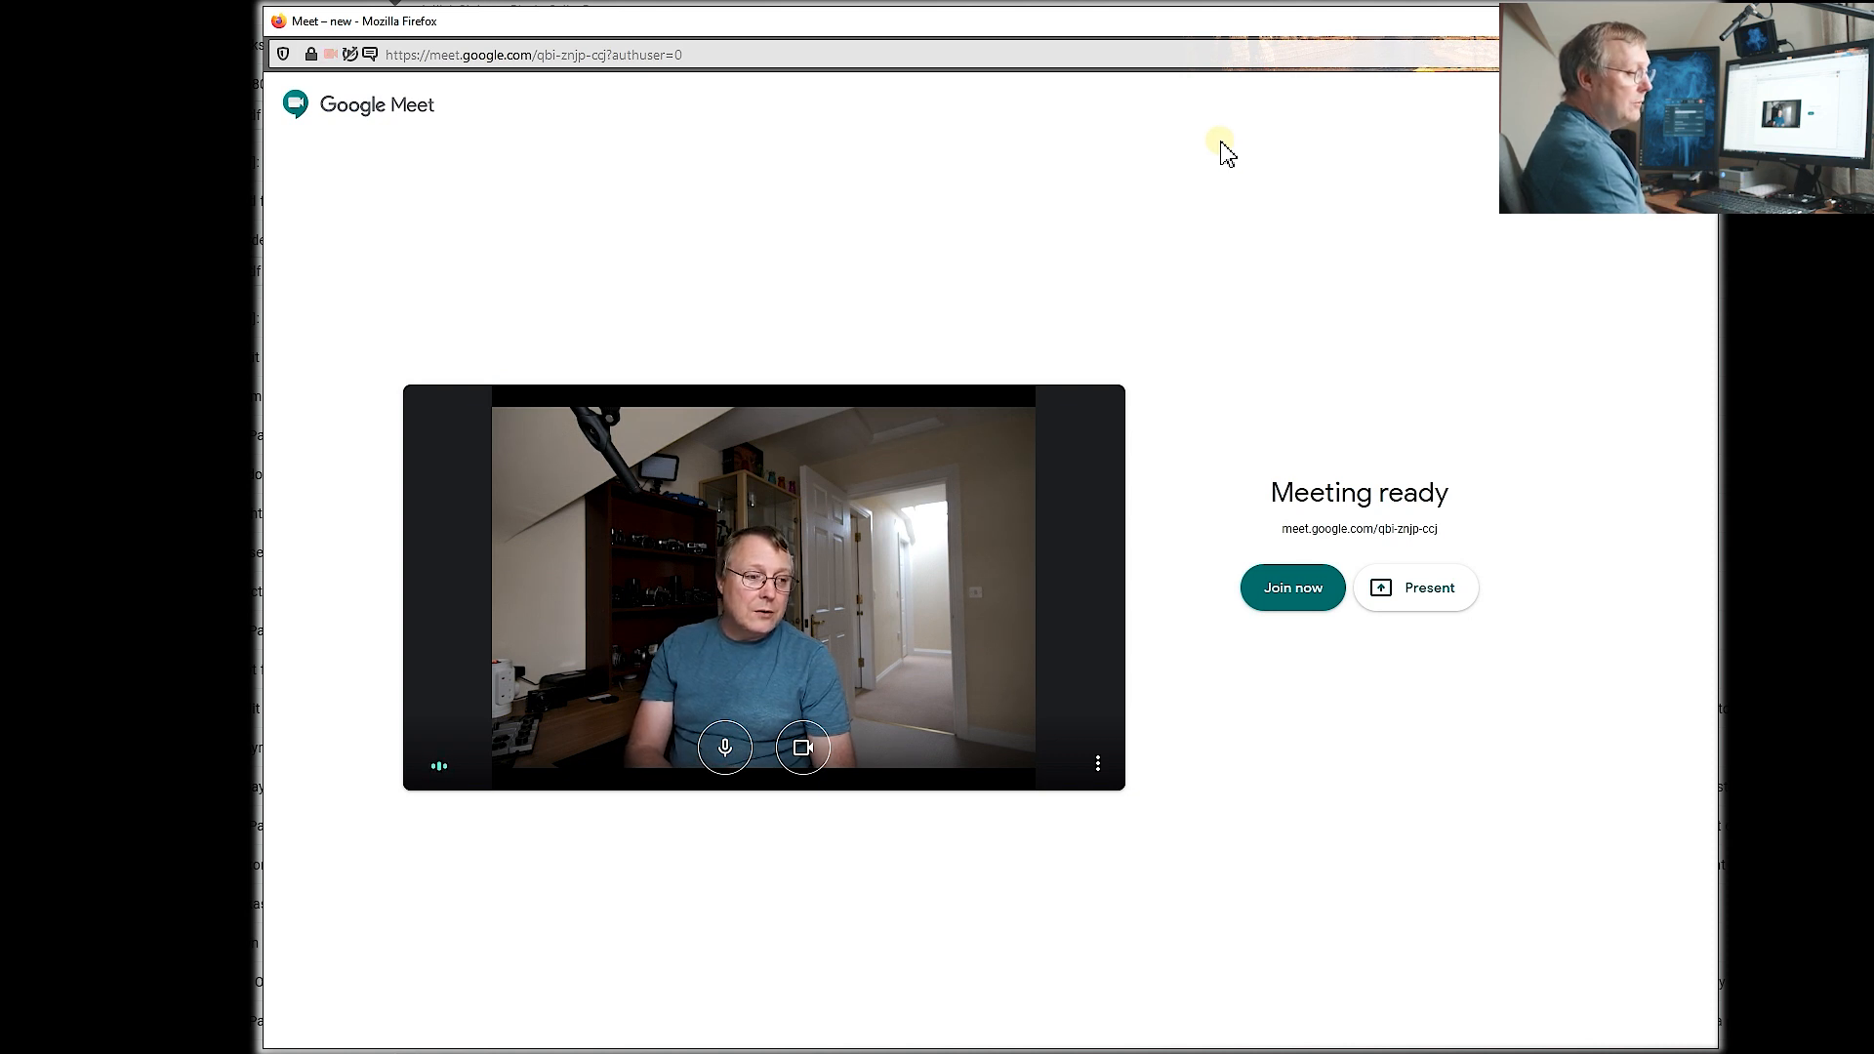
mouse_move(1181, 157)
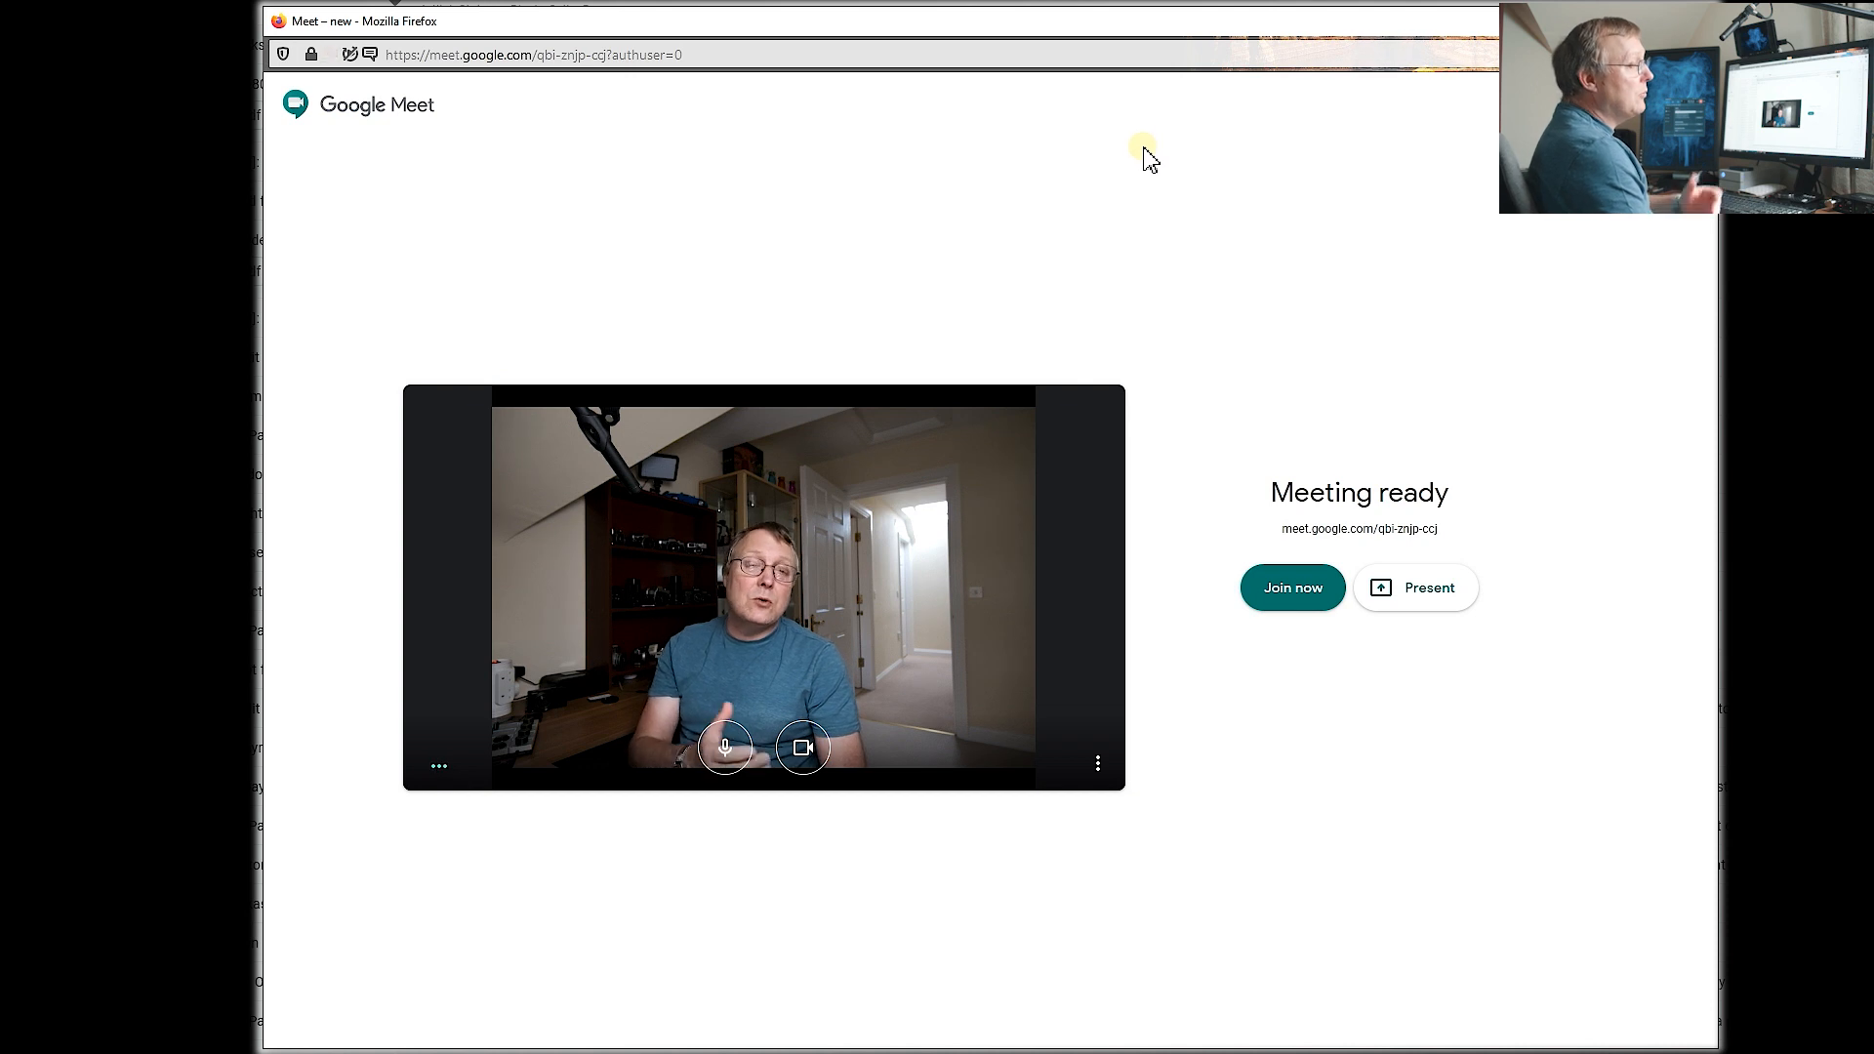
mouse_move(1048, 279)
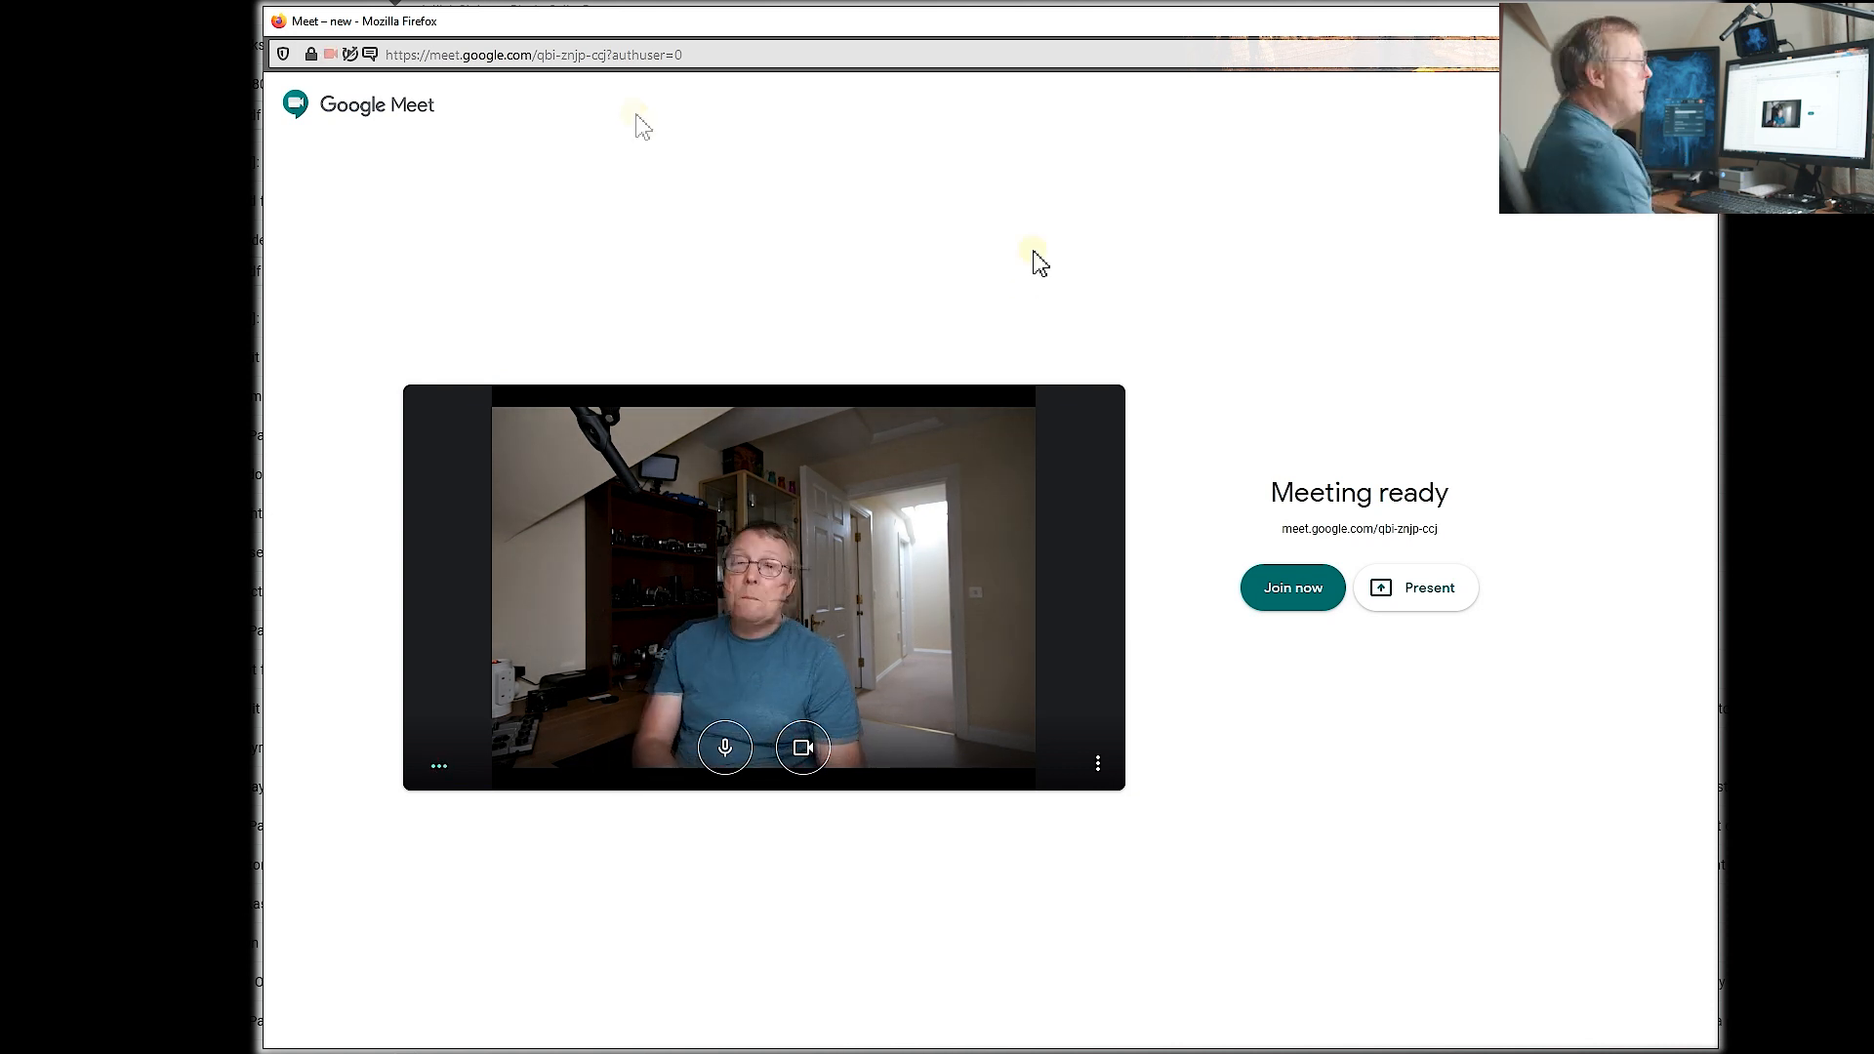
mouse_move(1035, 259)
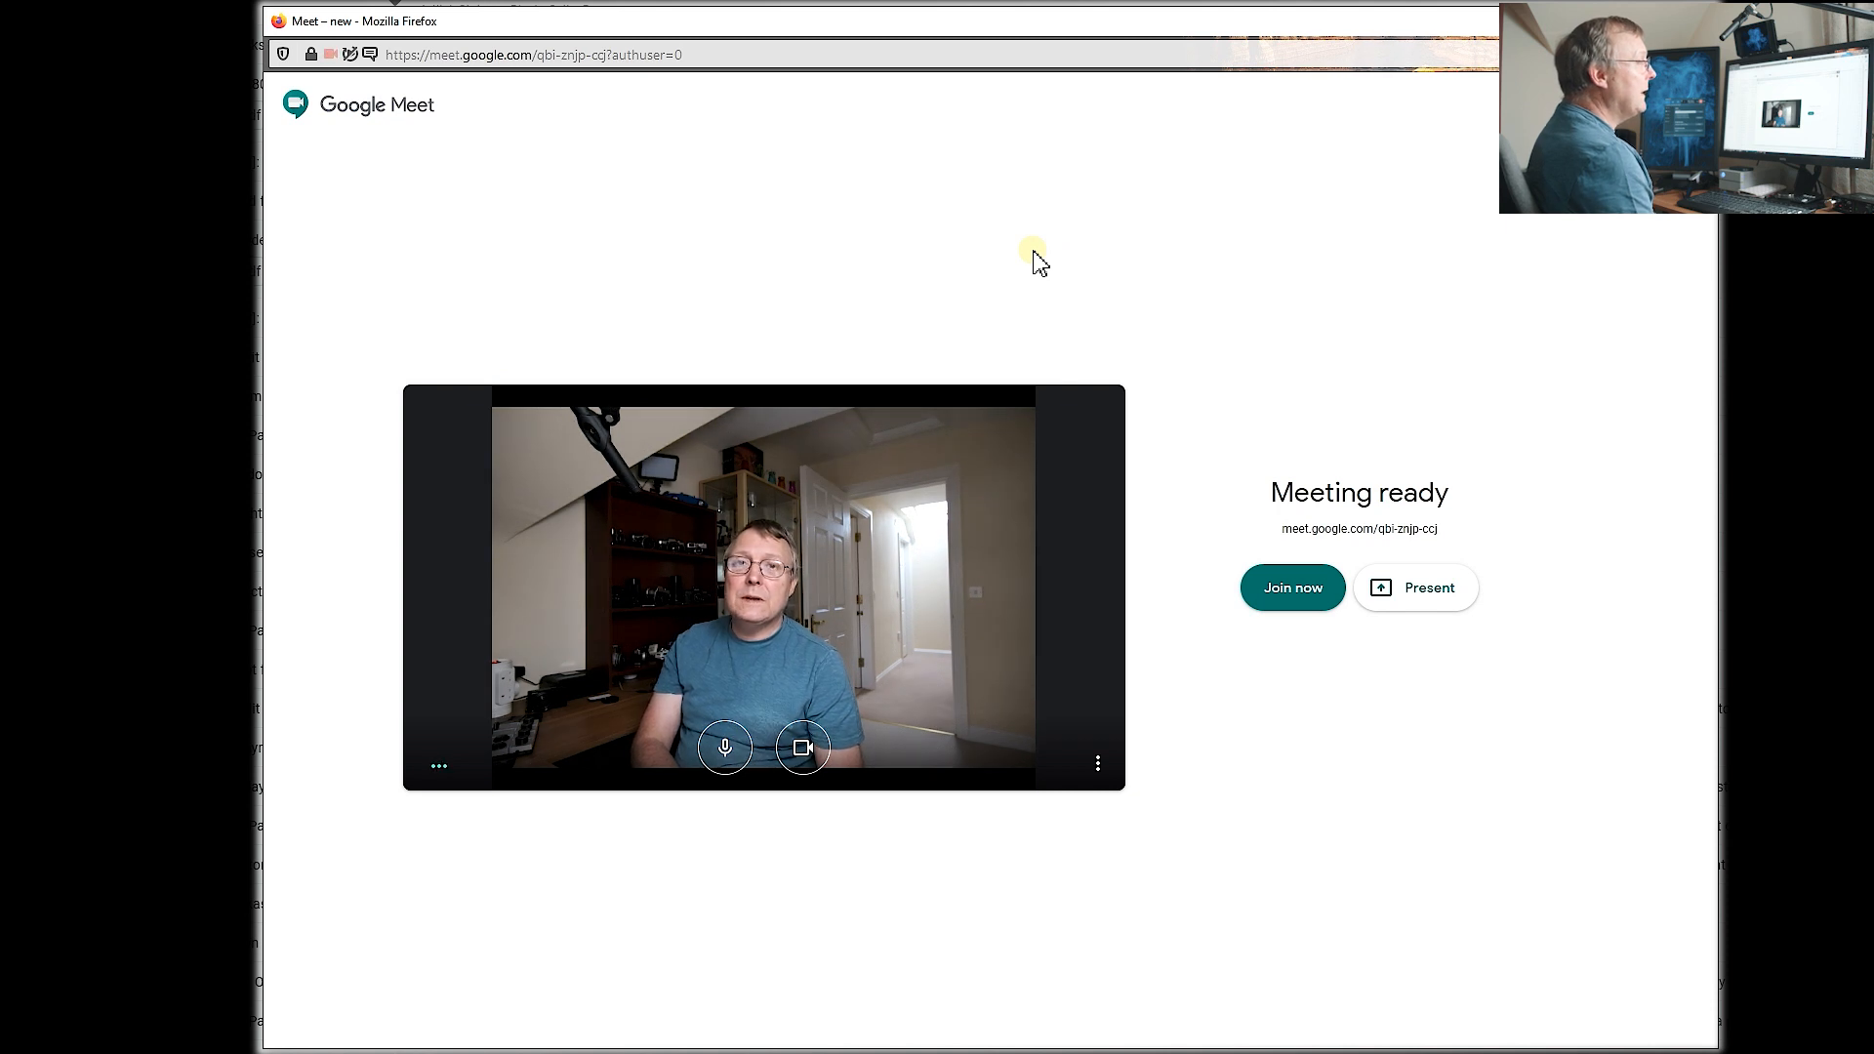
mouse_move(1397, 246)
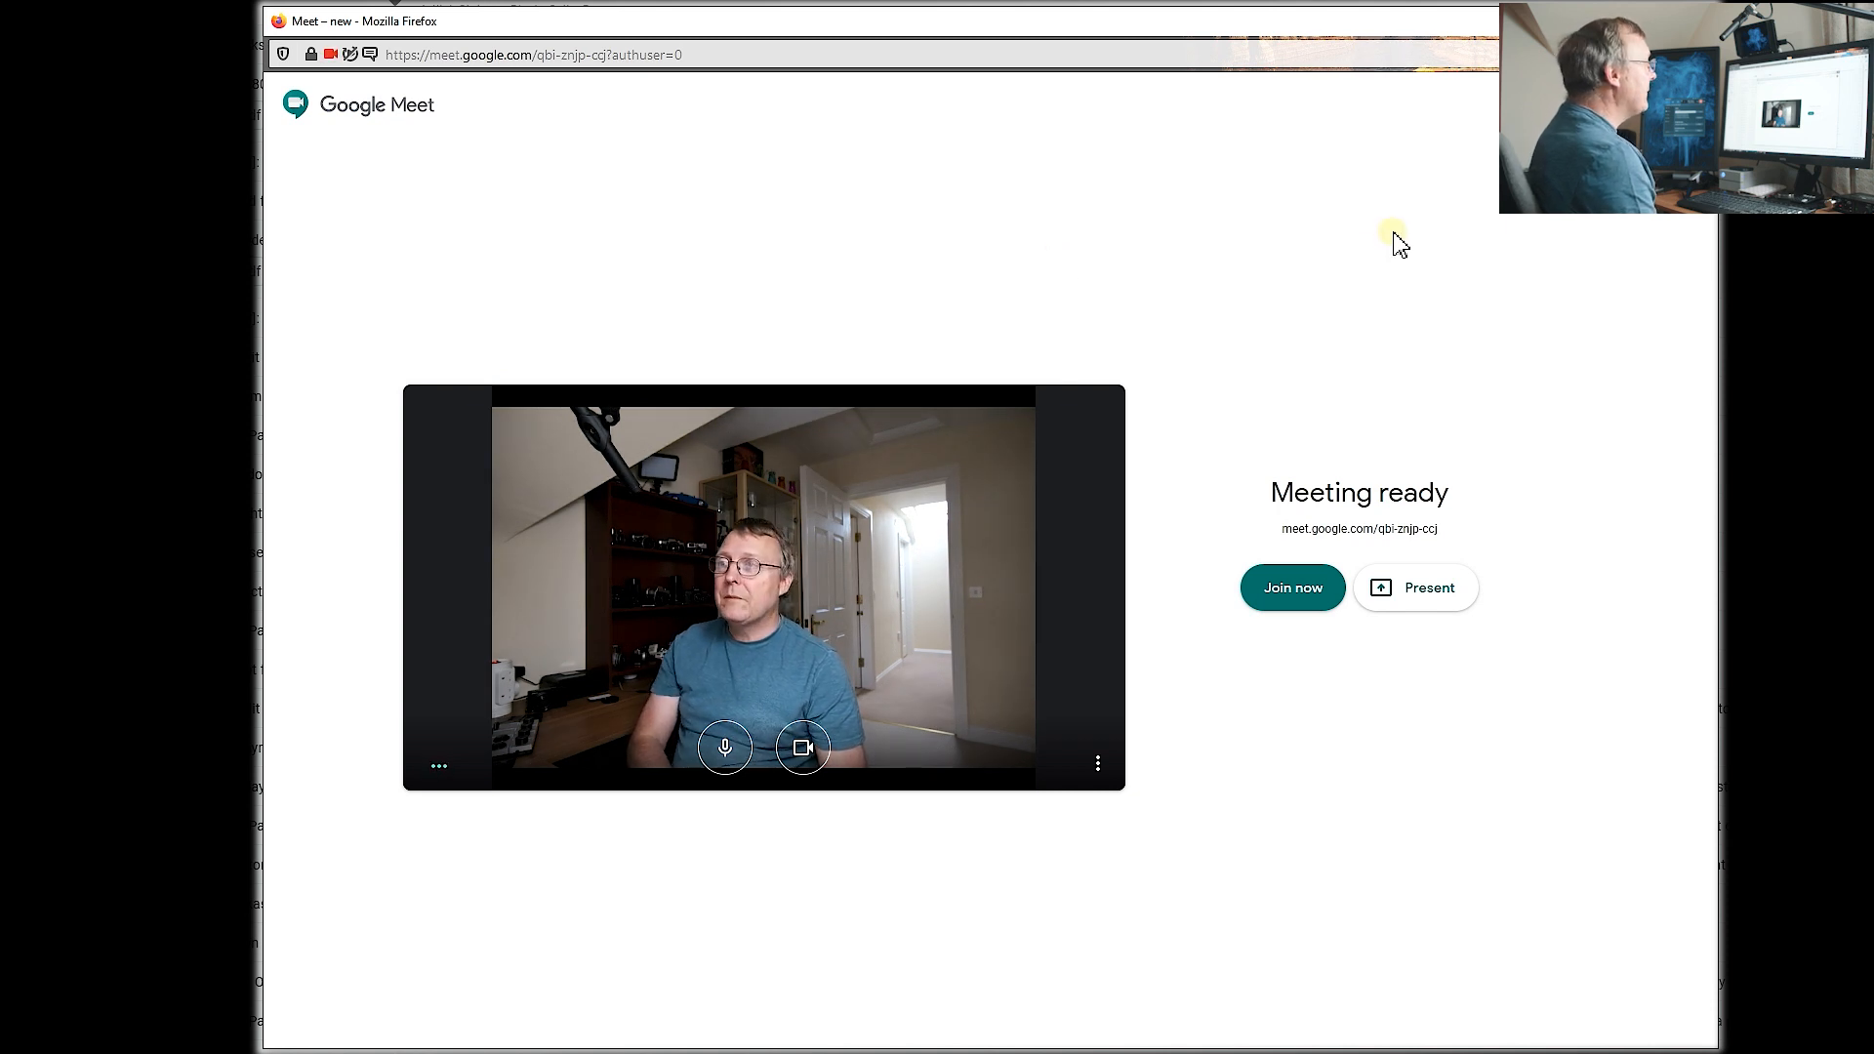
mouse_move(1413, 248)
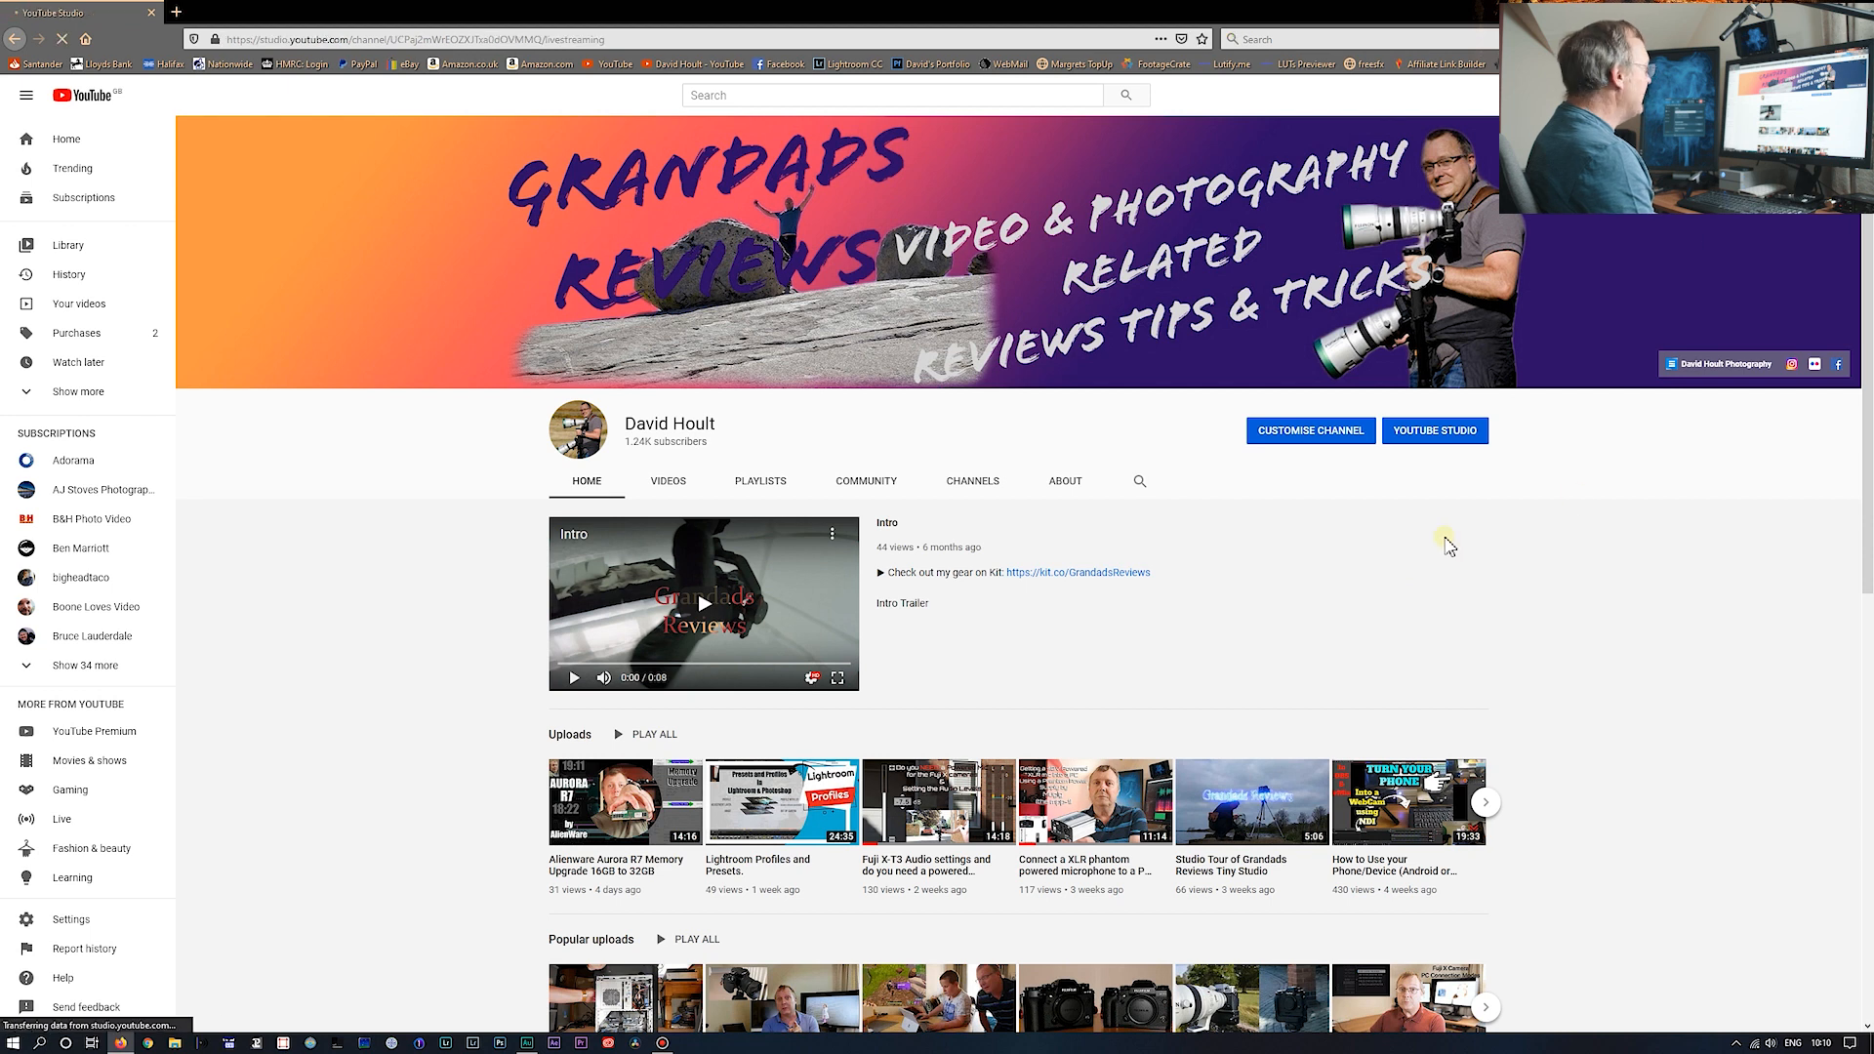
- Start the Fuji Webcam stream live in YouTube Studio, granting Firefox the FUJIFILM X Webcam
left_click(1433, 429)
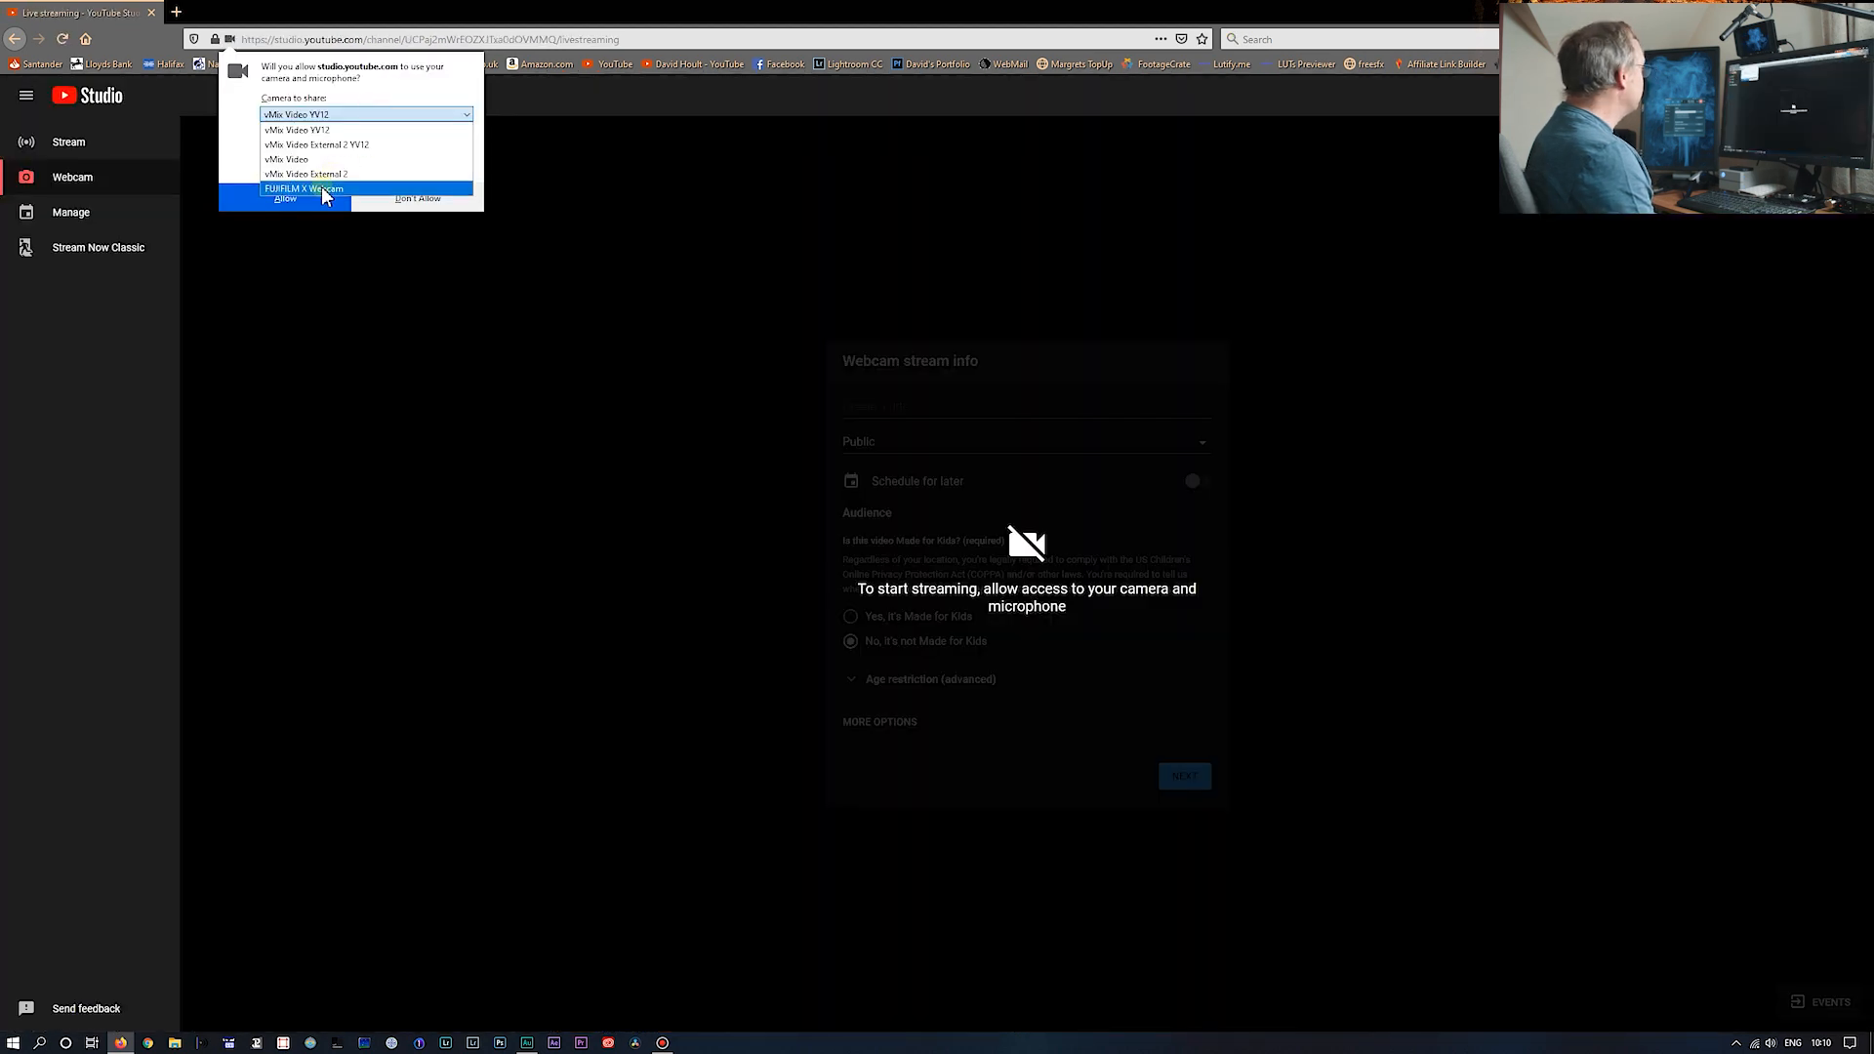
left_click(302, 190)
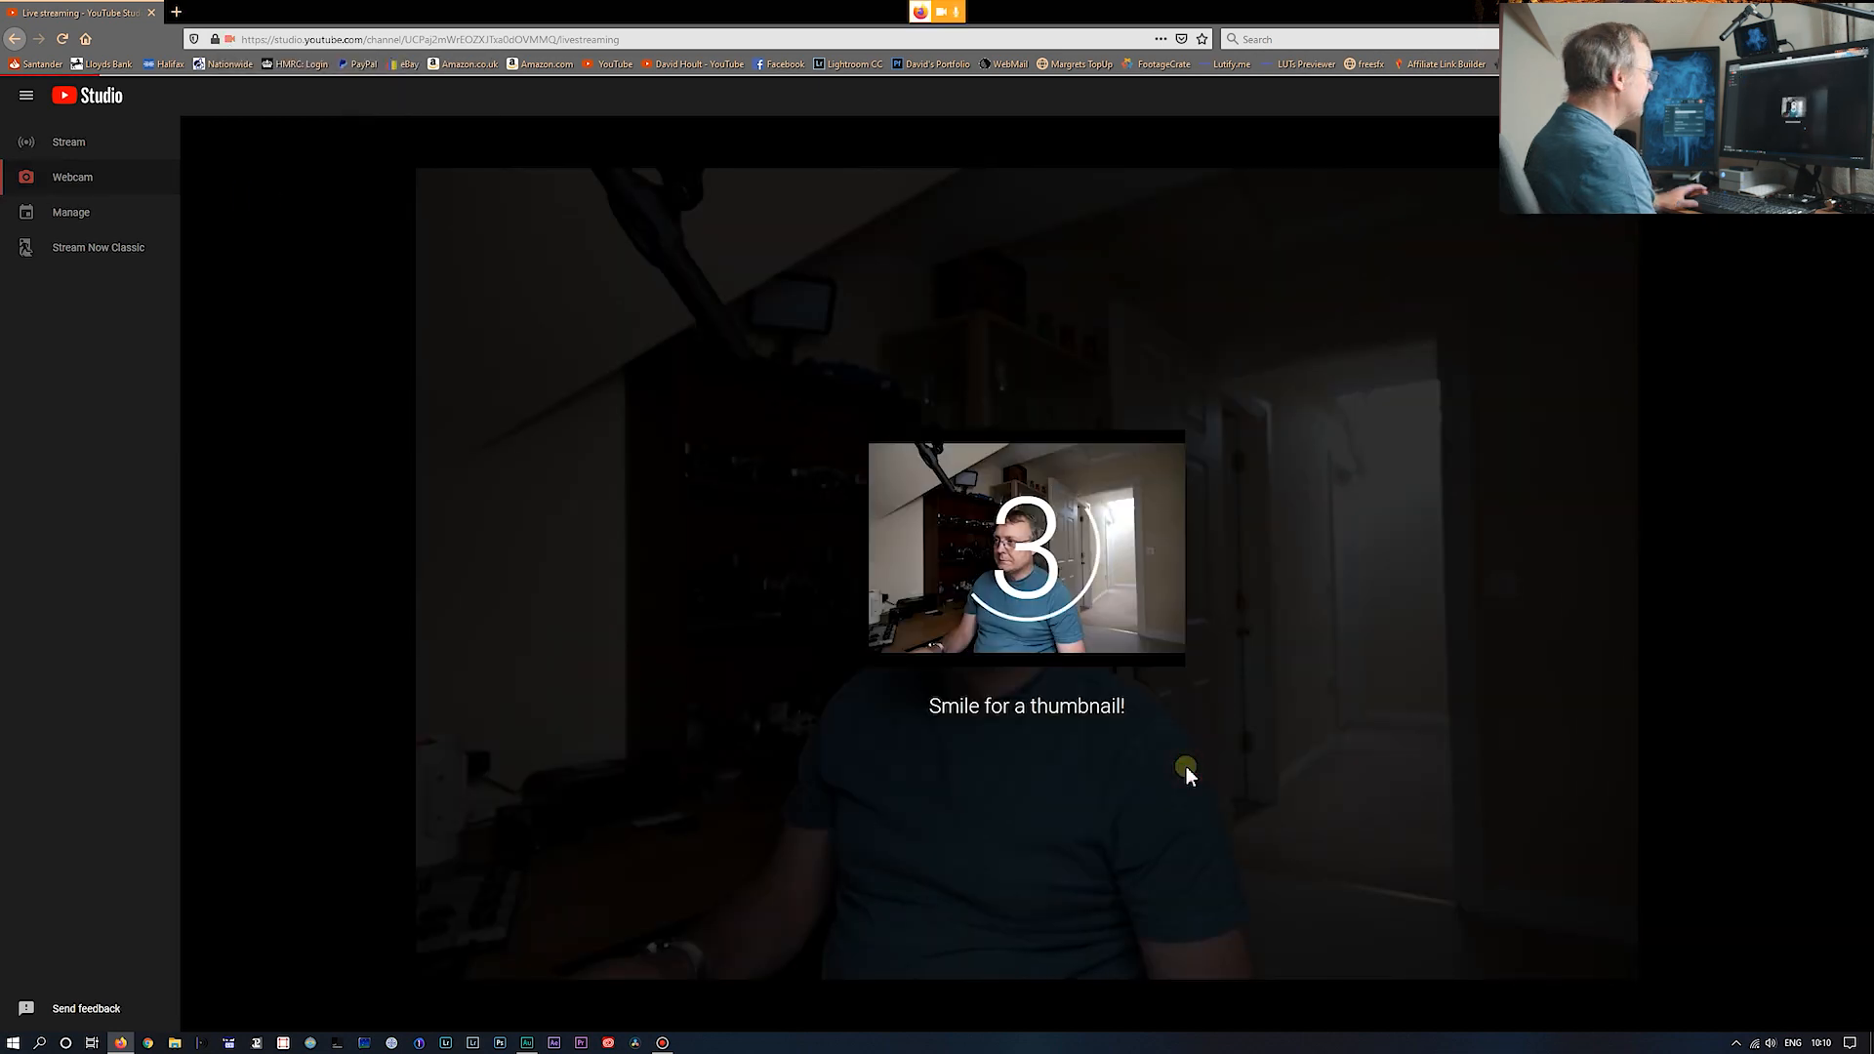
mouse_move(1349, 691)
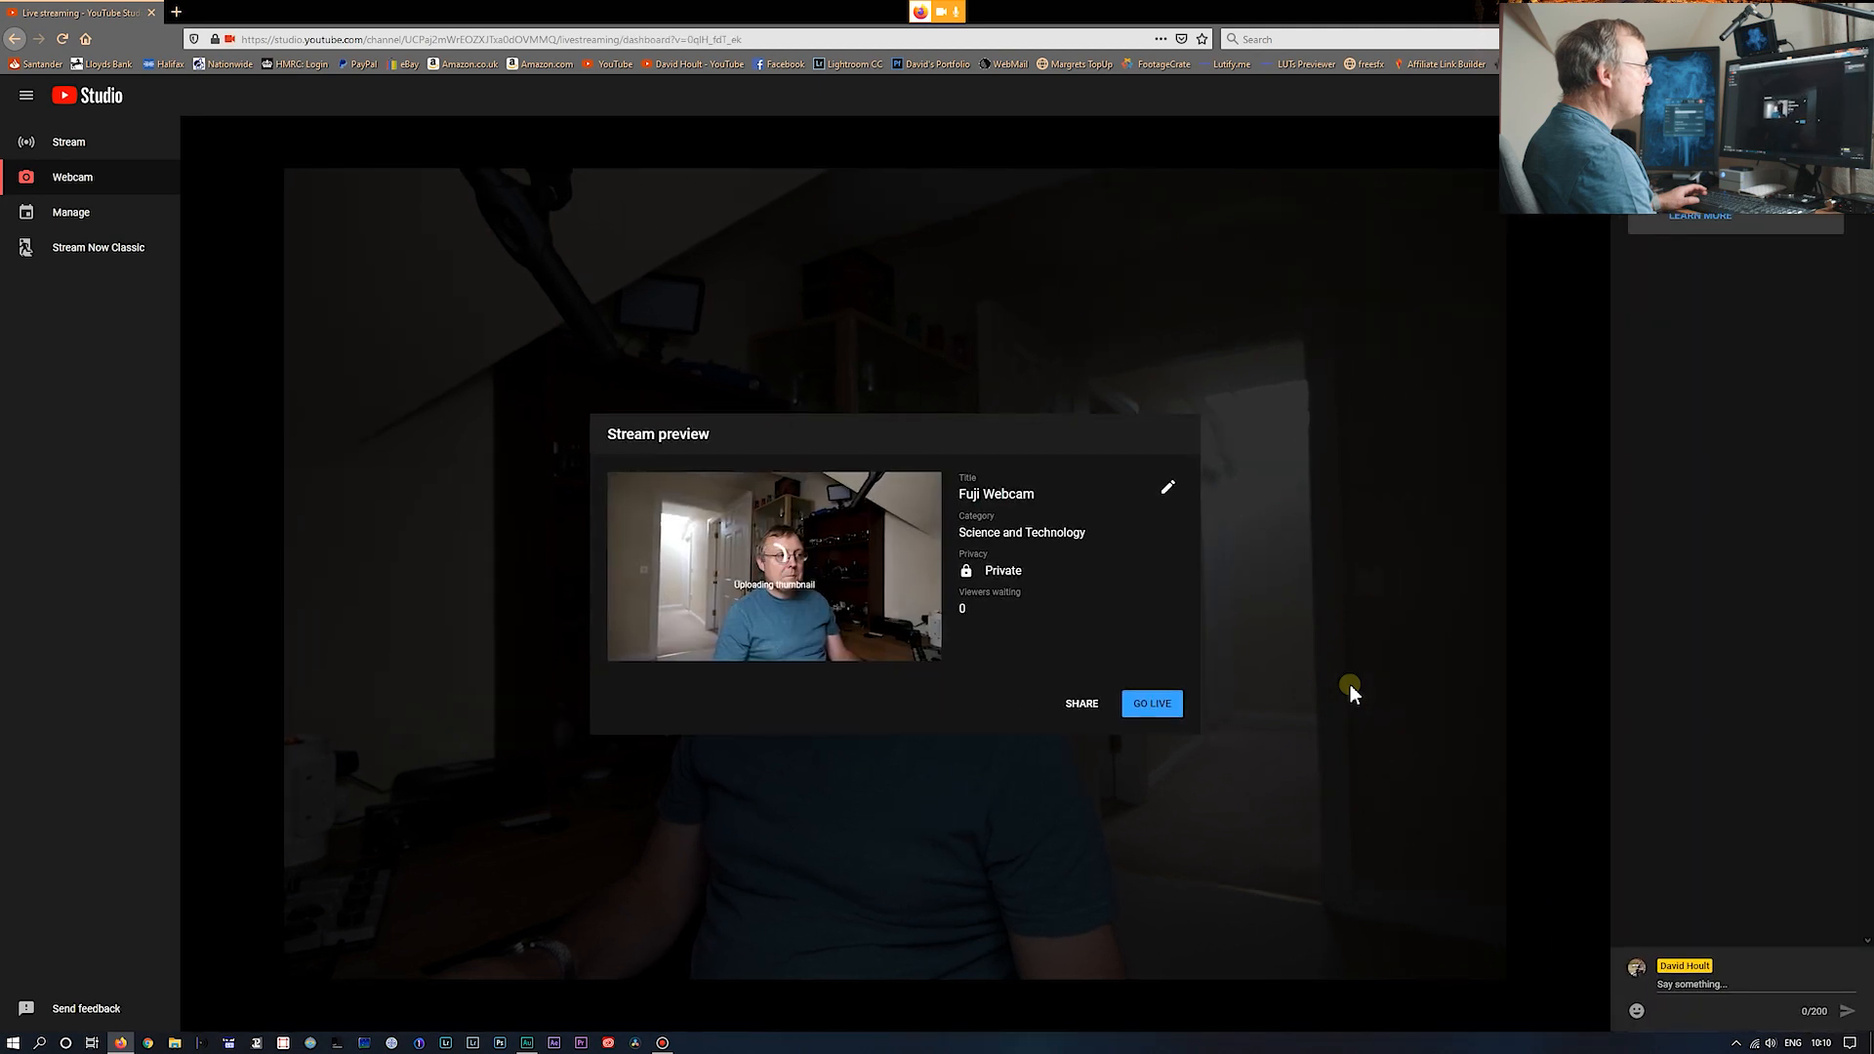
left_click(1149, 703)
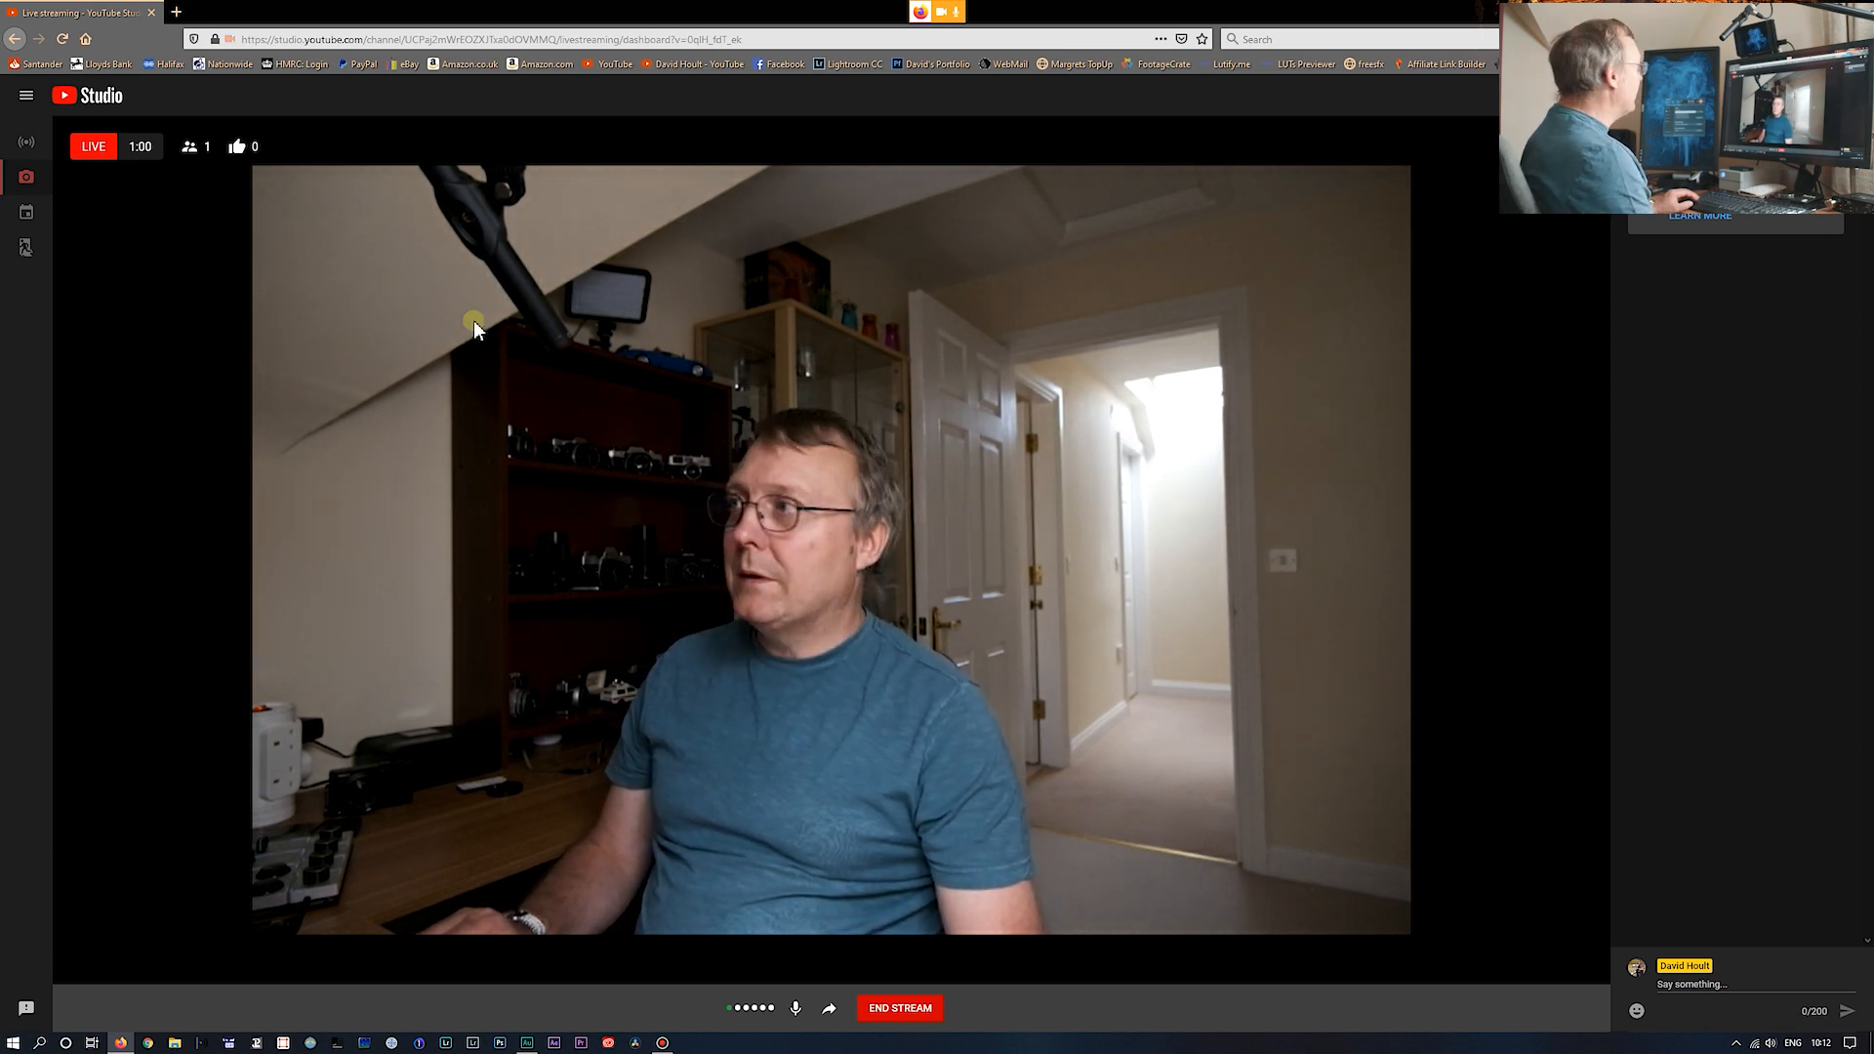
- End the live stream and confirm in the dialog
left_click(898, 1007)
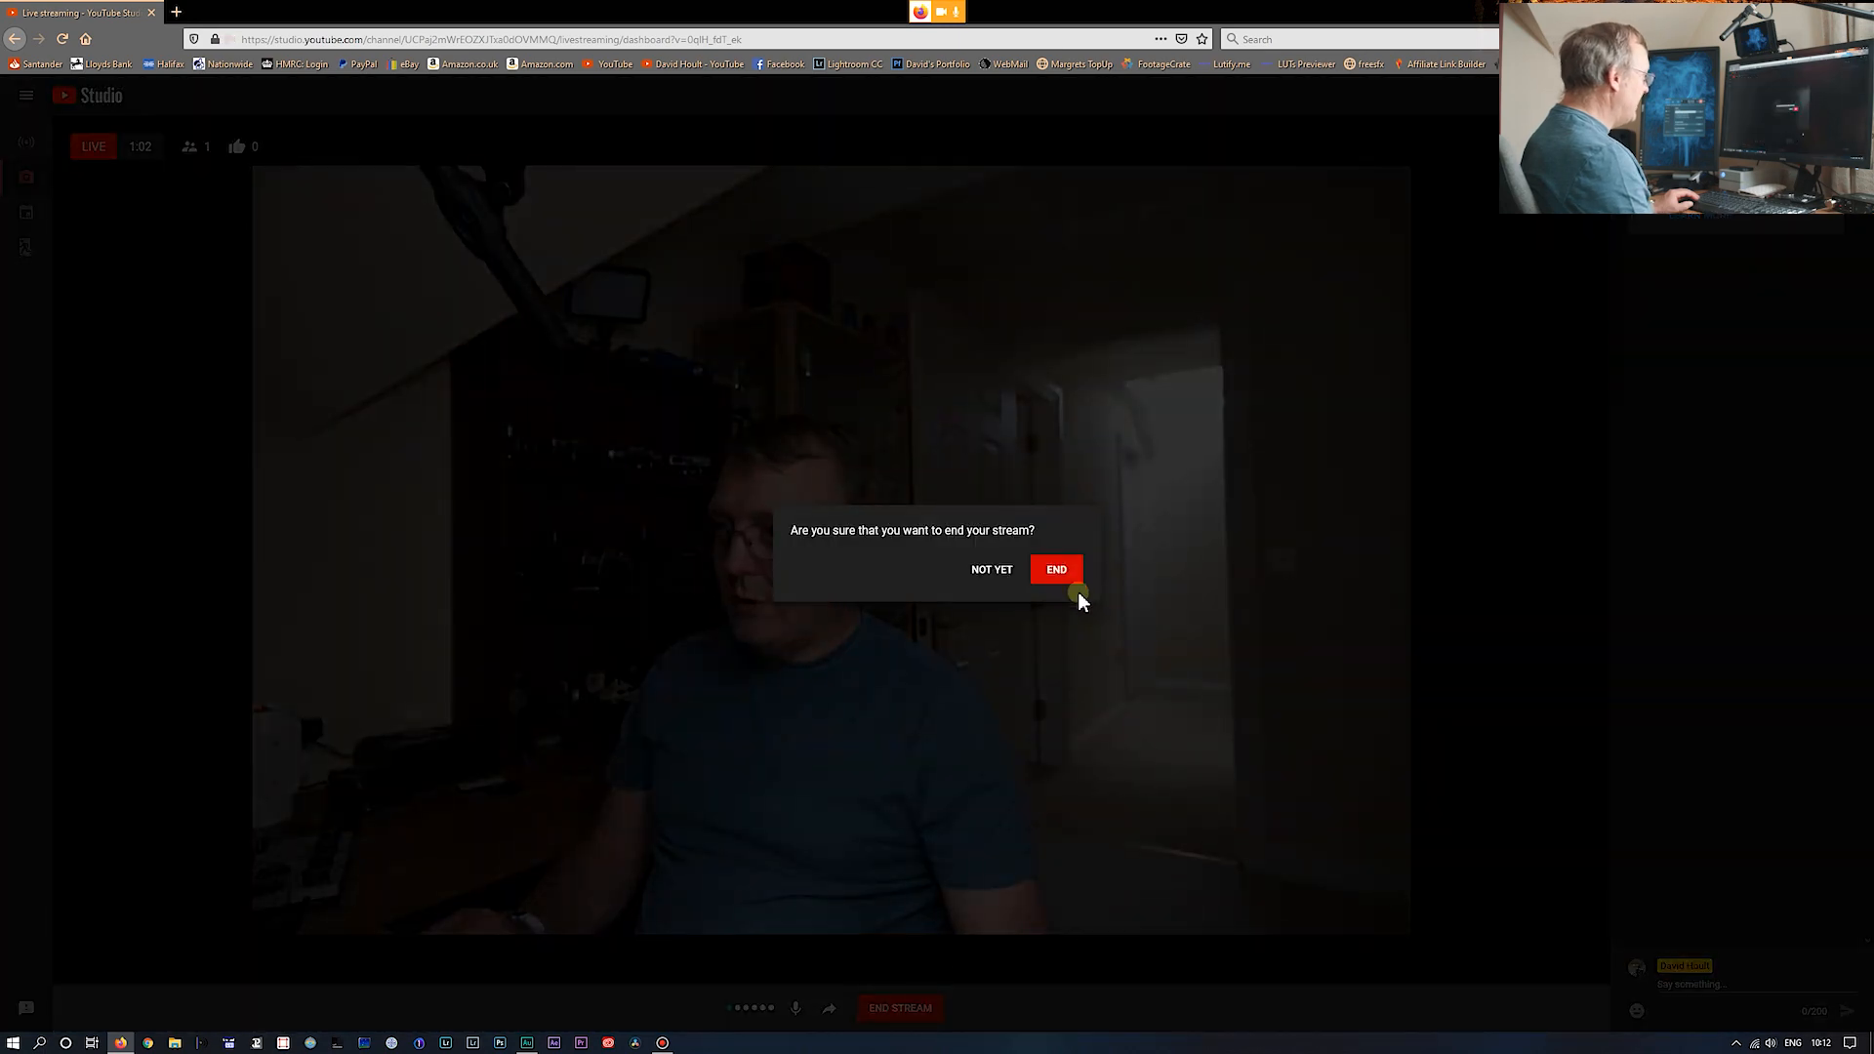
left_click(1055, 568)
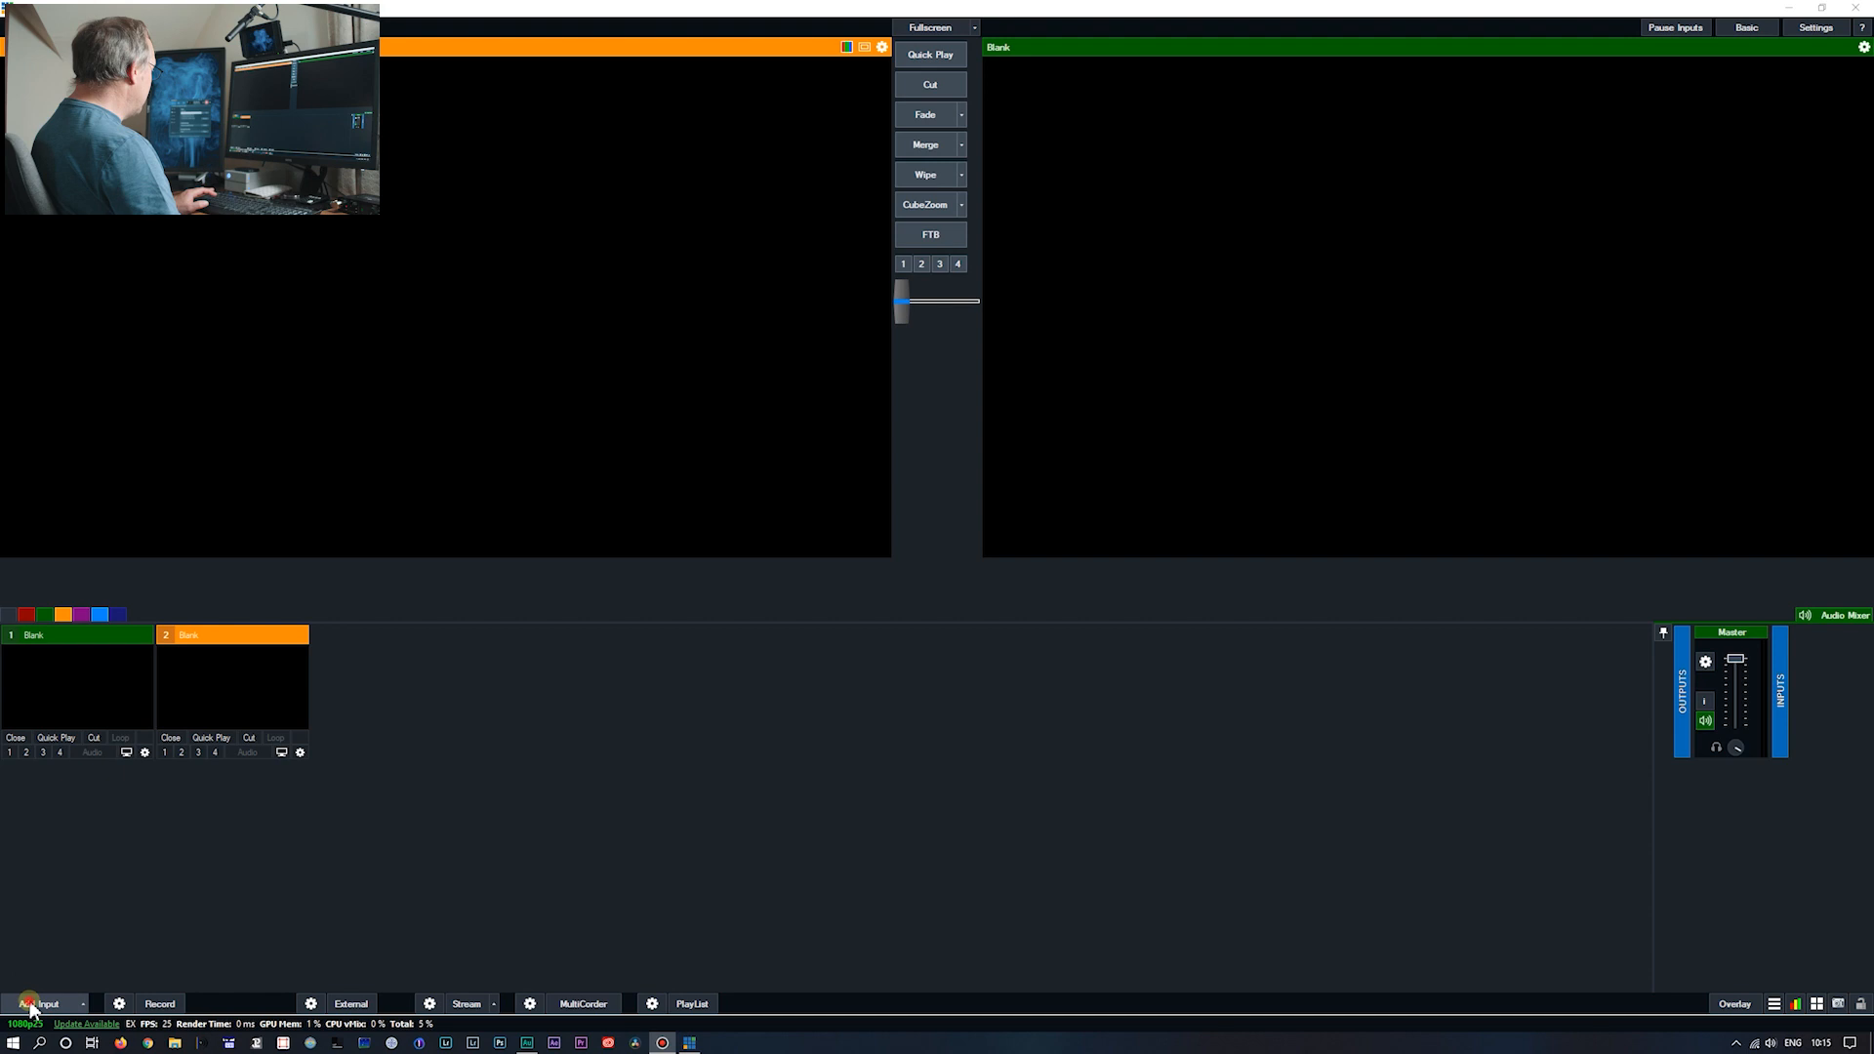
- Add a Camera input using FUJIFILM X Webcam so its live picture shows in the output monitor
left_click(47, 1003)
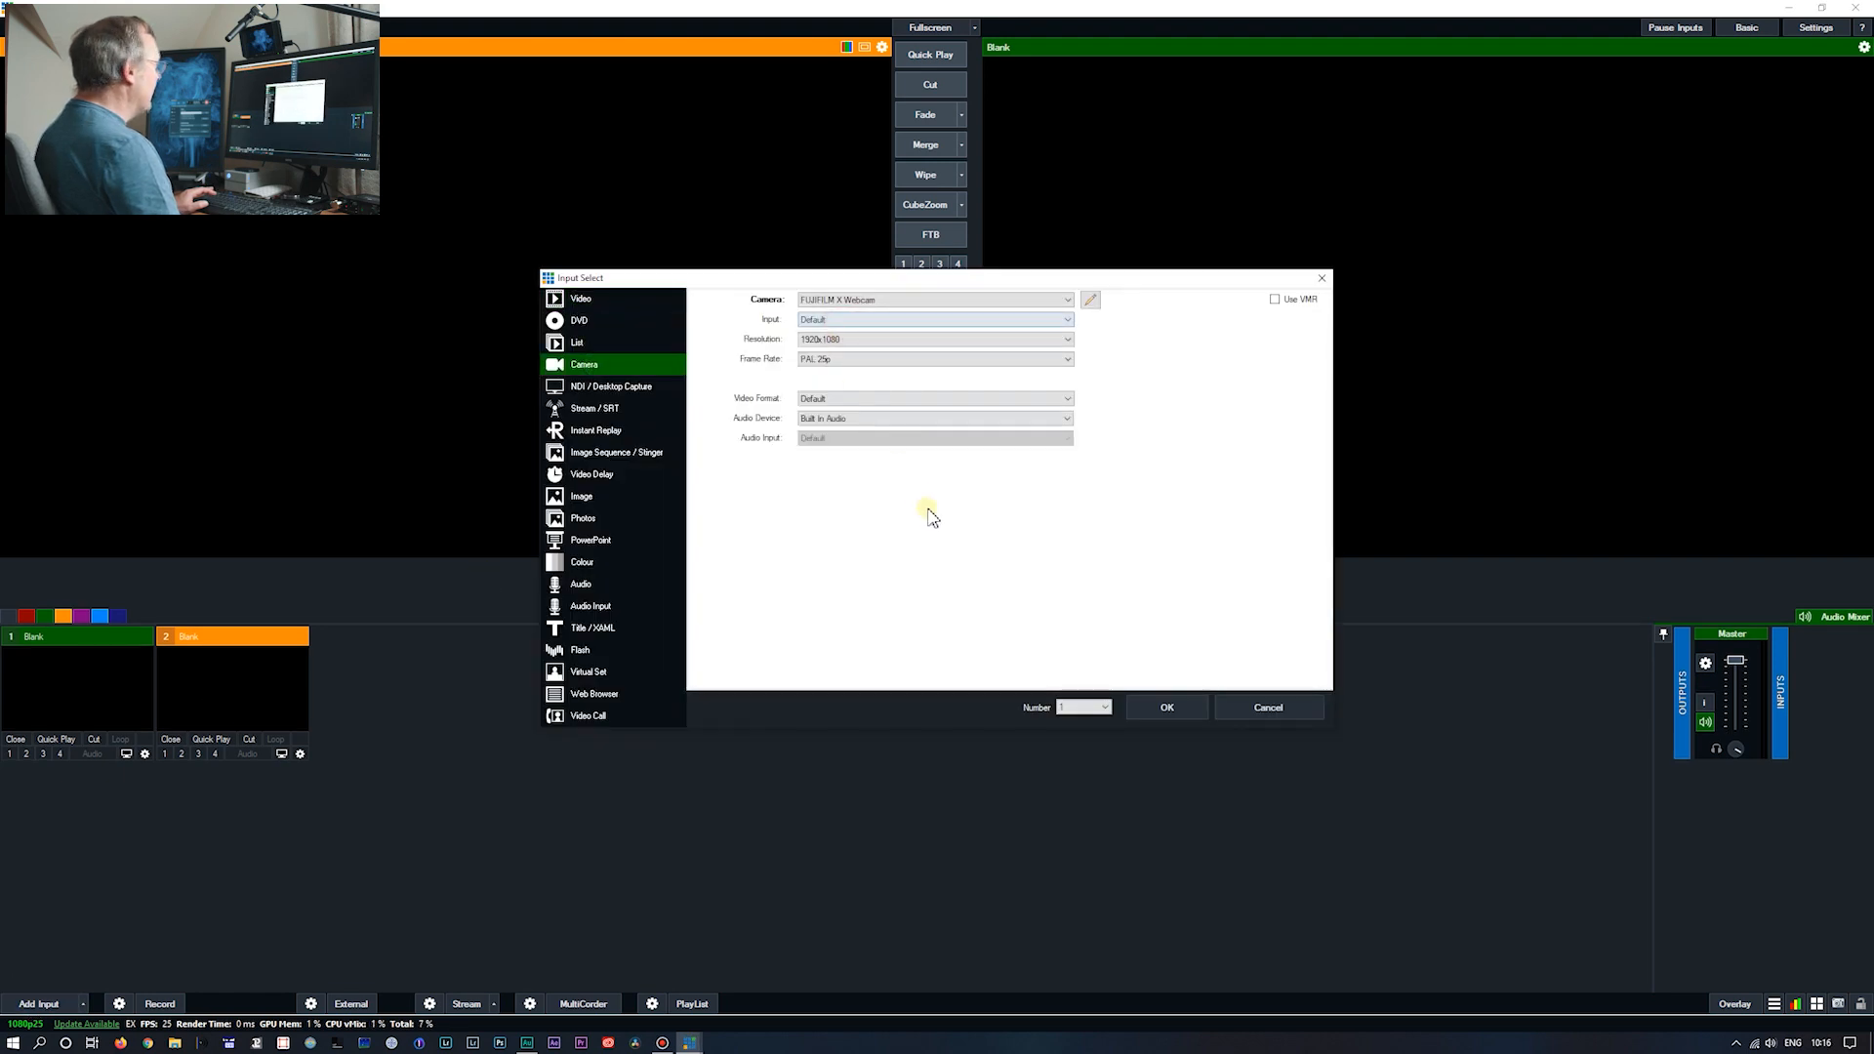
left_click(1165, 706)
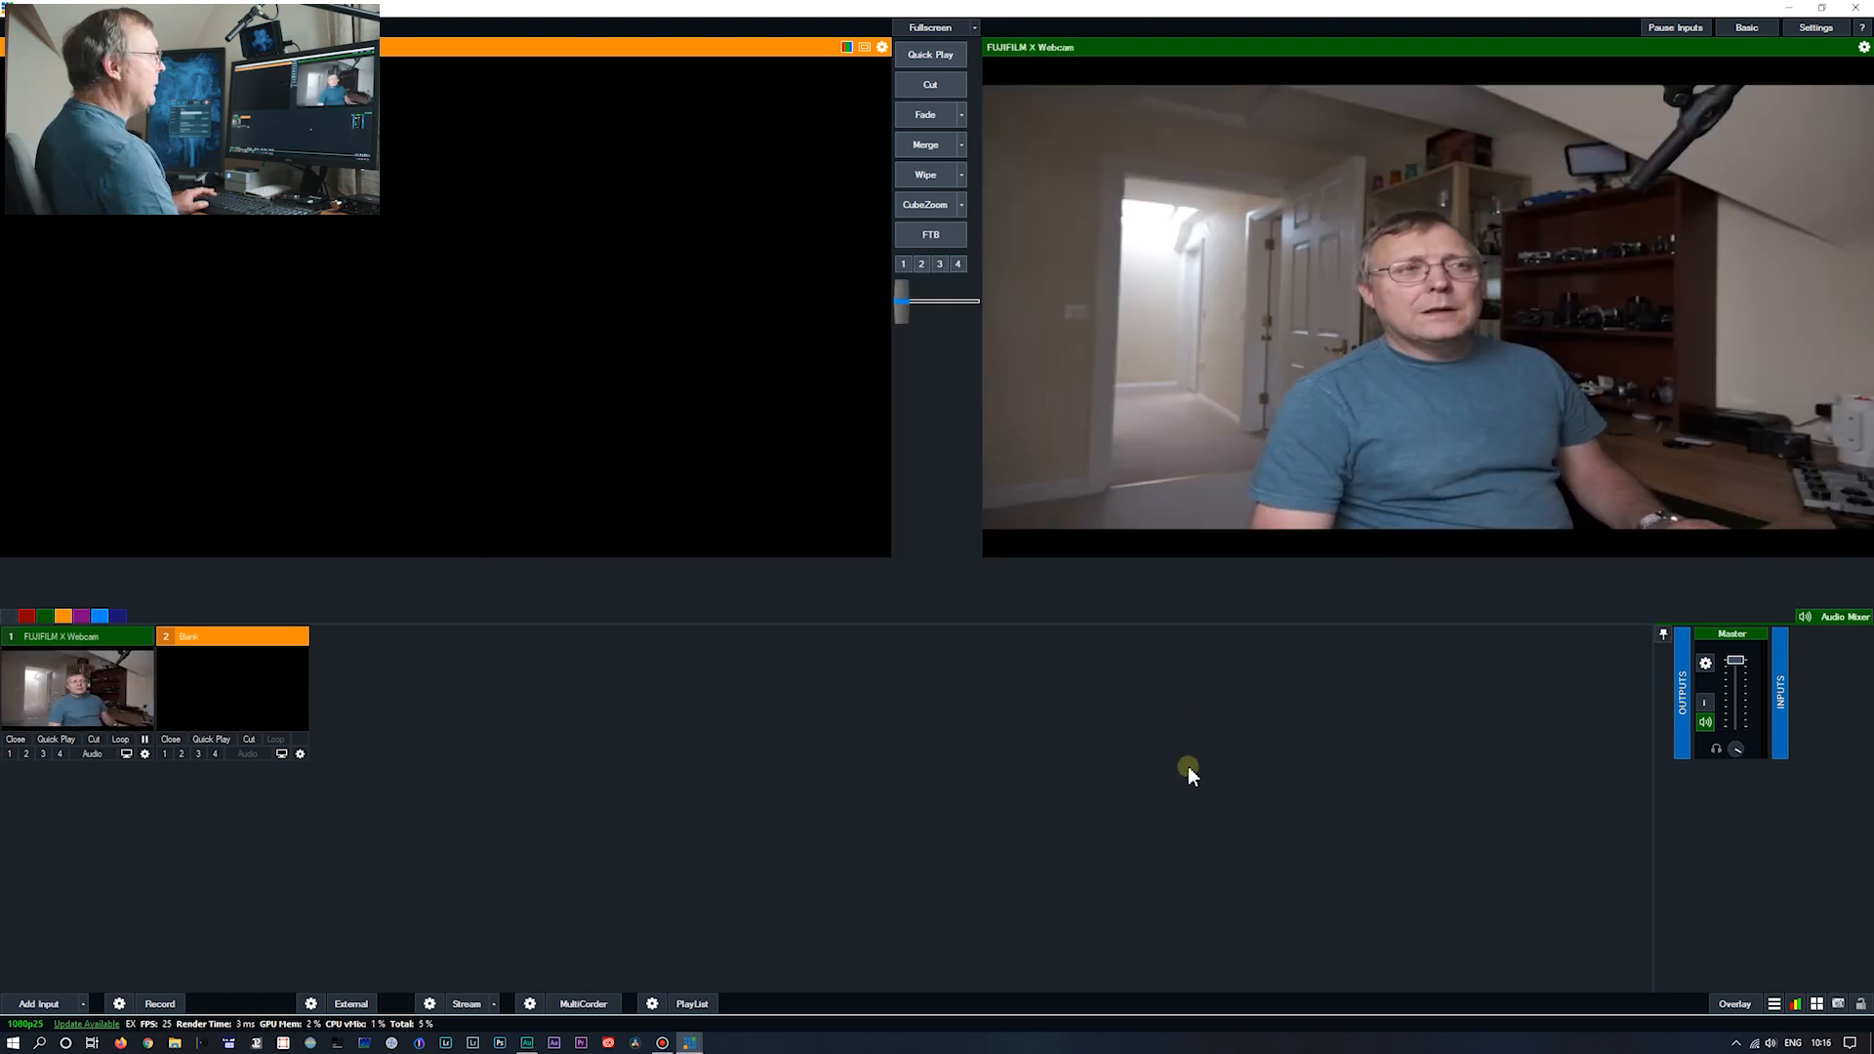